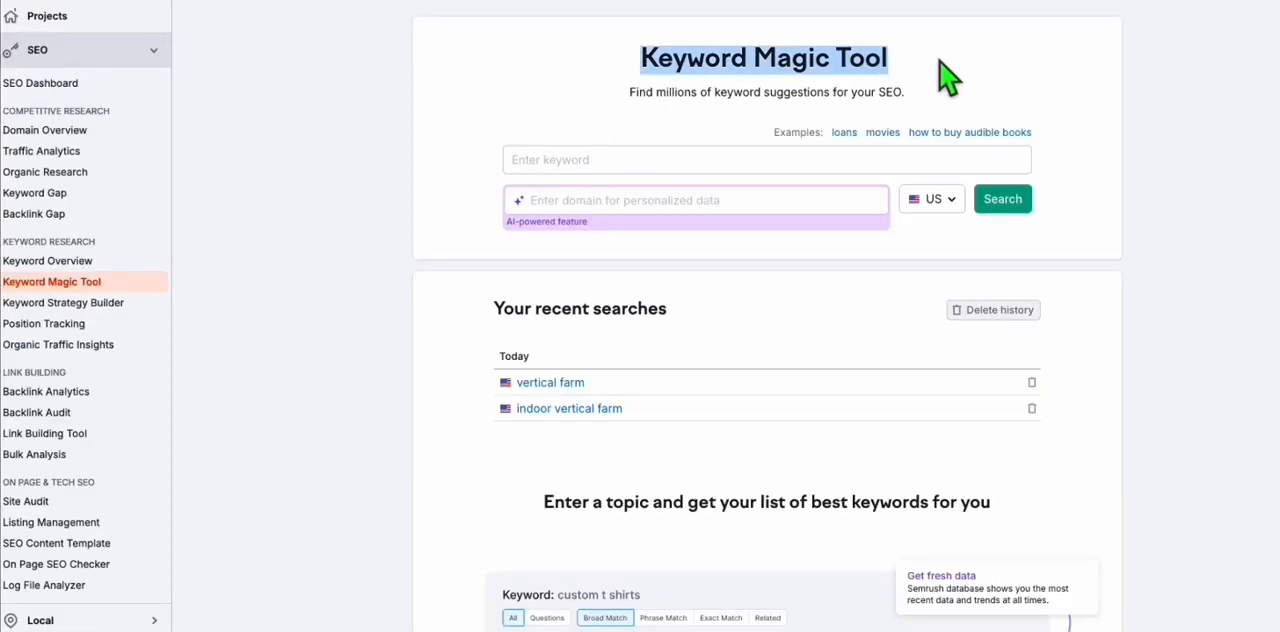
# - Search the Keyword Magic Tool for the seed keyword 'vertical farming'
pyautogui.click(764, 160)
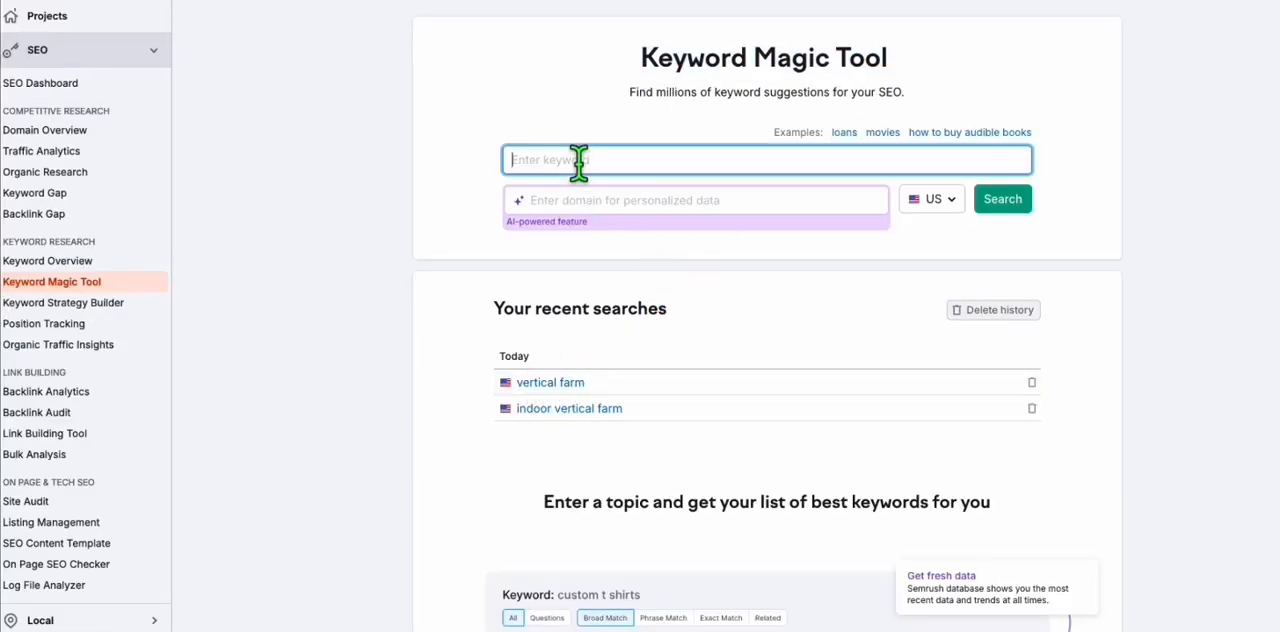
pyautogui.write('vertical')
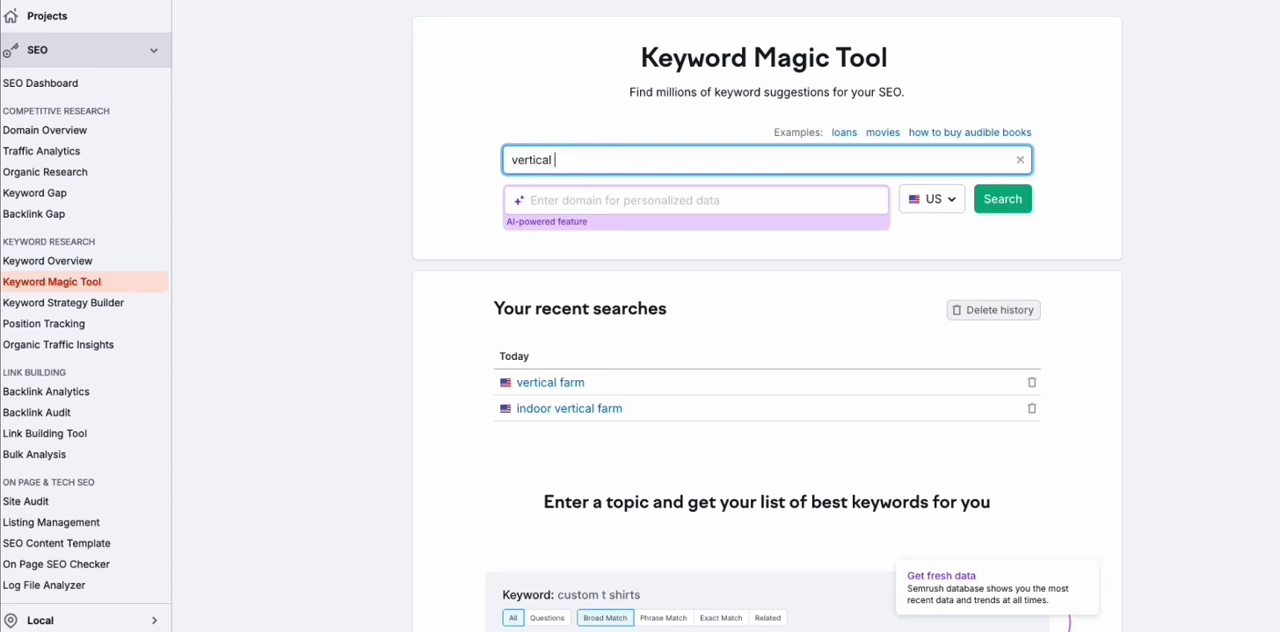
pyautogui.write('farming')
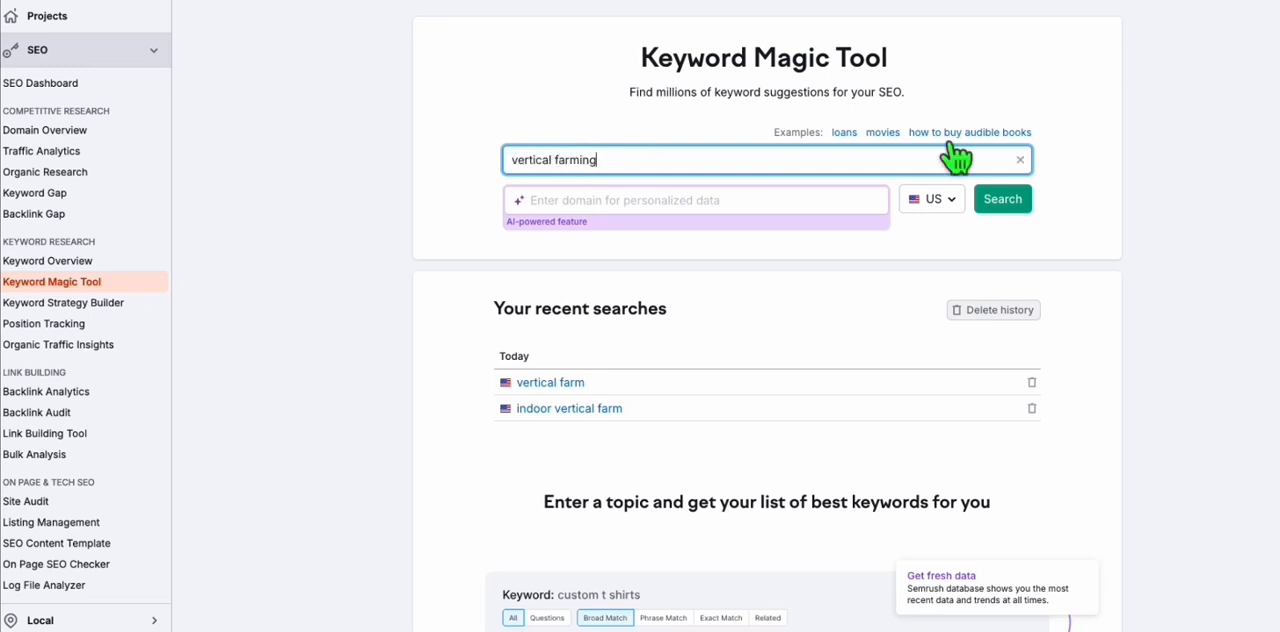
pyautogui.click(1000, 198)
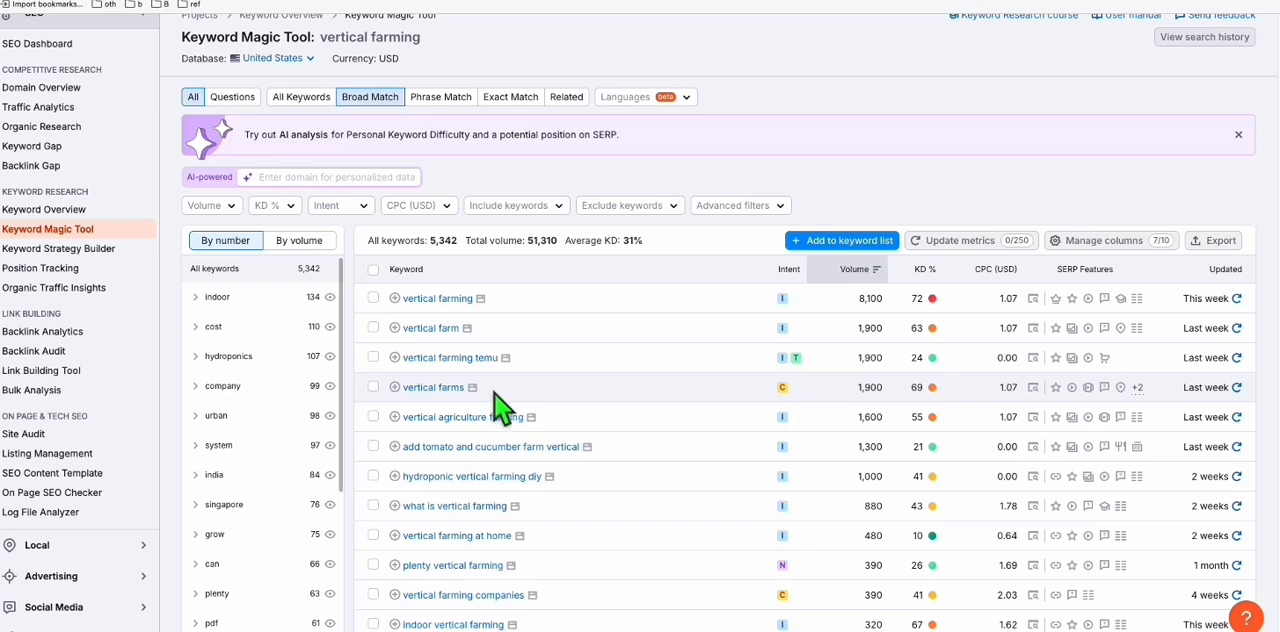
pyautogui.moveTo(1078, 172)
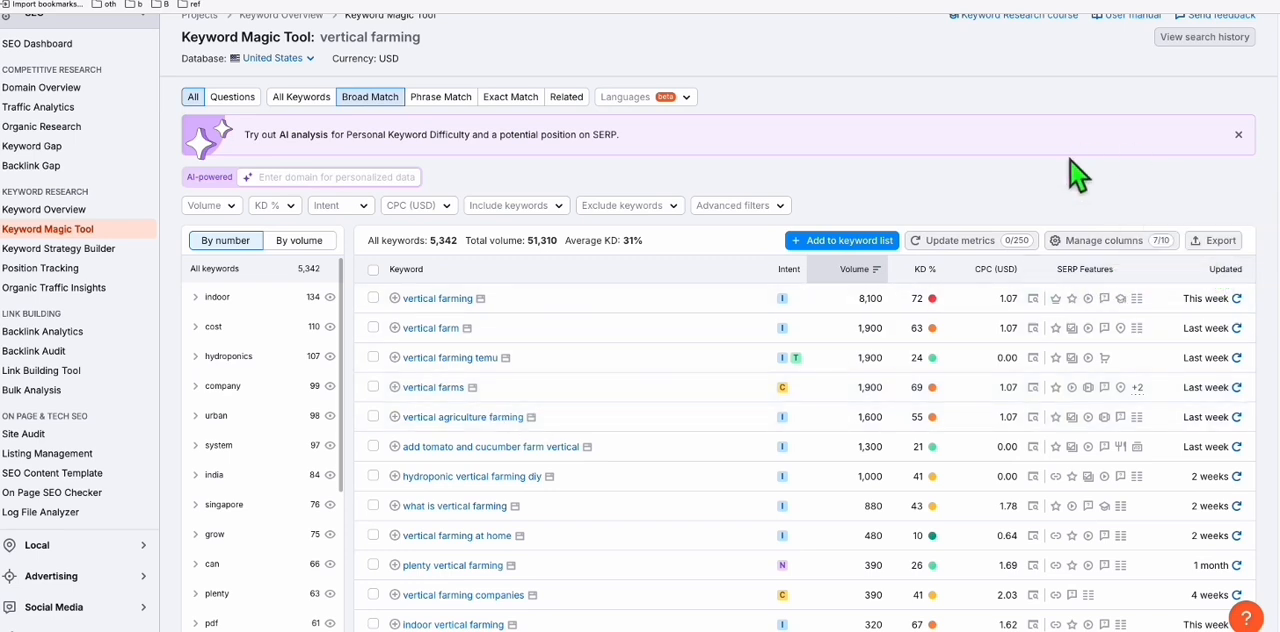
# - Export the 5,342 keyword ideas and review them in the spreadsheet
pyautogui.click(1212, 240)
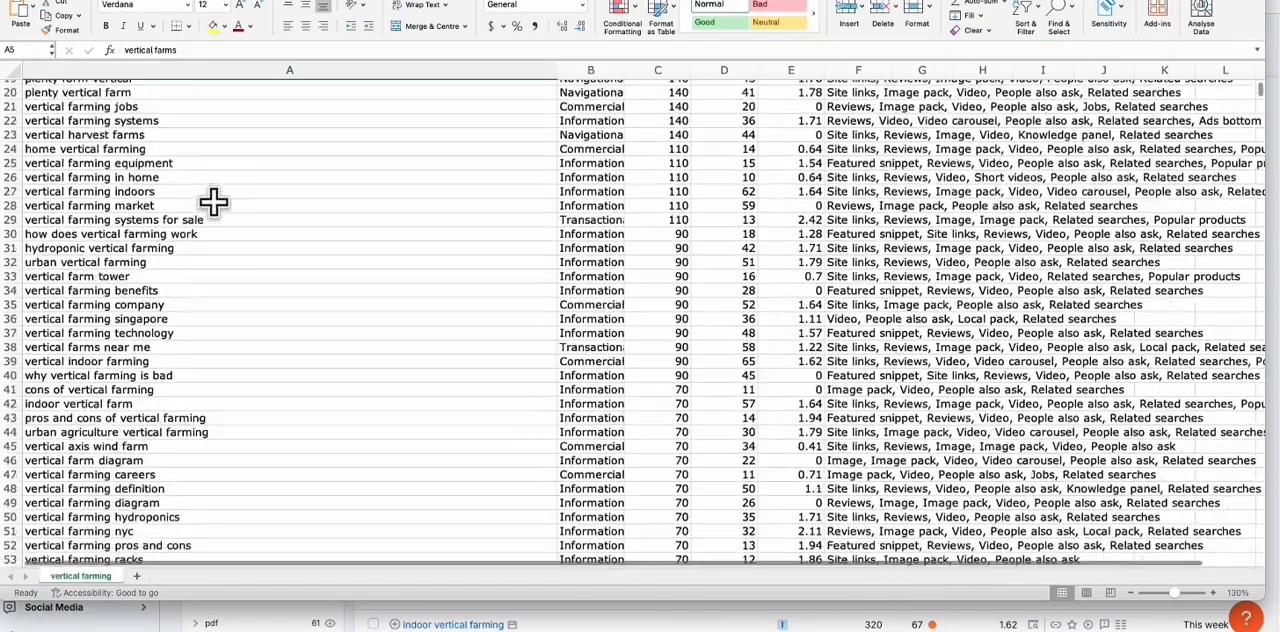
pyautogui.scroll(-3)
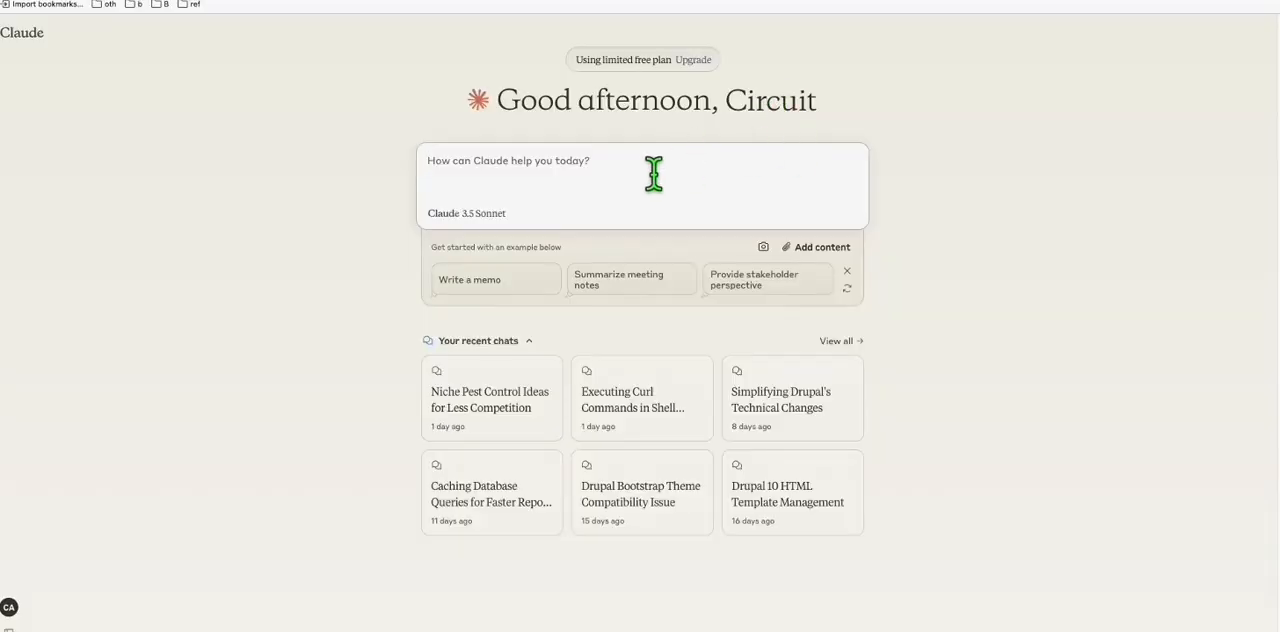
# - Ask Claude for 1000 unique blog titles based on the attached vertical farming keyword list
pyautogui.write('I need 1000 Blog titles, Could you extract 1000 blog titles based from this list of keywords? Make sure no duplicates or same search intent in the titles that you will provide')
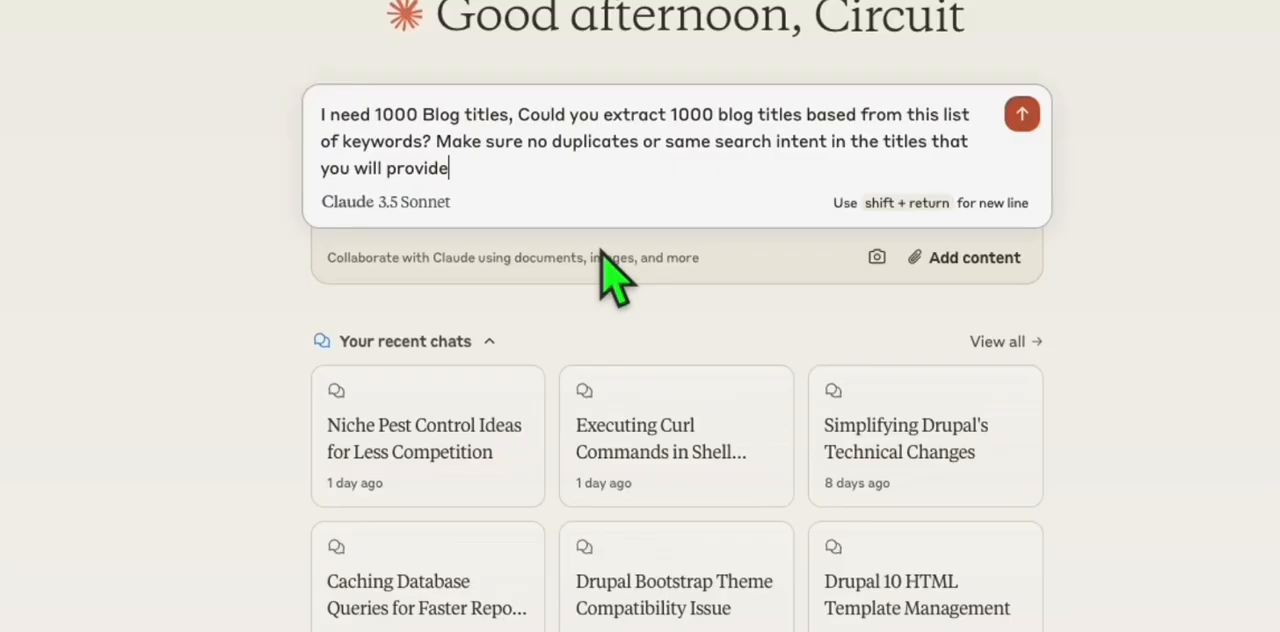
pyautogui.moveTo(616, 120)
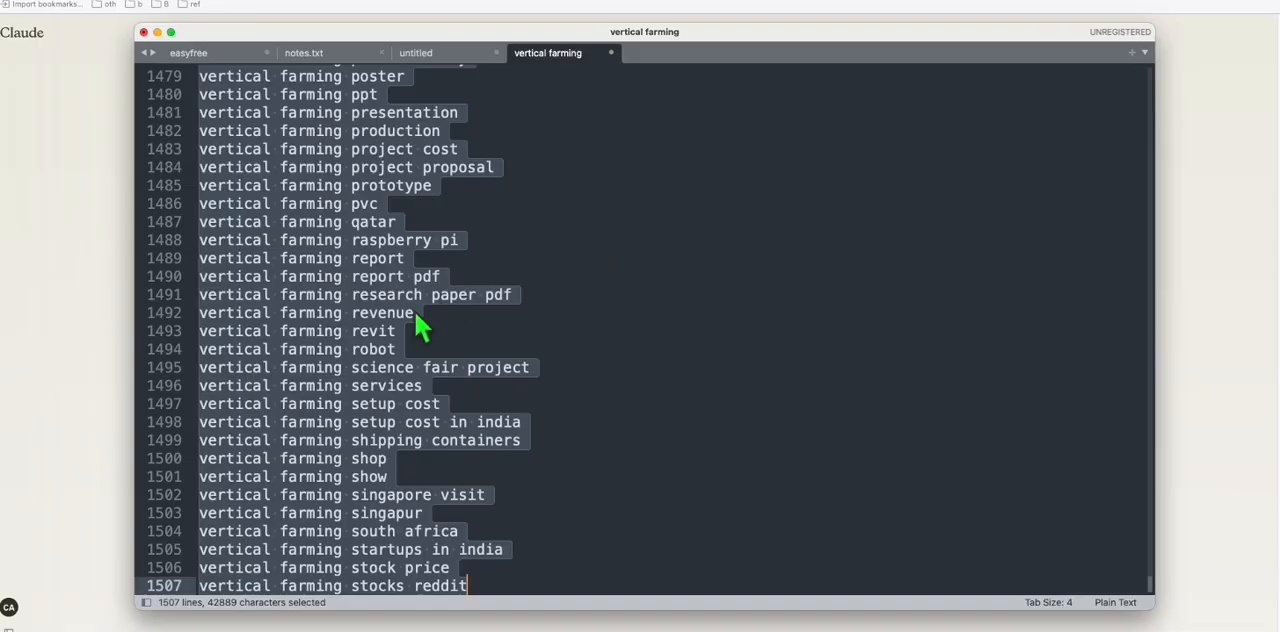
pyautogui.scroll(3)
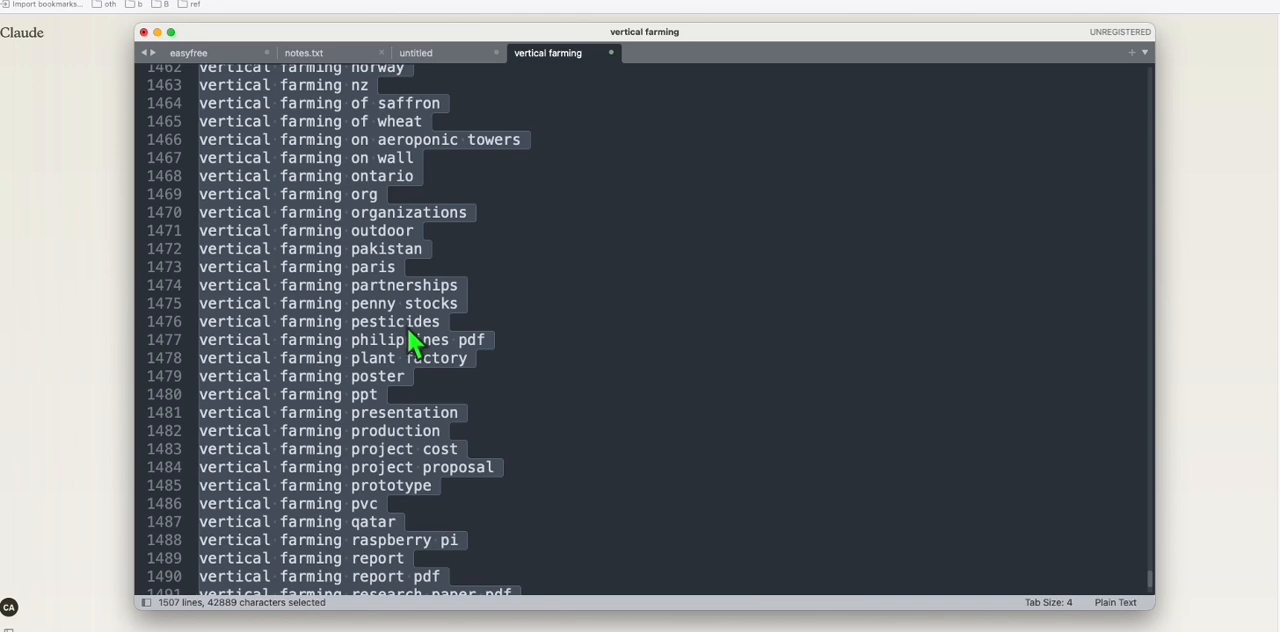
pyautogui.scroll(3)
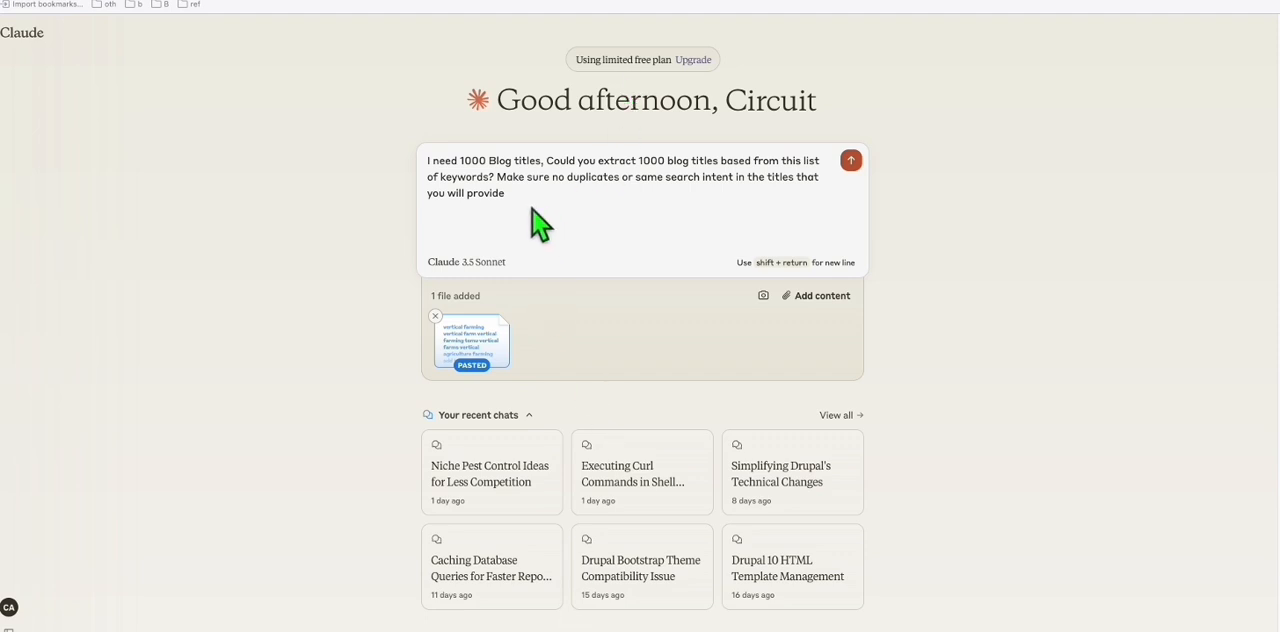
pyautogui.moveTo(472, 344)
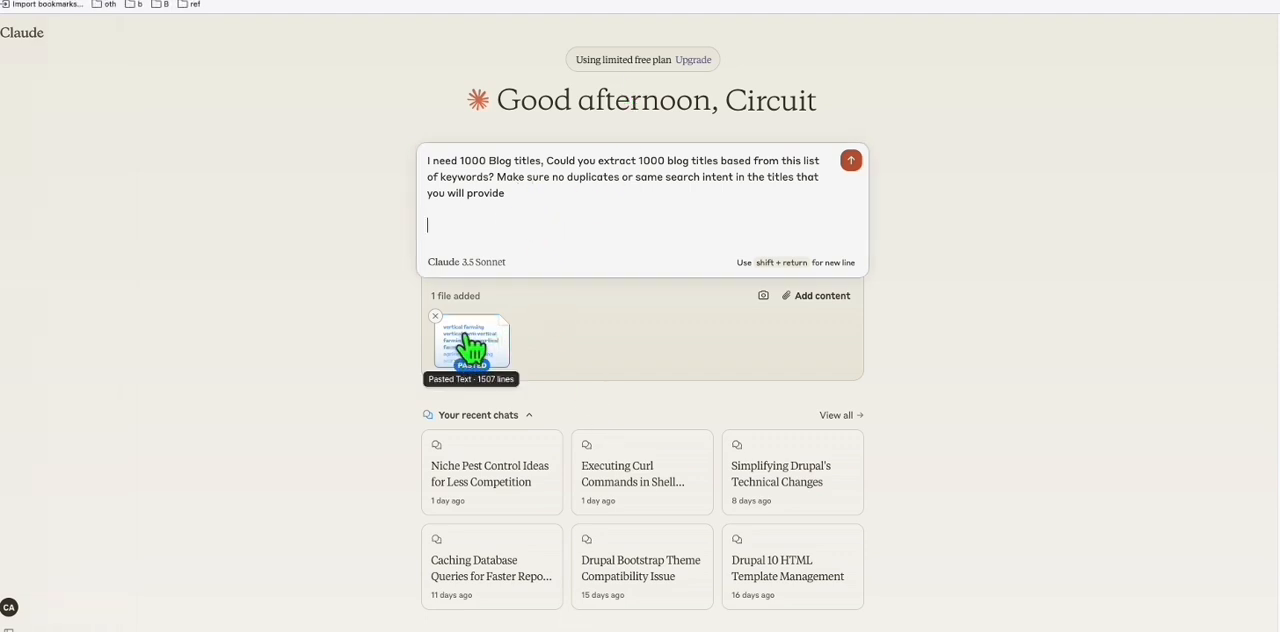
pyautogui.moveTo(488, 320)
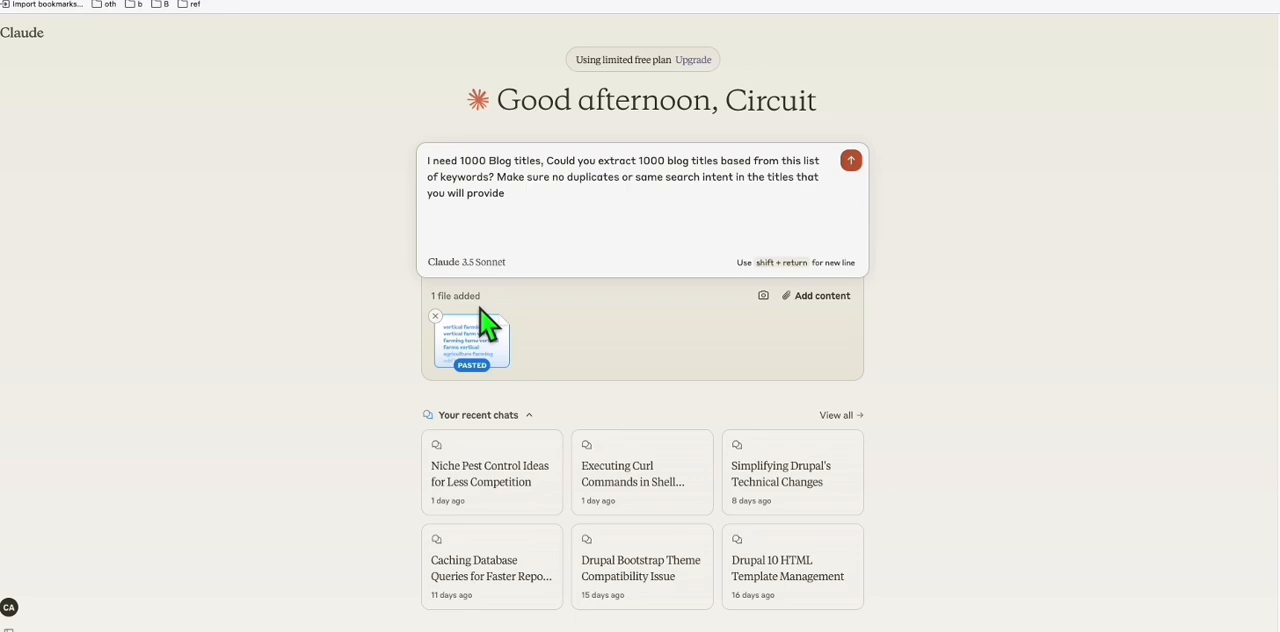
pyautogui.moveTo(812, 278)
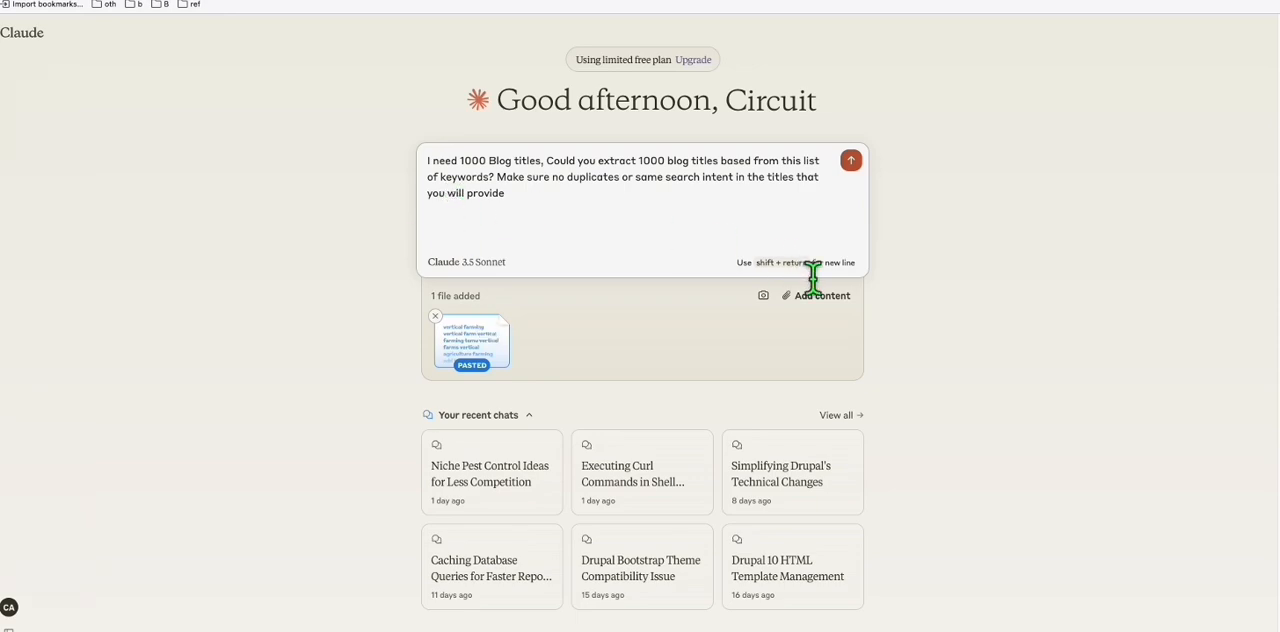
# - Send the title request and reply 'continue' to extend the list past title 440
pyautogui.click(850, 160)
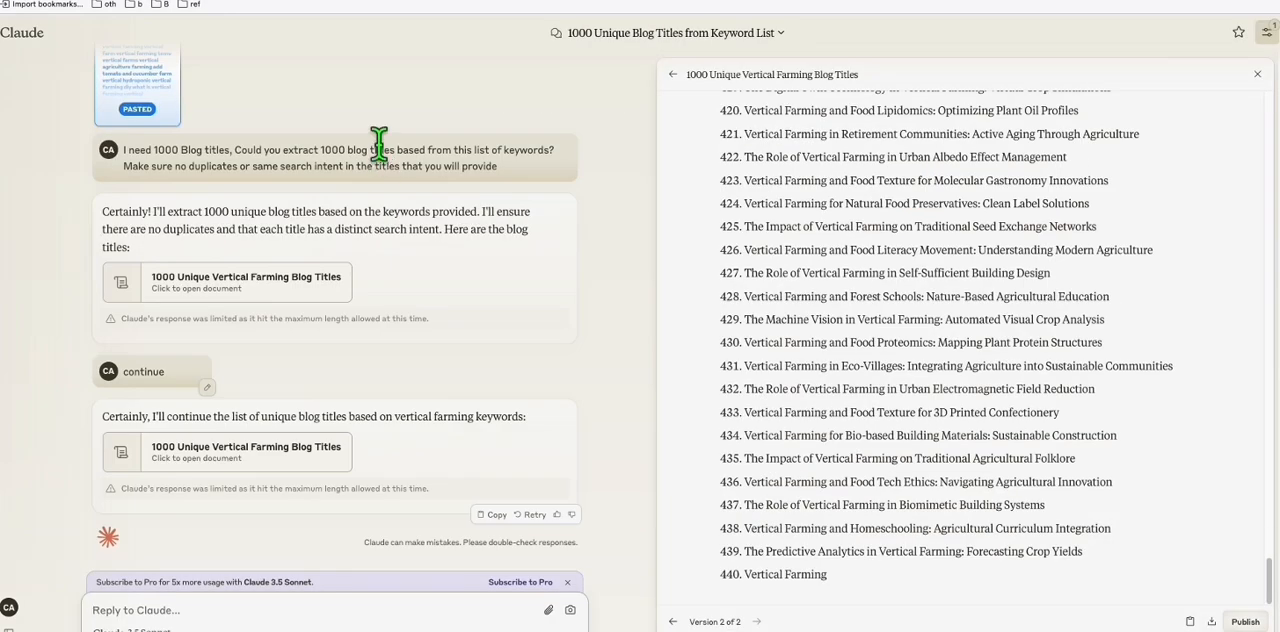
pyautogui.moveTo(784, 342)
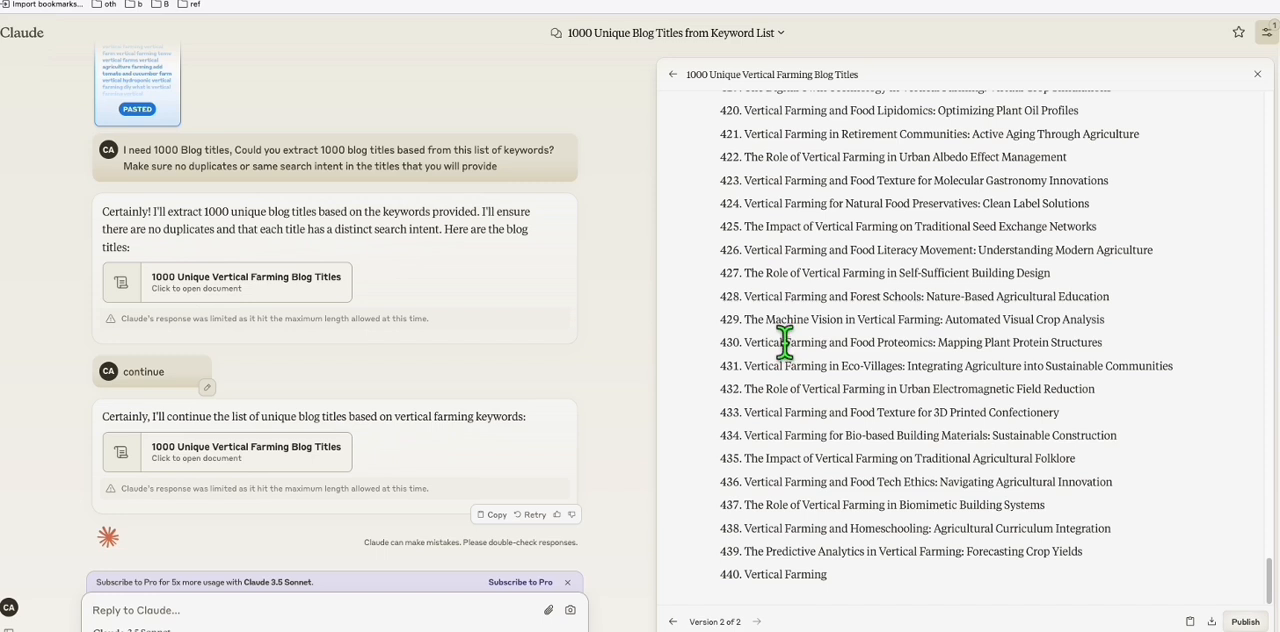
pyautogui.moveTo(744, 568)
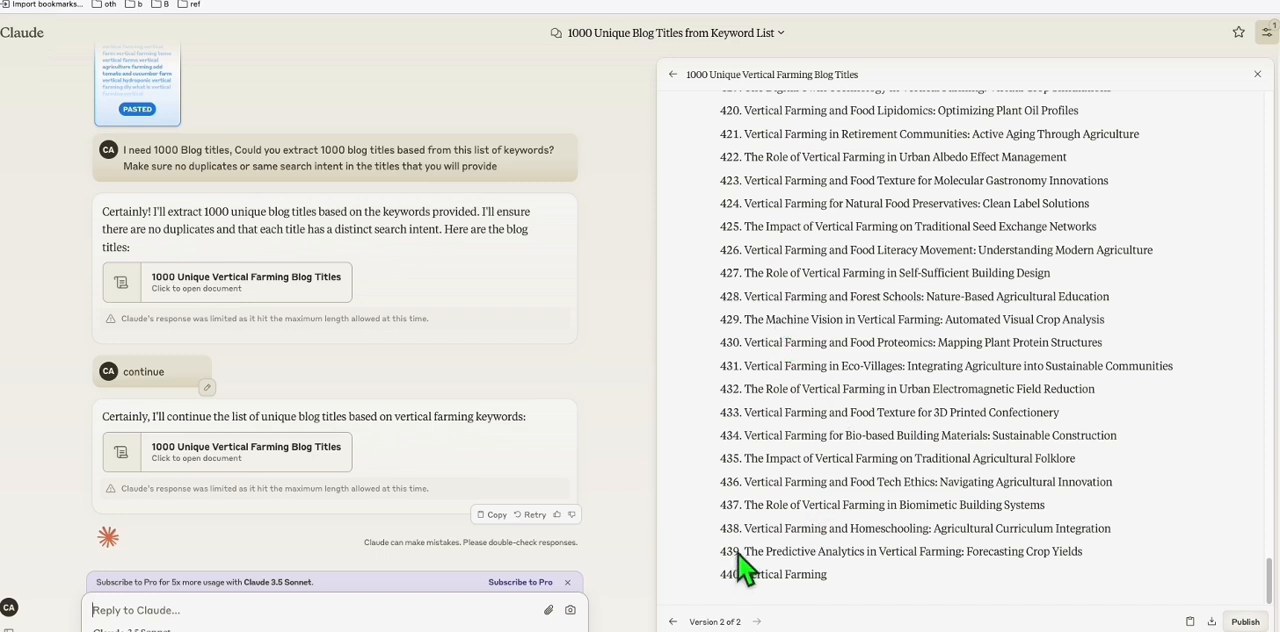
pyautogui.moveTo(416, 610)
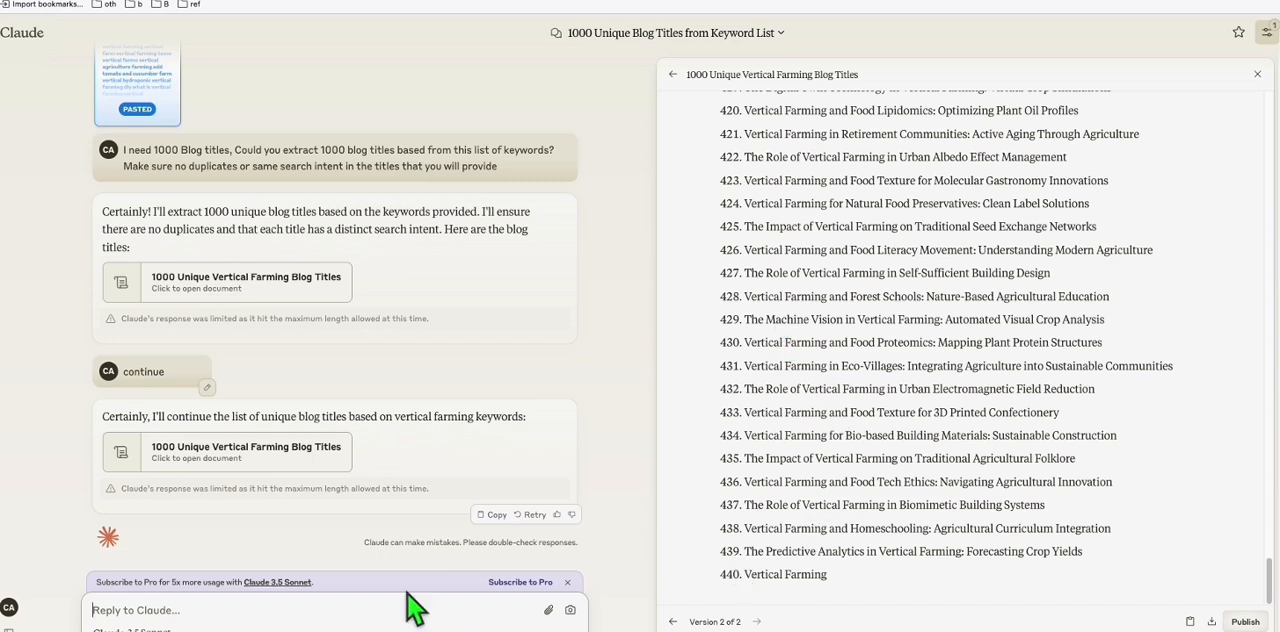
pyautogui.write('continue')
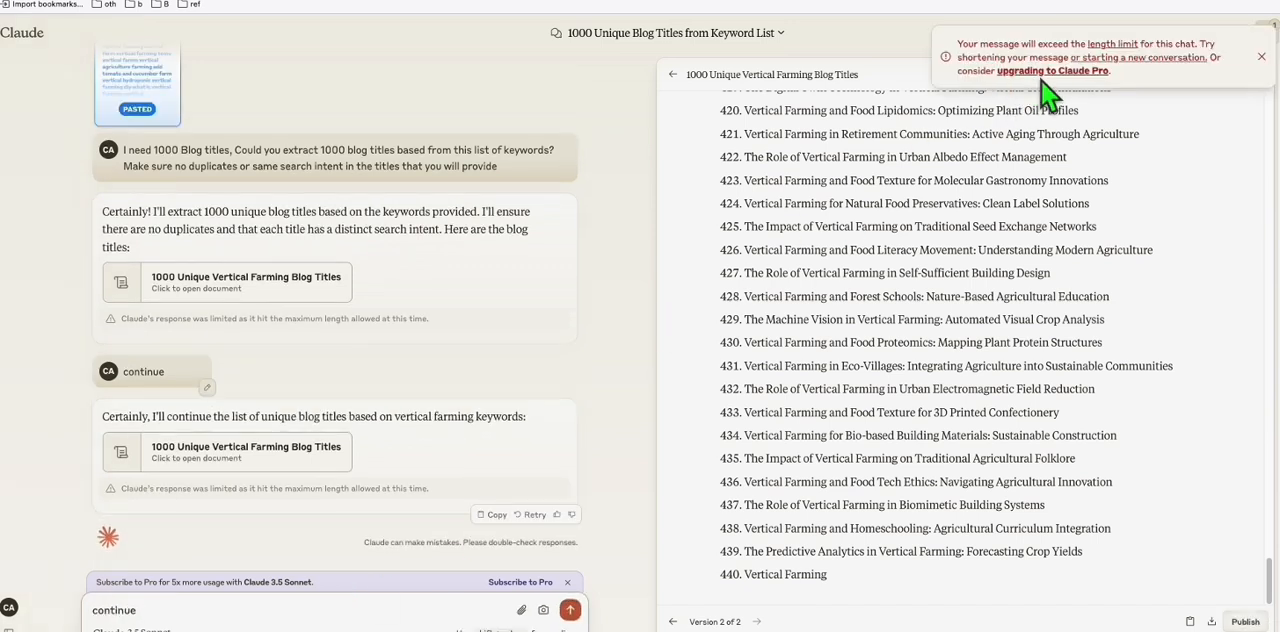
pyautogui.moveTo(808, 324)
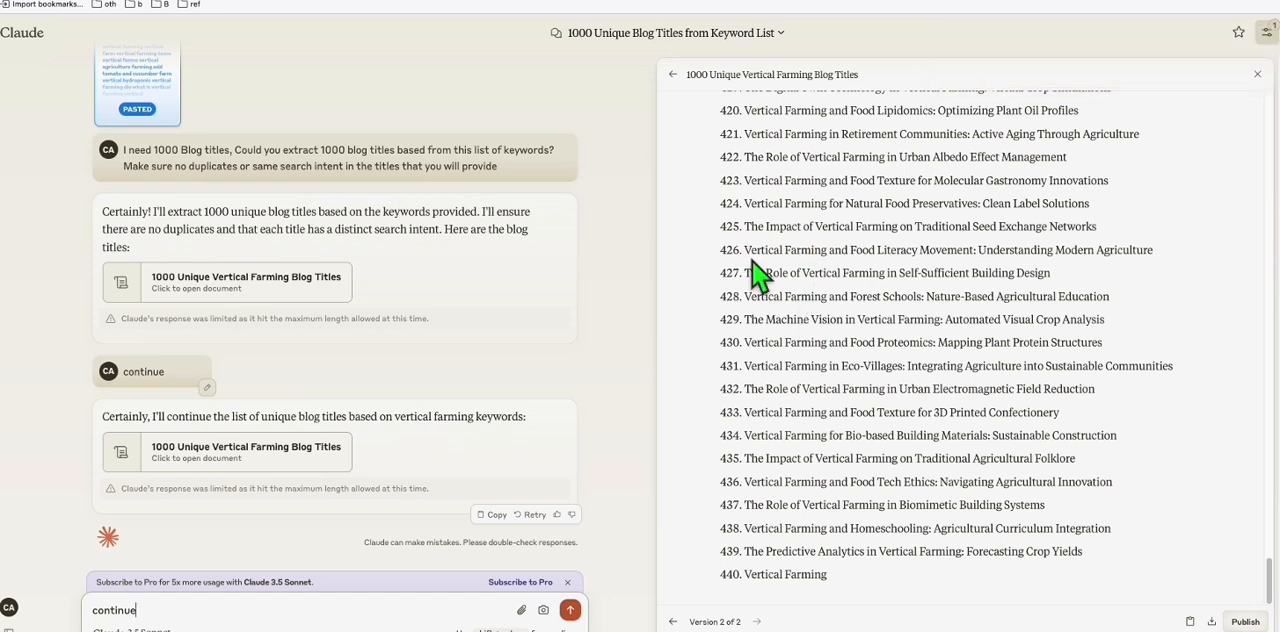
pyautogui.moveTo(804, 304)
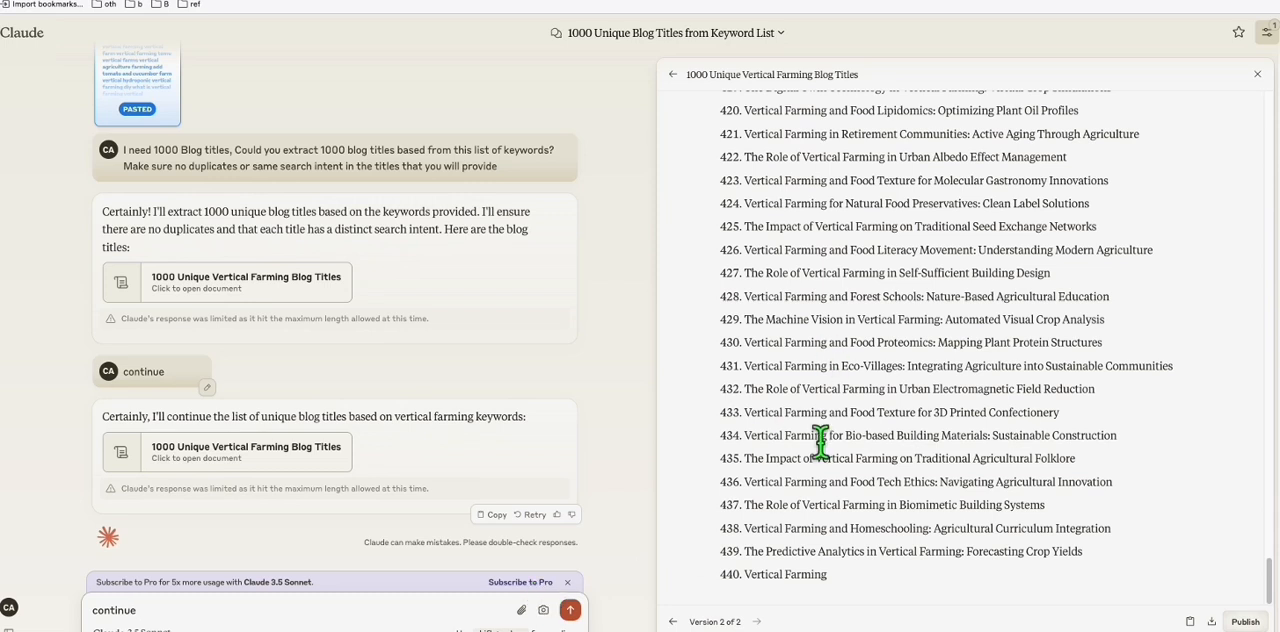
pyautogui.moveTo(370, 220)
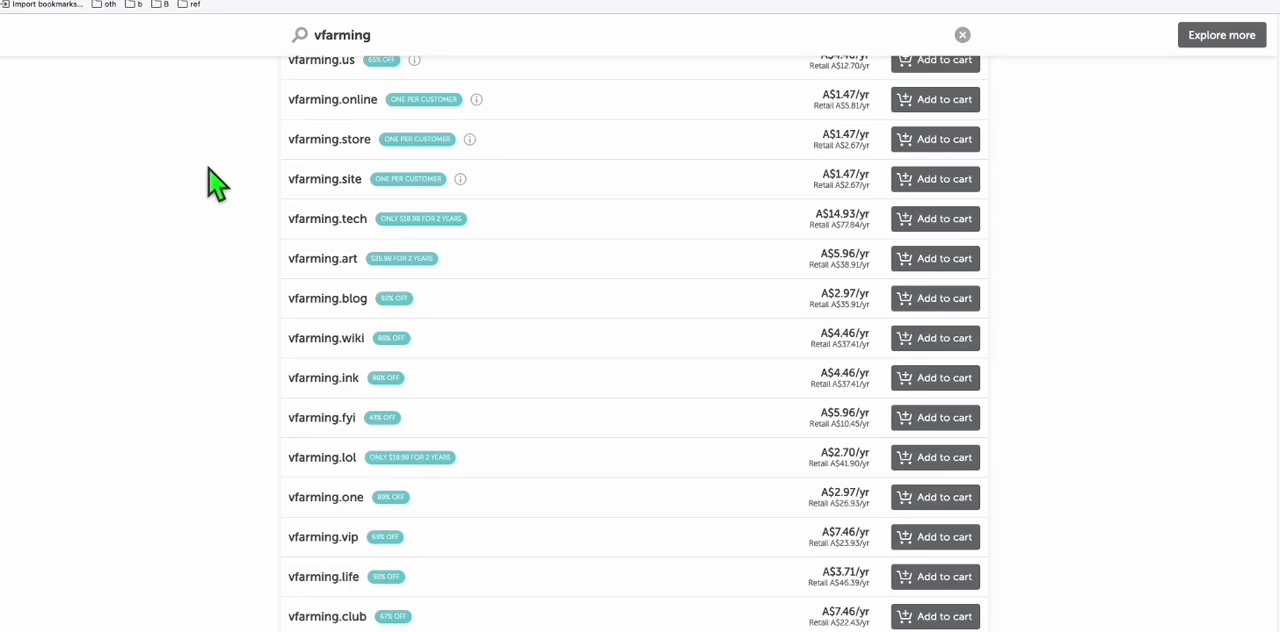
pyautogui.moveTo(214, 284)
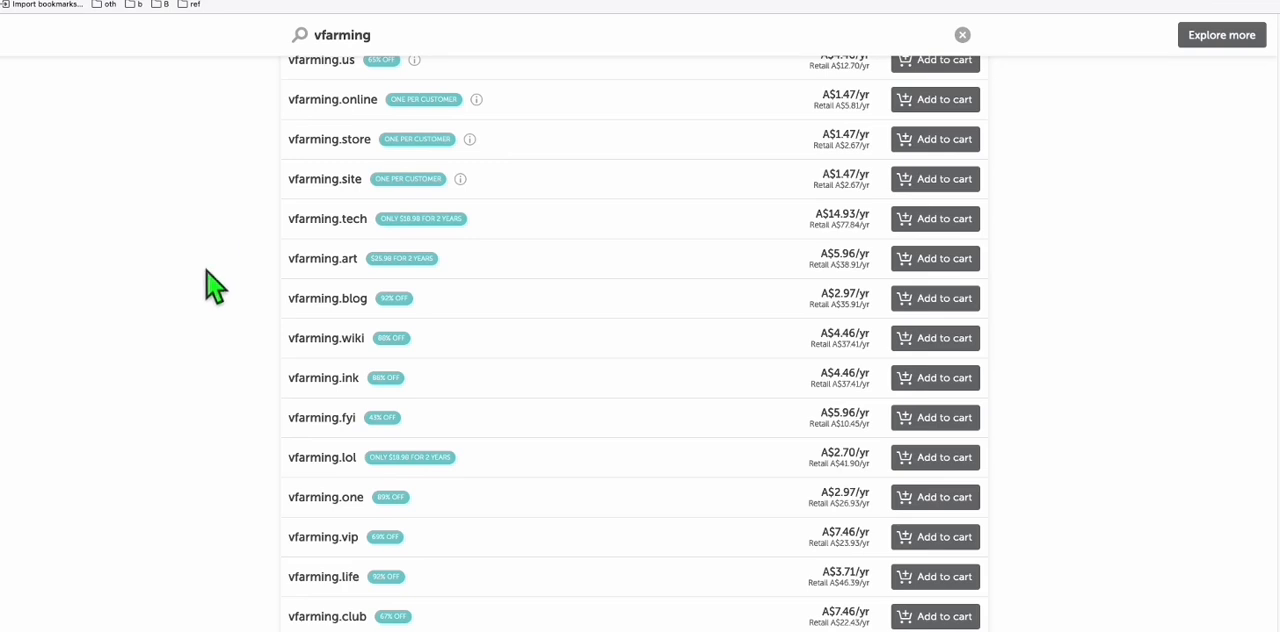
pyautogui.moveTo(344, 328)
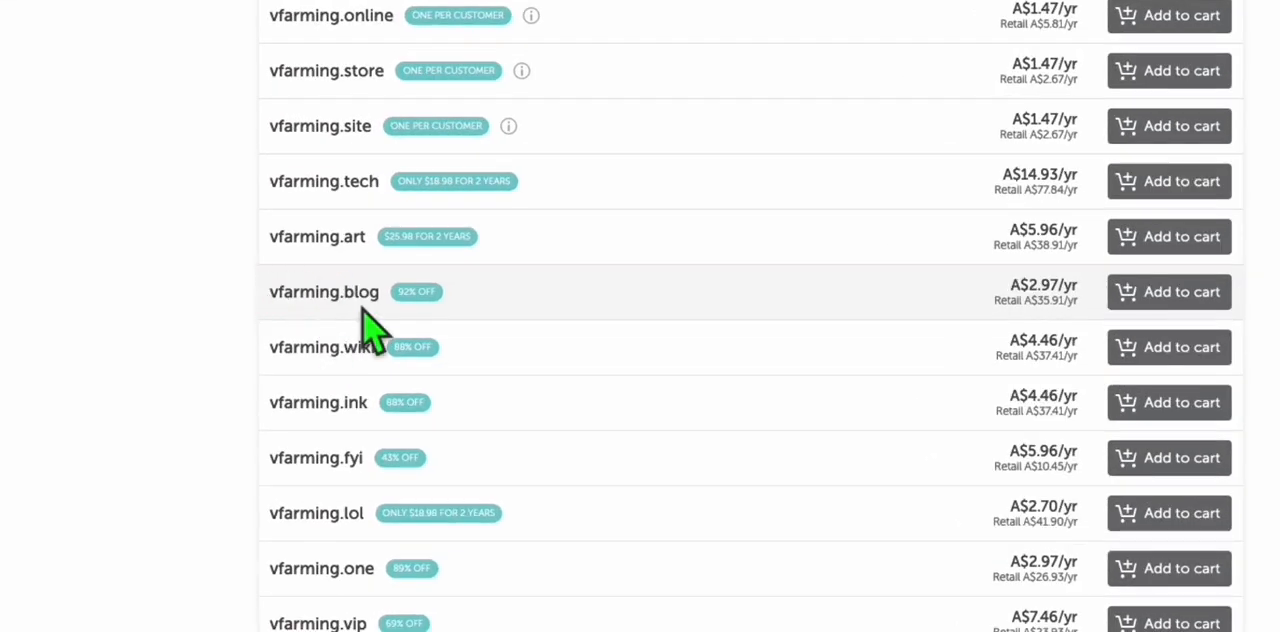
pyautogui.moveTo(1030, 288)
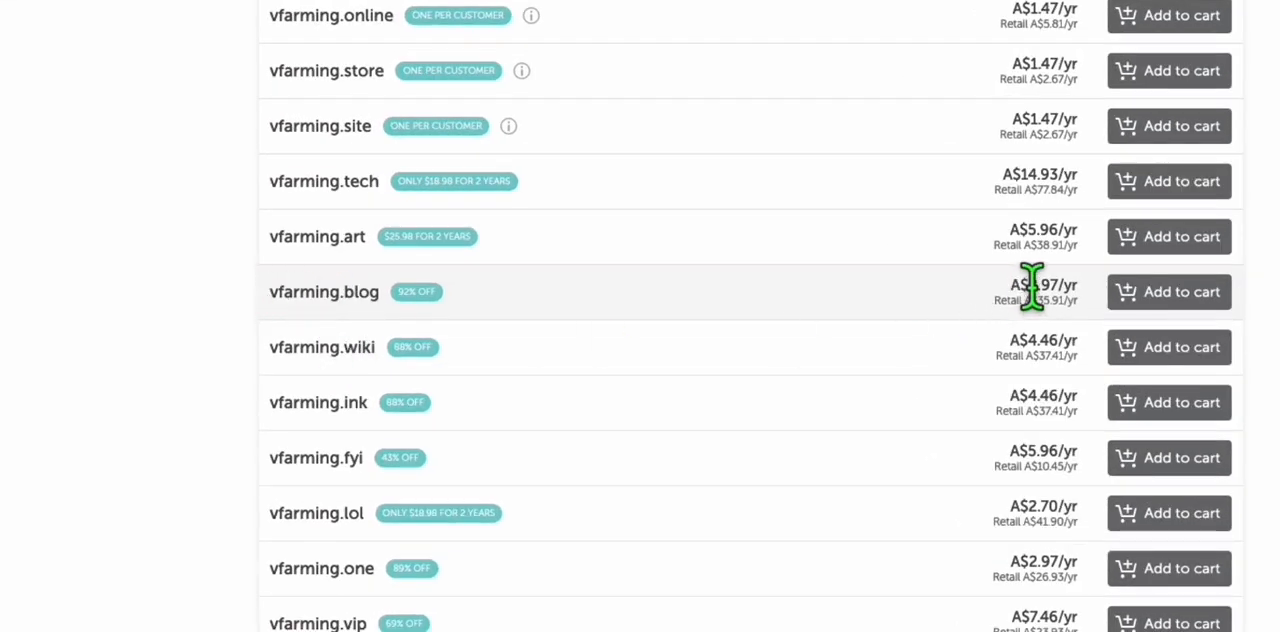
pyautogui.moveTo(1024, 310)
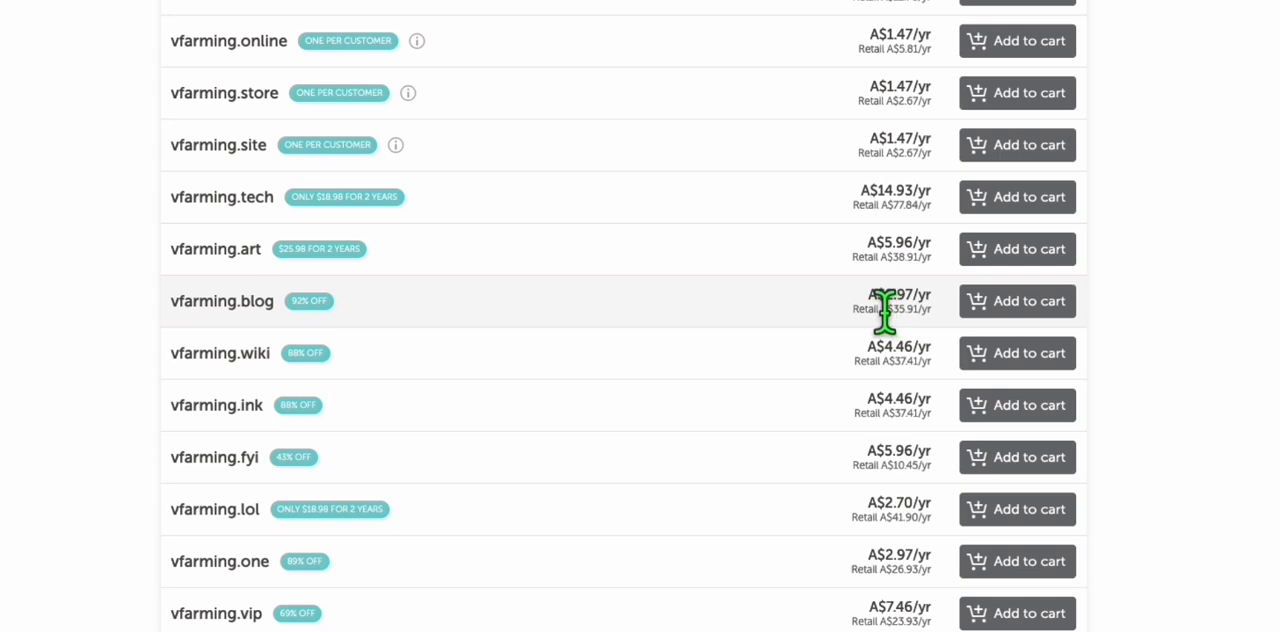
pyautogui.moveTo(252, 356)
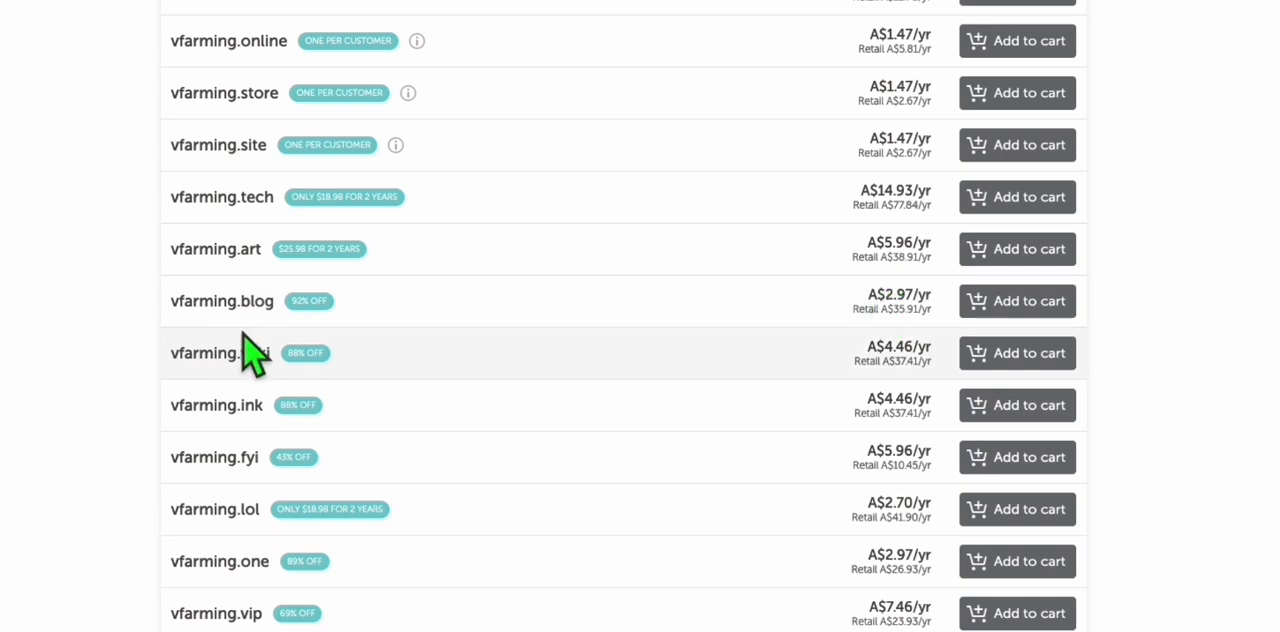
# - Select the discounted vfarming.blog domain from the vfarming search results
pyautogui.doubleClick(220, 300)
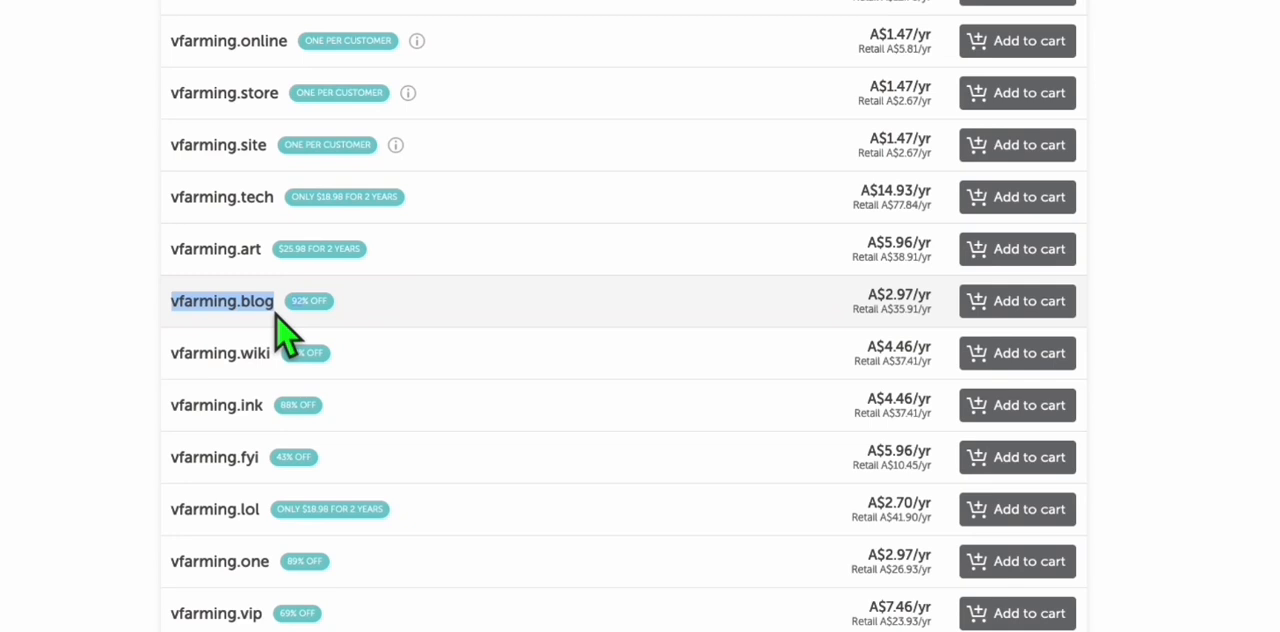
pyautogui.moveTo(244, 330)
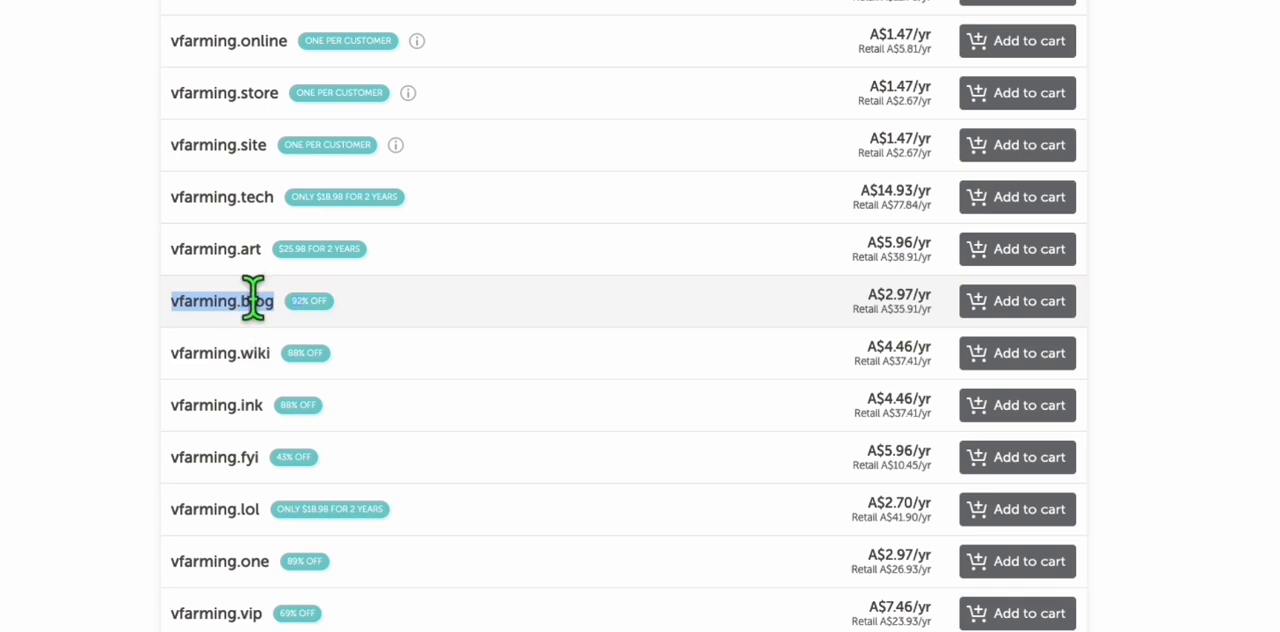
pyautogui.moveTo(262, 308)
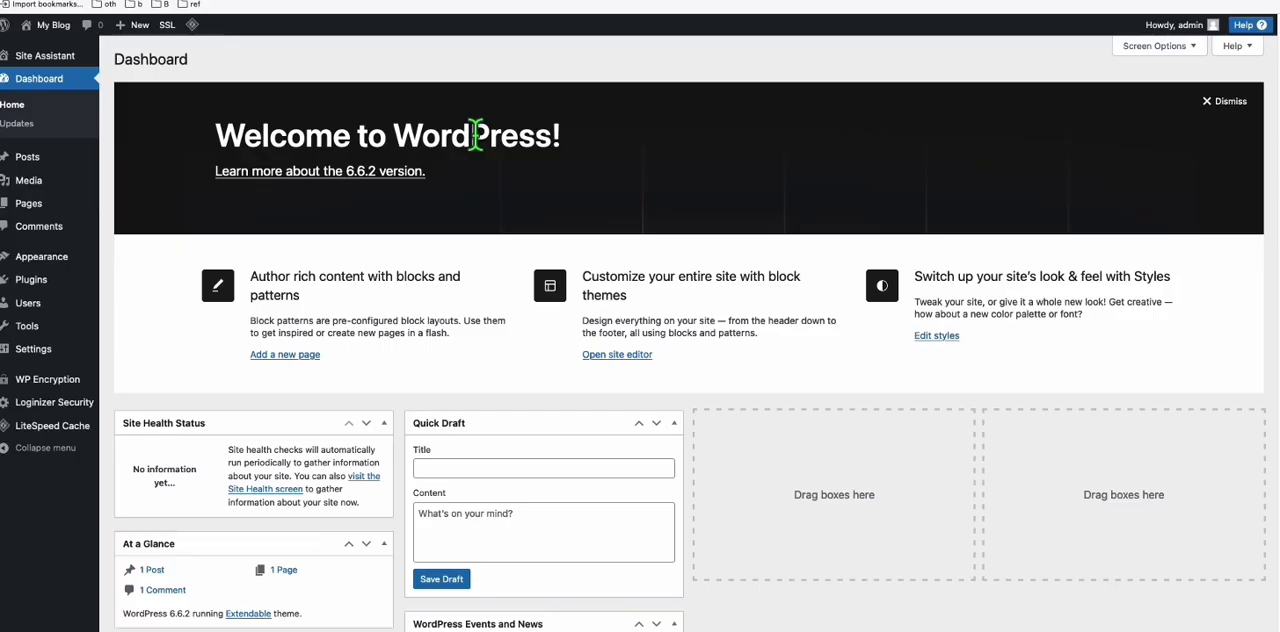
pyautogui.moveTo(556, 196)
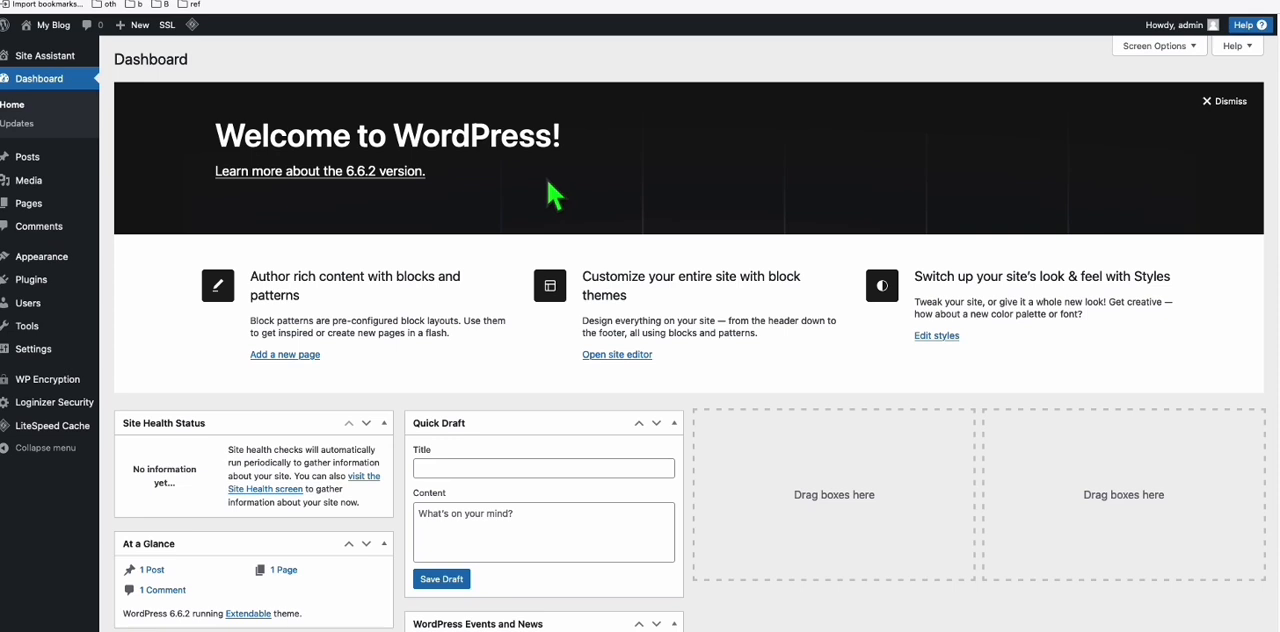
pyautogui.moveTo(558, 200)
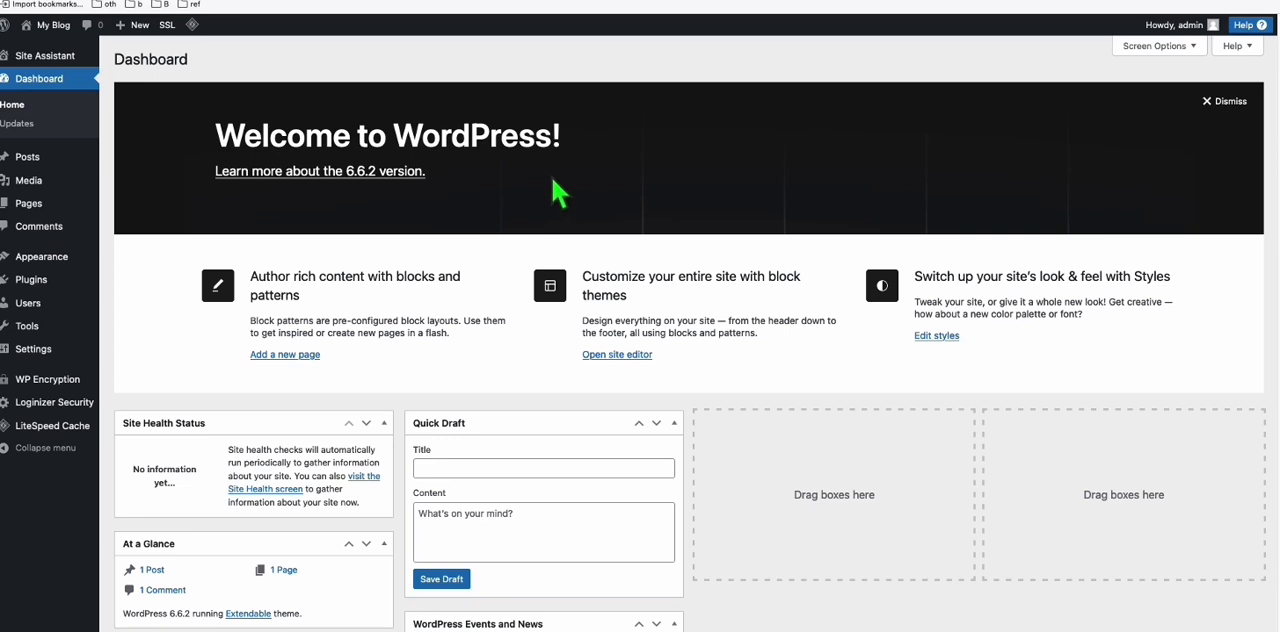
pyautogui.moveTo(496, 130)
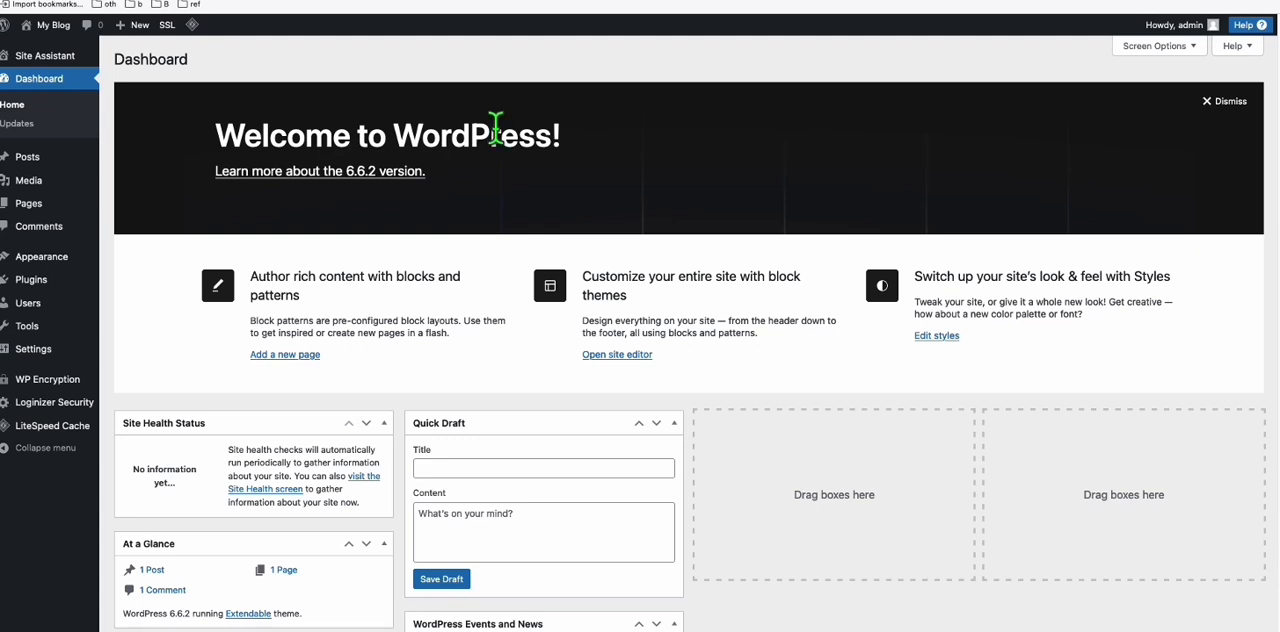
pyautogui.moveTo(508, 130)
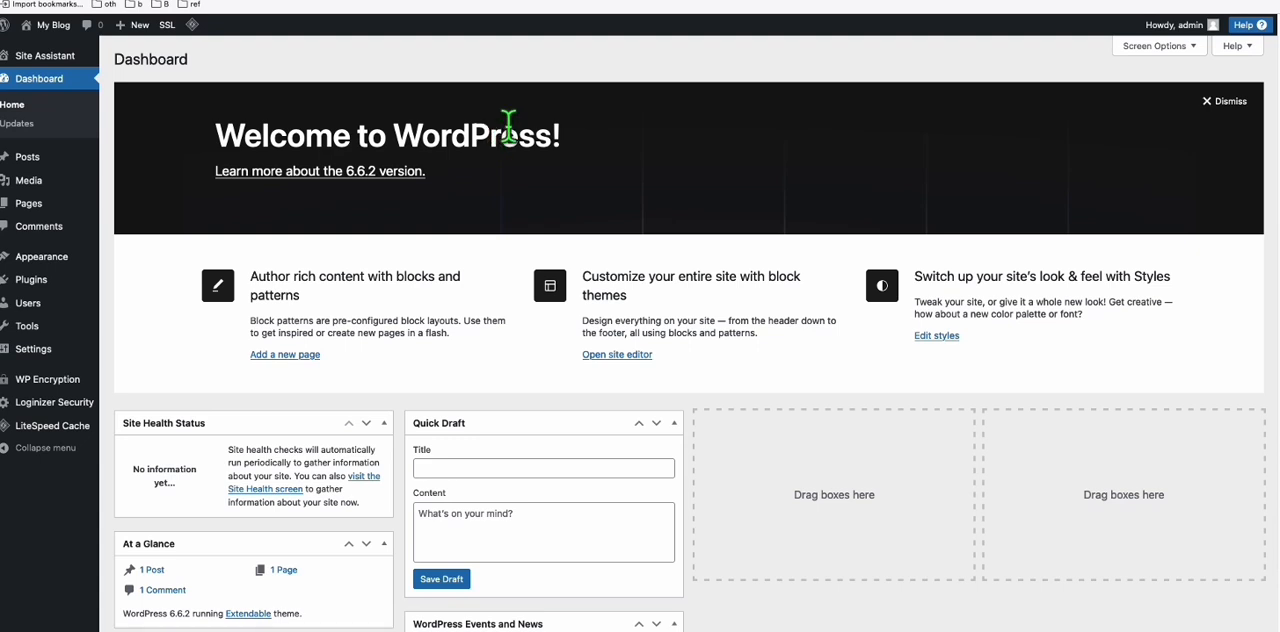
pyautogui.moveTo(340, 130)
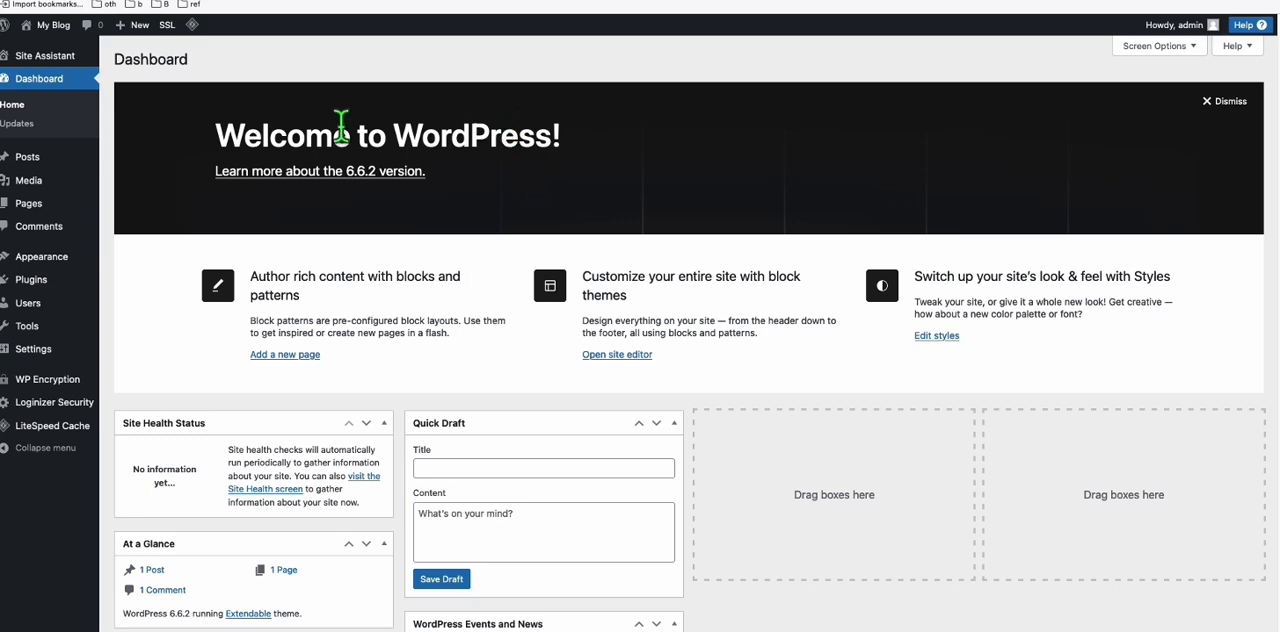
pyautogui.moveTo(858, 244)
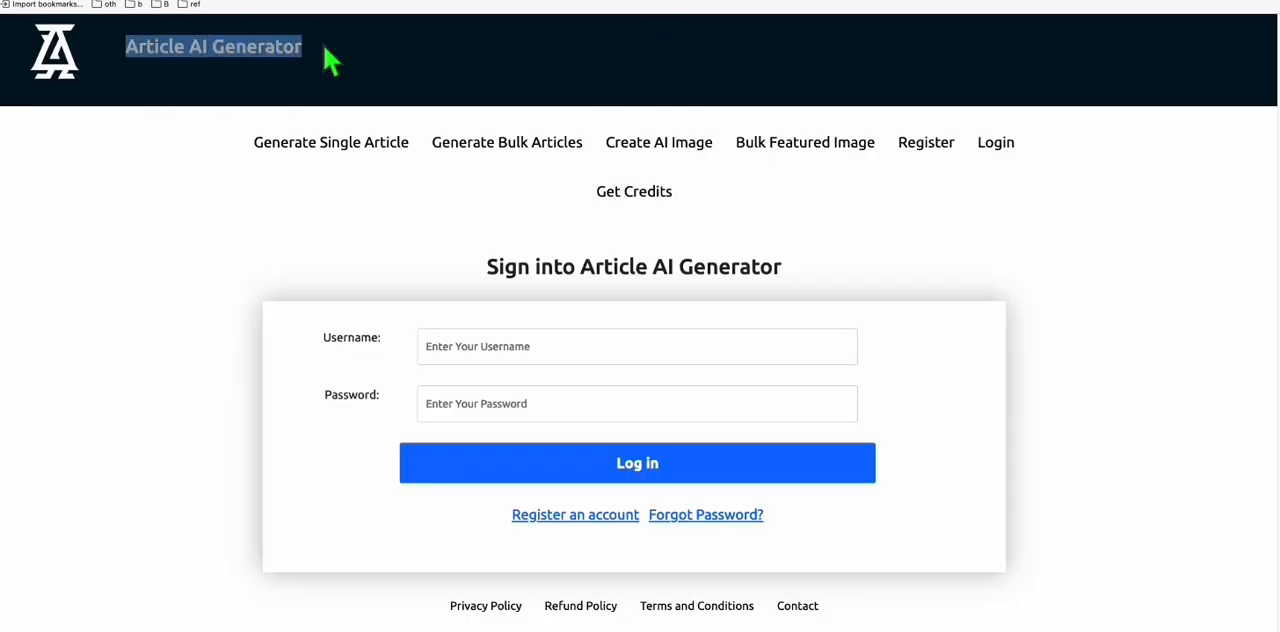
# - From the Generate Bulk Articles form, reach the 'ADD SITES HERE' page for registering a WordPress site
pyautogui.click(636, 462)
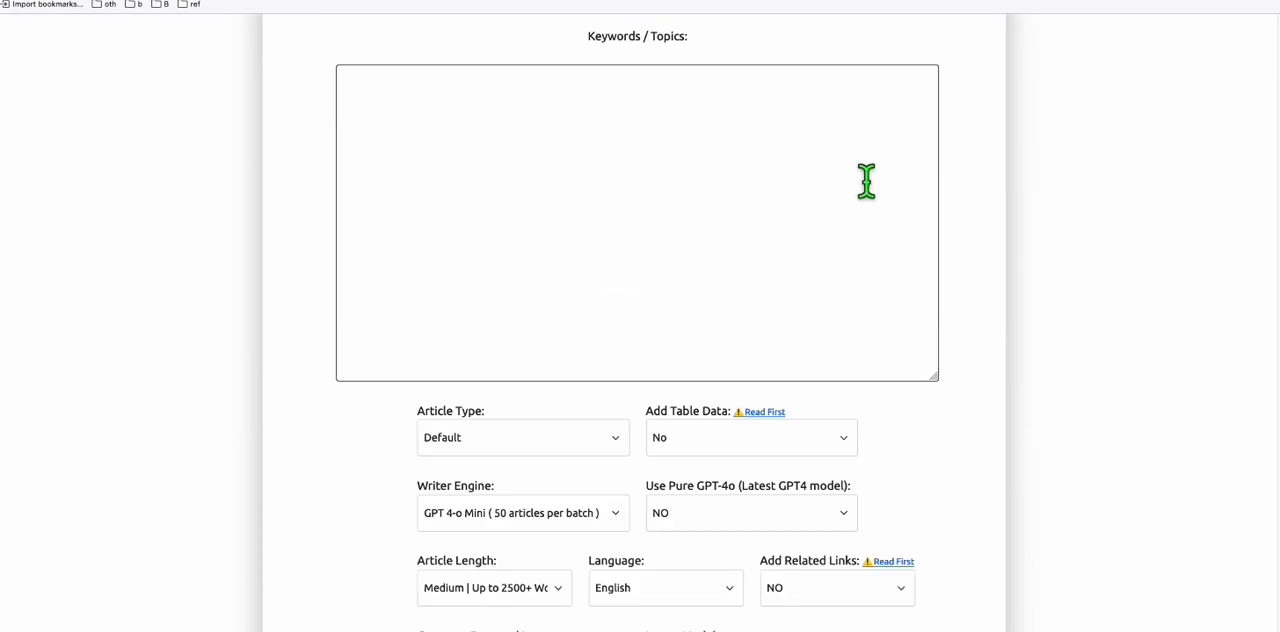
pyautogui.scroll(-3)
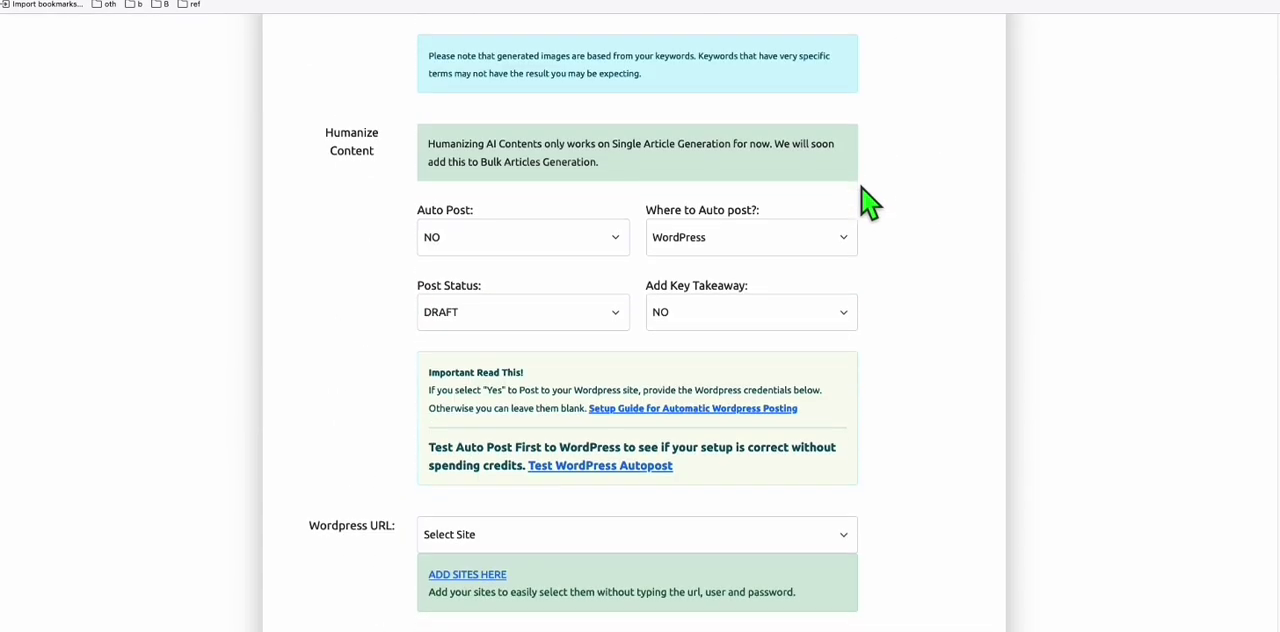
pyautogui.scroll(-3)
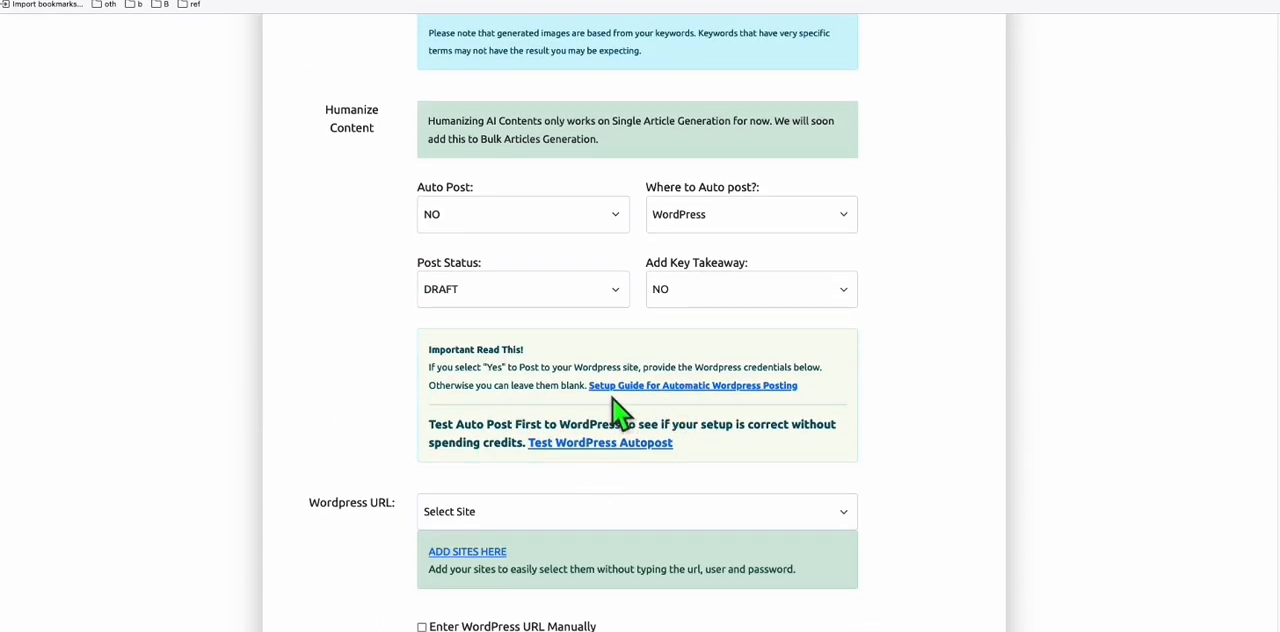
pyautogui.scroll(-3)
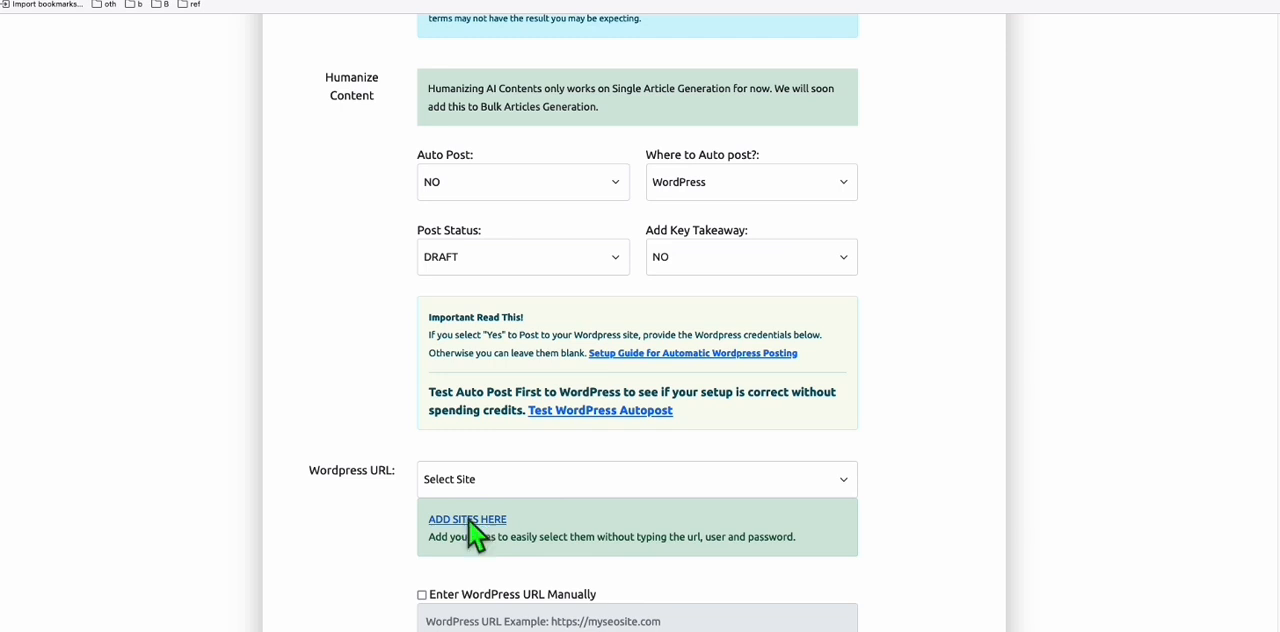
pyautogui.click(468, 520)
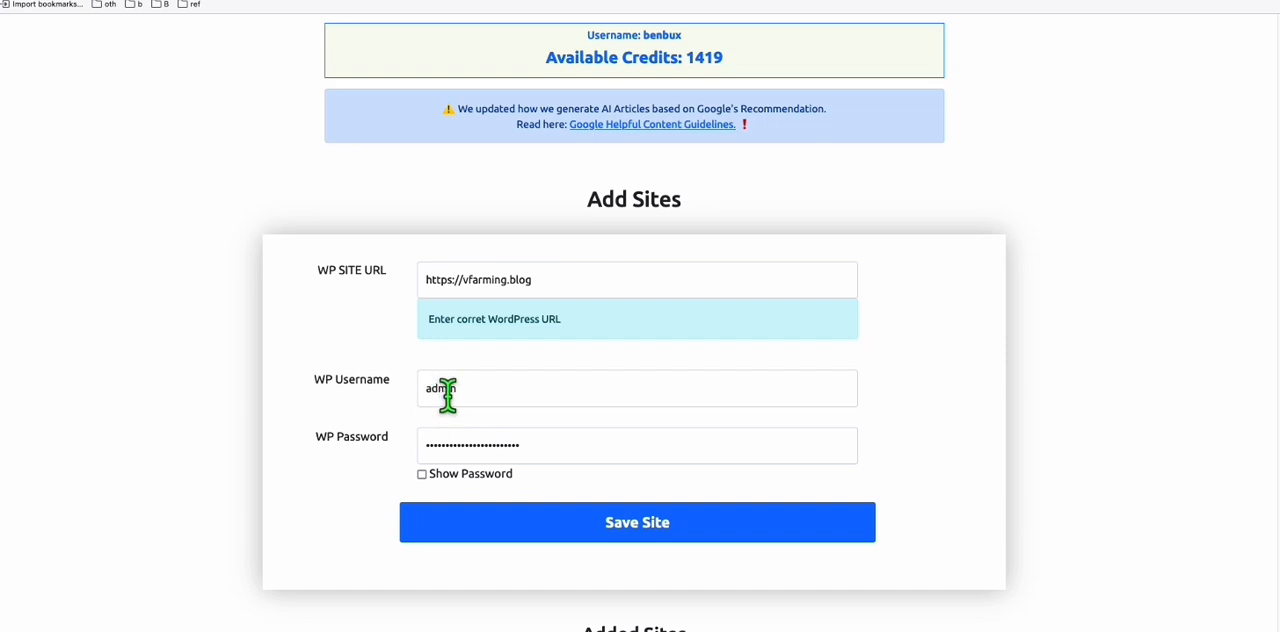
pyautogui.moveTo(422, 428)
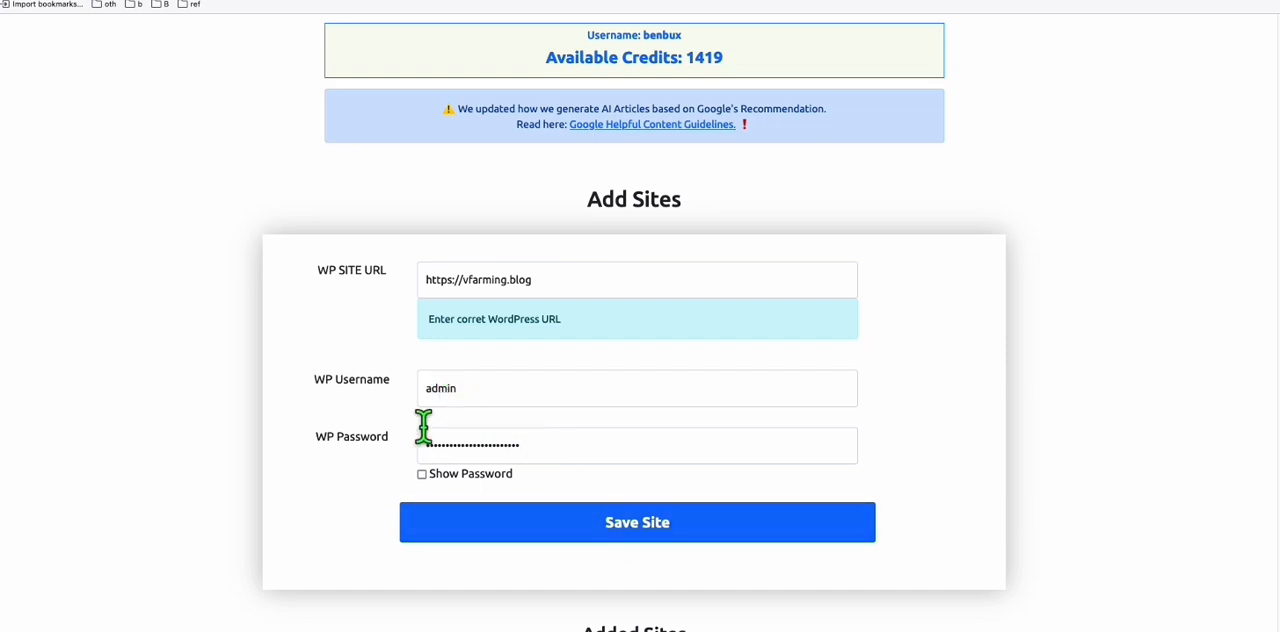
# - Return to the Generate Bulk Articles form and review its options
pyautogui.click(522, 46)
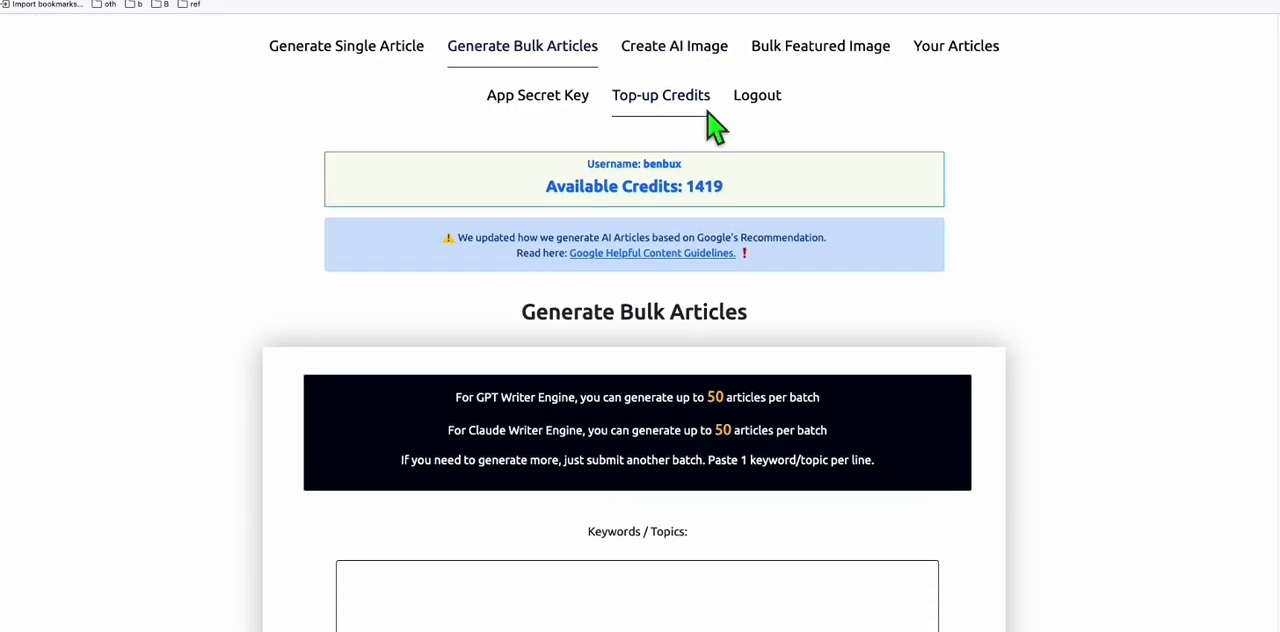
pyautogui.scroll(-3)
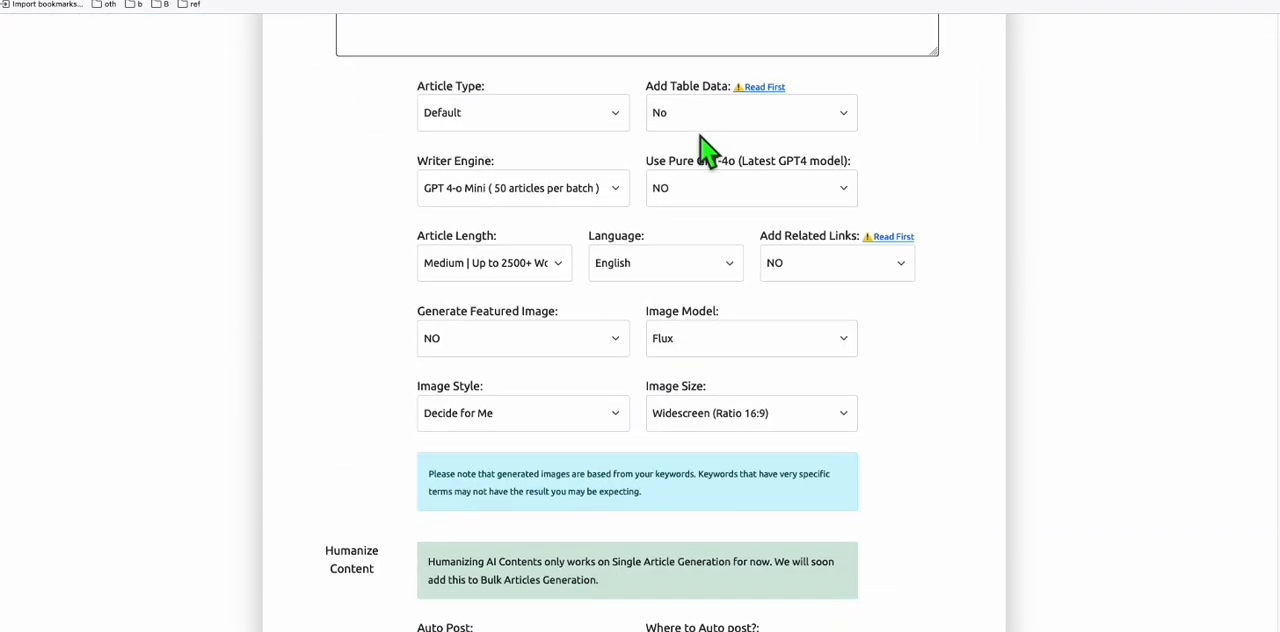
pyautogui.scroll(-3)
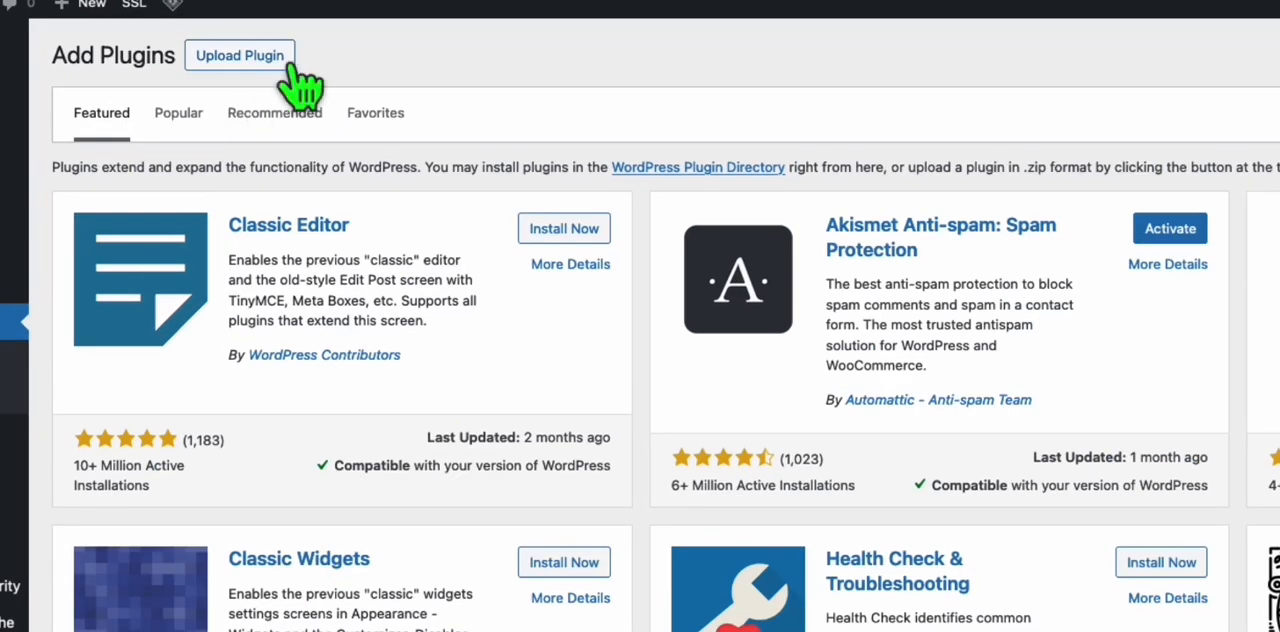
# - Upload and install the Basic-Auth-master.zip plugin (JSON Basic Authentication)
pyautogui.click(240, 56)
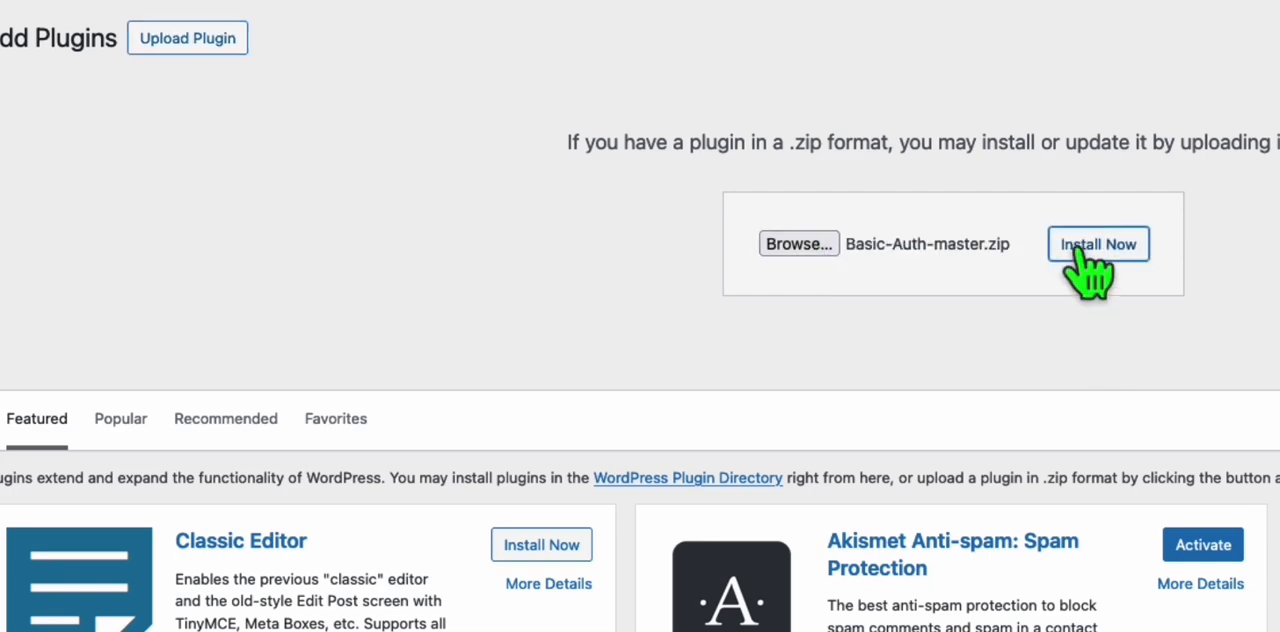
pyautogui.click(1098, 244)
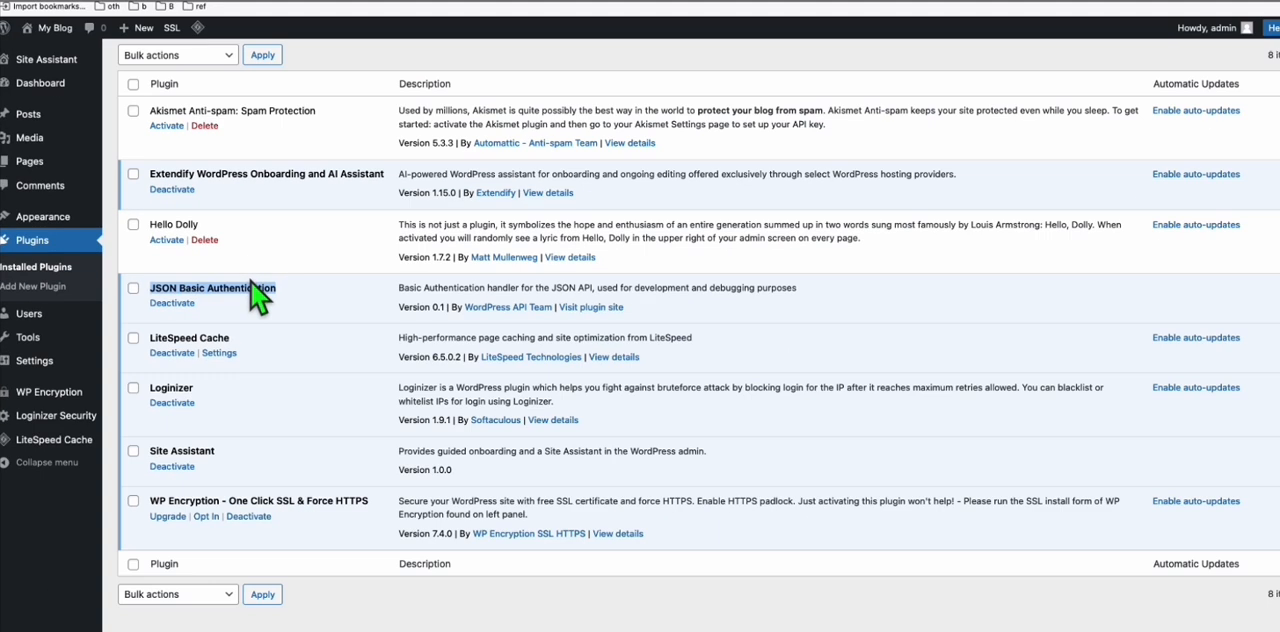
pyautogui.moveTo(316, 320)
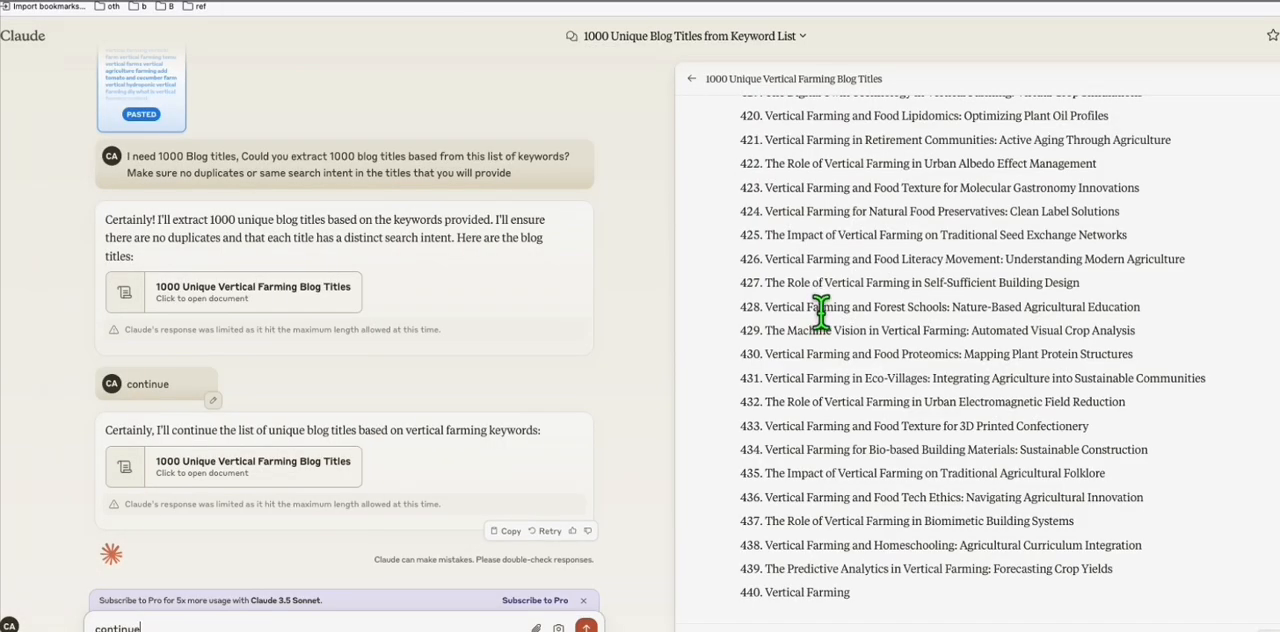
# - Focus the '1000 Unique Vertical Farming Blog Titles' artifact to copy its 439 titles
pyautogui.click(692, 78)
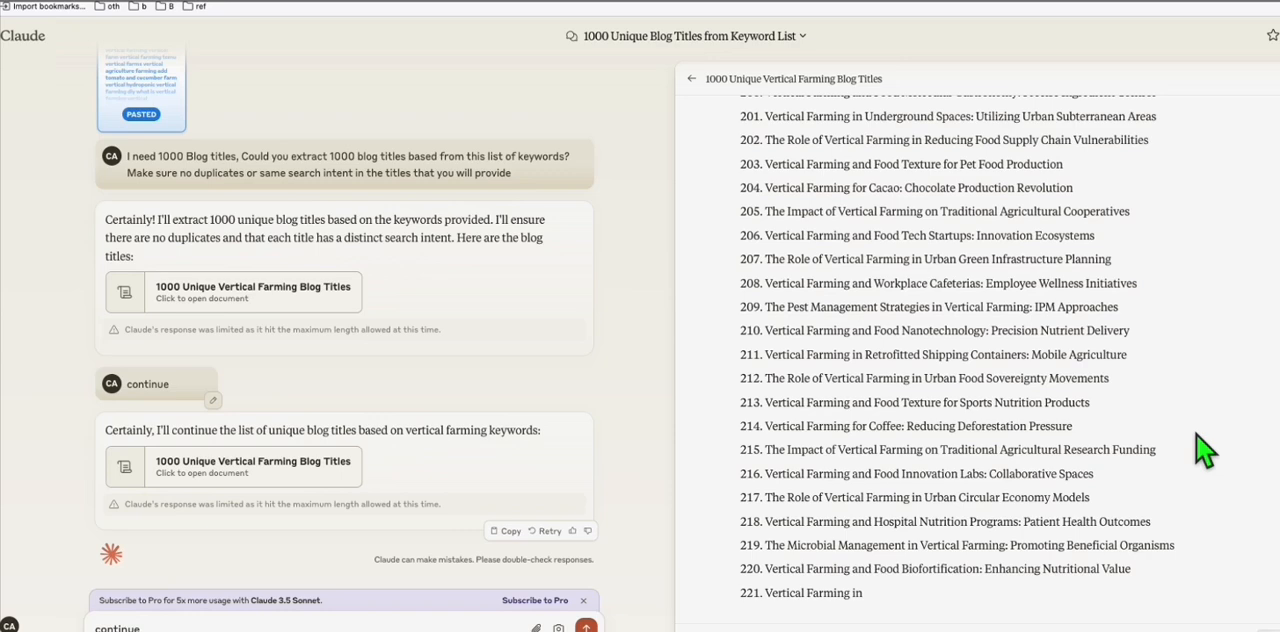
pyautogui.moveTo(1048, 520)
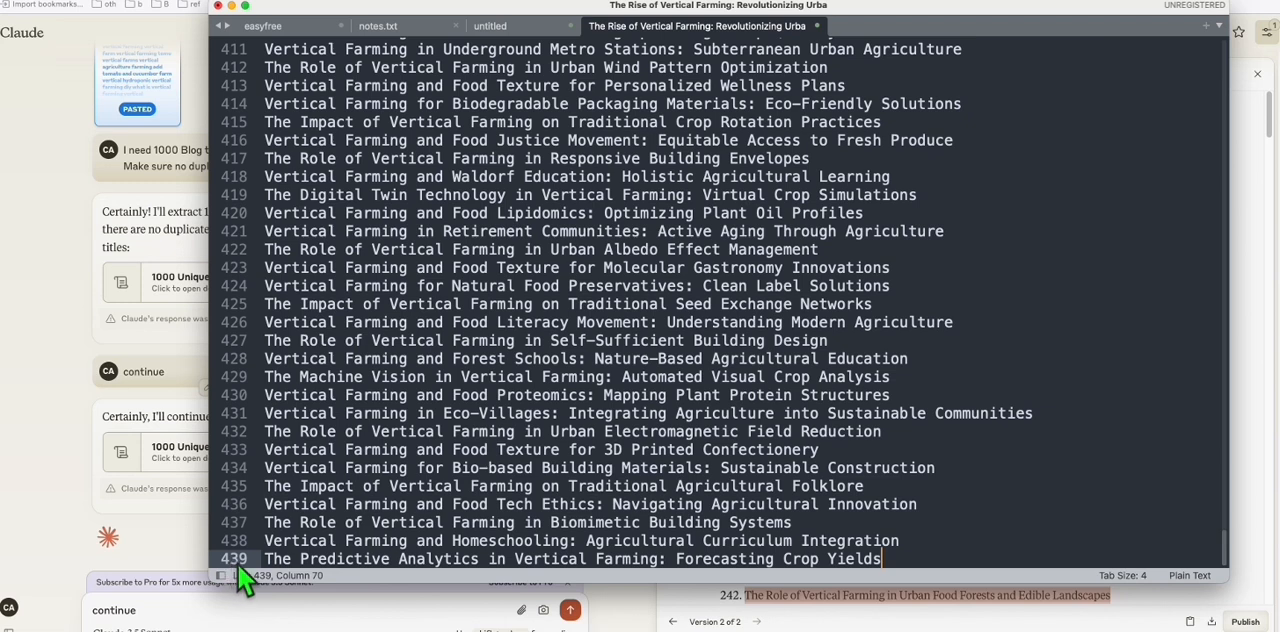
pyautogui.moveTo(584, 442)
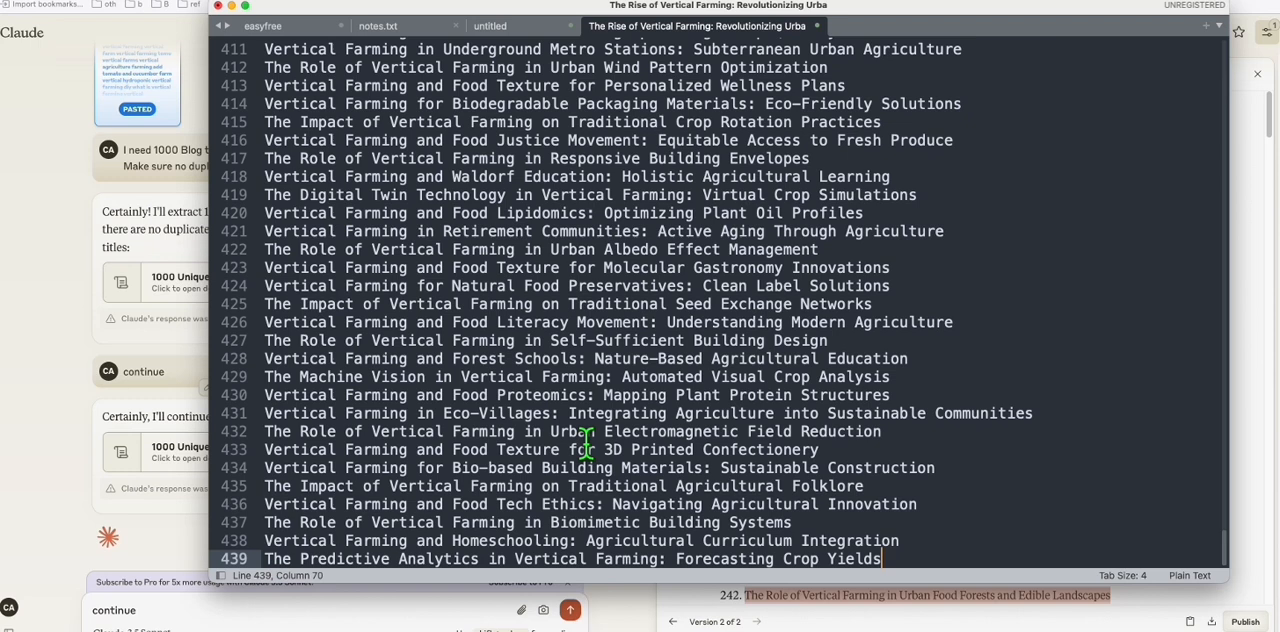
pyautogui.moveTo(598, 468)
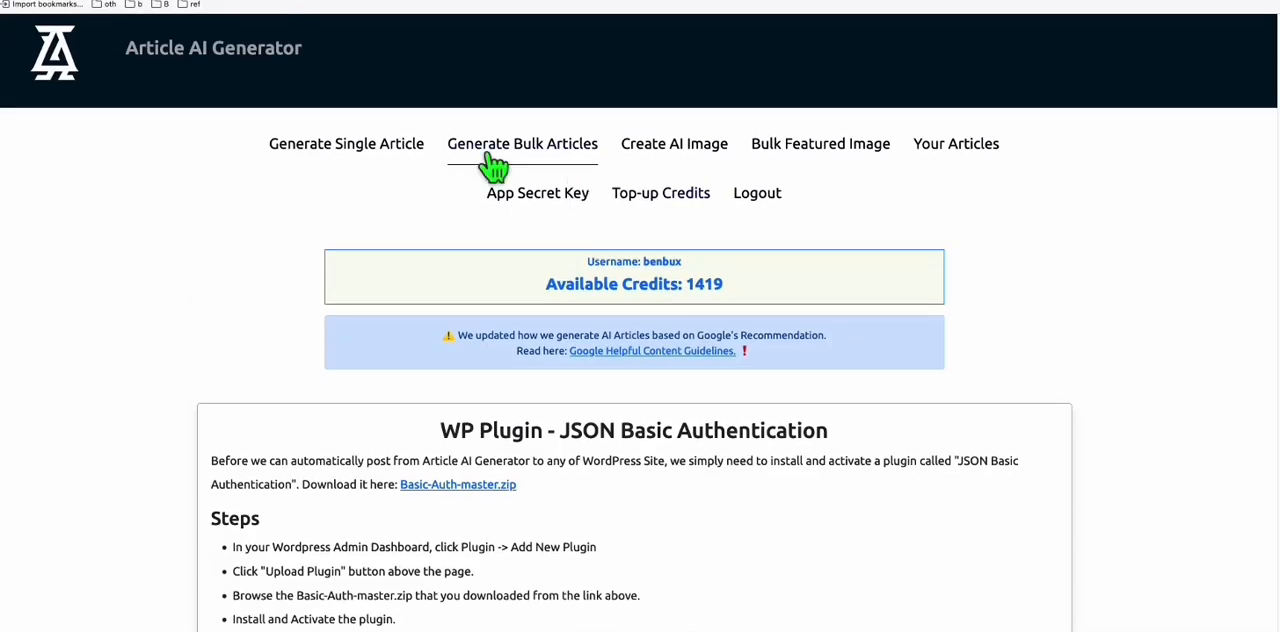
# - Paste the vertical farming titles into Keywords / Topics and keep Article Type as Default
pyautogui.click(522, 144)
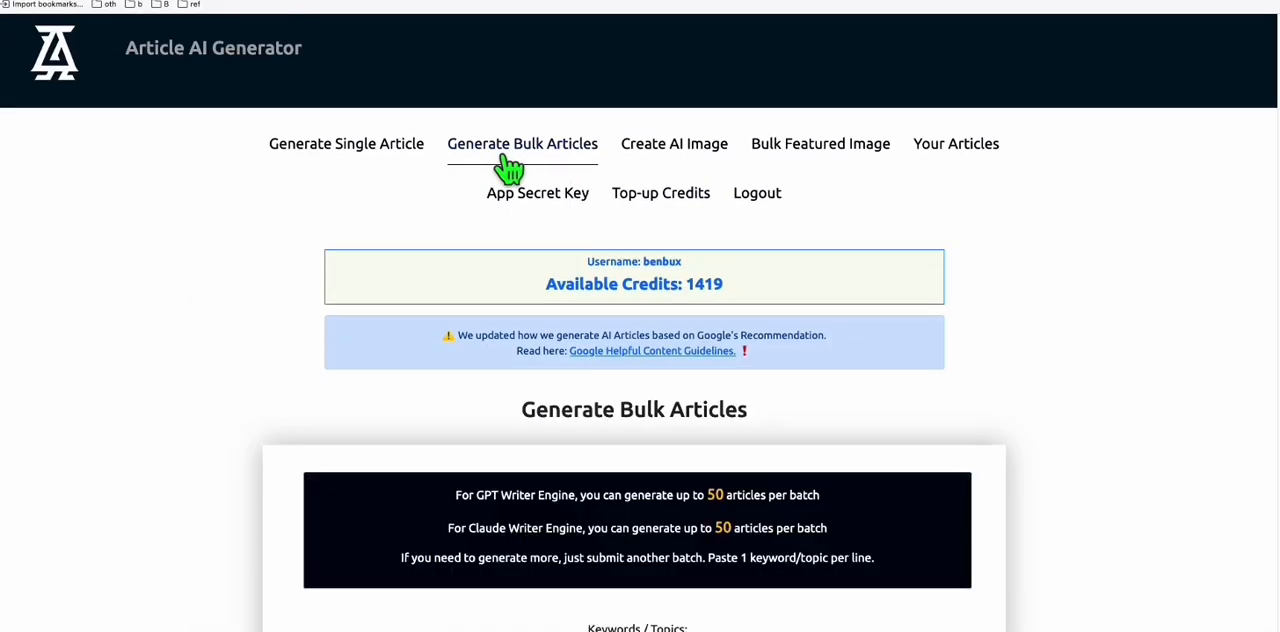
pyautogui.scroll(-3)
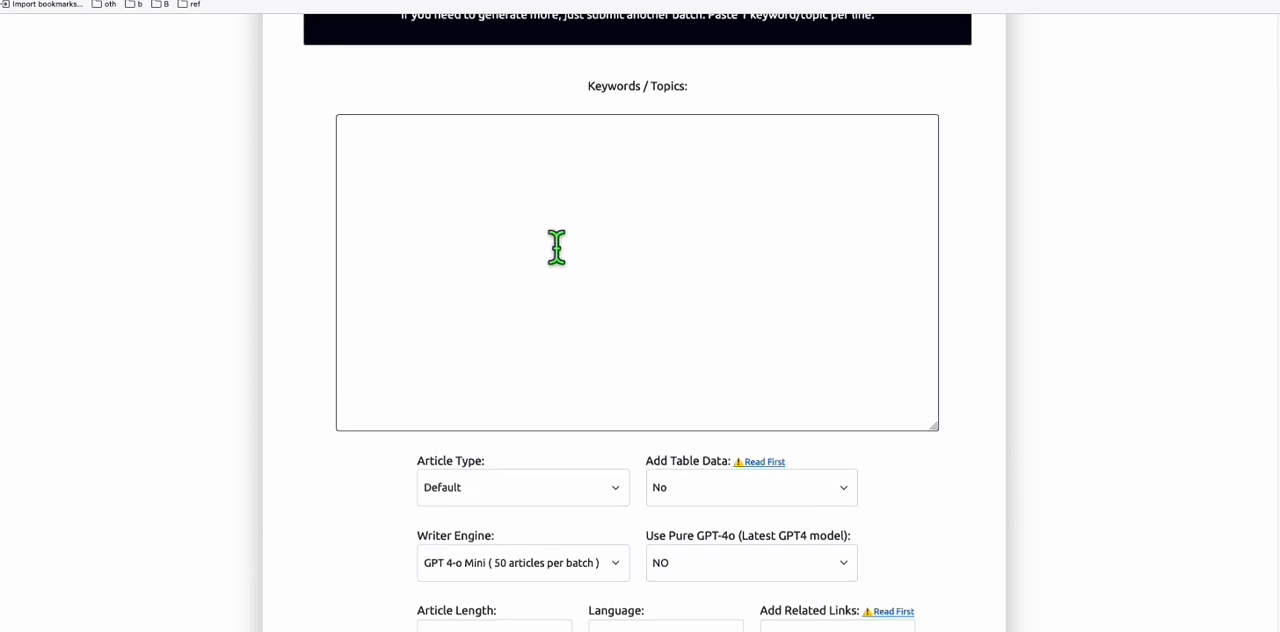
pyautogui.scroll(-3)
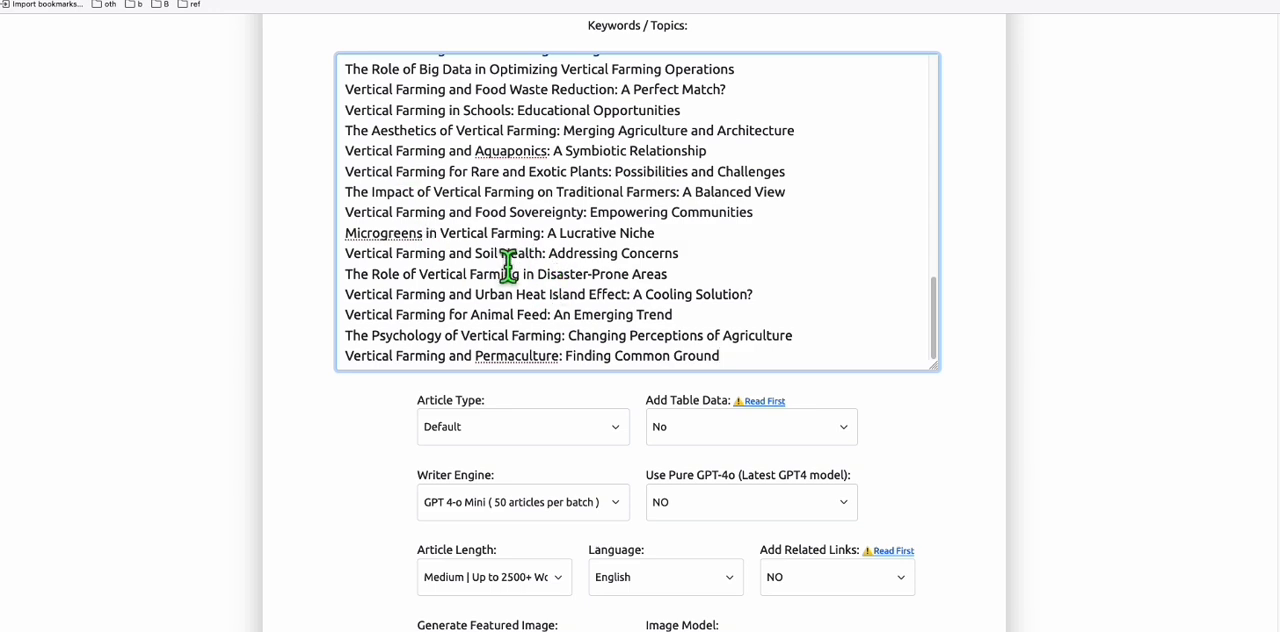
pyautogui.moveTo(550, 272)
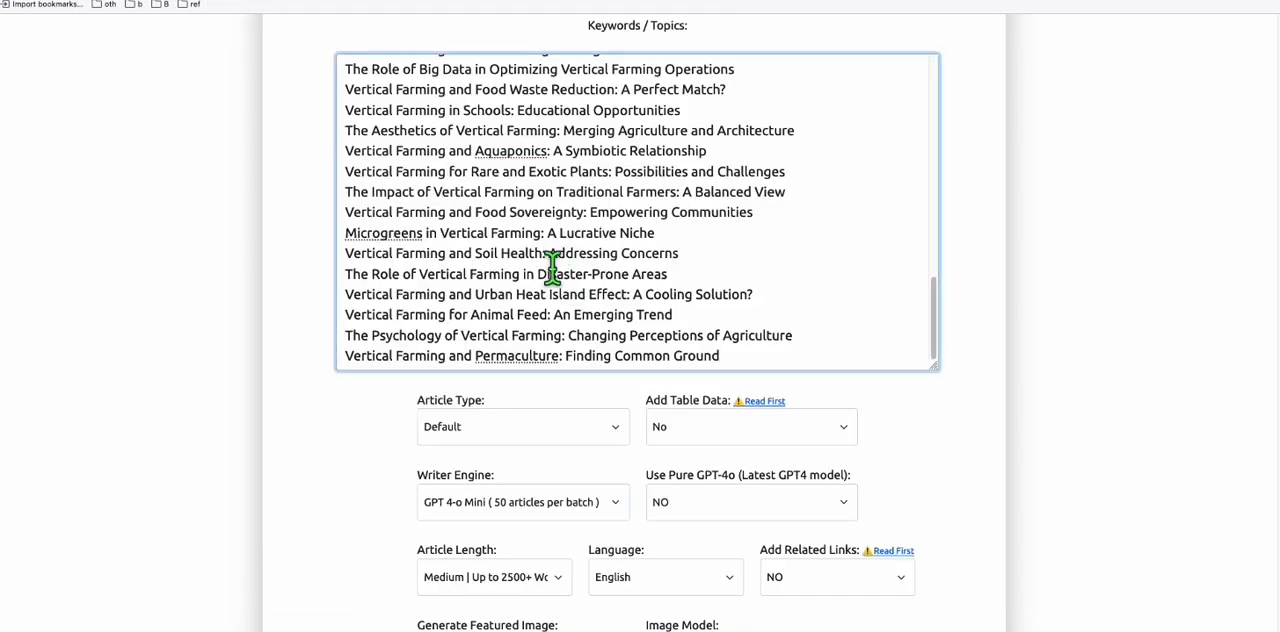
pyautogui.scroll(-3)
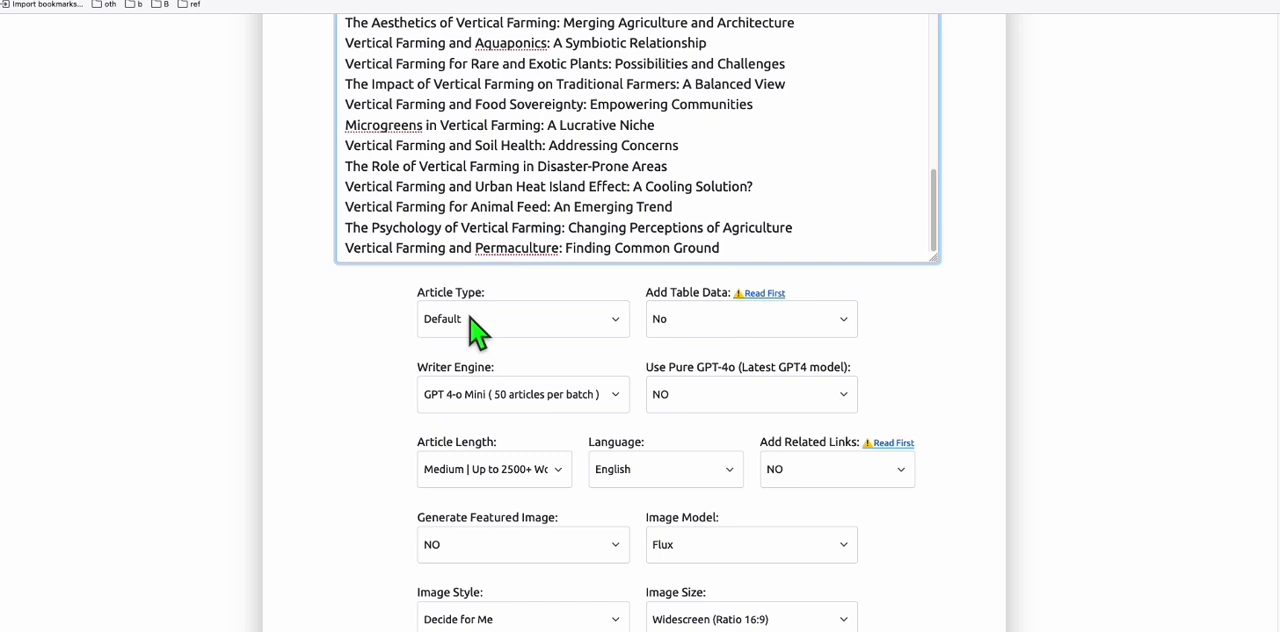
pyautogui.click(522, 318)
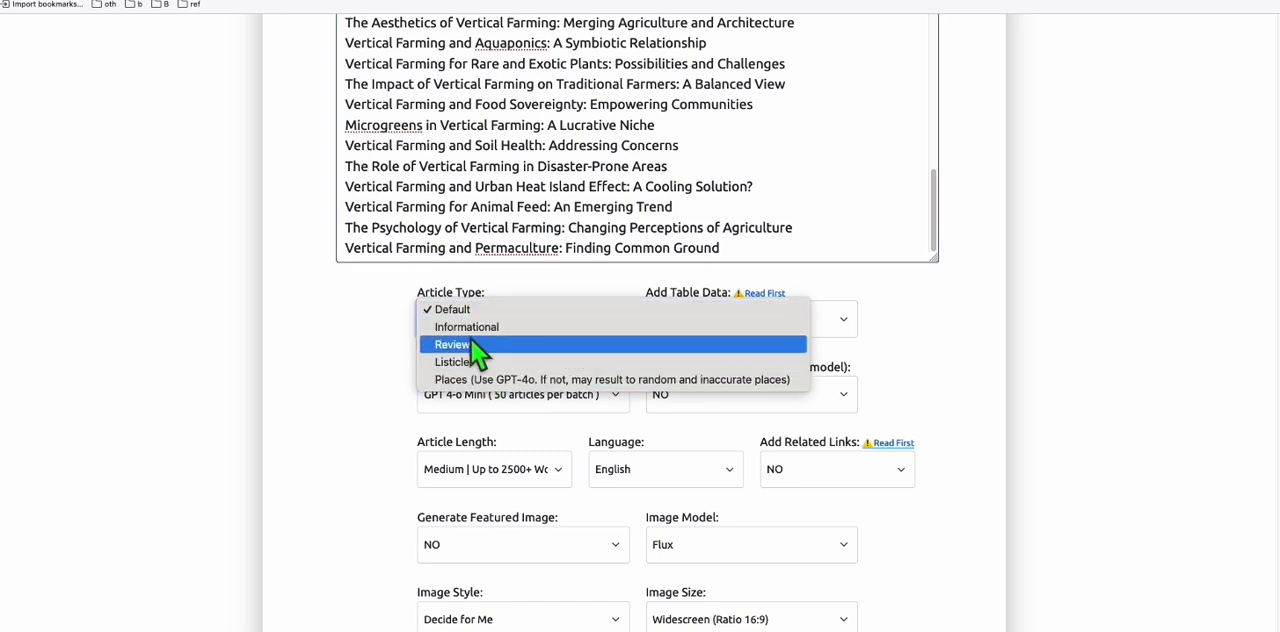
pyautogui.click(370, 336)
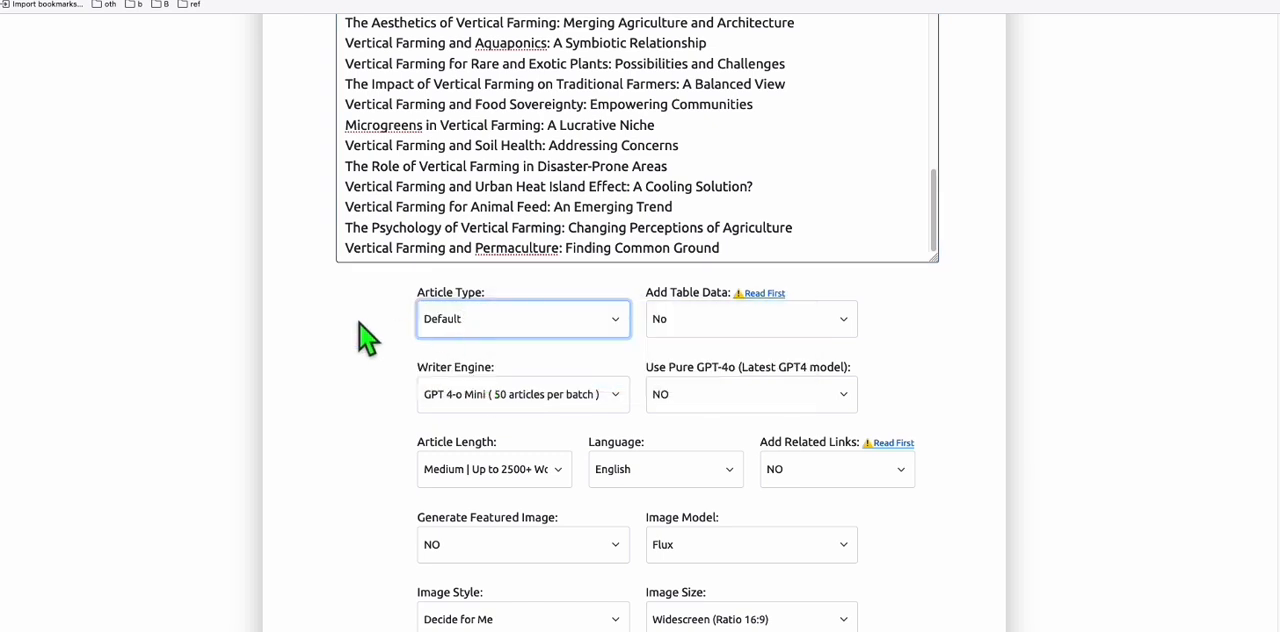
pyautogui.scroll(-3)
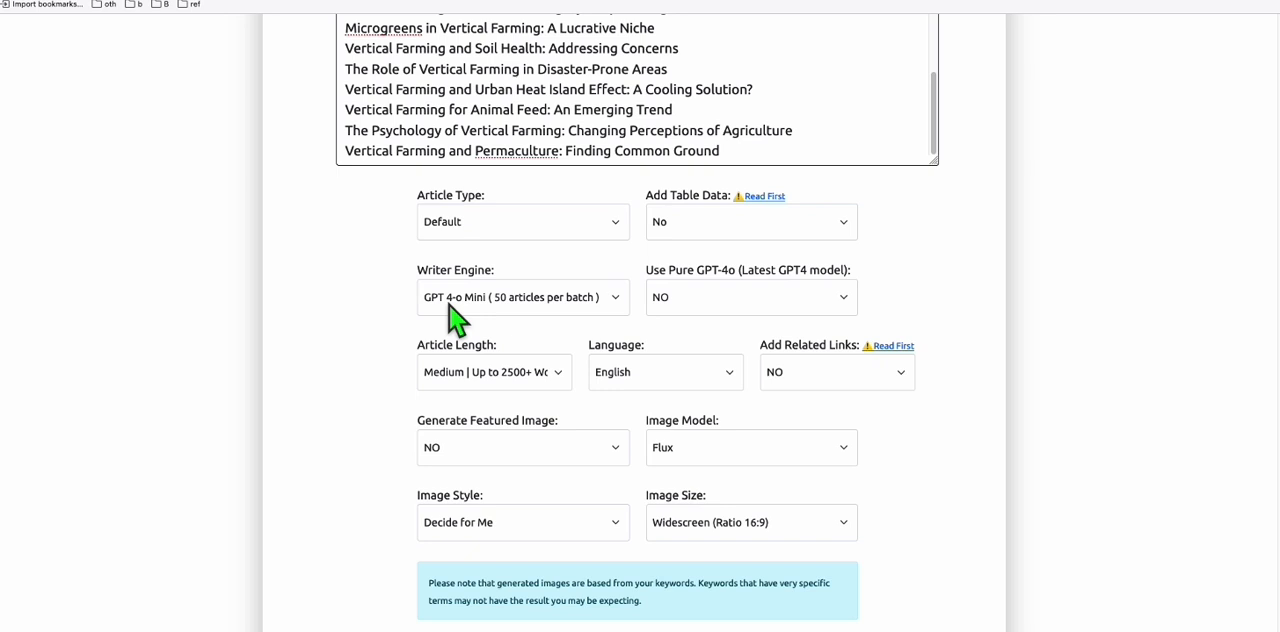
pyautogui.click(522, 296)
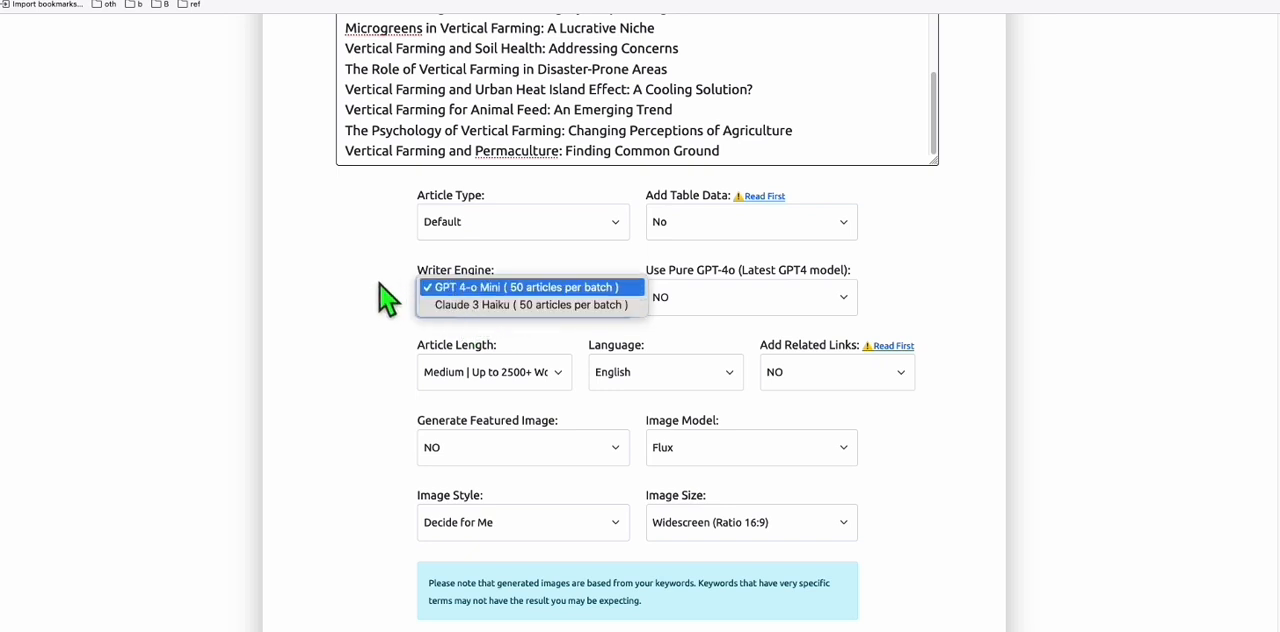
pyautogui.click(750, 296)
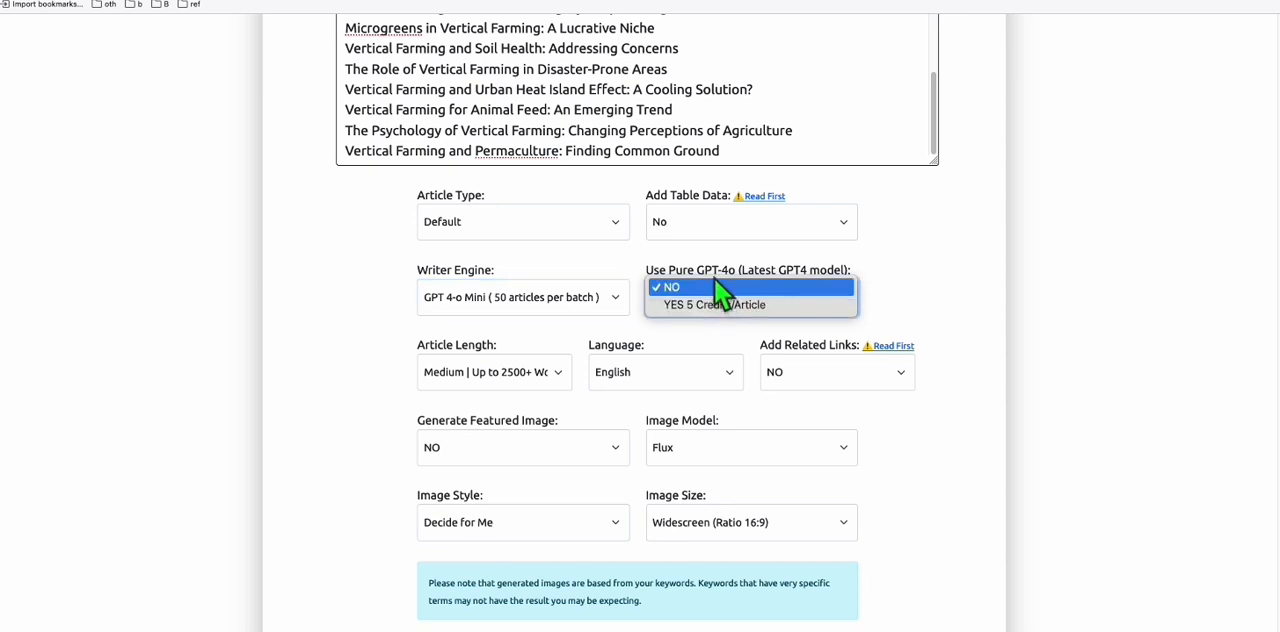
pyautogui.click(522, 296)
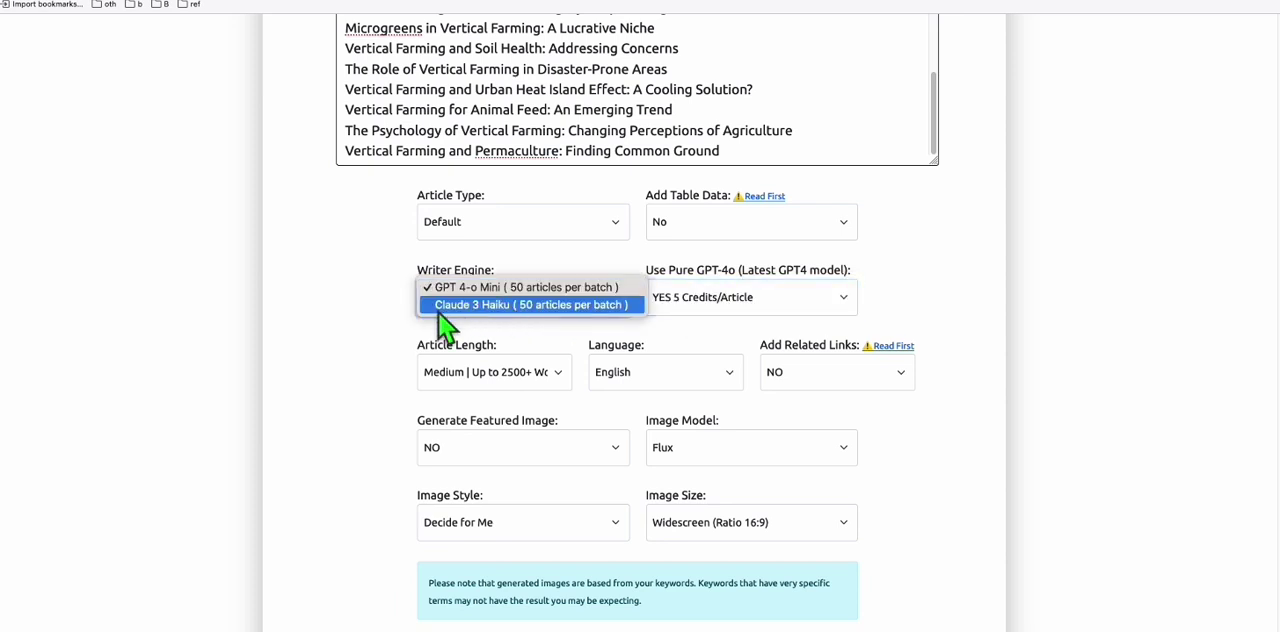
pyautogui.click(532, 304)
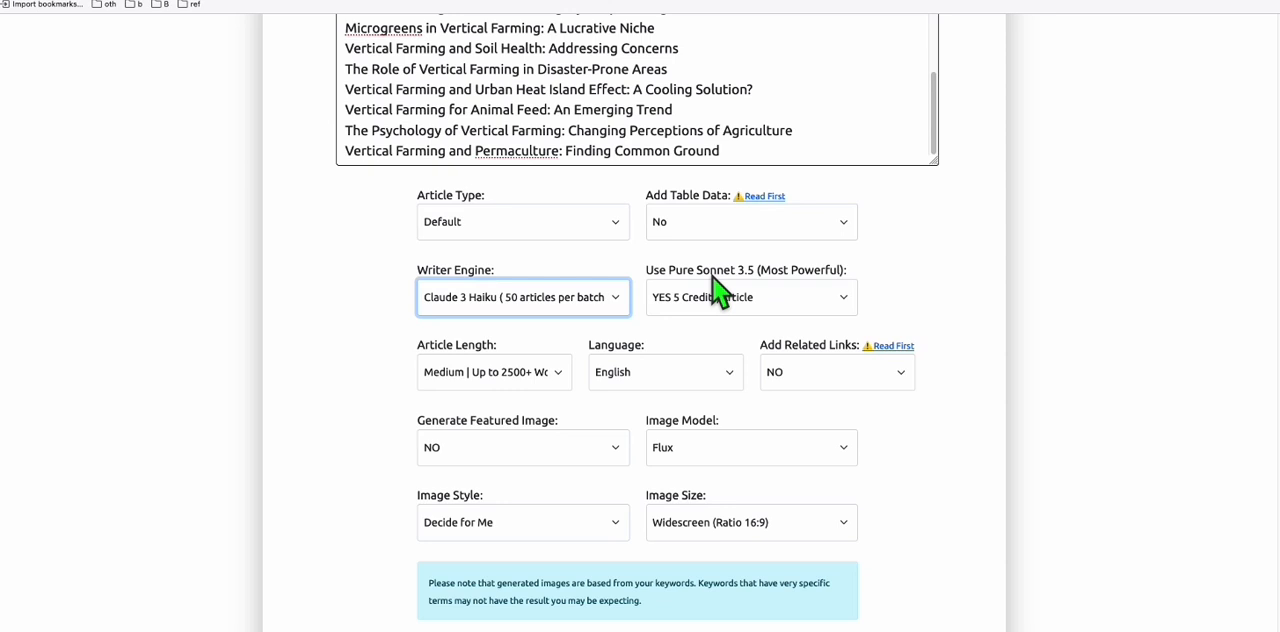
pyautogui.moveTo(684, 322)
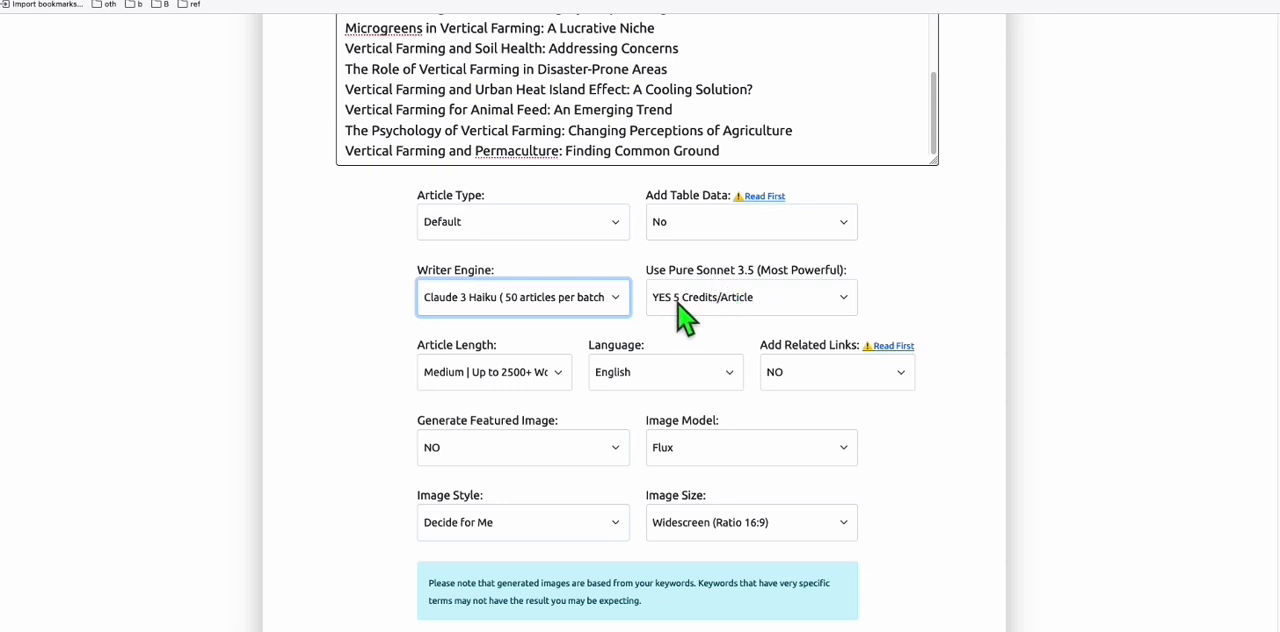
pyautogui.click(522, 296)
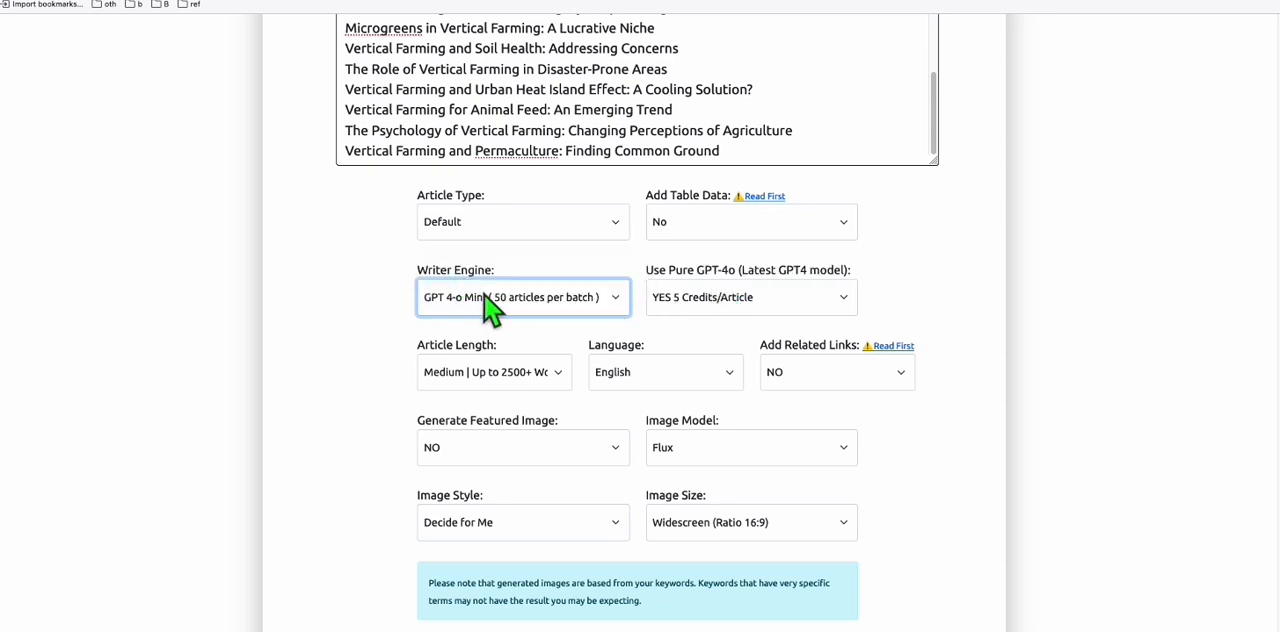
pyautogui.moveTo(470, 316)
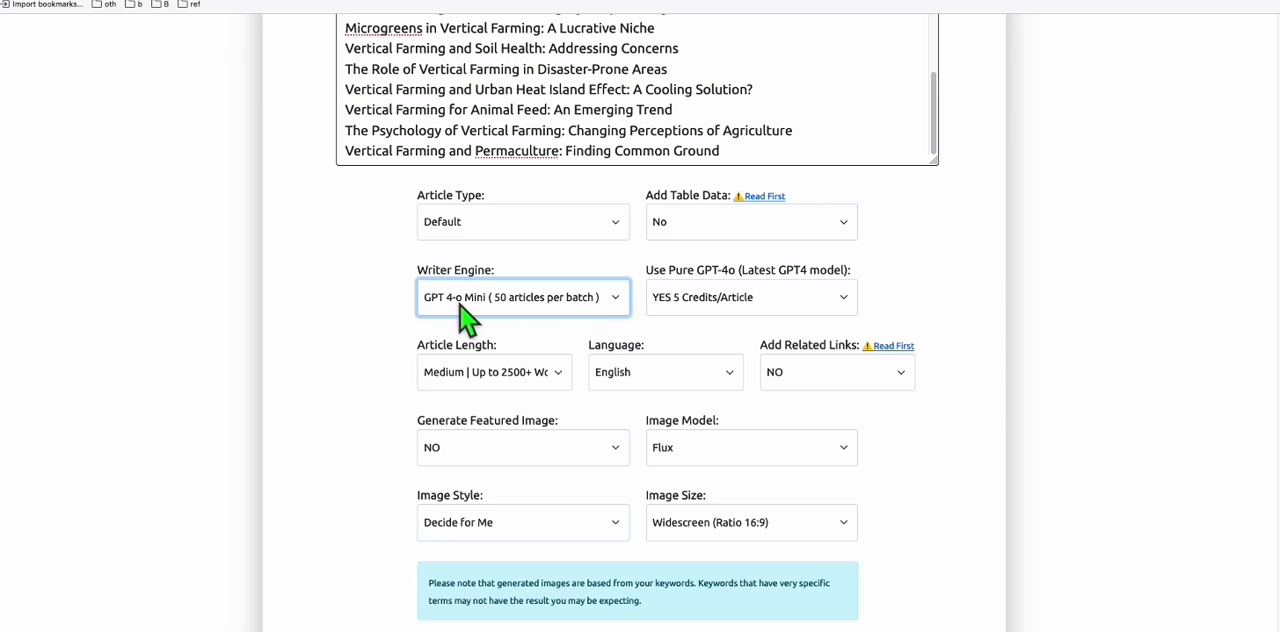
pyautogui.click(750, 296)
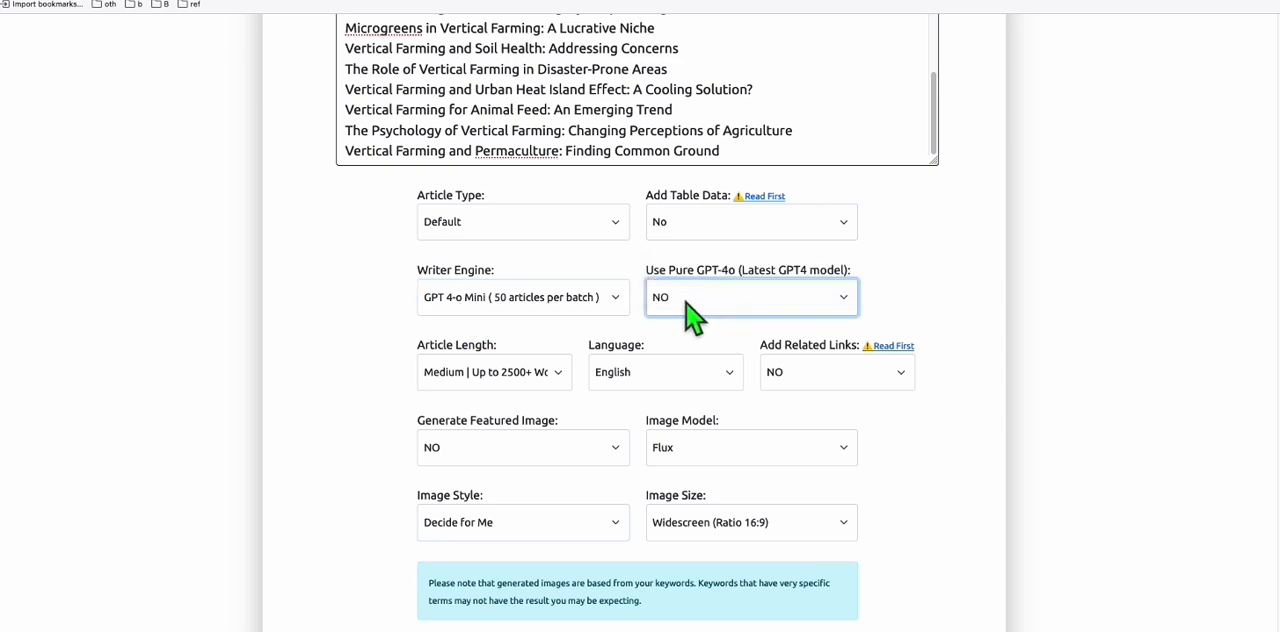
pyautogui.moveTo(524, 384)
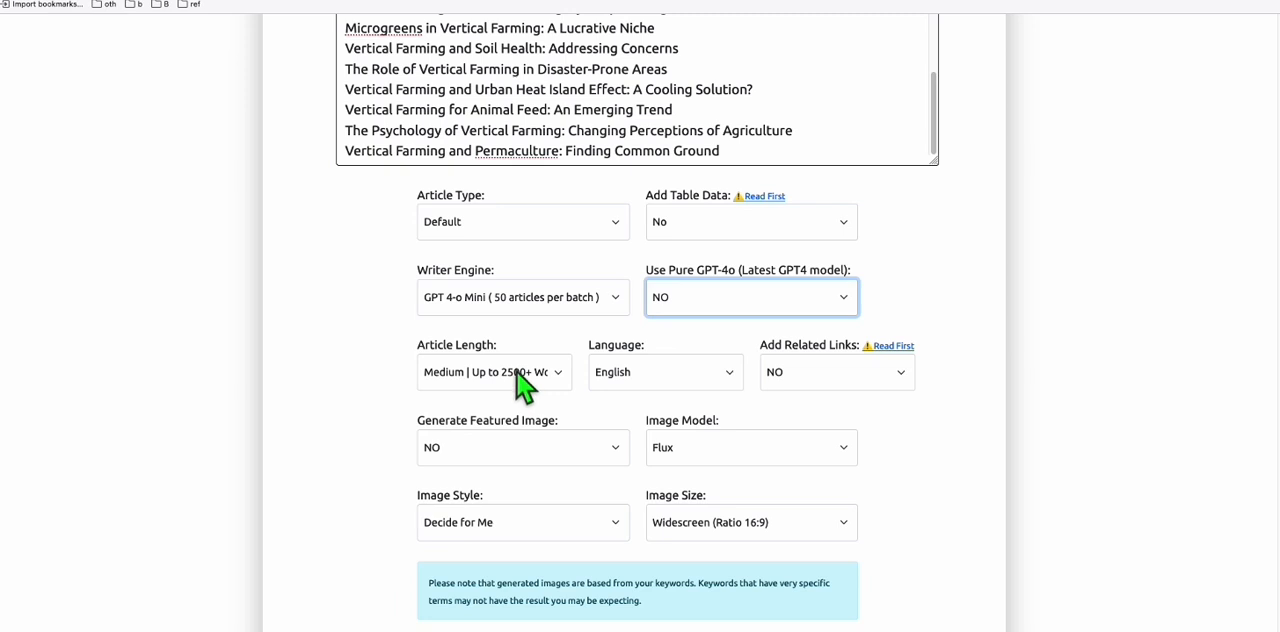
pyautogui.scroll(-3)
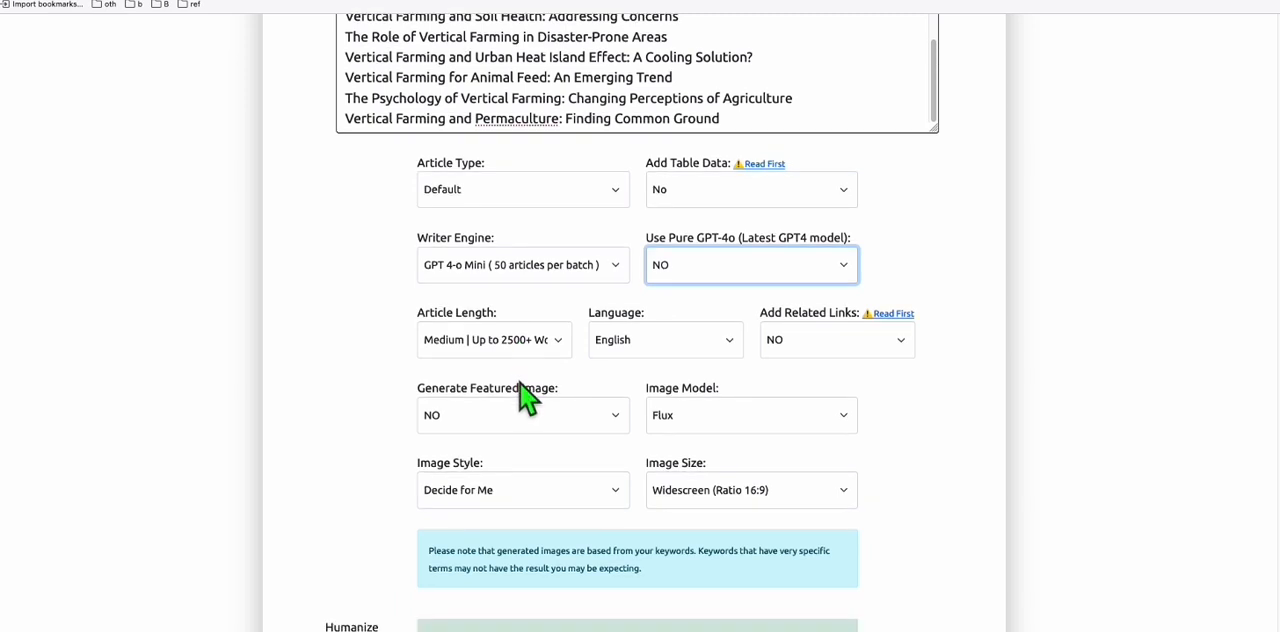
pyautogui.moveTo(464, 370)
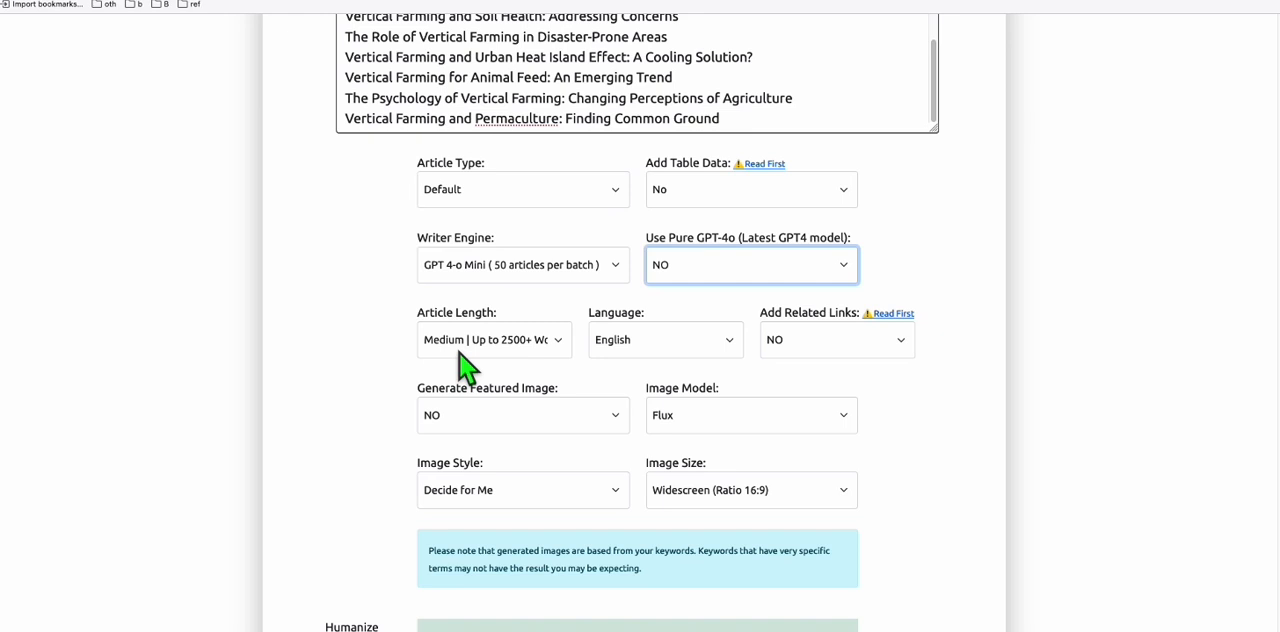
pyautogui.moveTo(504, 370)
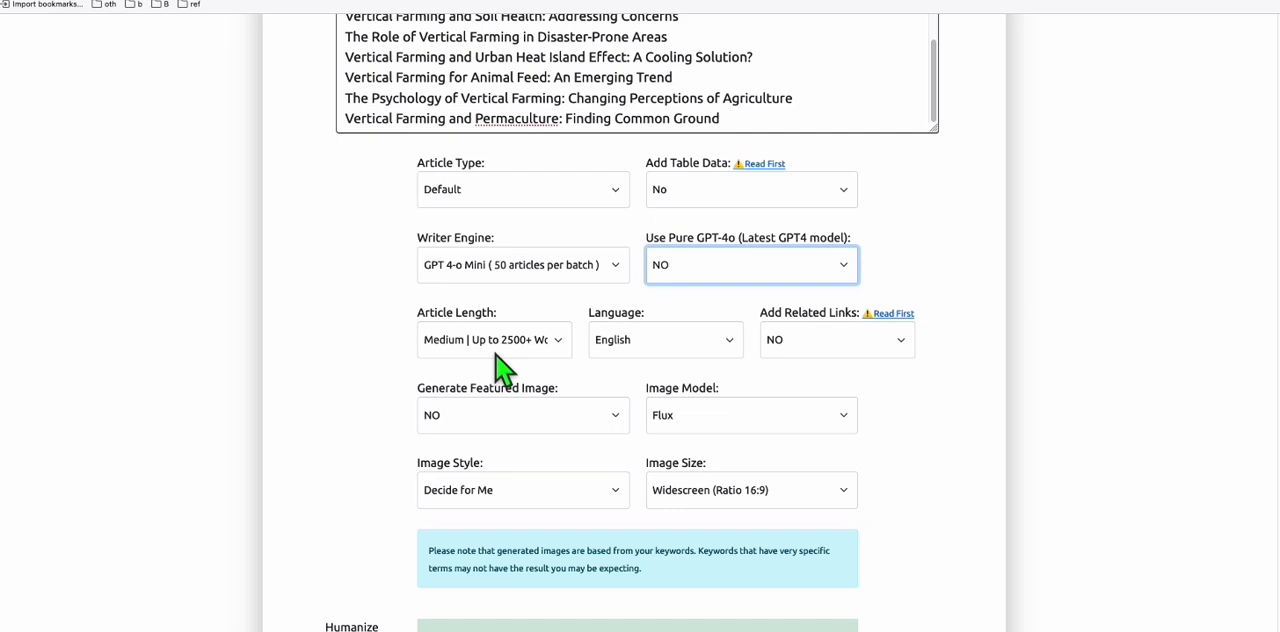
pyautogui.moveTo(596, 400)
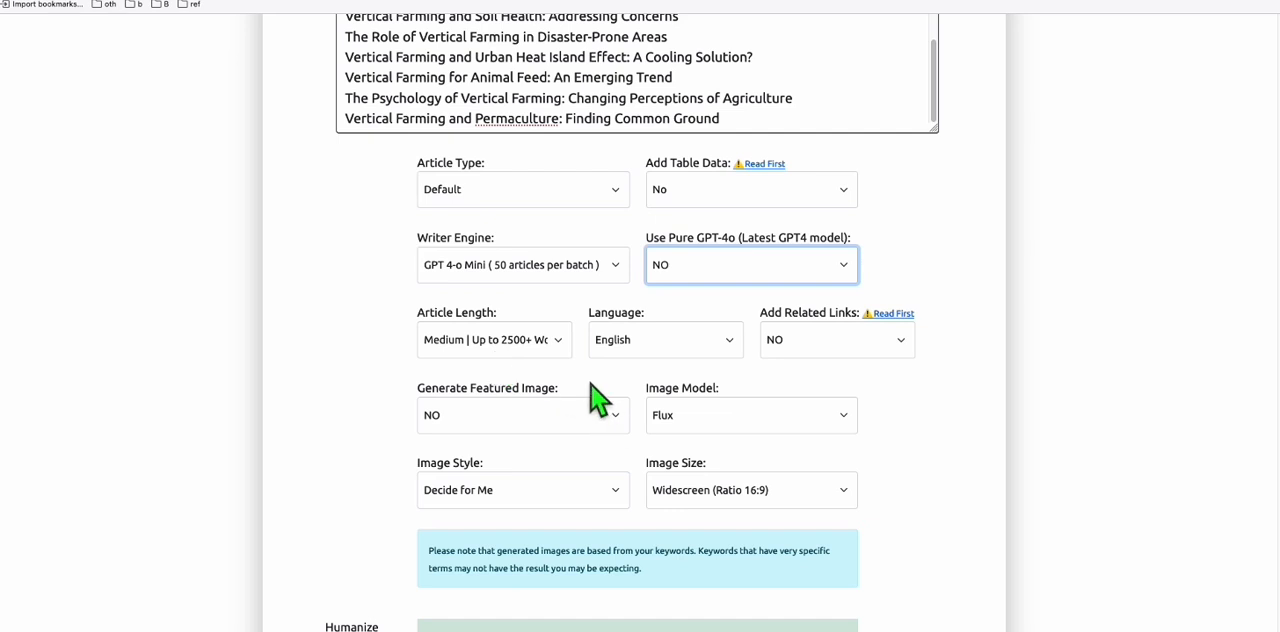
pyautogui.moveTo(516, 414)
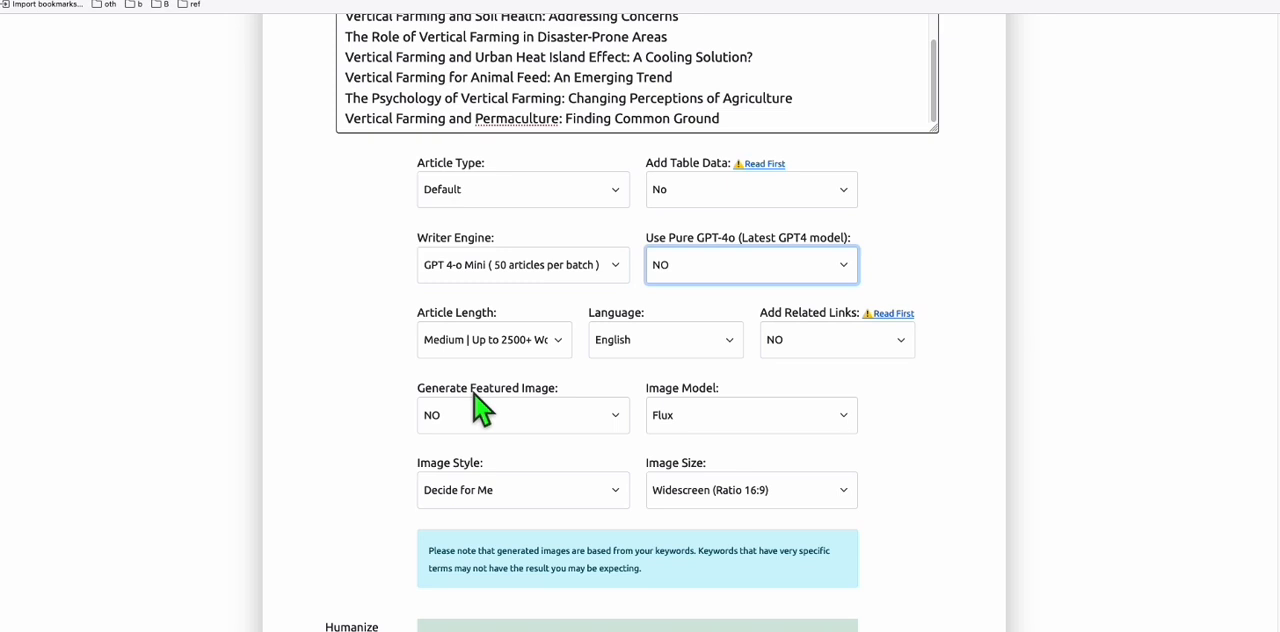
pyautogui.moveTo(488, 418)
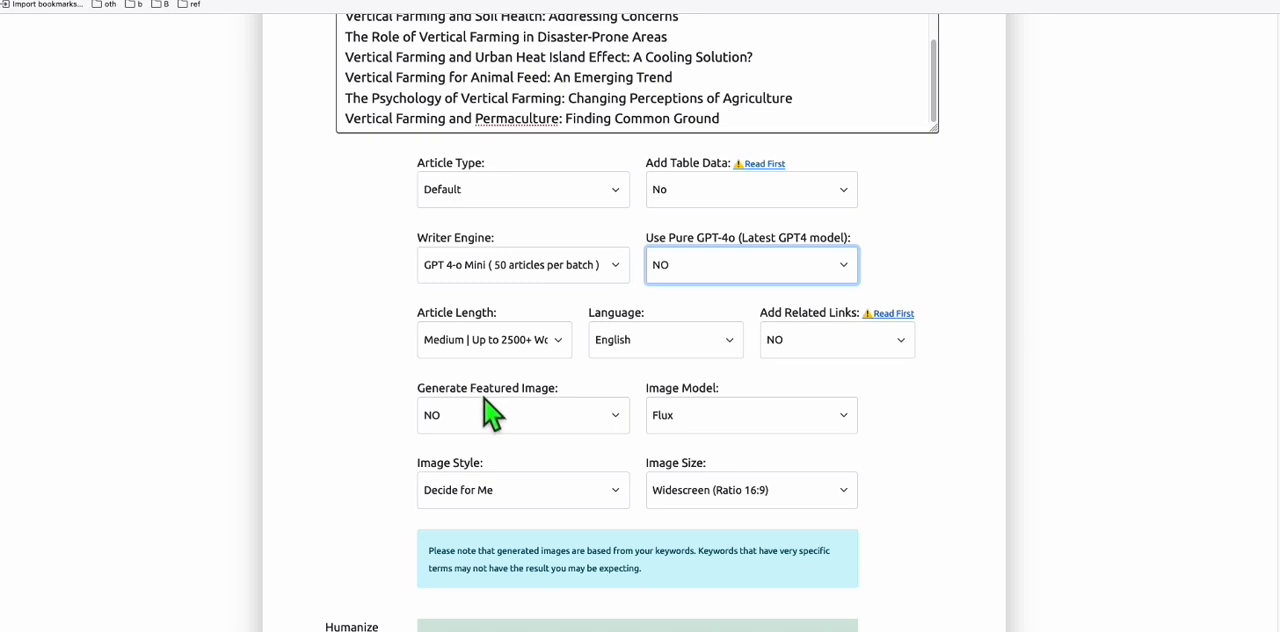
# - Change Post Status from DRAFT to PUBLISHED, then move down to the WordPress site credentials
pyautogui.scroll(-3)
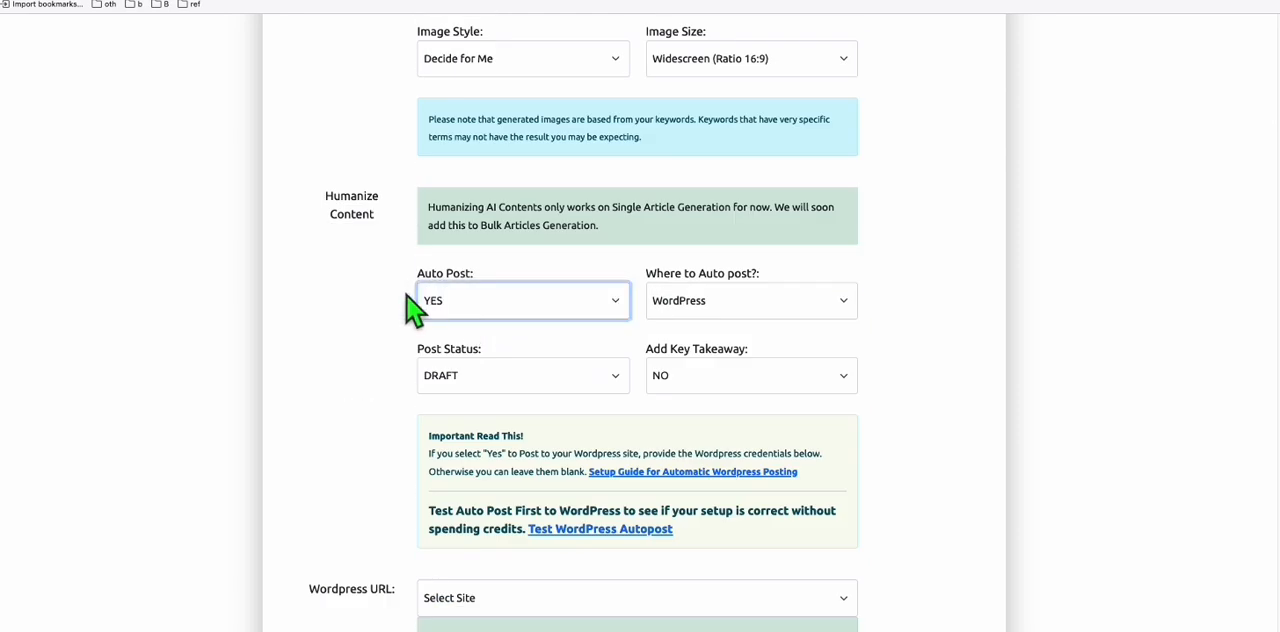
pyautogui.click(522, 376)
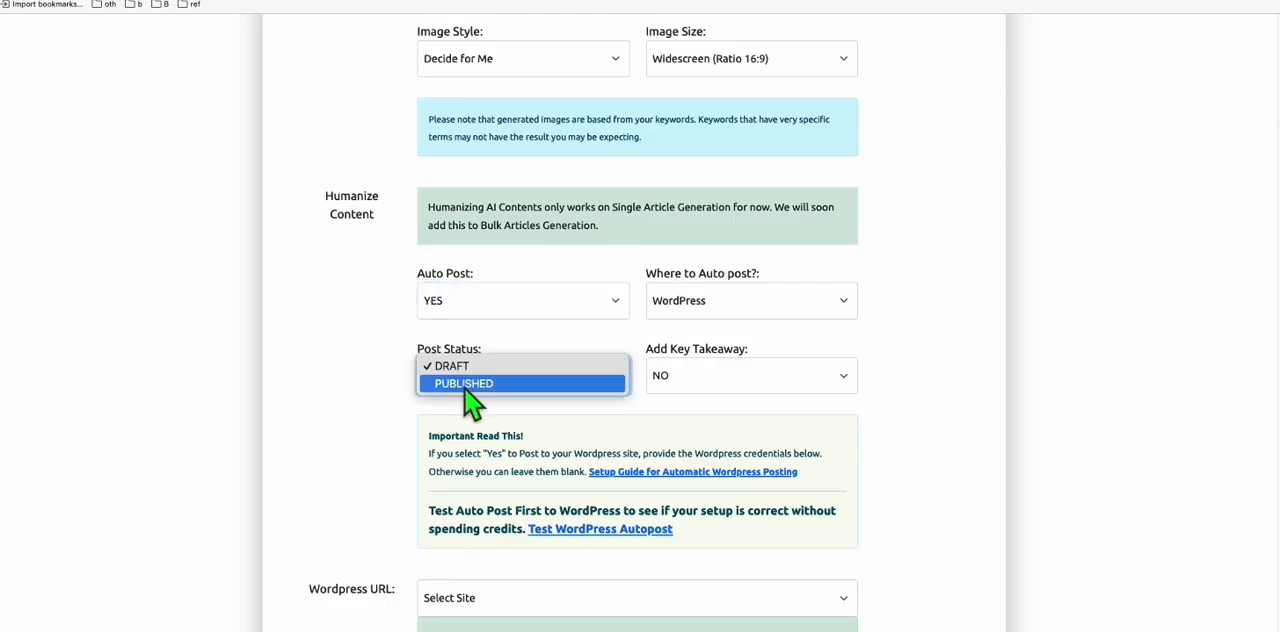
pyautogui.click(464, 384)
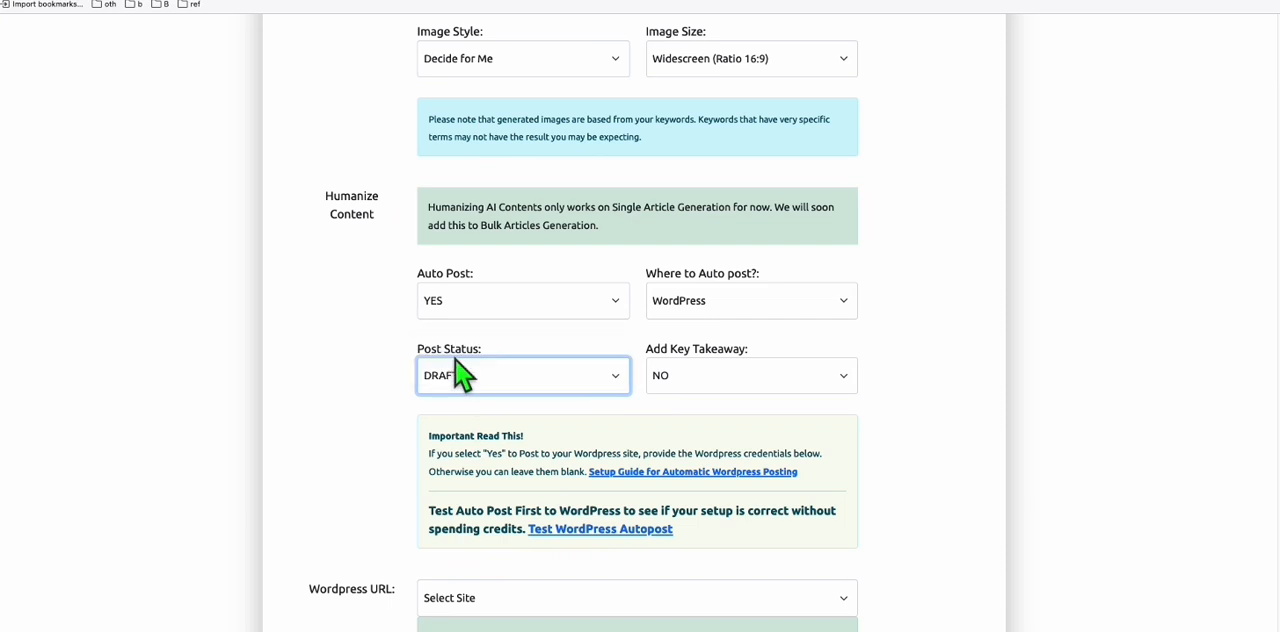
pyautogui.click(522, 376)
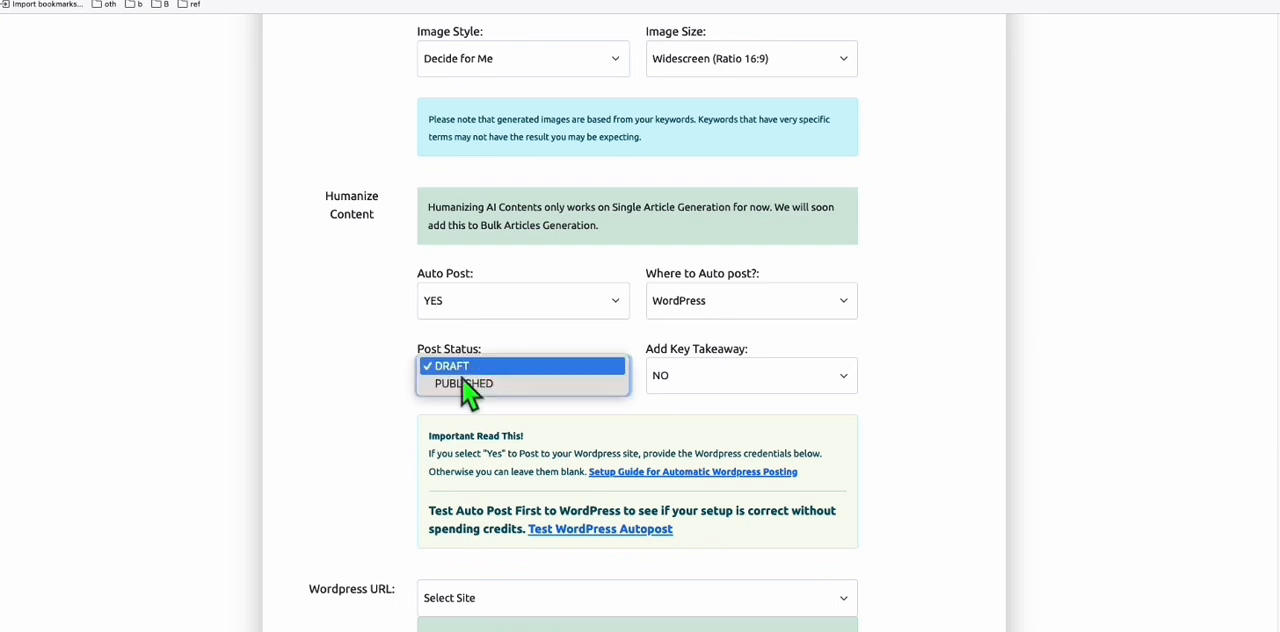
pyautogui.click(464, 384)
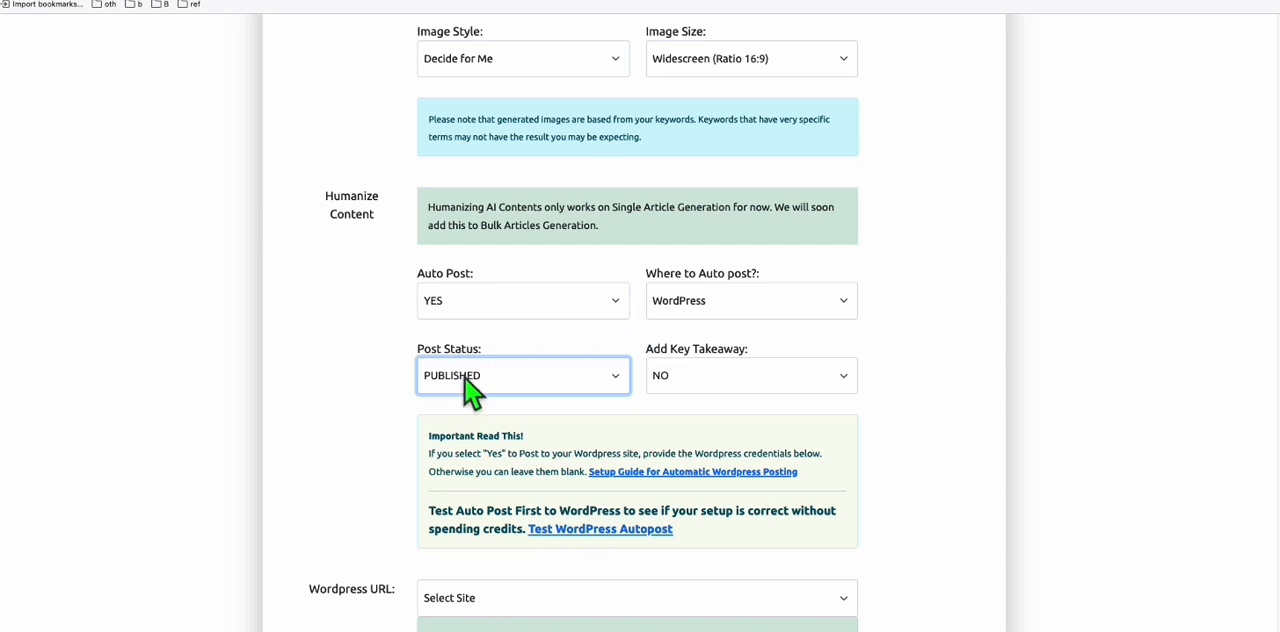
pyautogui.click(636, 596)
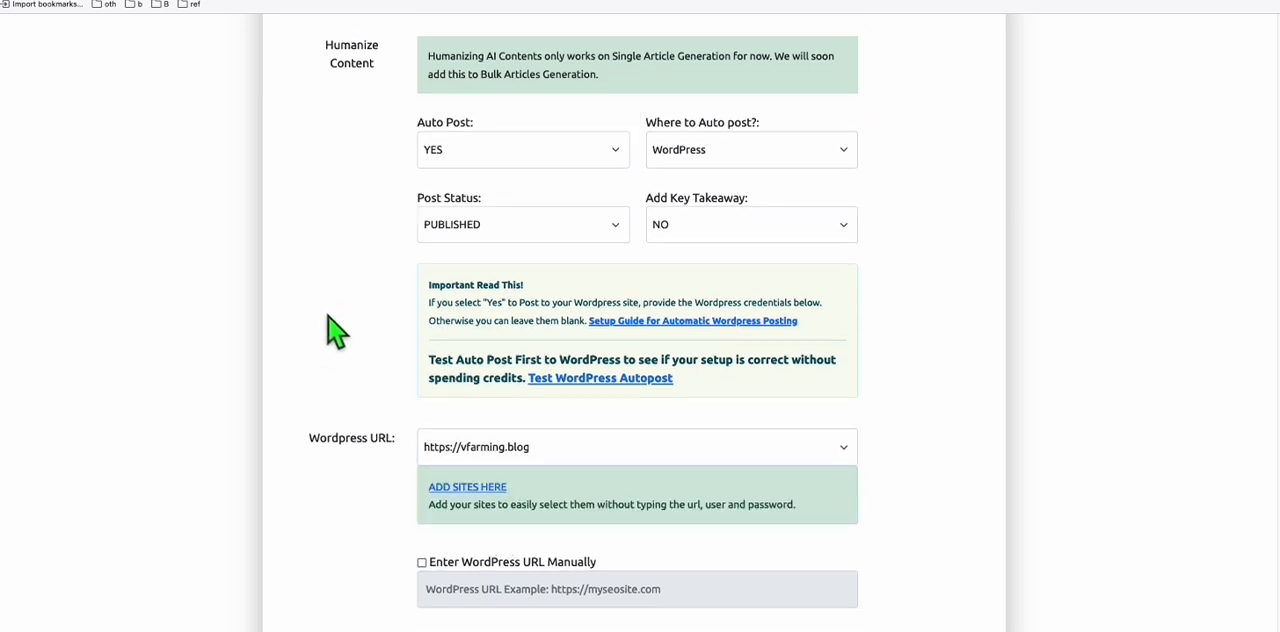
pyautogui.scroll(-3)
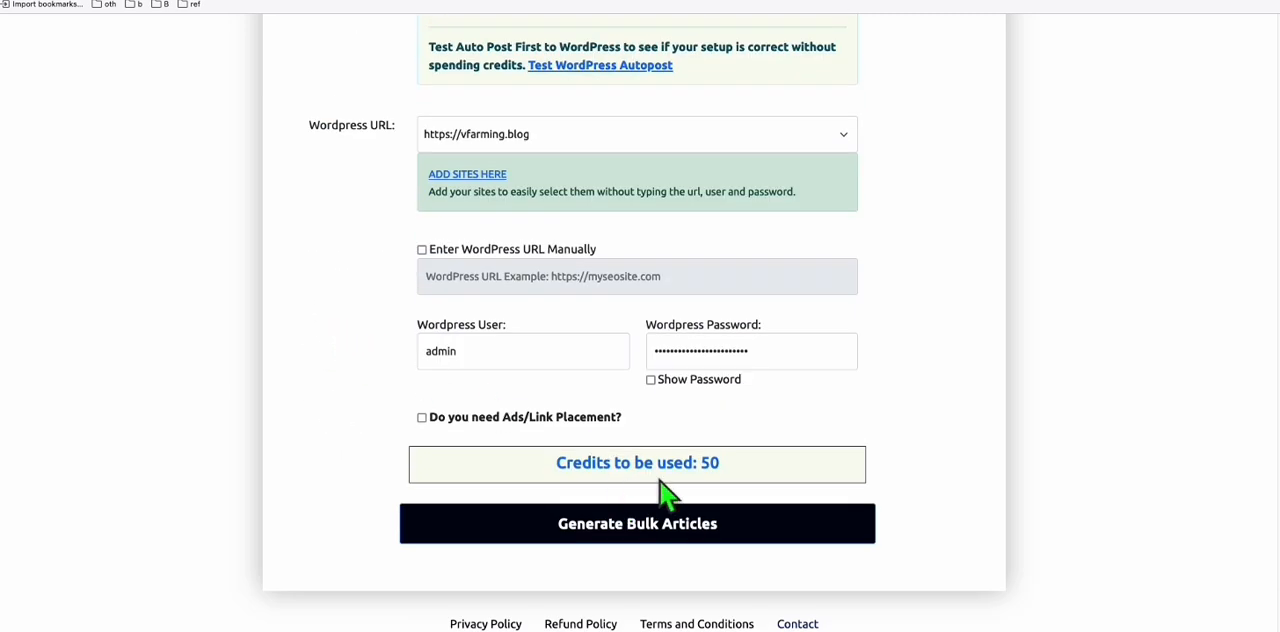
# - Start generating the bulk batch of vertical farming articles and review the submission
pyautogui.click(636, 524)
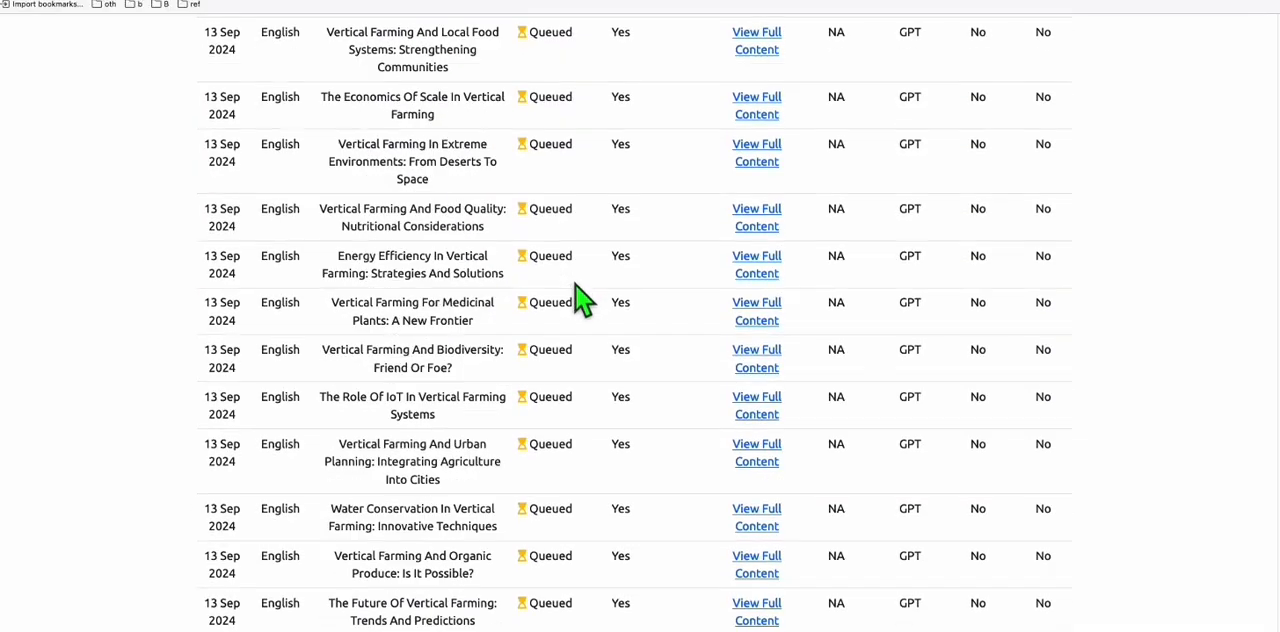
pyautogui.scroll(-3)
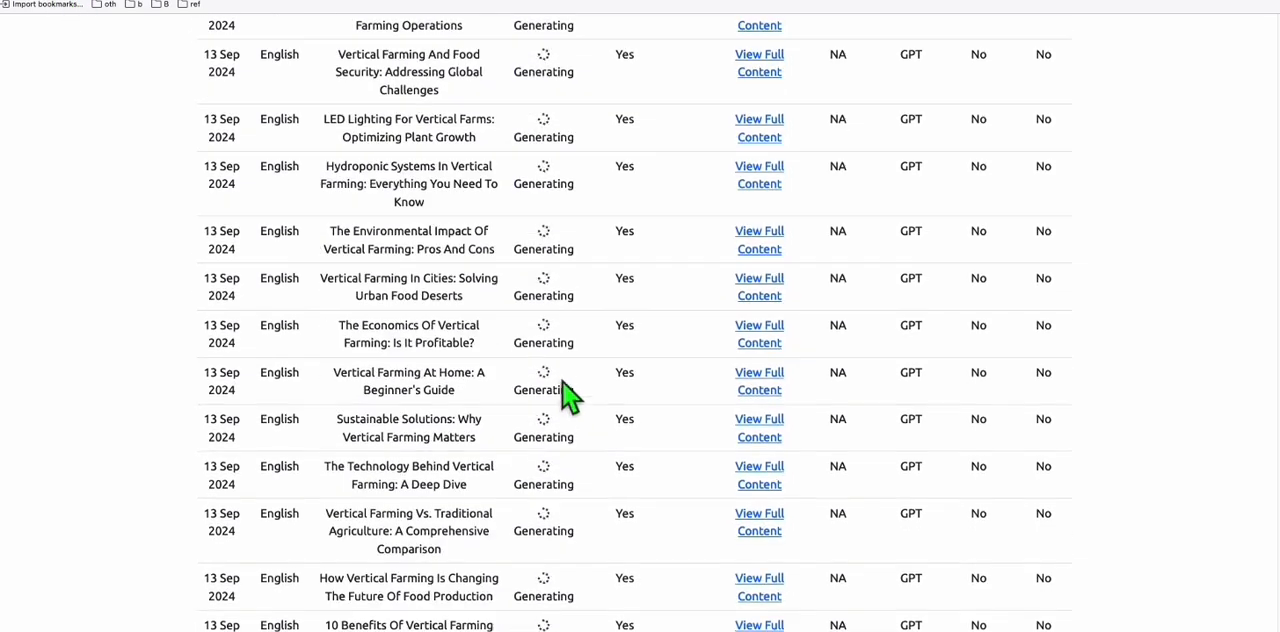
pyautogui.scroll(3)
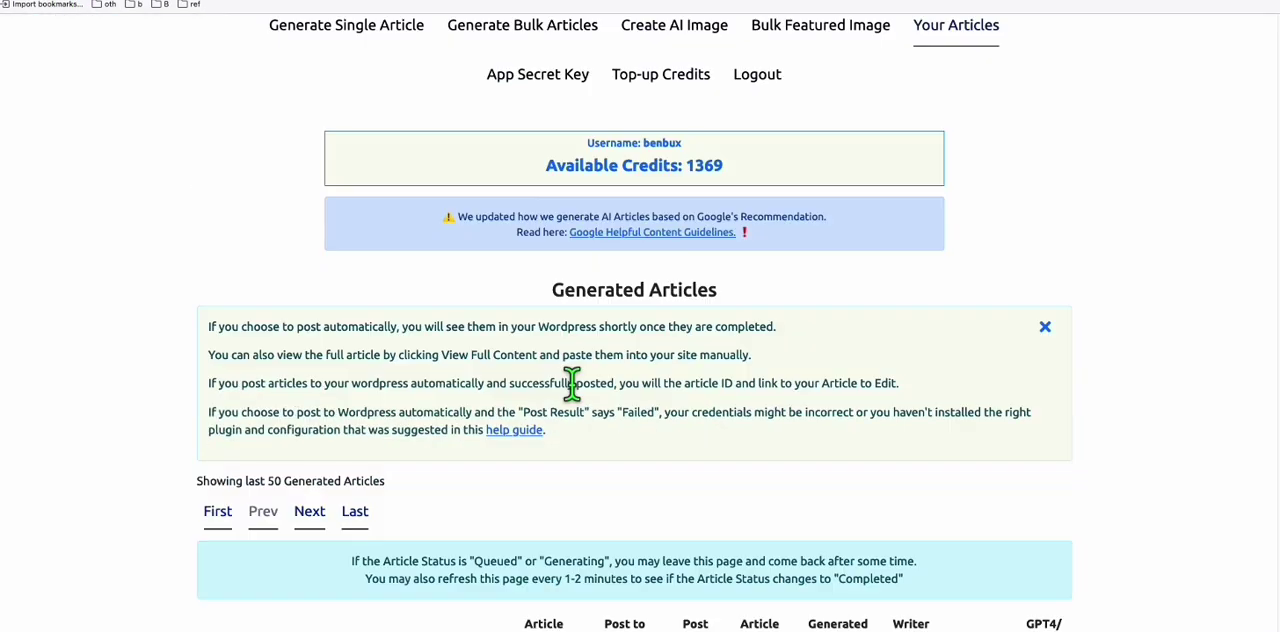
pyautogui.scroll(-3)
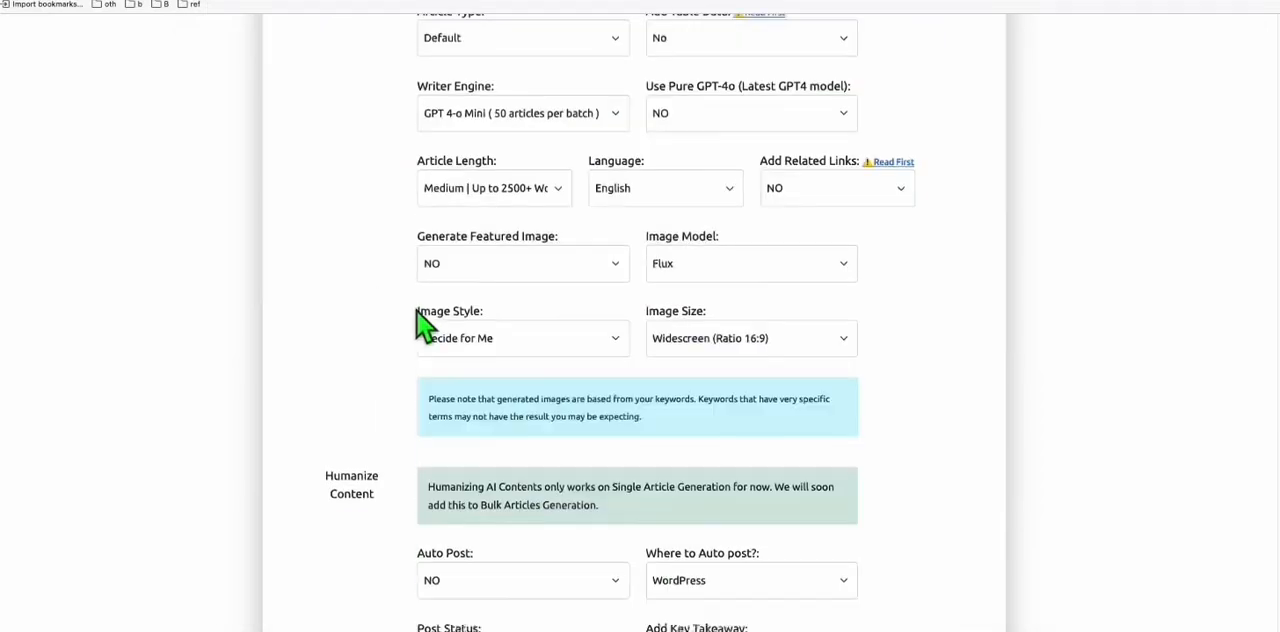
pyautogui.scroll(-3)
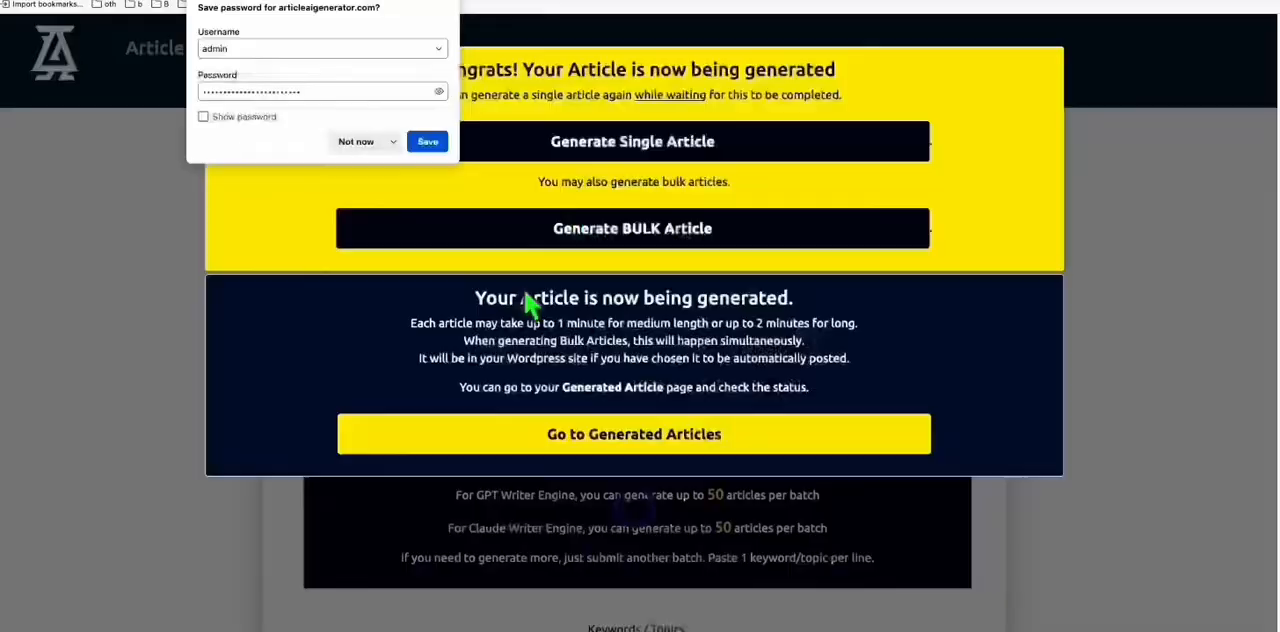
# - View the generated articles list showing the batch's generating status
pyautogui.click(632, 434)
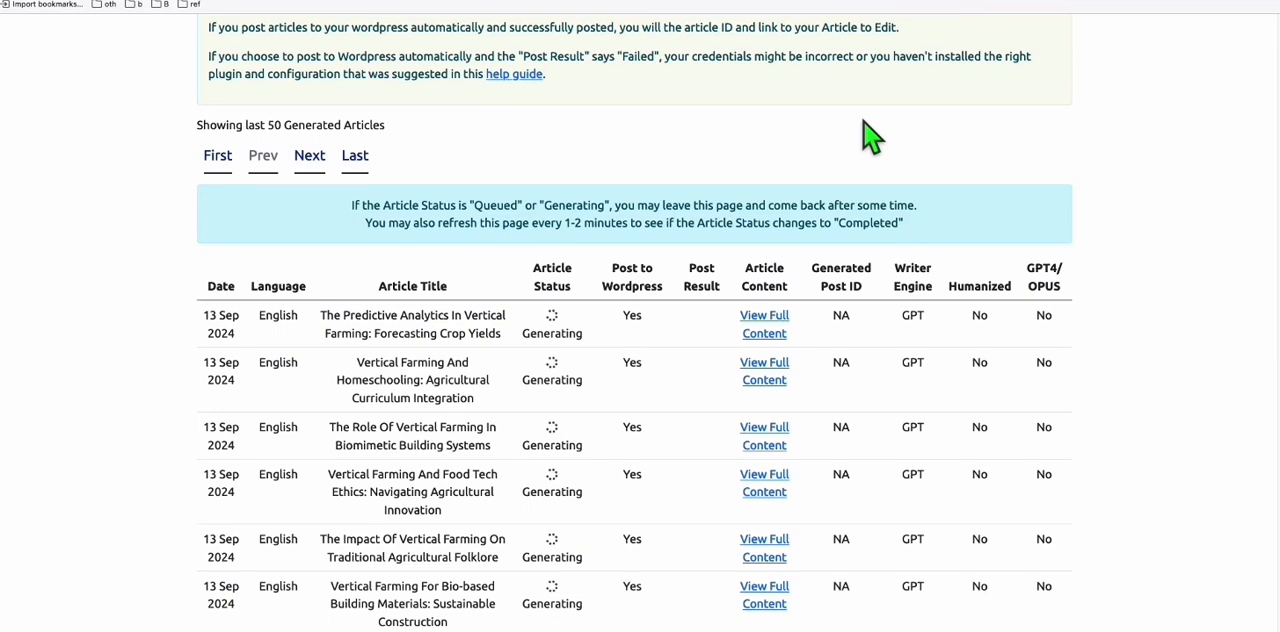
pyautogui.scroll(-3)
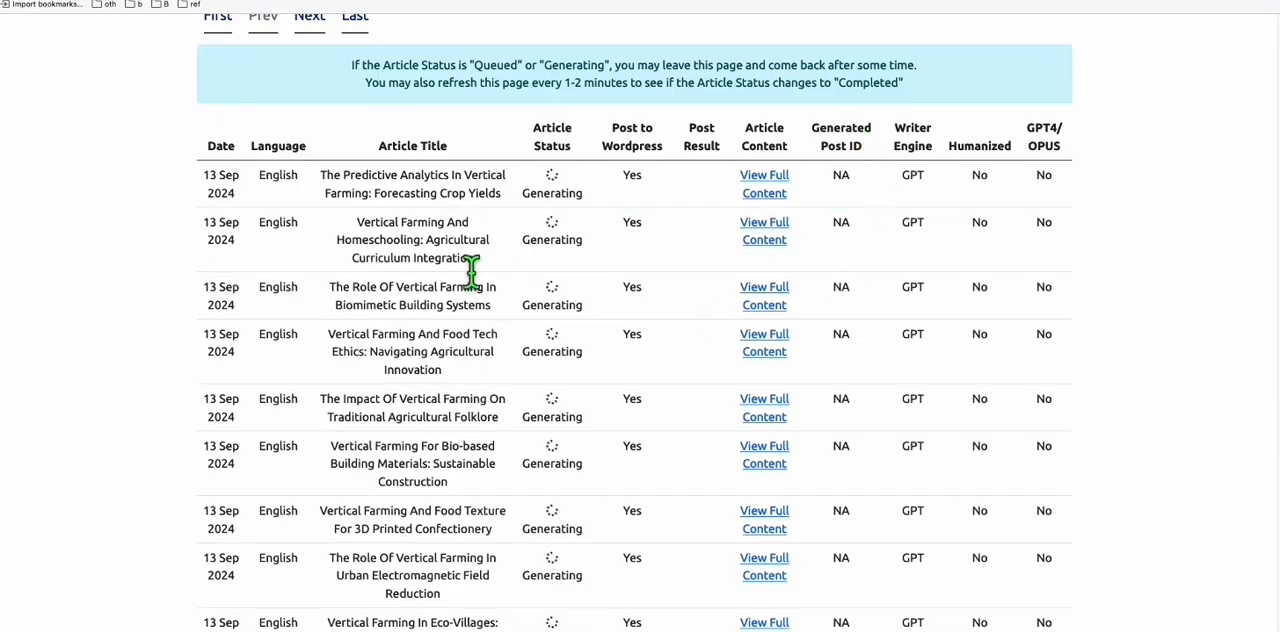
pyautogui.scroll(3)
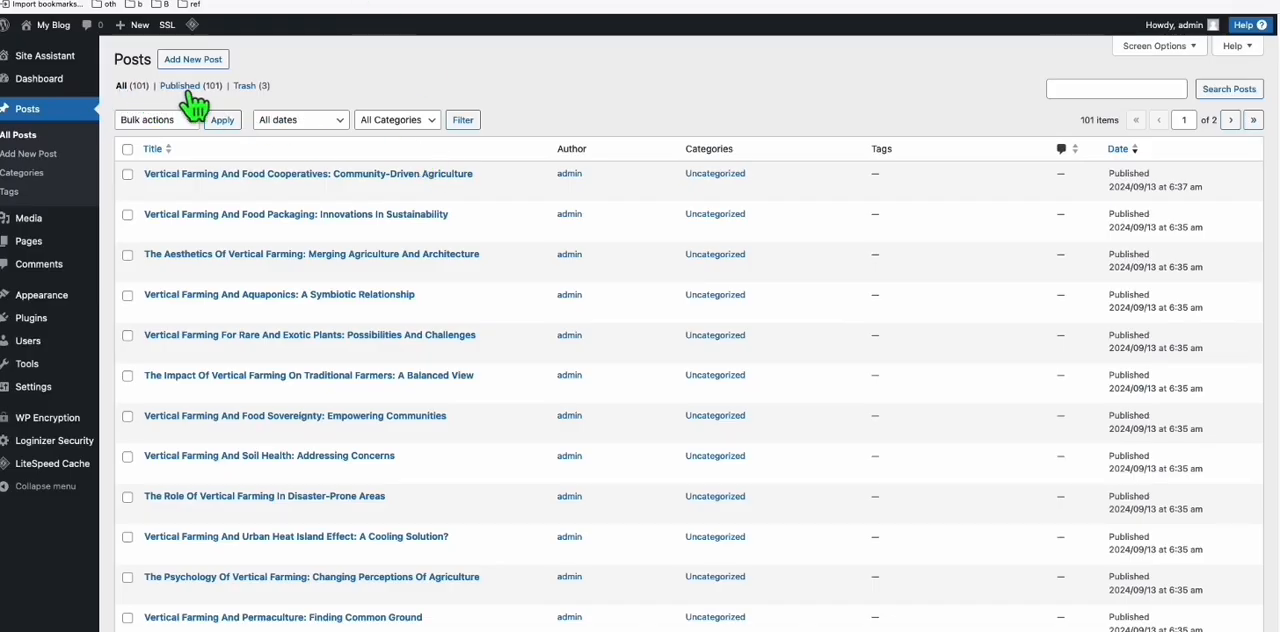
pyautogui.moveTo(210, 196)
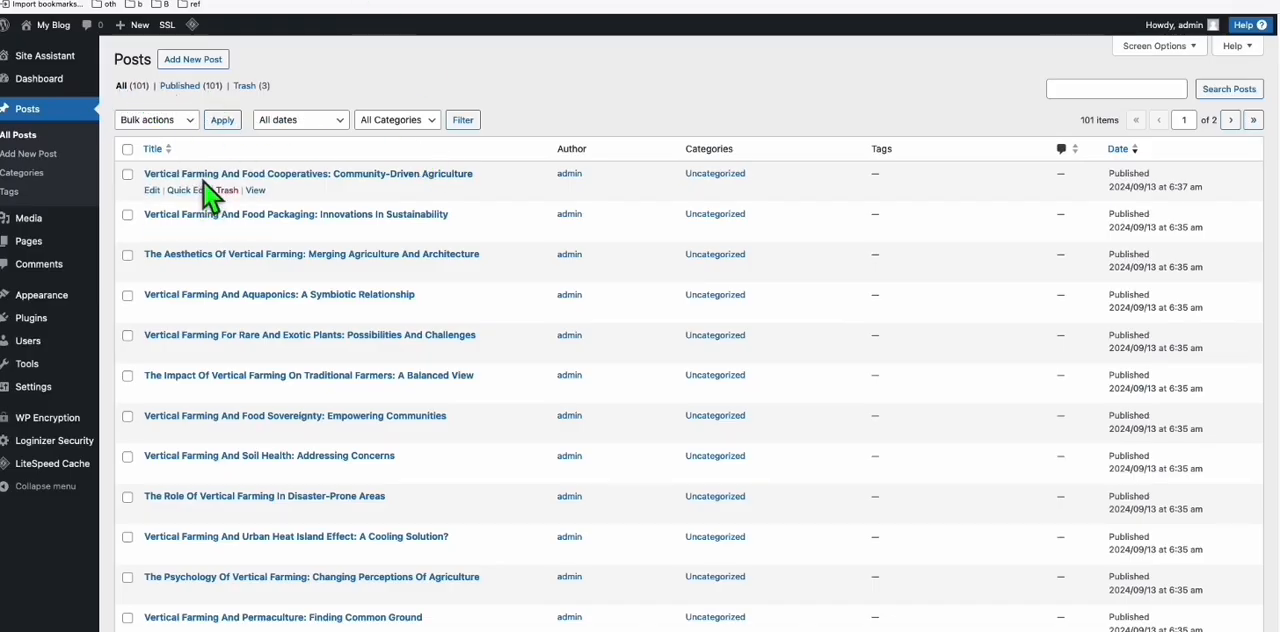
pyautogui.moveTo(96, 10)
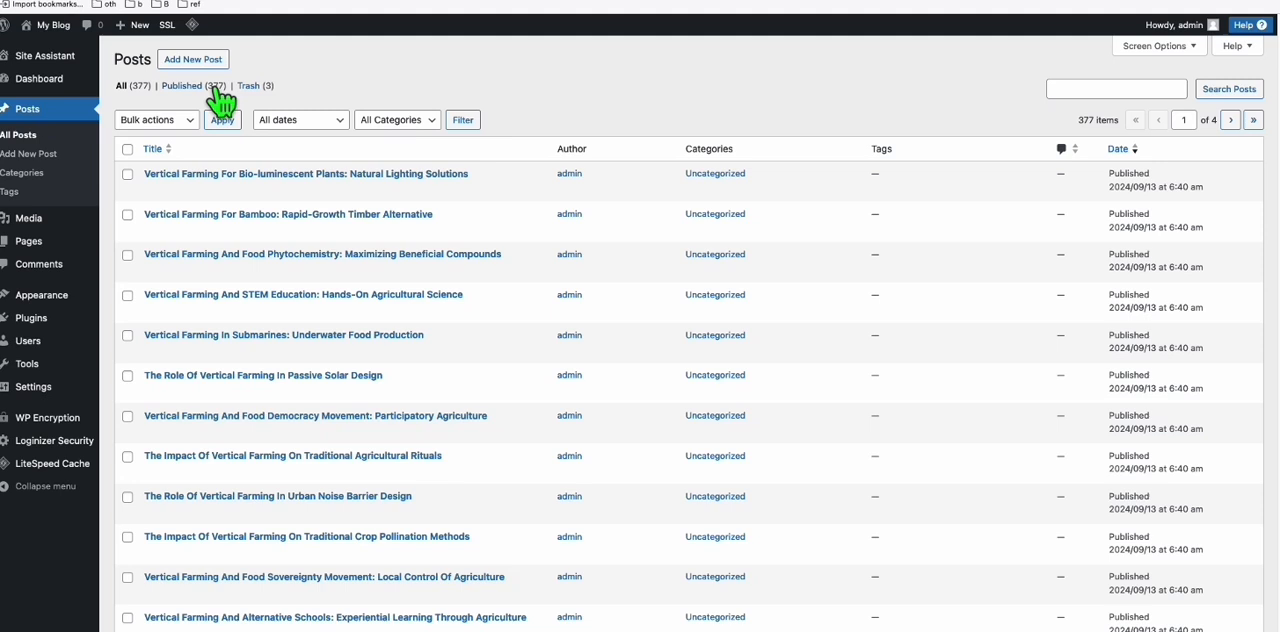
pyautogui.moveTo(268, 164)
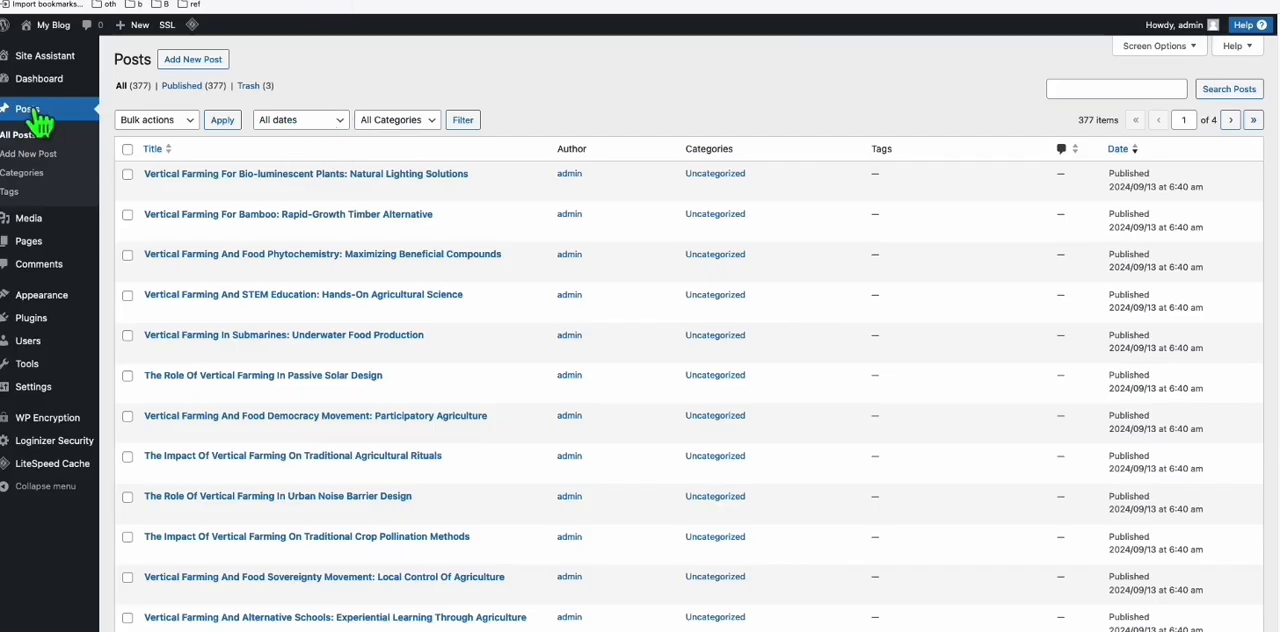
pyautogui.moveTo(284, 98)
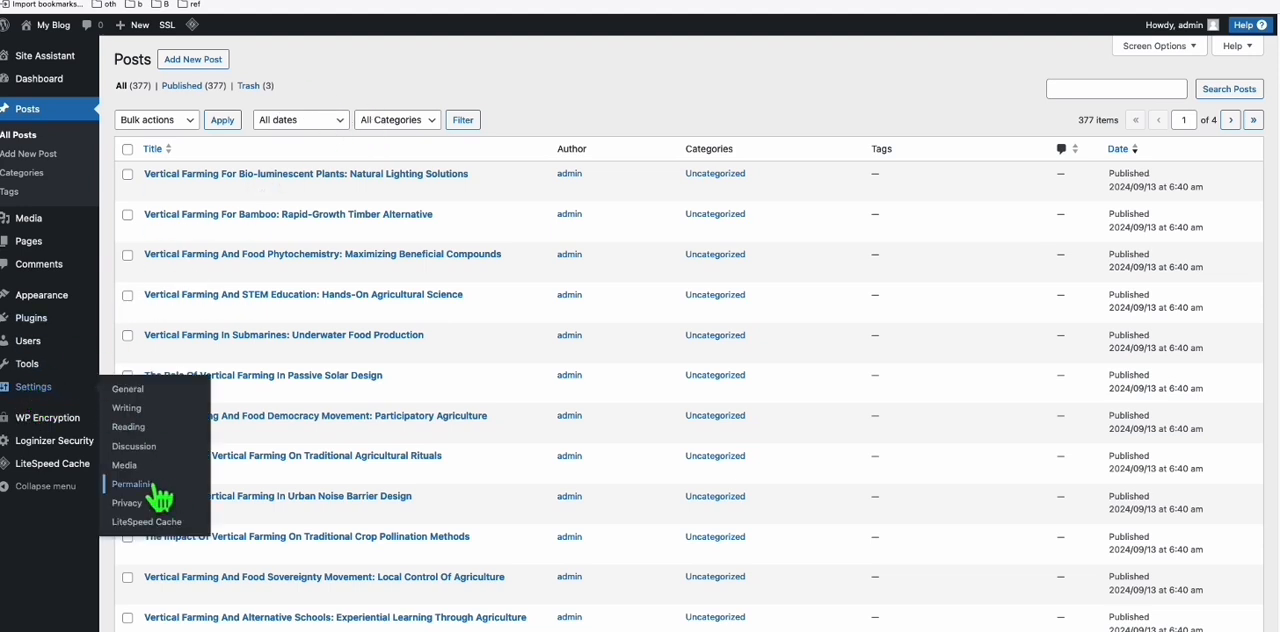
# - Confirm permalinks use Post name, then review the installed plugins list
pyautogui.click(132, 484)
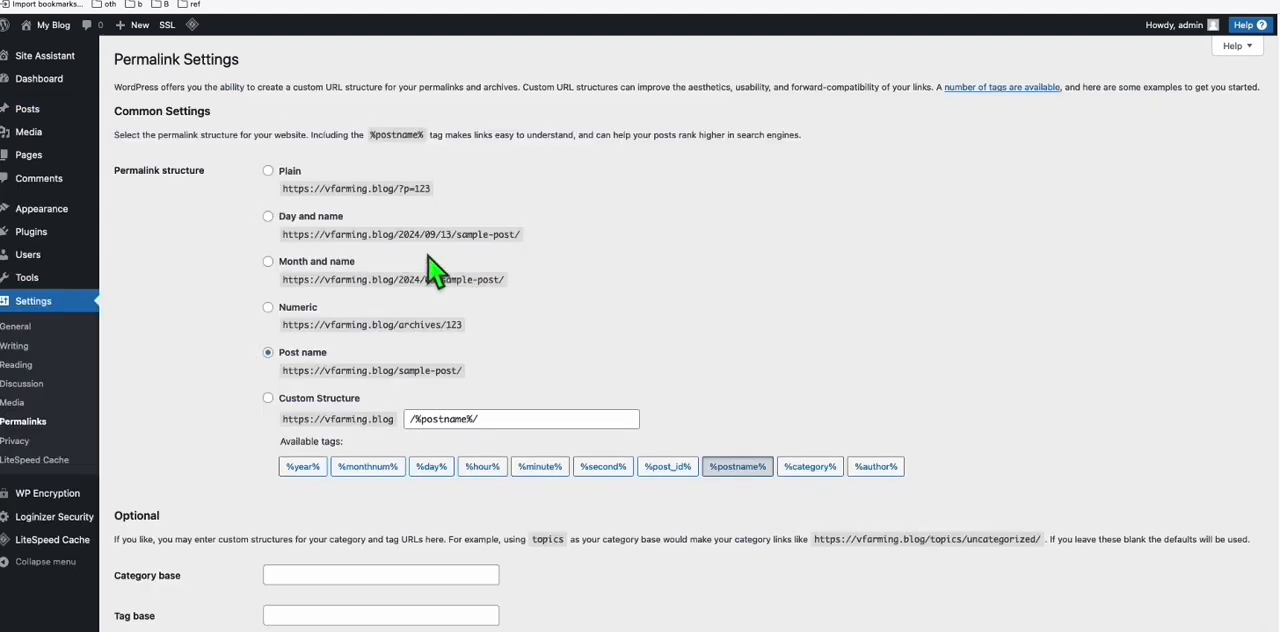
pyautogui.scroll(-3)
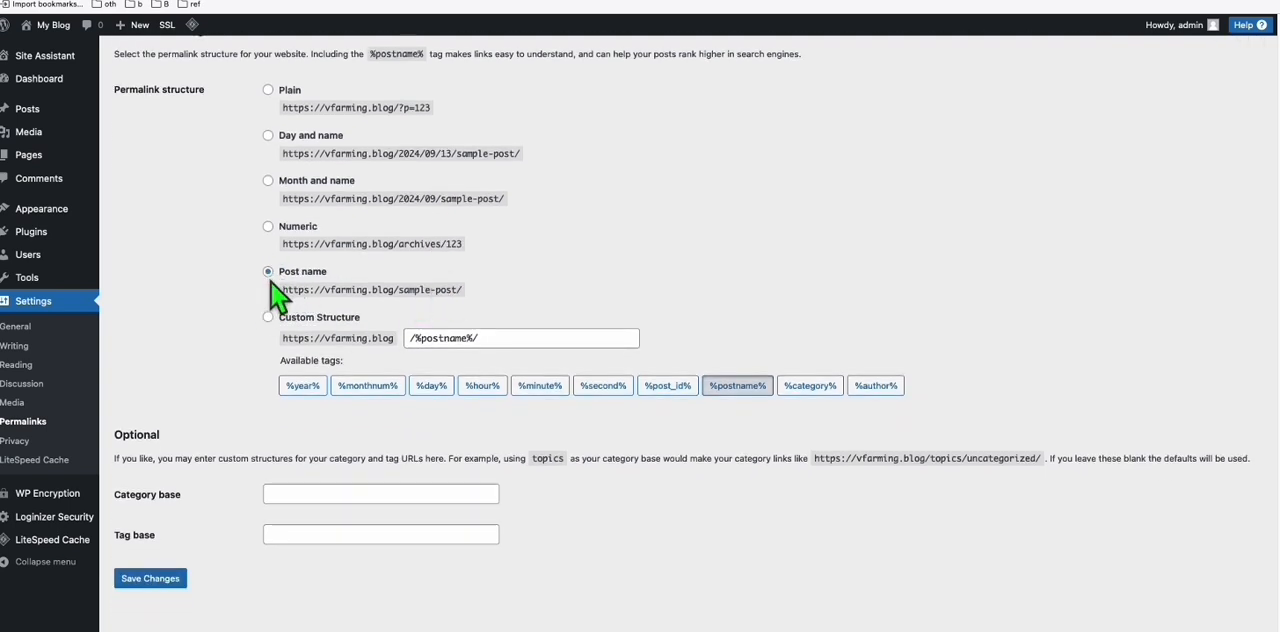
pyautogui.scroll(3)
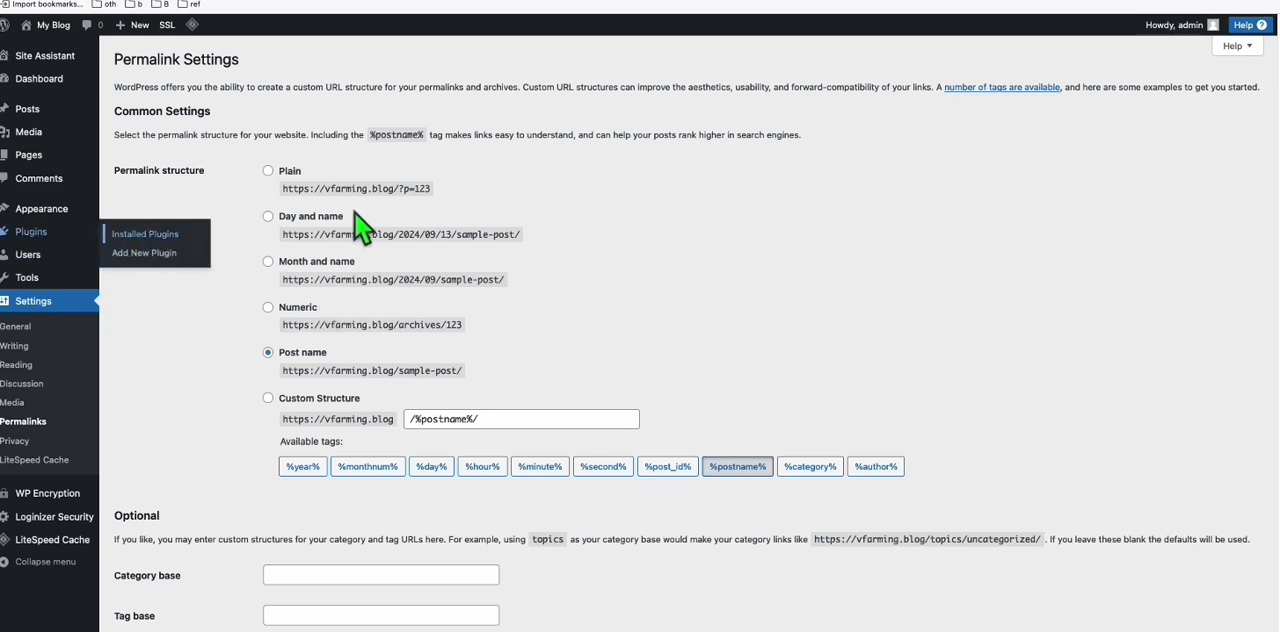
pyautogui.click(144, 232)
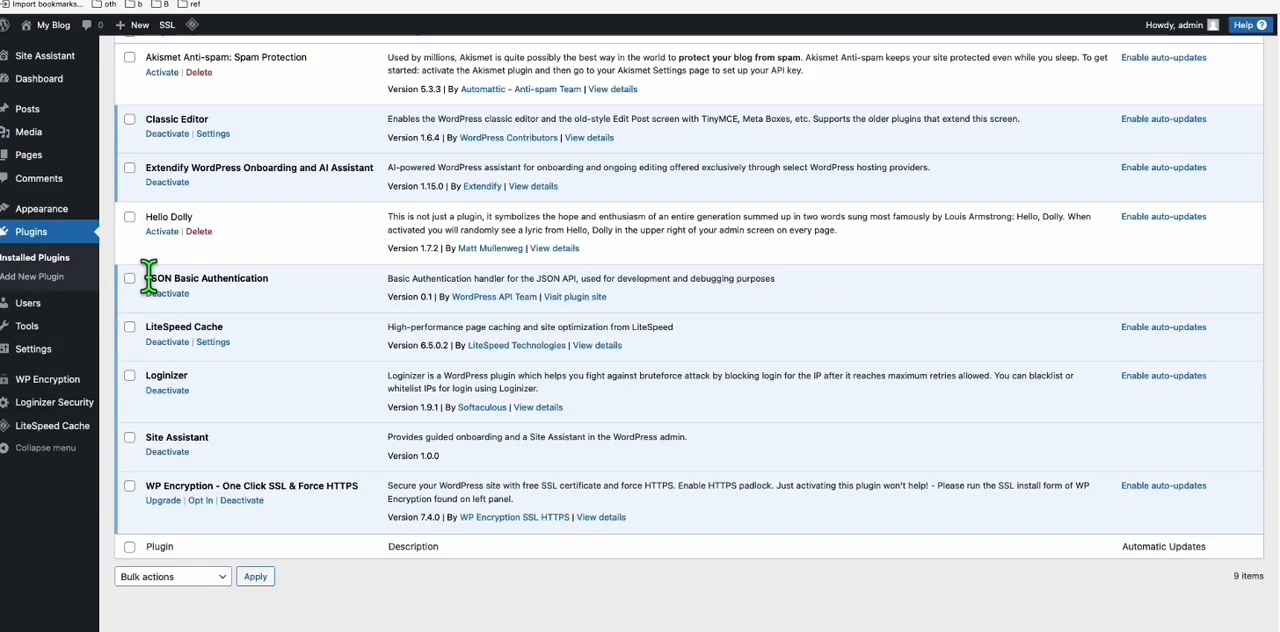
pyautogui.scroll(3)
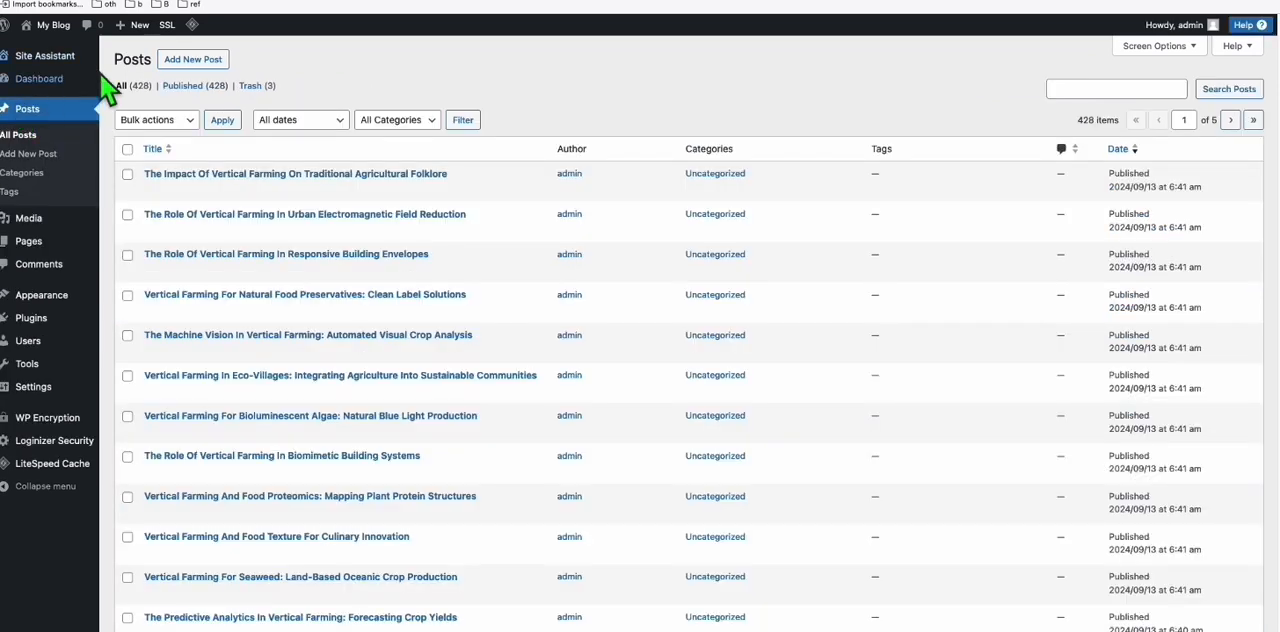
pyautogui.moveTo(222, 104)
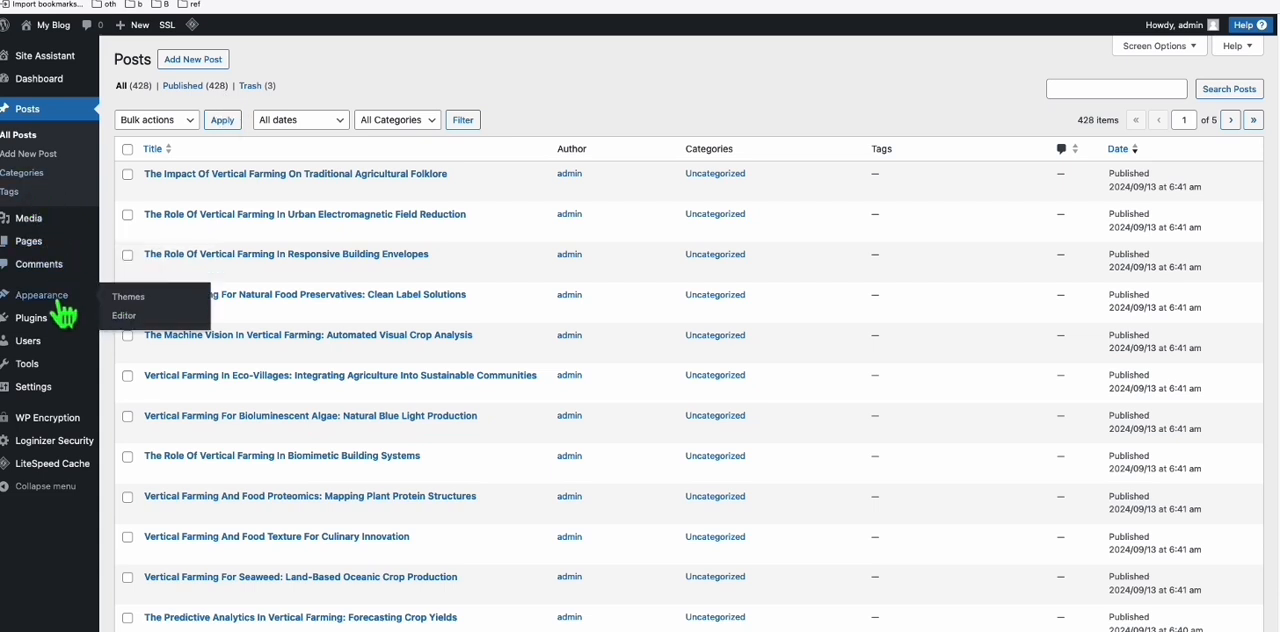
# - Search the theme directory for 'neve', install and activate Neve, and view the live site
pyautogui.click(128, 296)
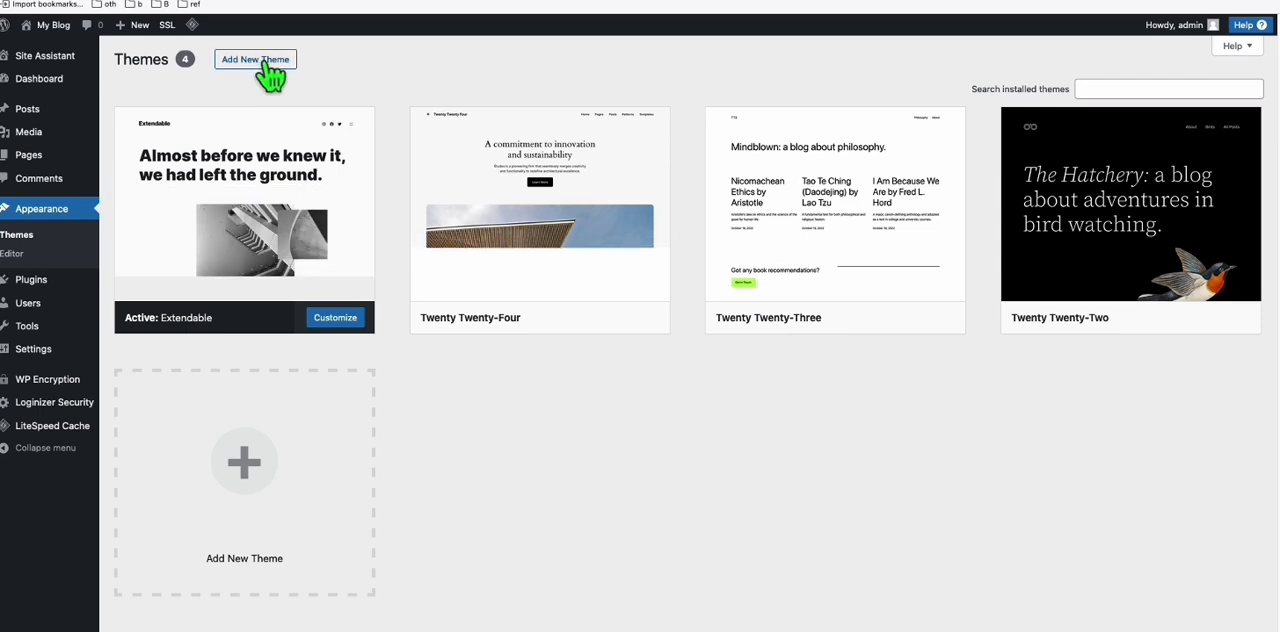
pyautogui.click(256, 60)
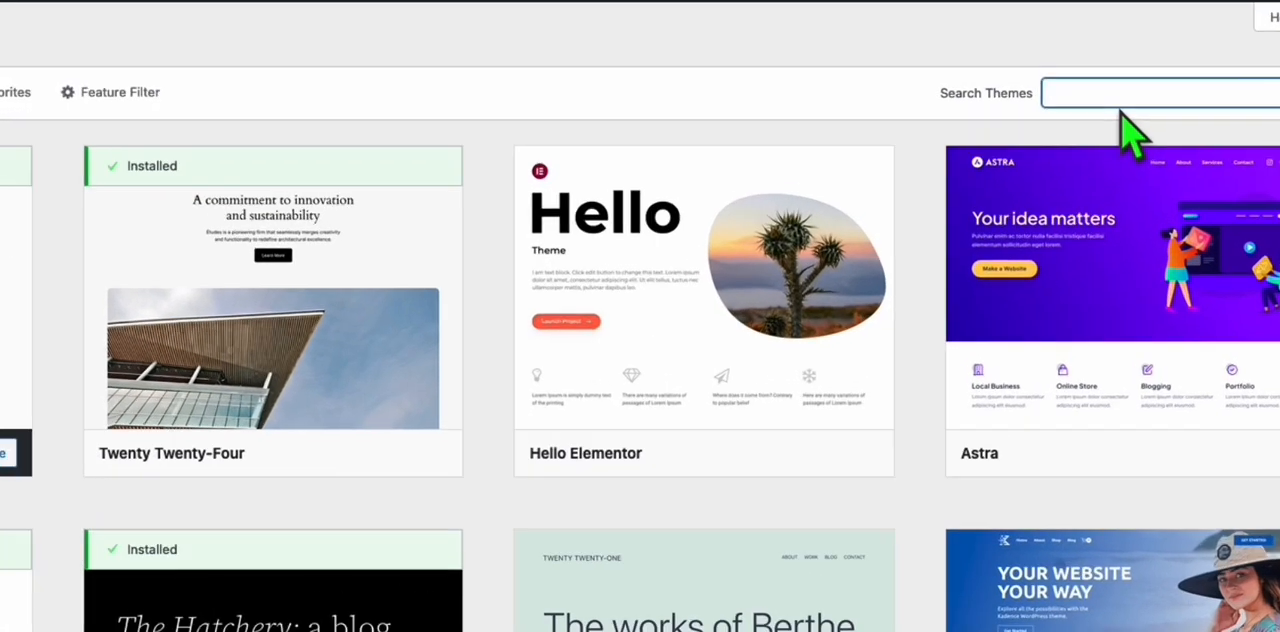
pyautogui.write('neve')
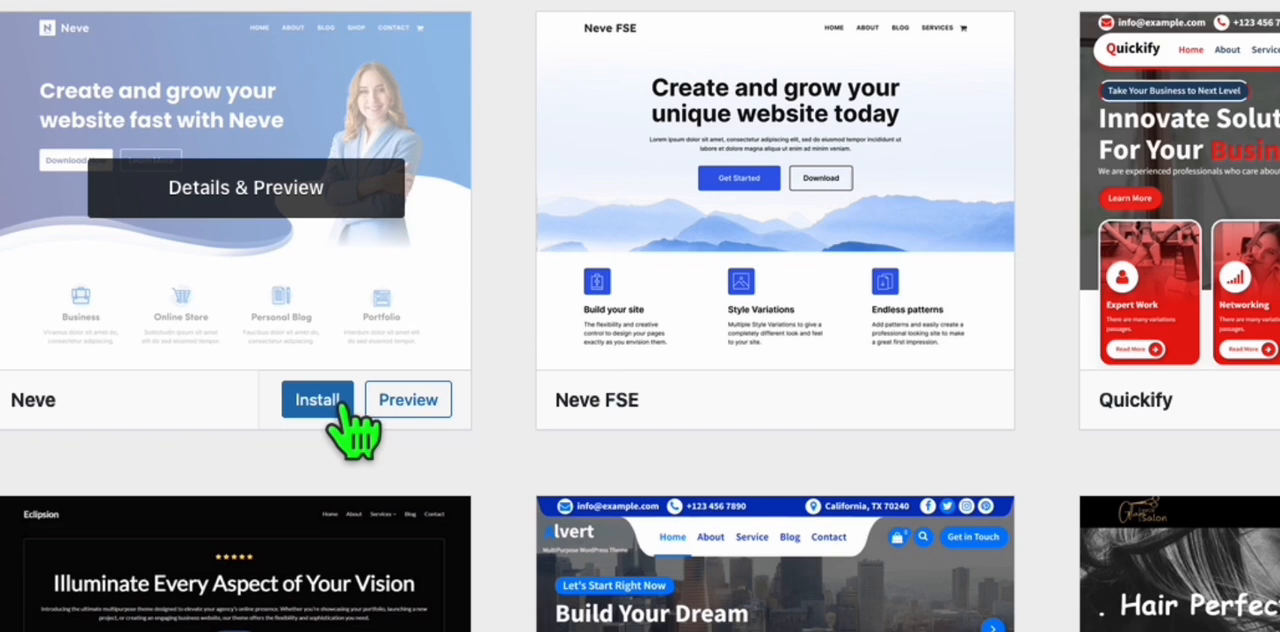
pyautogui.click(316, 400)
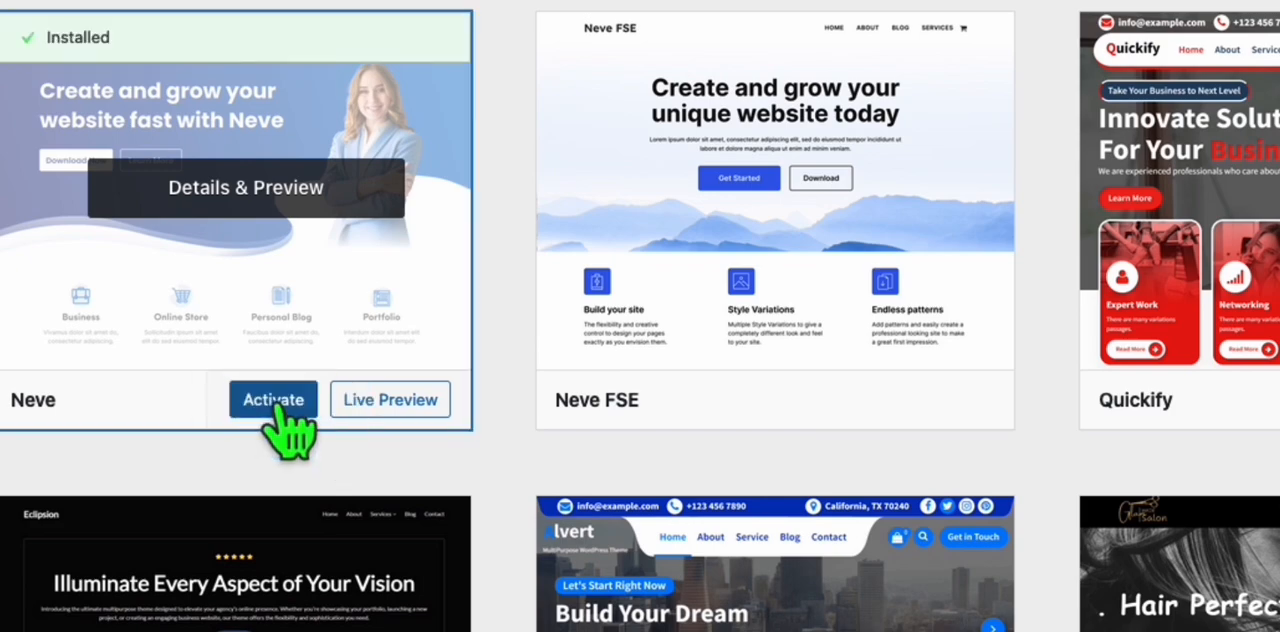
pyautogui.click(272, 400)
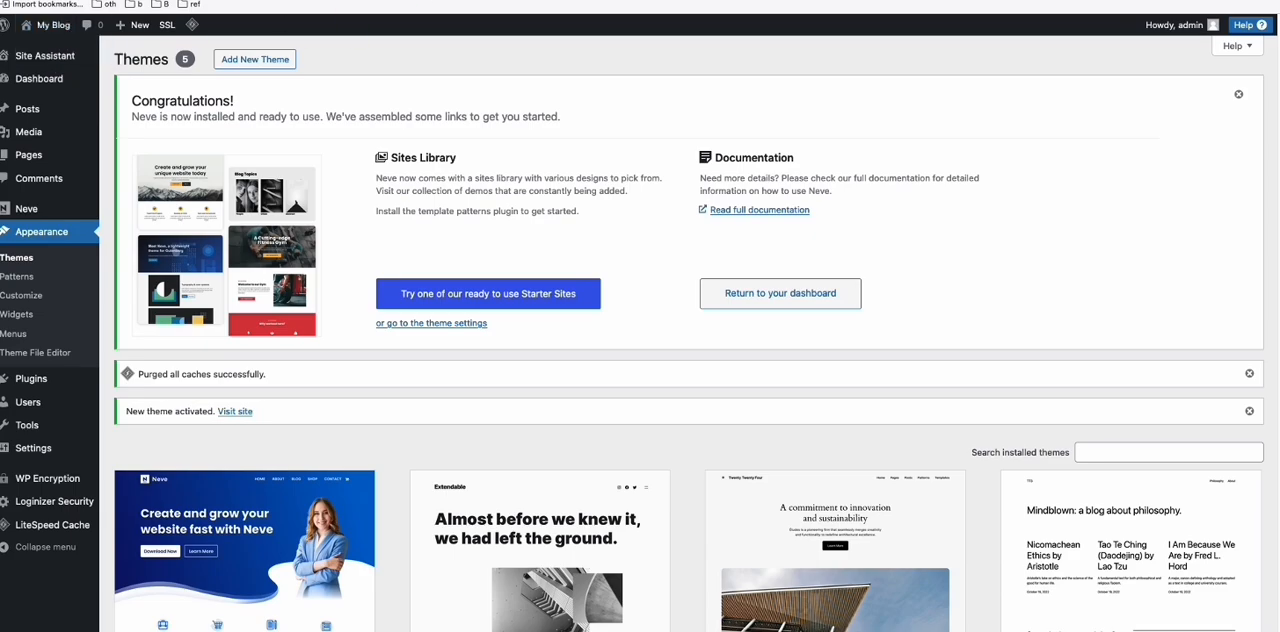
pyautogui.click(236, 412)
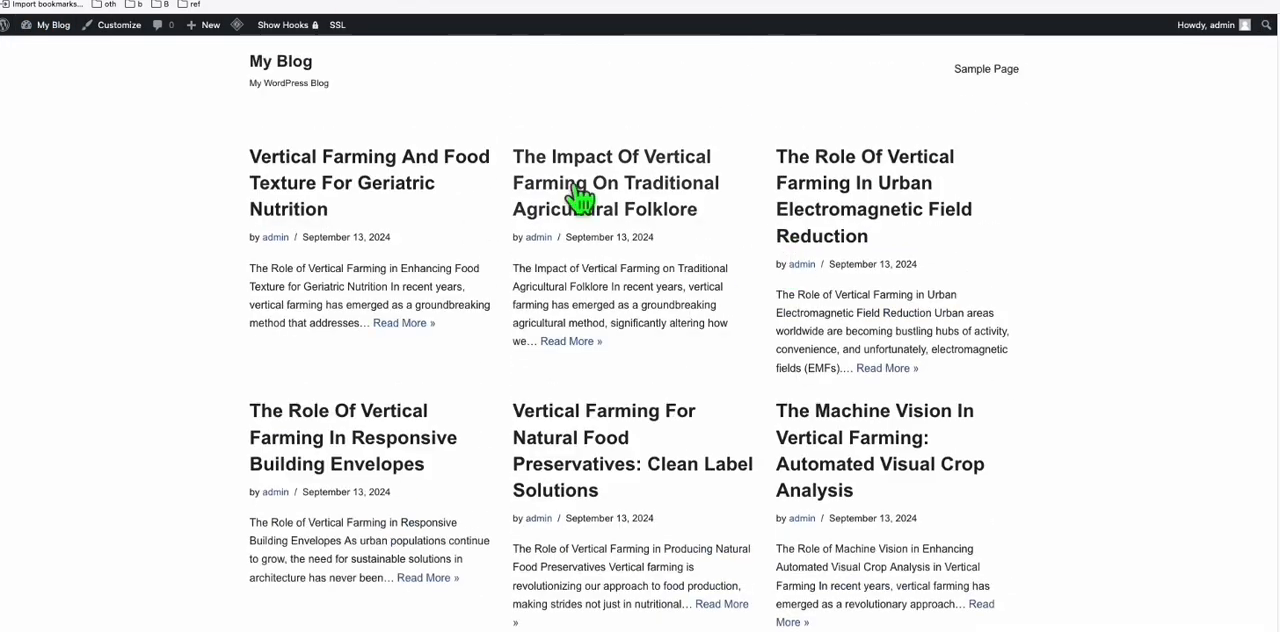
pyautogui.moveTo(888, 268)
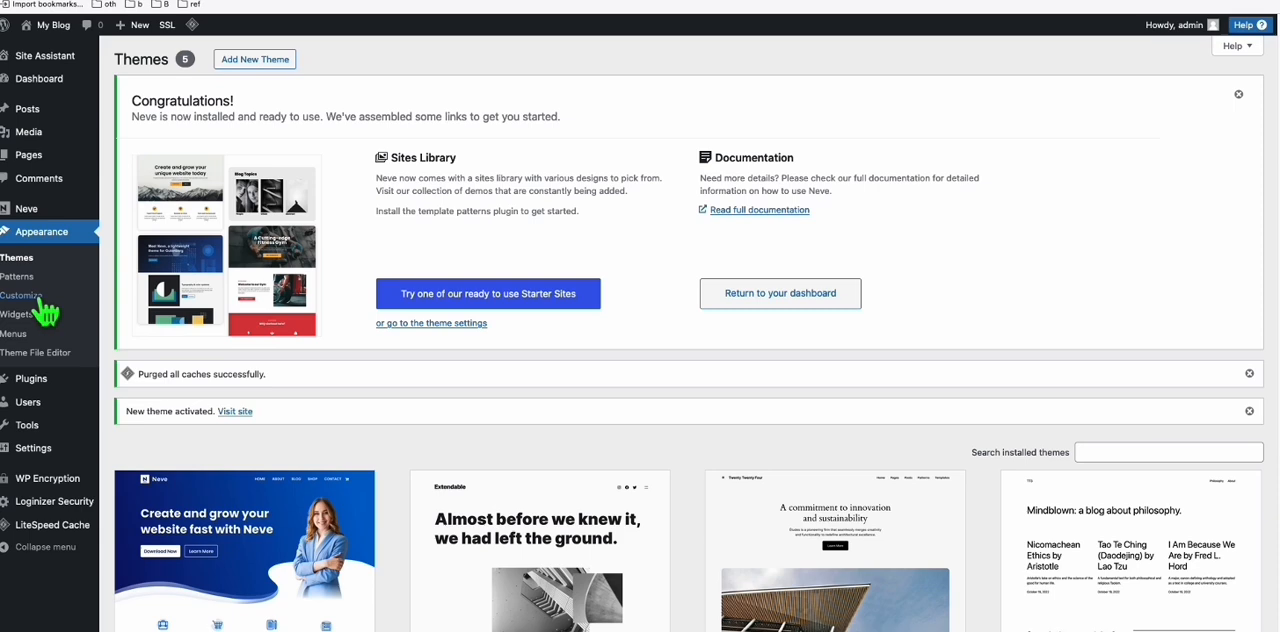
pyautogui.moveTo(396, 236)
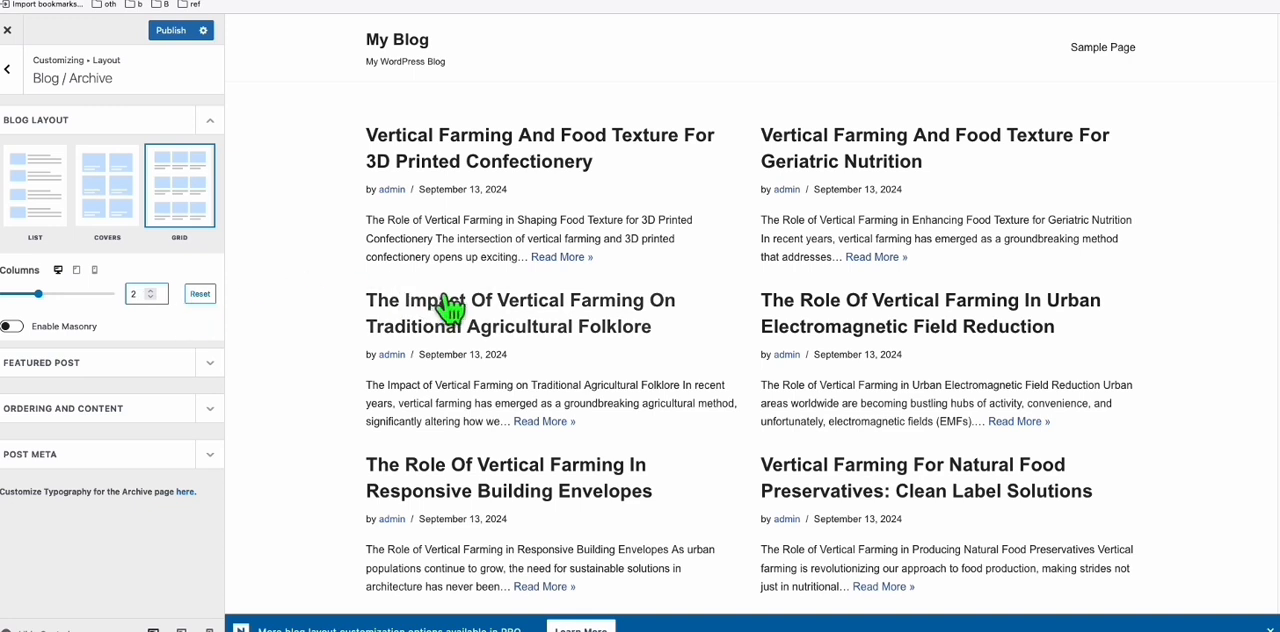
# - Navigate back from Blog/Archive layout to the main Customizer options
pyautogui.click(8, 68)
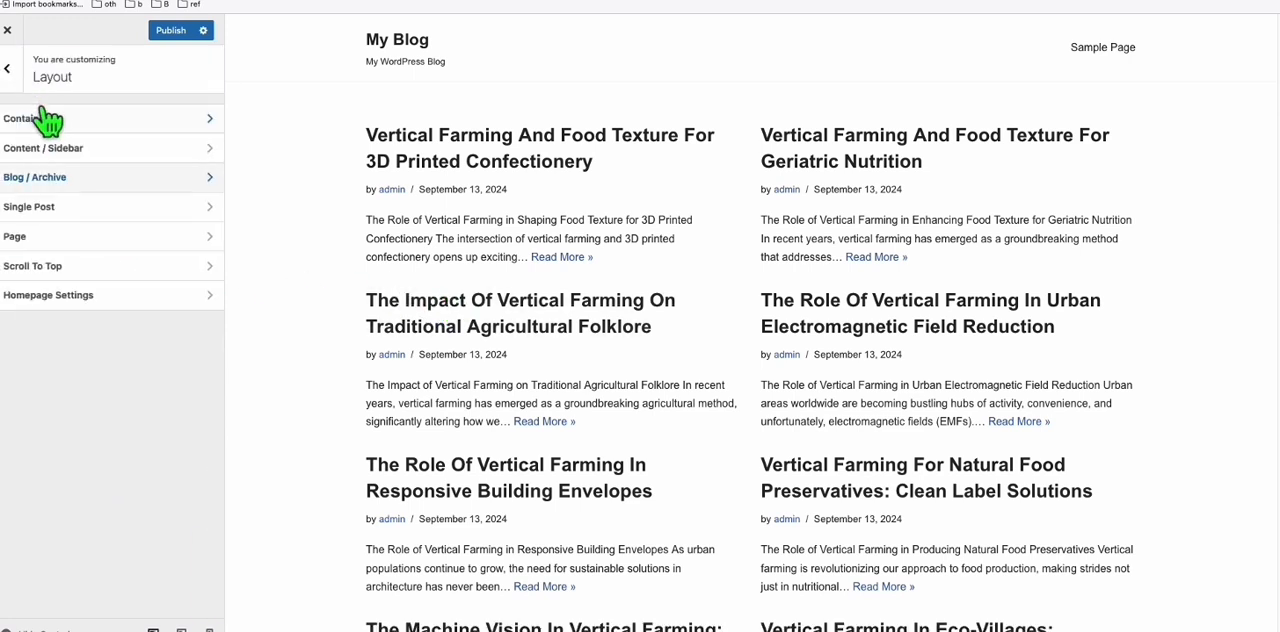
pyautogui.click(8, 68)
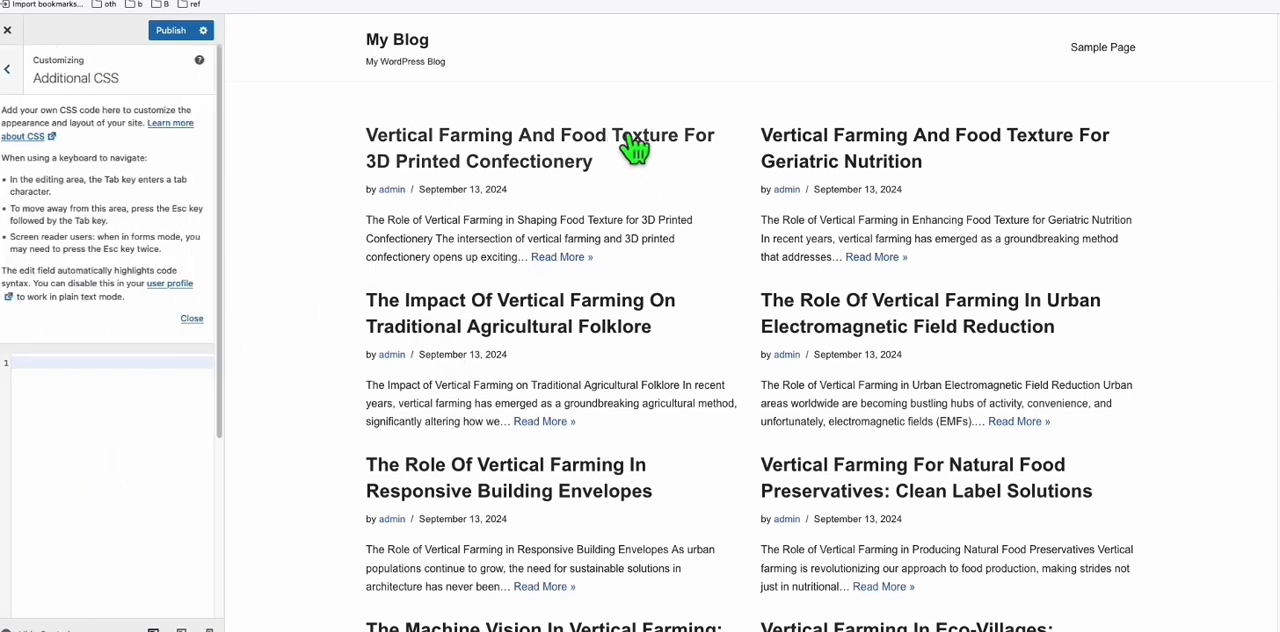
pyautogui.moveTo(1070, 190)
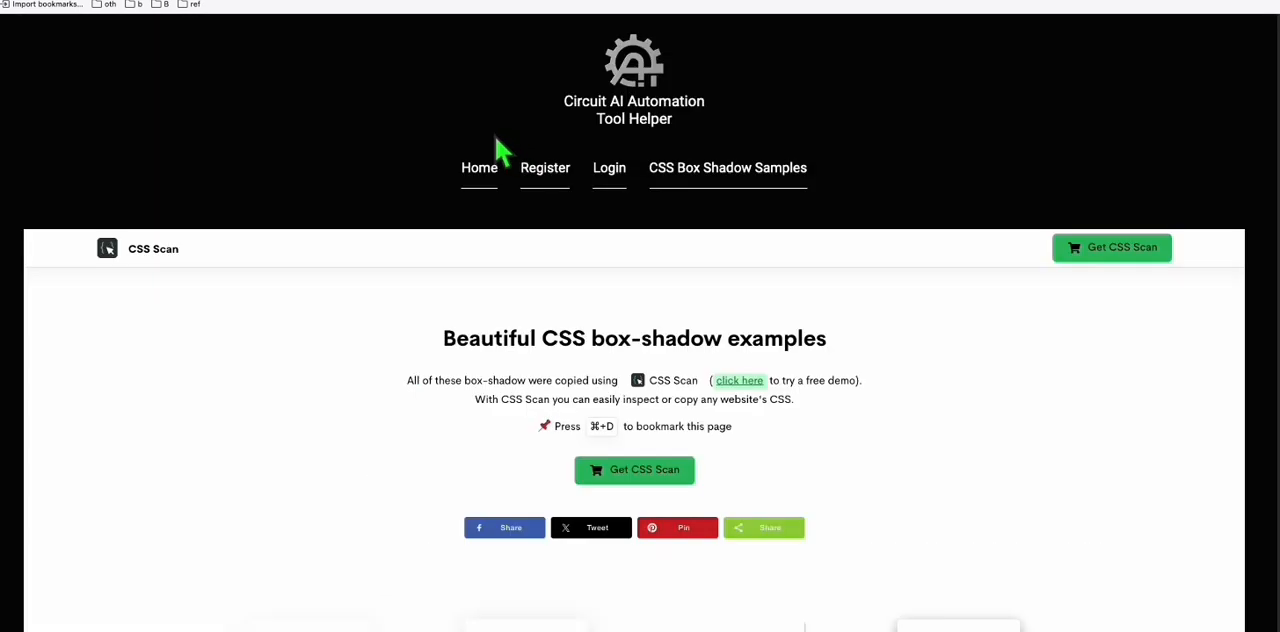
pyautogui.moveTo(620, 204)
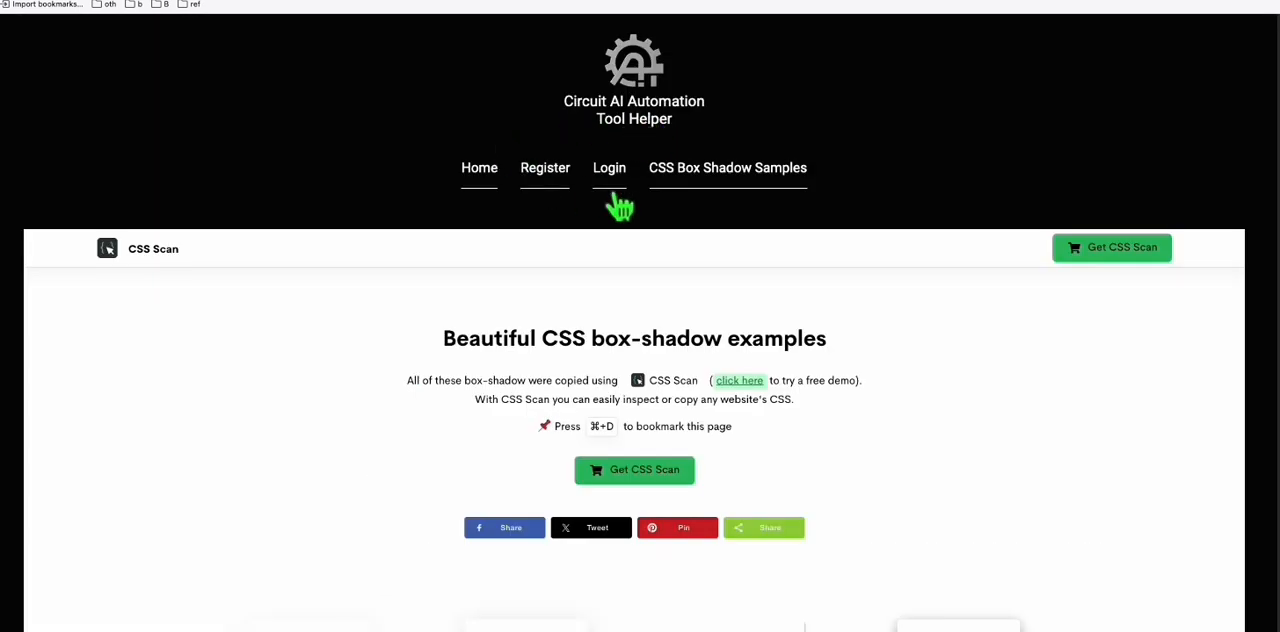
# - Scroll down the CSS box-shadow samples toward sample #10
pyautogui.scroll(-3)
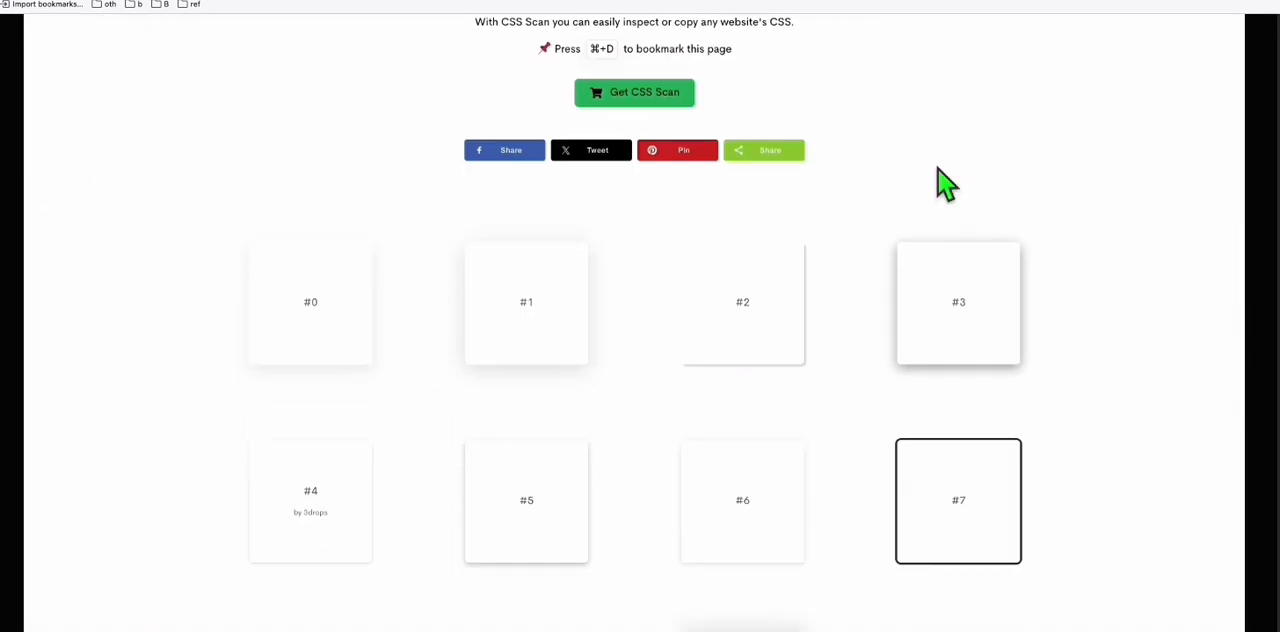
pyautogui.scroll(-3)
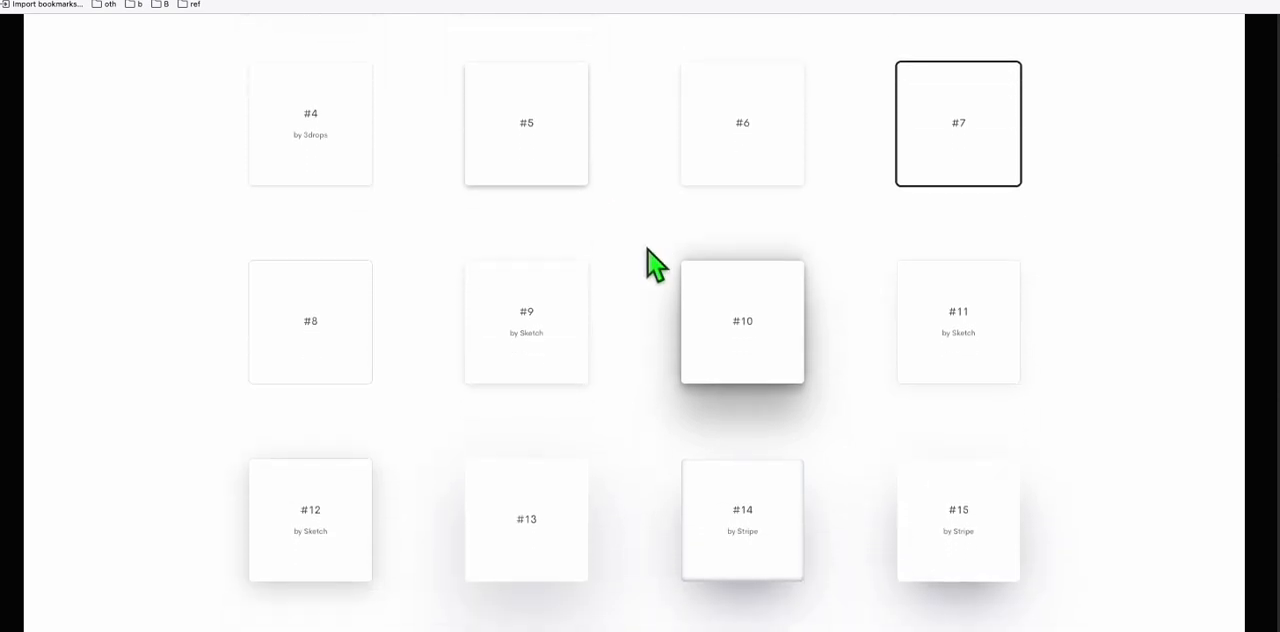
pyautogui.moveTo(784, 380)
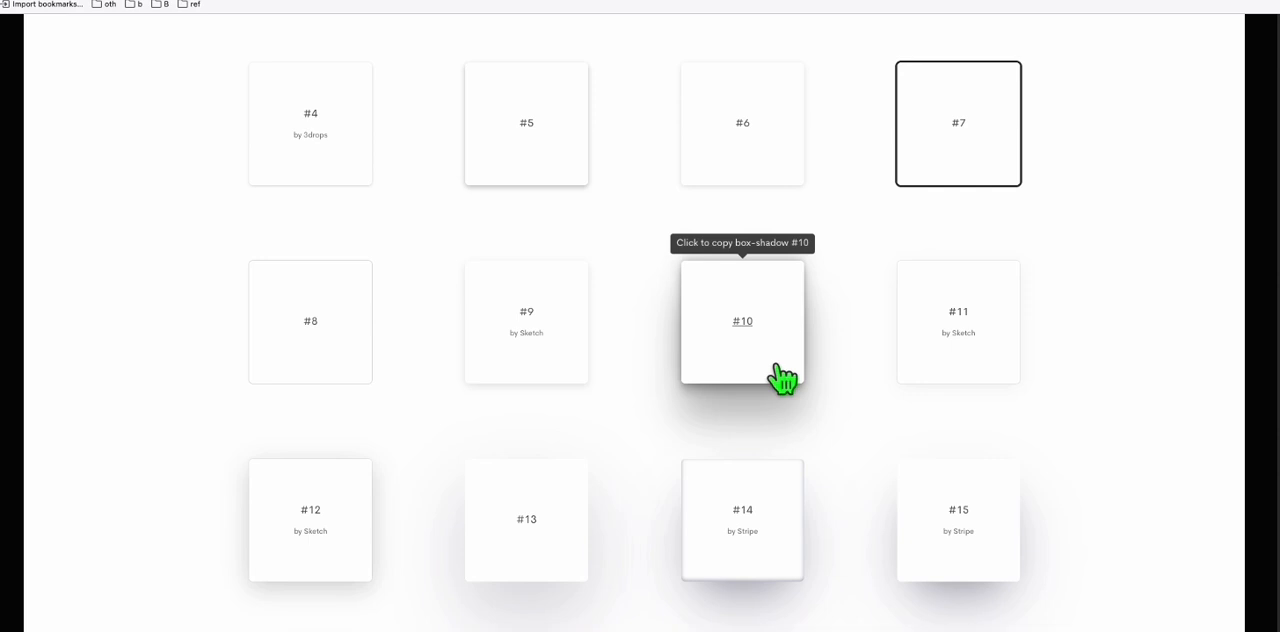
pyautogui.moveTo(342, 168)
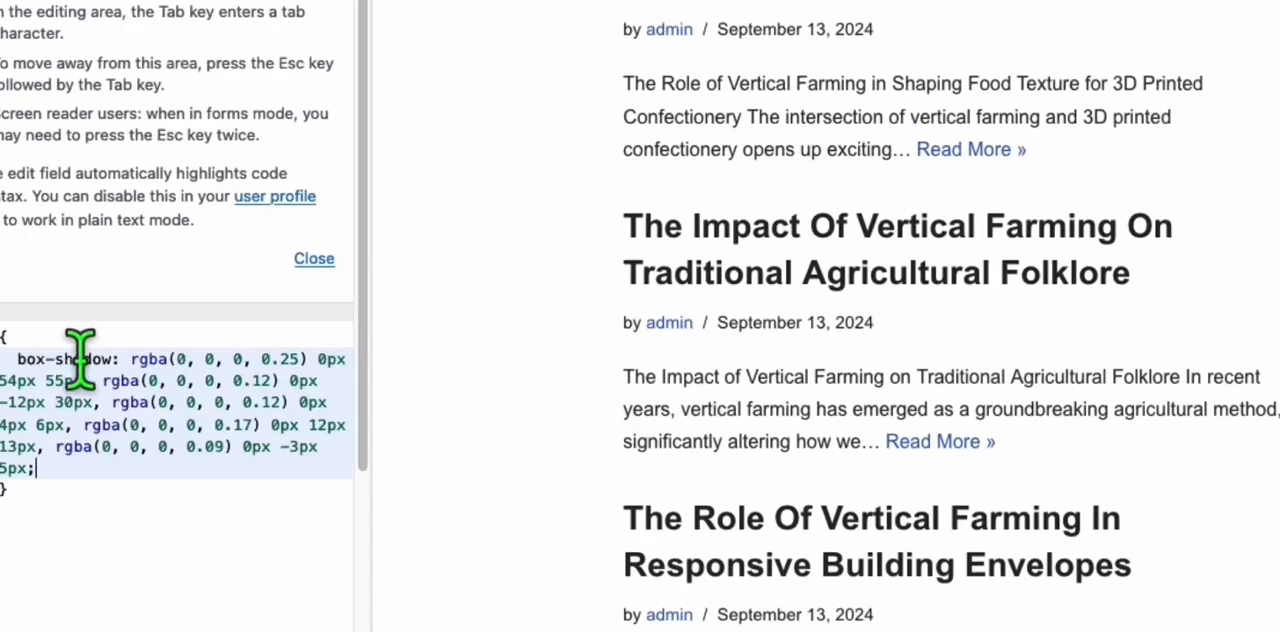
pyautogui.moveTo(660, 250)
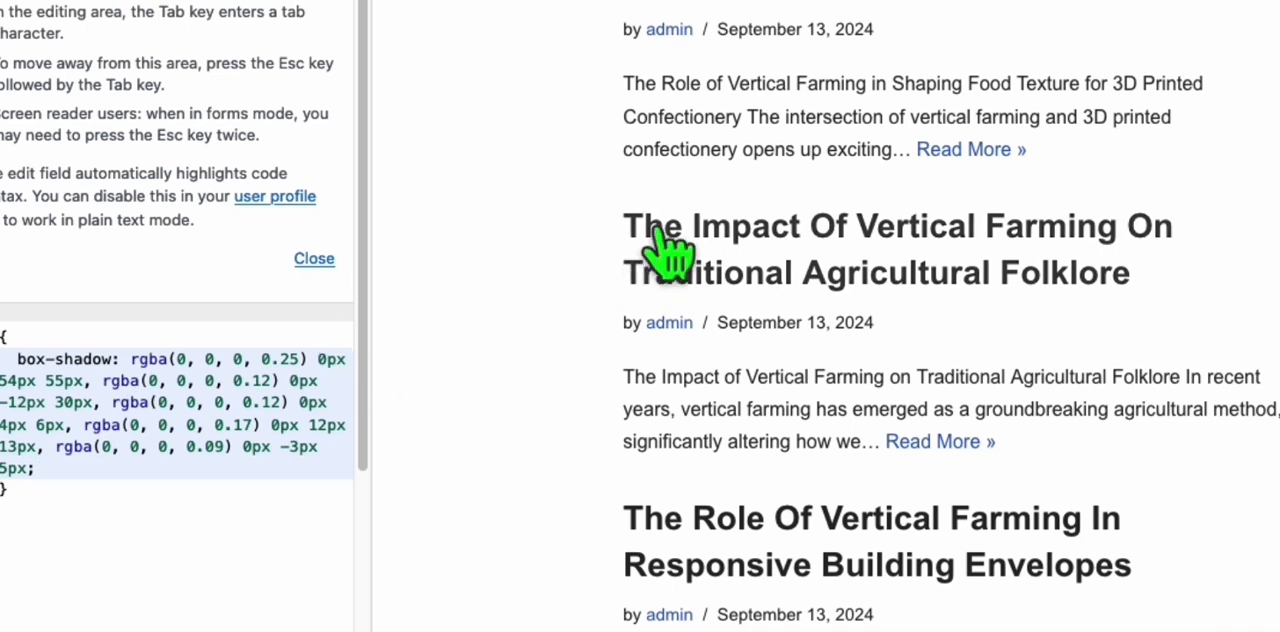
pyautogui.moveTo(792, 478)
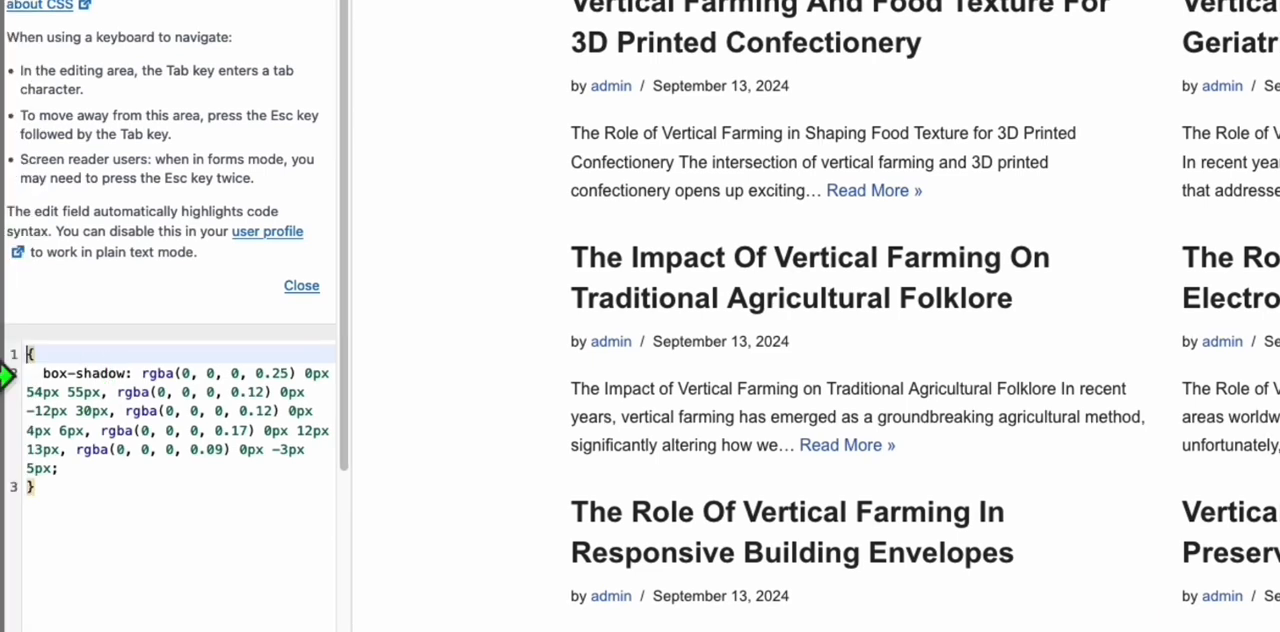
# - Add a .article-content-col rule with the box-shadow and 25px padding, then publish the CSS
pyautogui.write('.article-content-col')
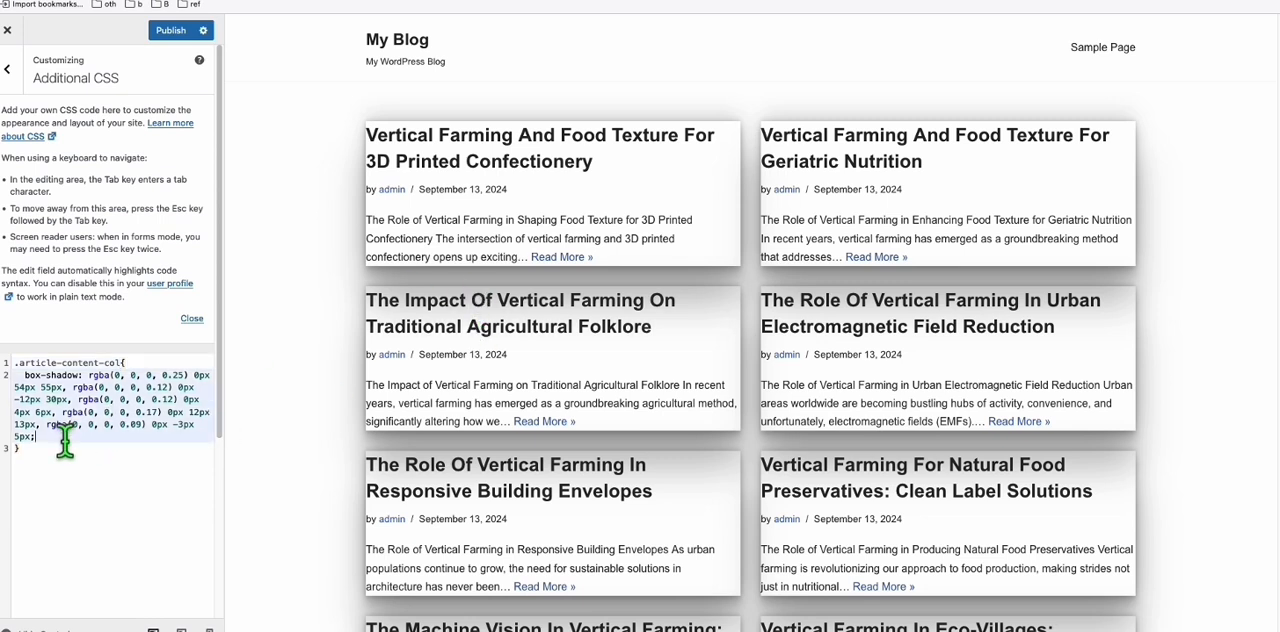
pyautogui.write('padding: 25px;')
pyautogui.write('padding-bottom: 40px')
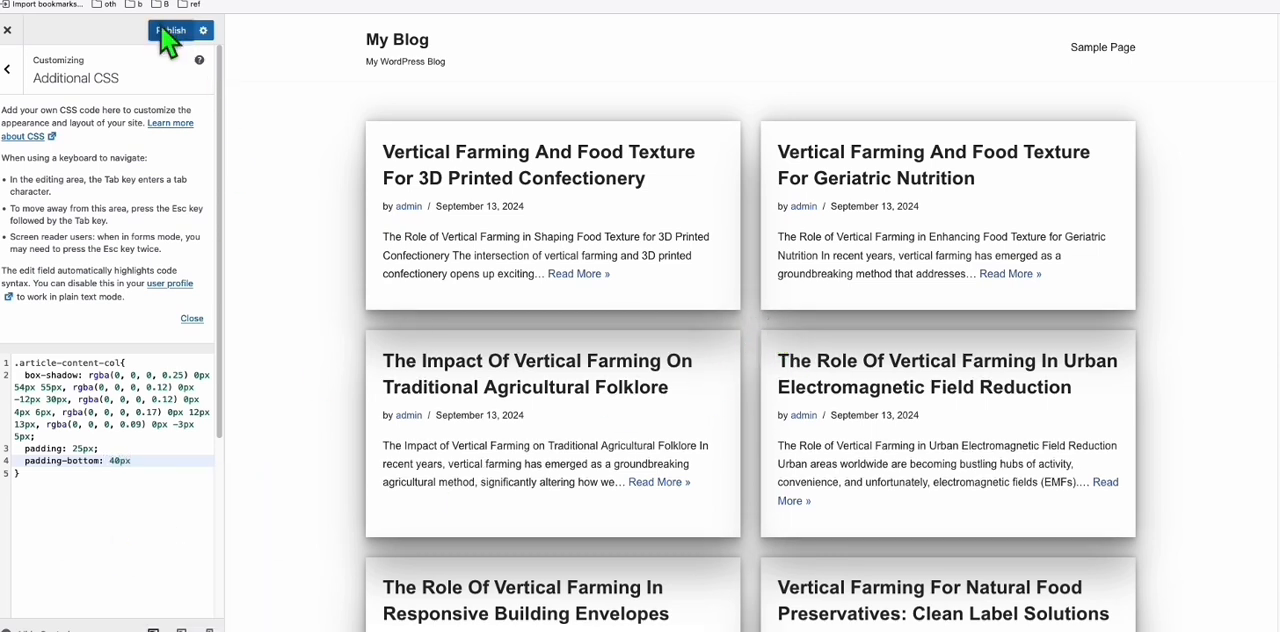
pyautogui.click(170, 30)
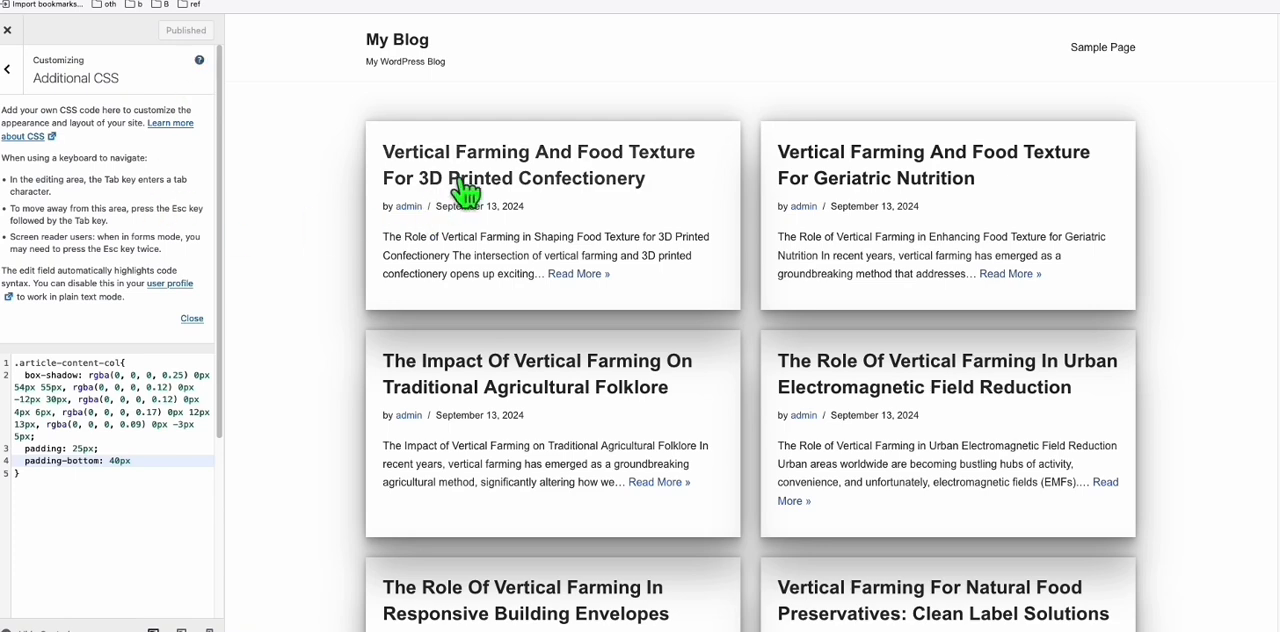
# - Open a vertical farming post in the preview and scroll through the full article
pyautogui.click(538, 164)
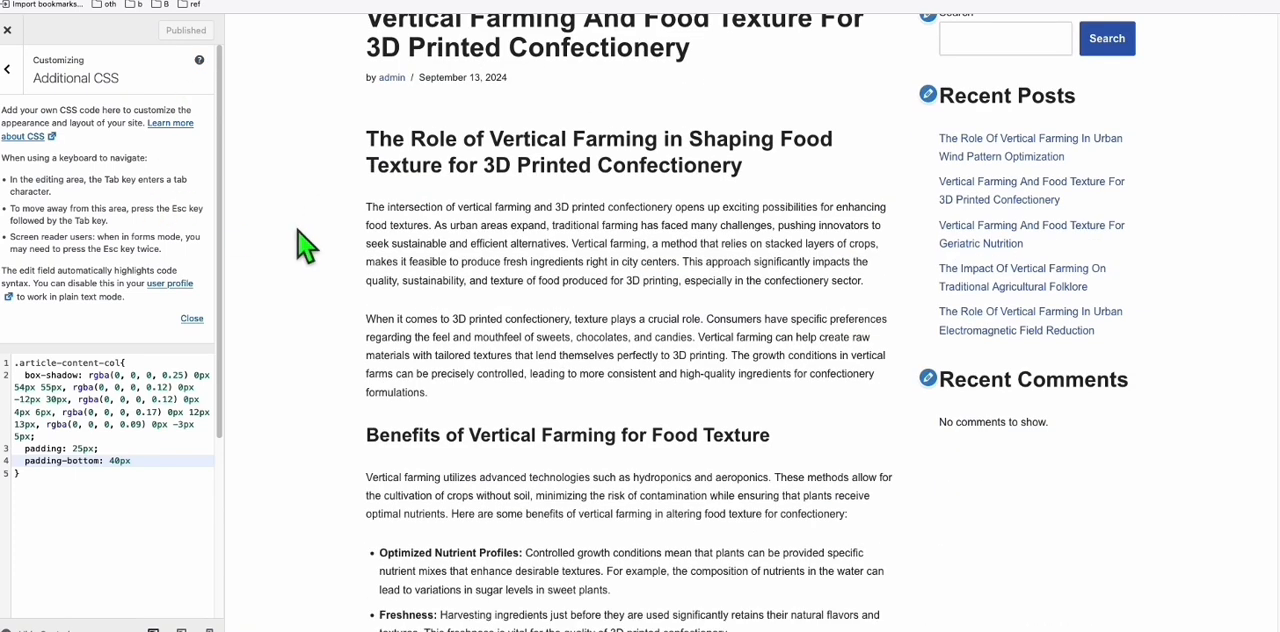
pyautogui.scroll(3)
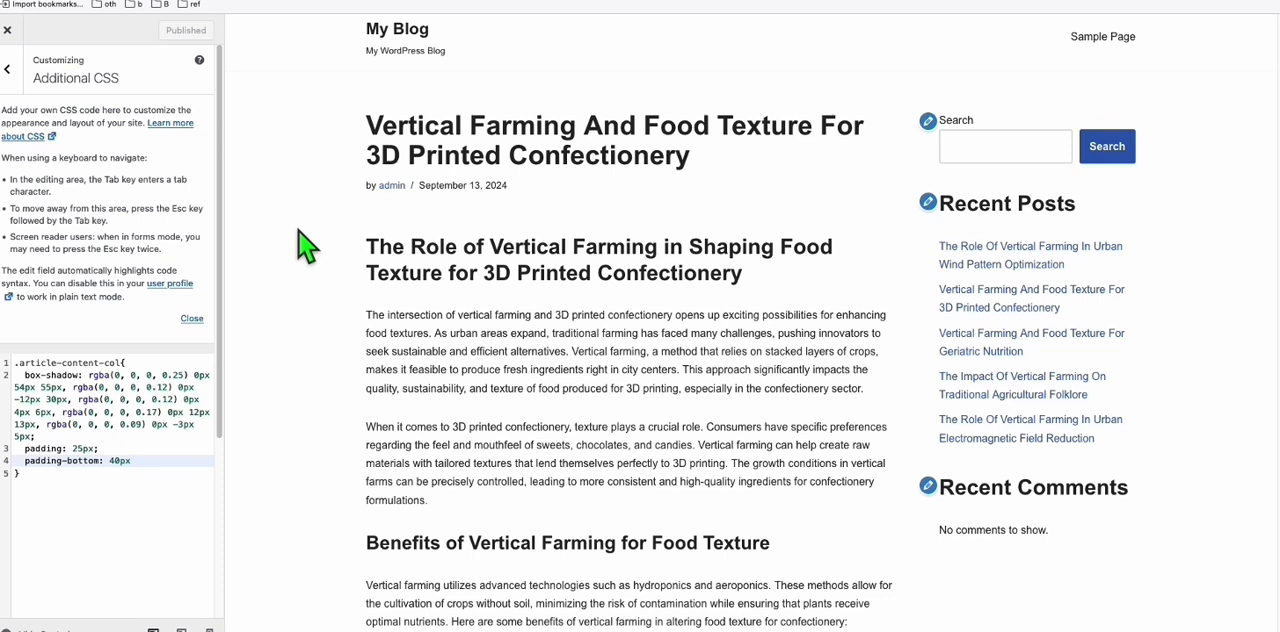
pyautogui.moveTo(1212, 96)
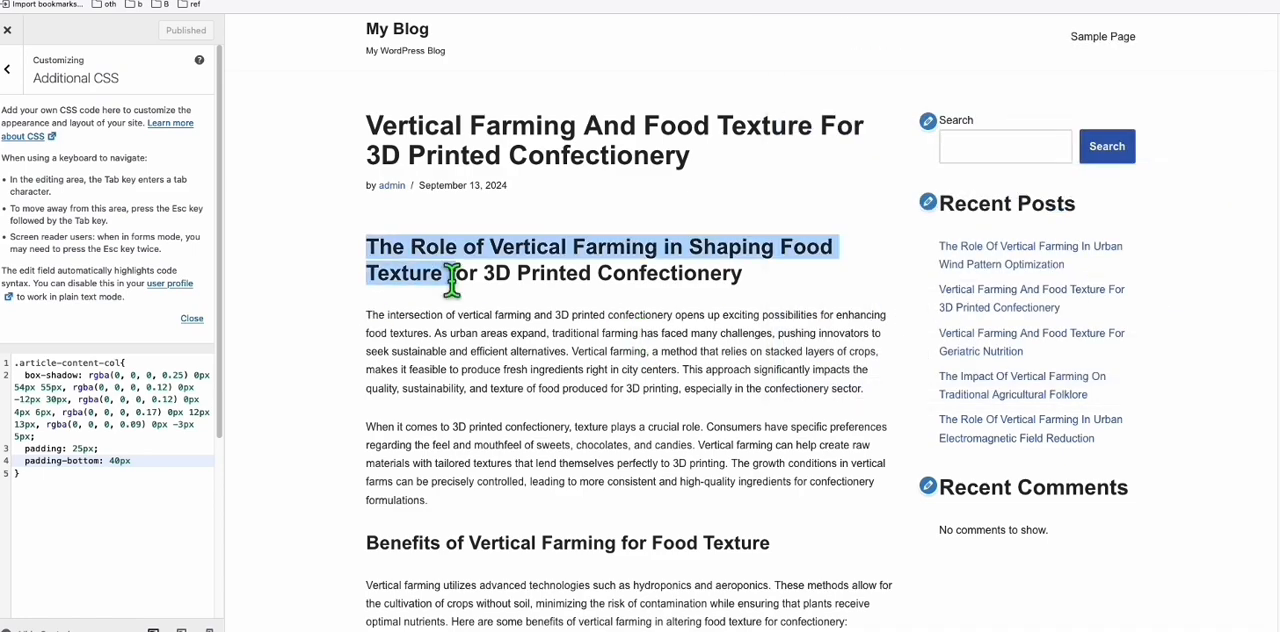
pyautogui.scroll(-3)
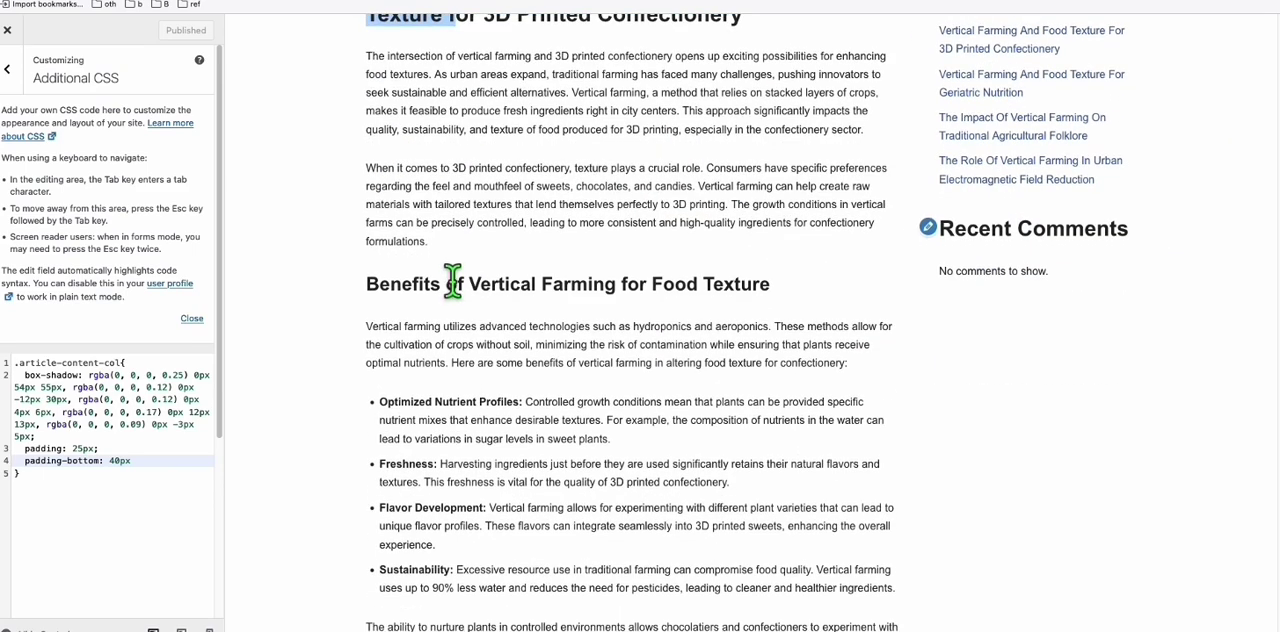
pyautogui.scroll(-3)
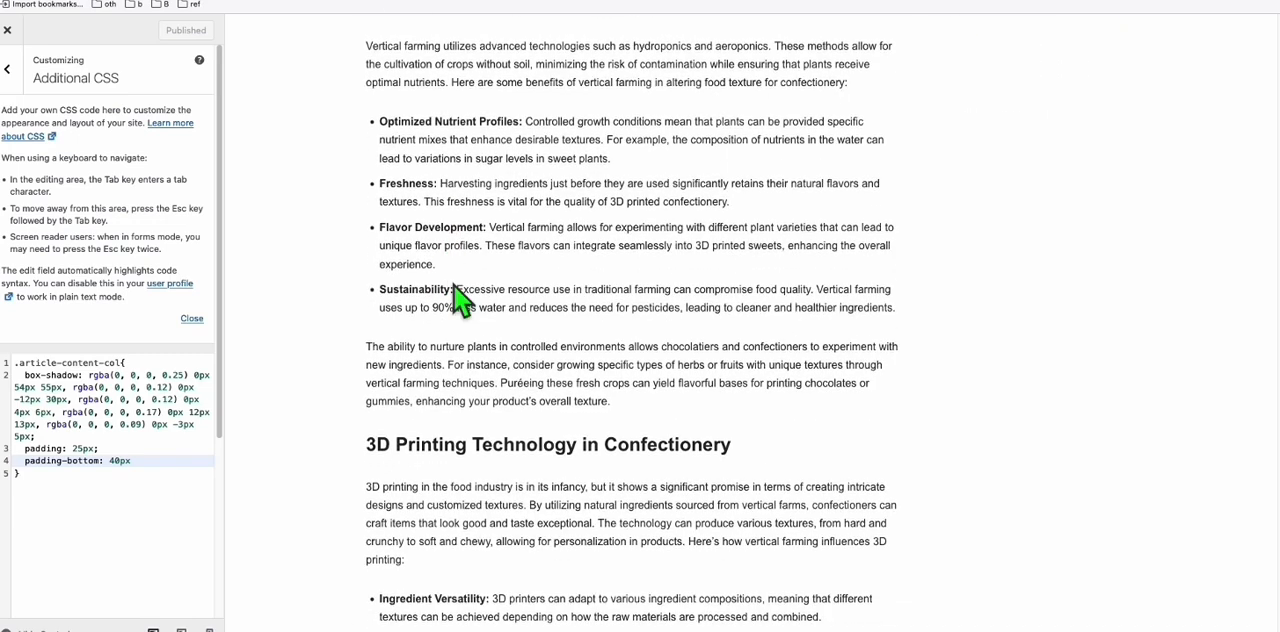
pyautogui.scroll(-3)
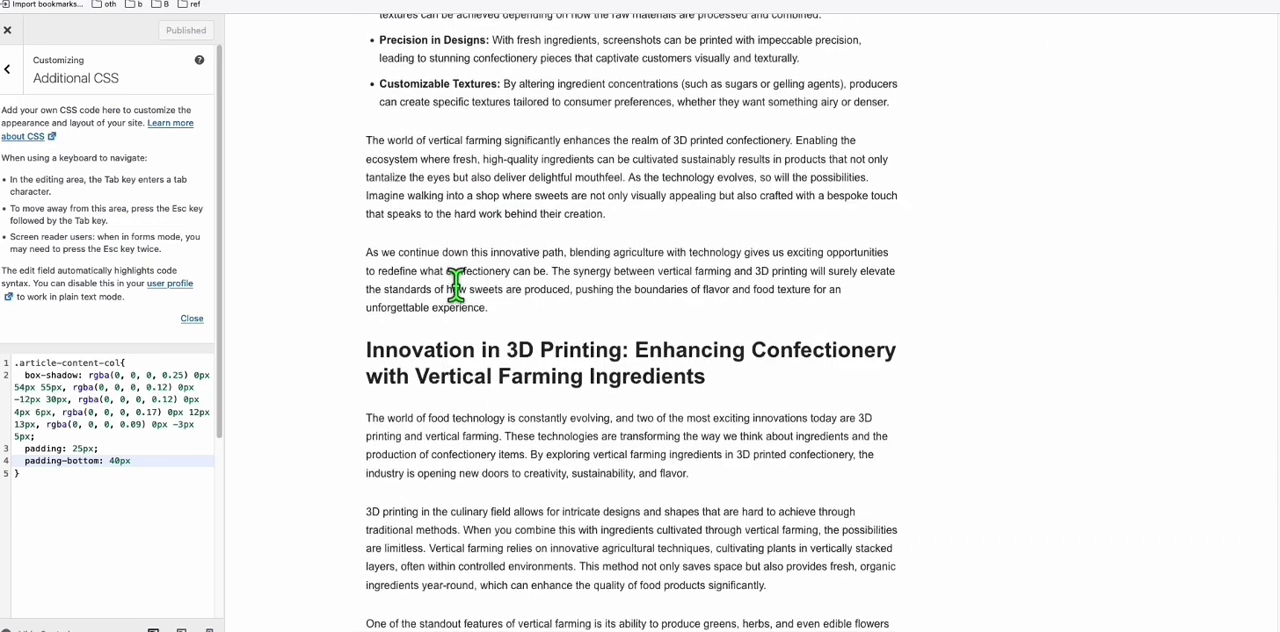
pyautogui.scroll(-3)
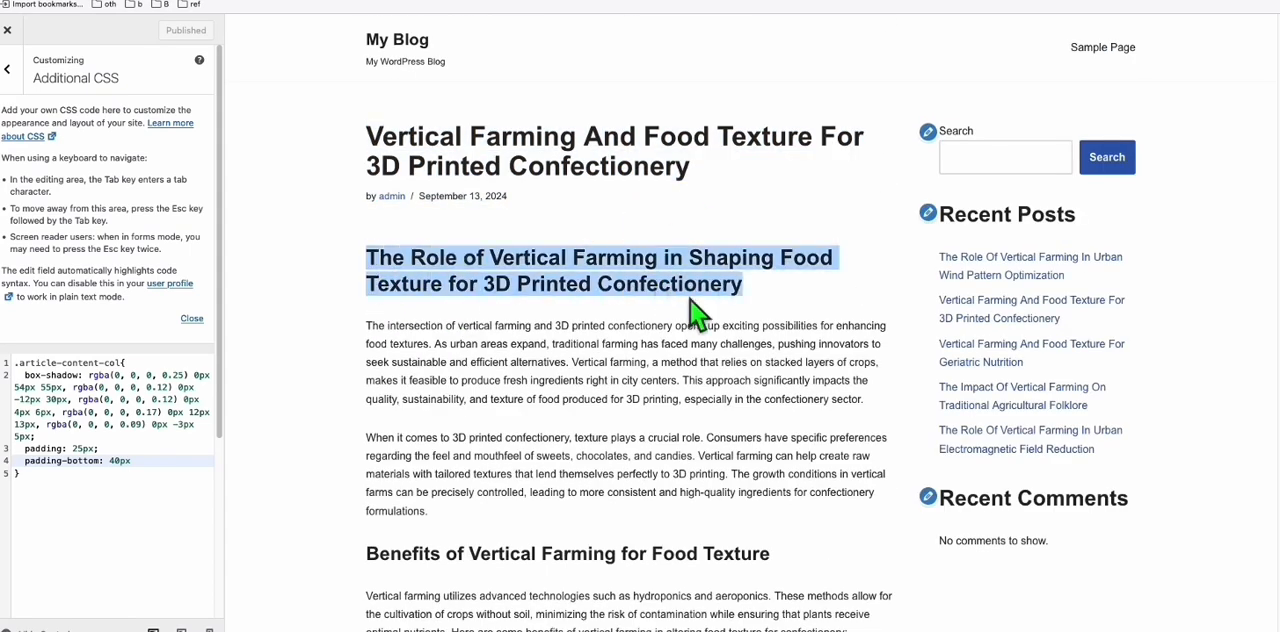
pyautogui.scroll(-3)
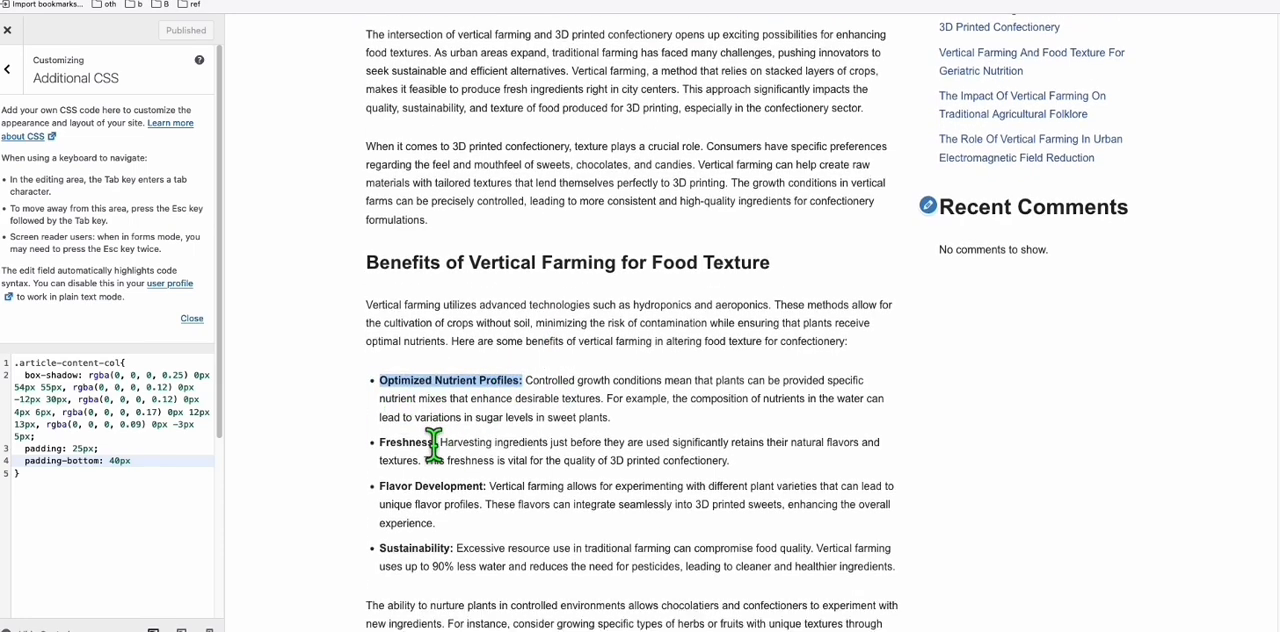
pyautogui.scroll(-3)
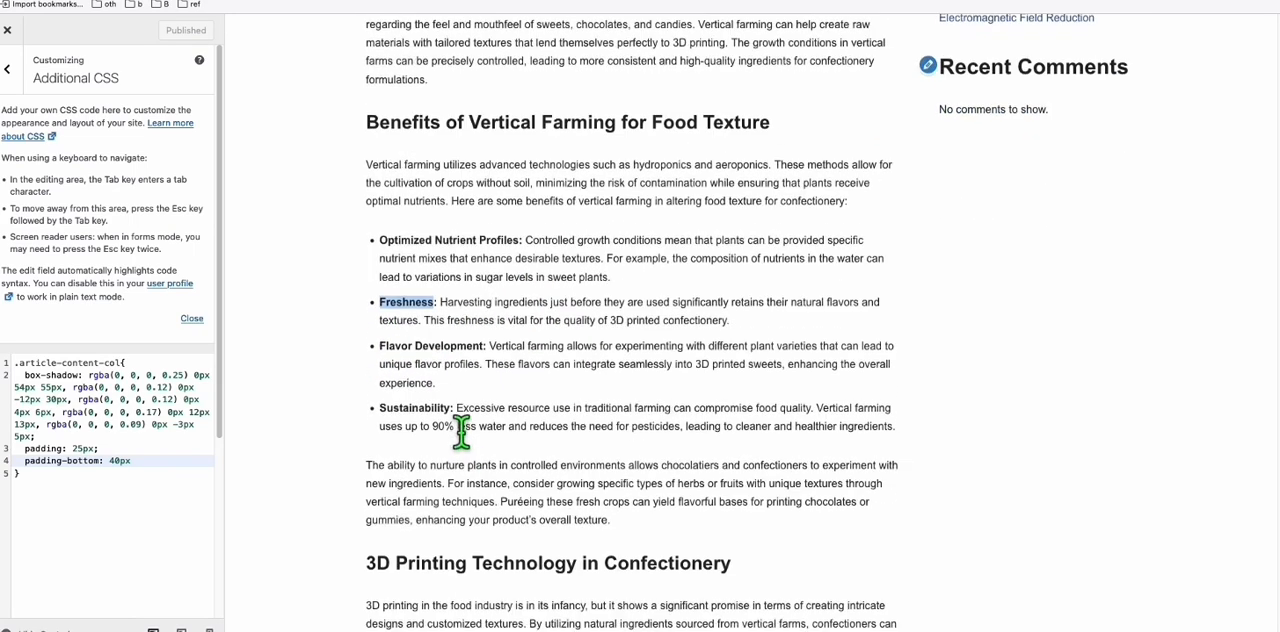
pyautogui.scroll(-3)
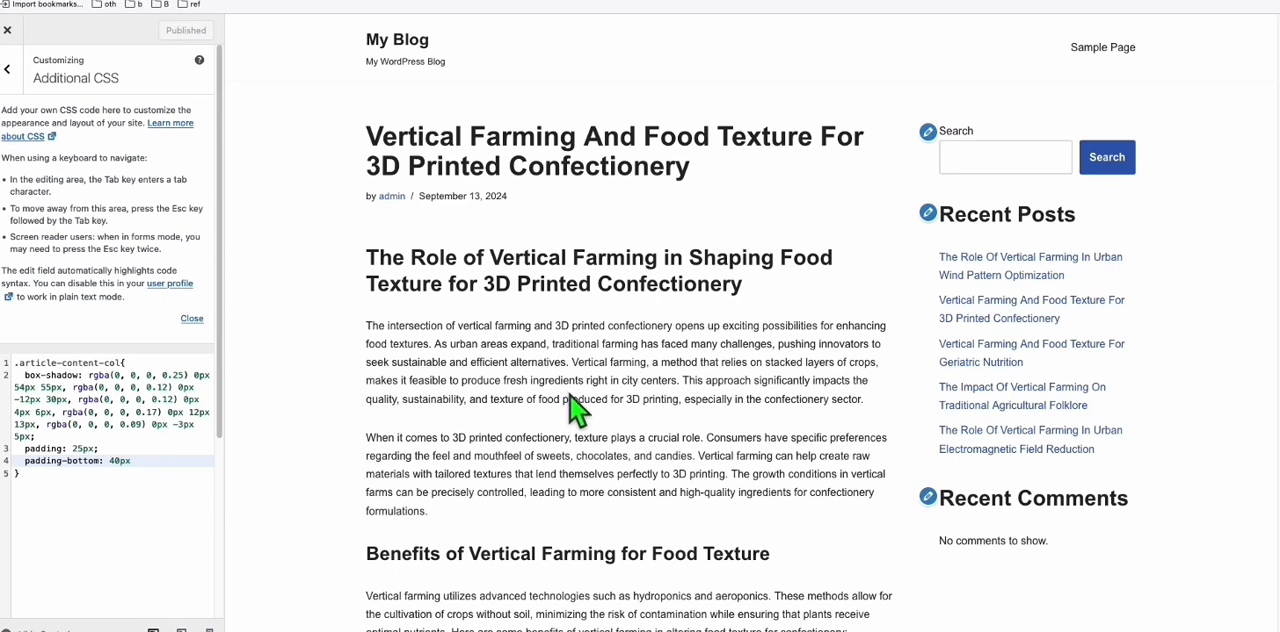
pyautogui.moveTo(572, 400)
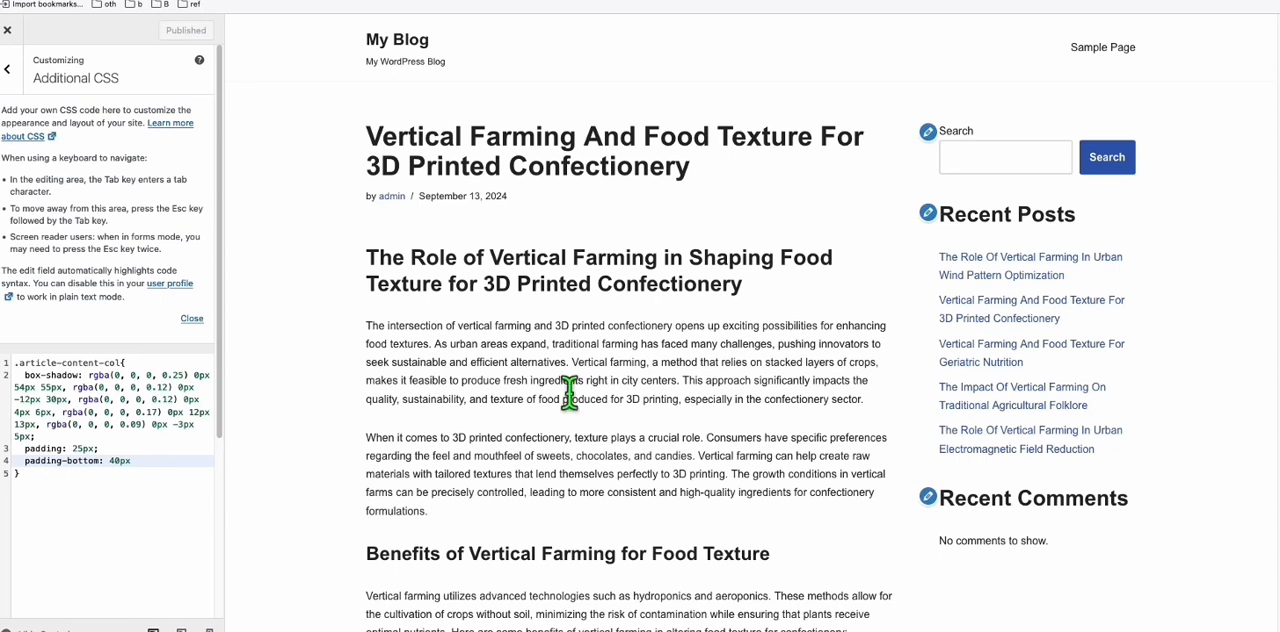
pyautogui.moveTo(262, 188)
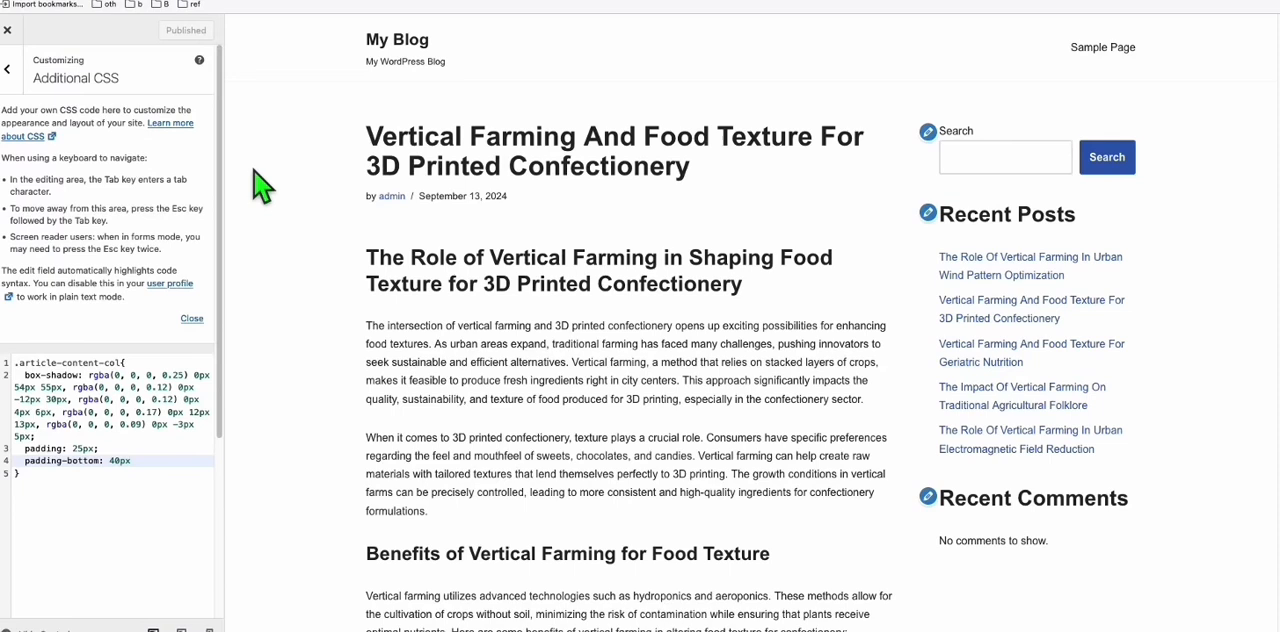
pyautogui.moveTo(270, 204)
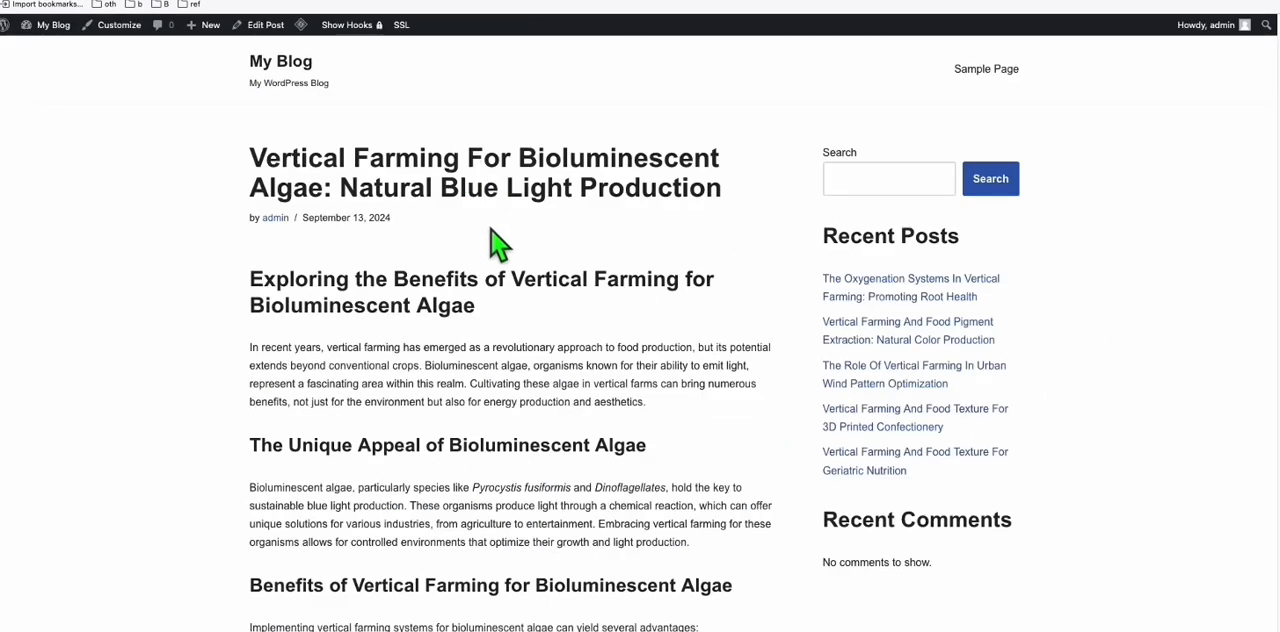
# - Return to the WordPress dashboard and go to Add New Plugin
pyautogui.click(52, 24)
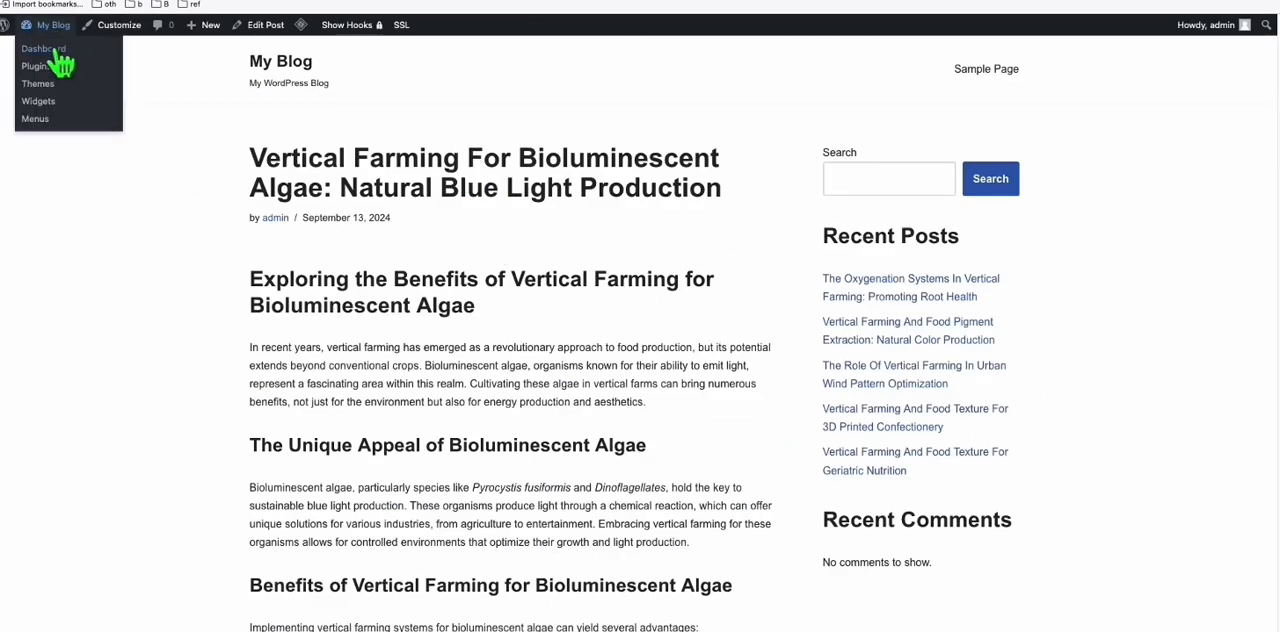
pyautogui.click(44, 48)
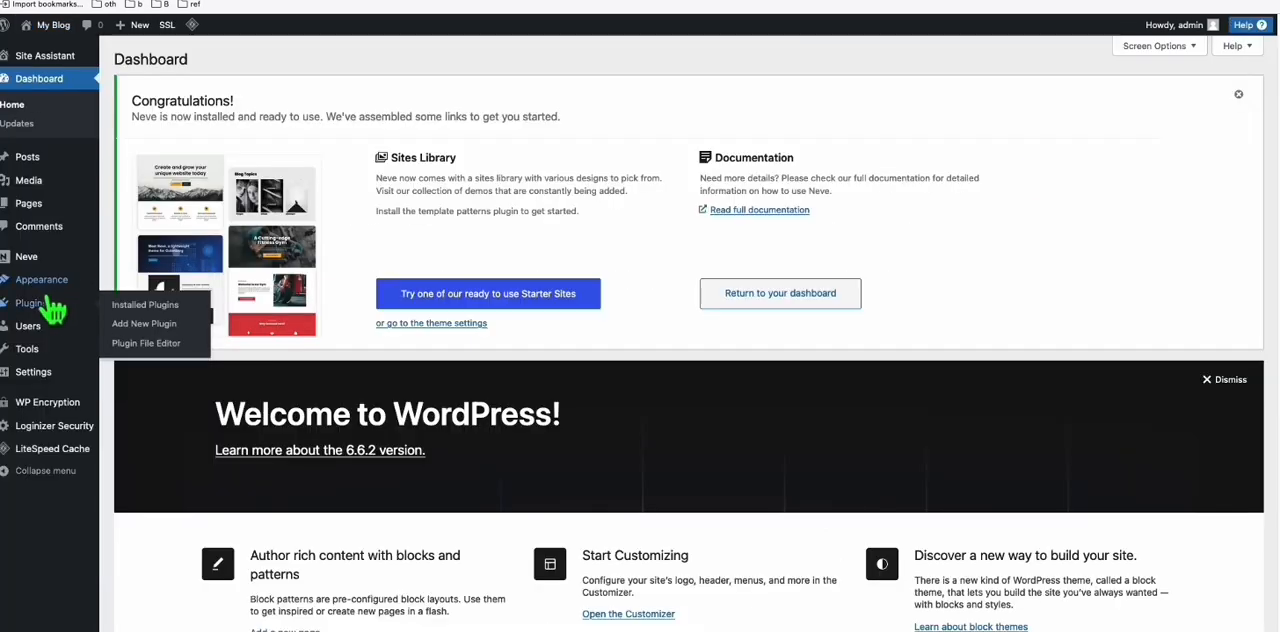
pyautogui.click(144, 322)
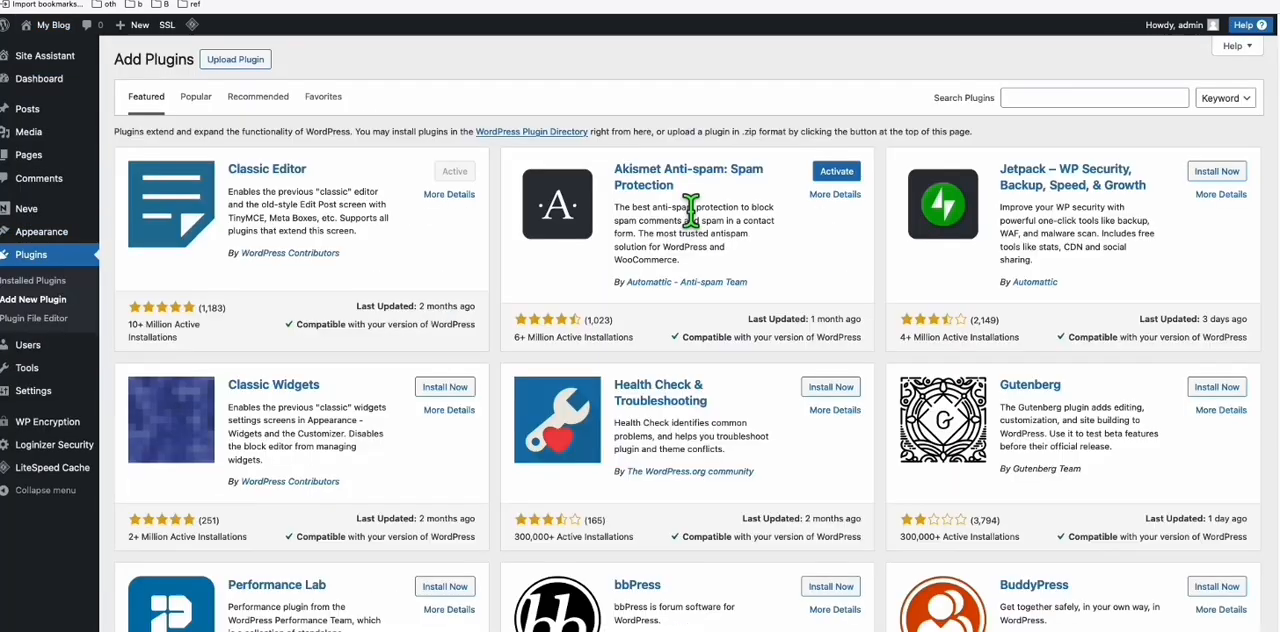
# - Search 'wp sheet editor posts', then install and activate the Bulk Edit Posts spreadsheet plugin
pyautogui.write('wp sheet editor post')
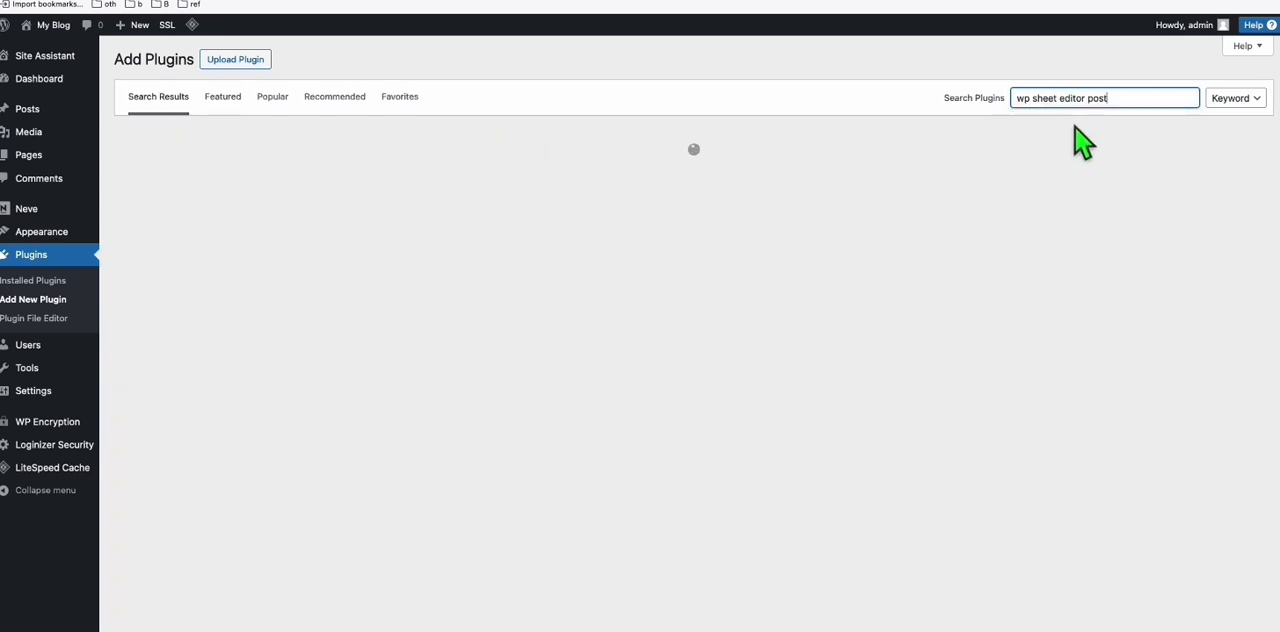
pyautogui.moveTo(1070, 120)
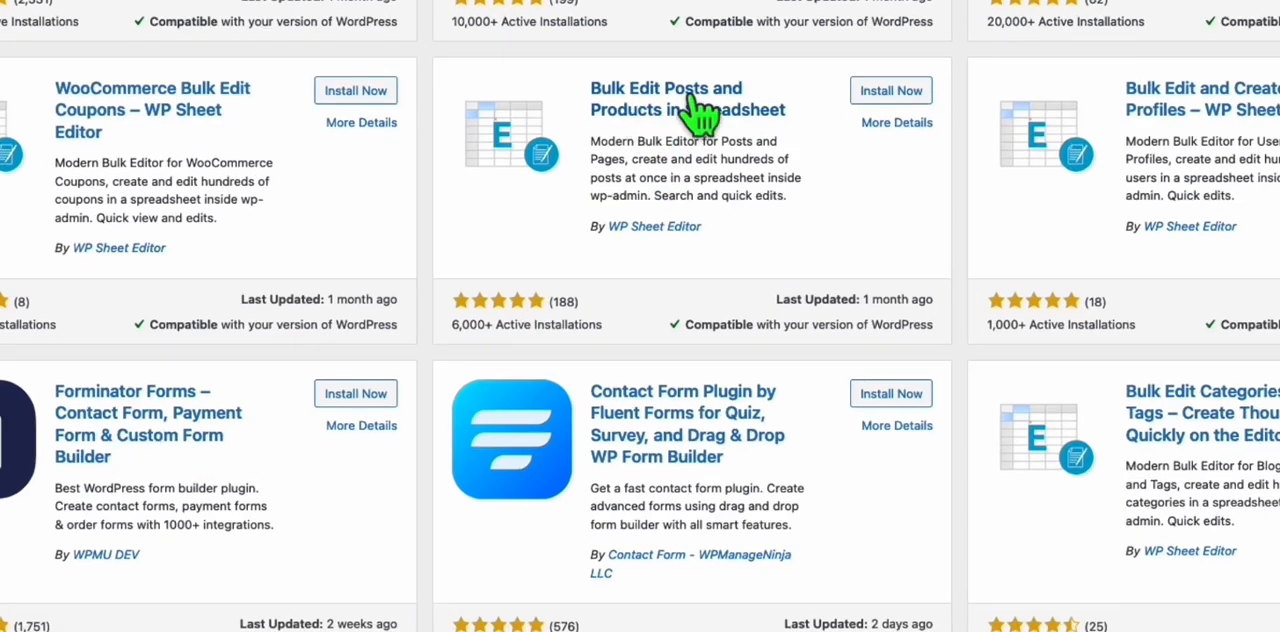
pyautogui.click(890, 90)
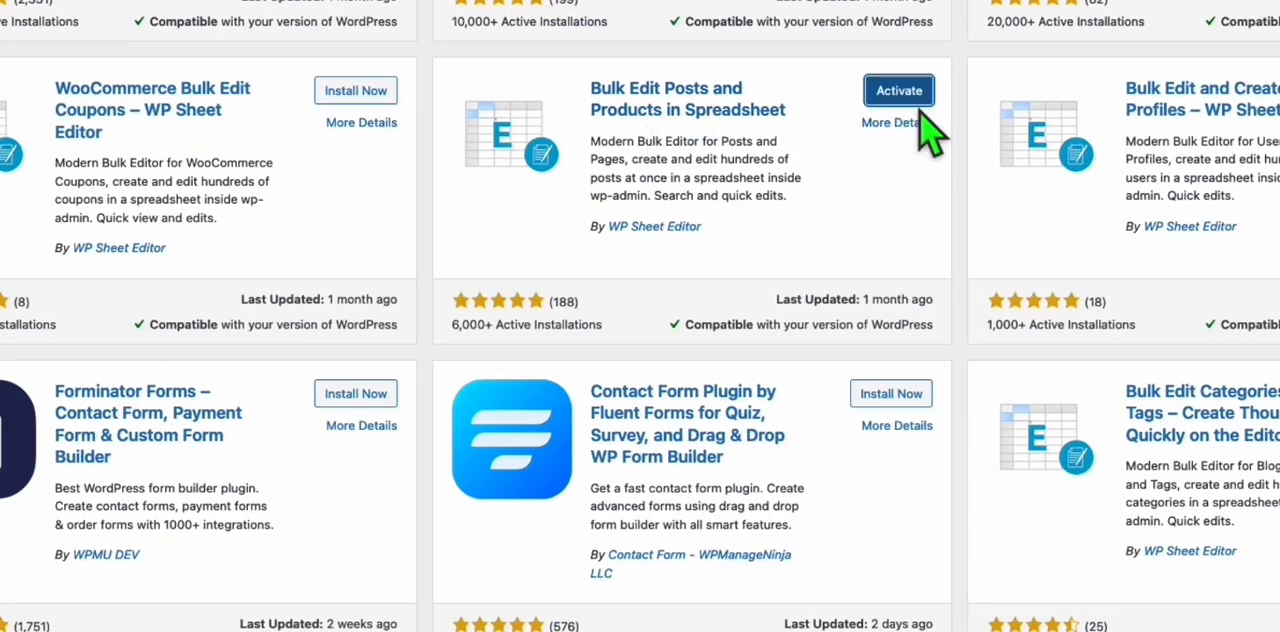
pyautogui.click(898, 90)
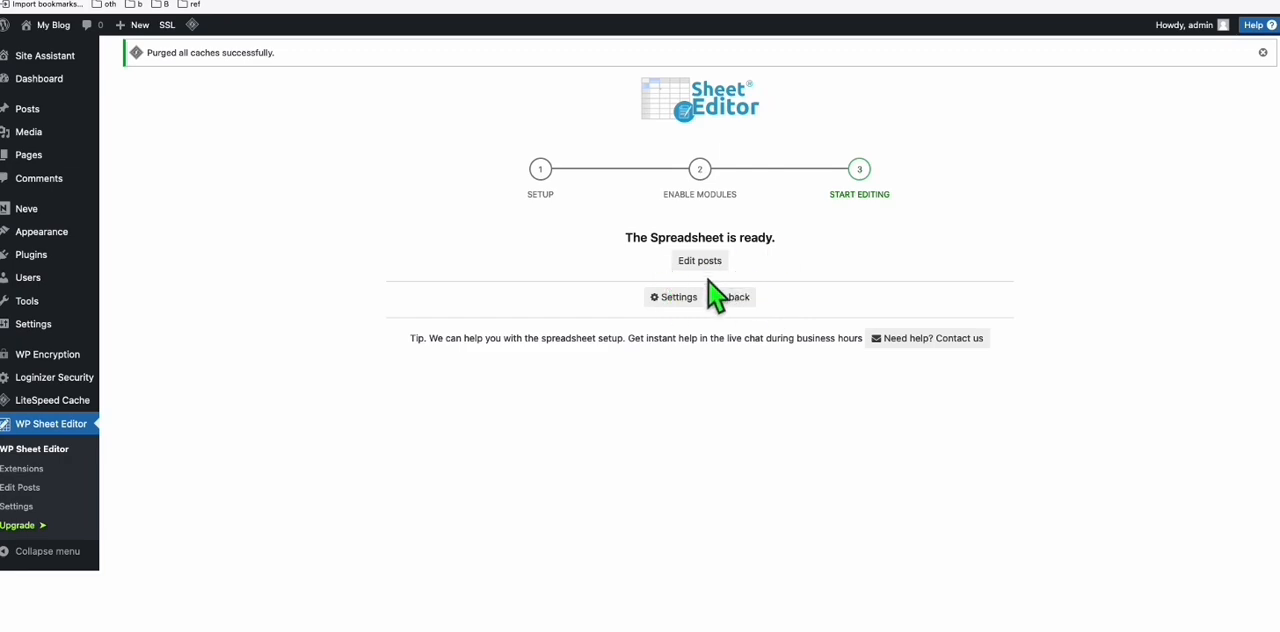
# - Load the WP Sheet Editor spreadsheet of all blog posts via Edit posts
pyautogui.click(700, 260)
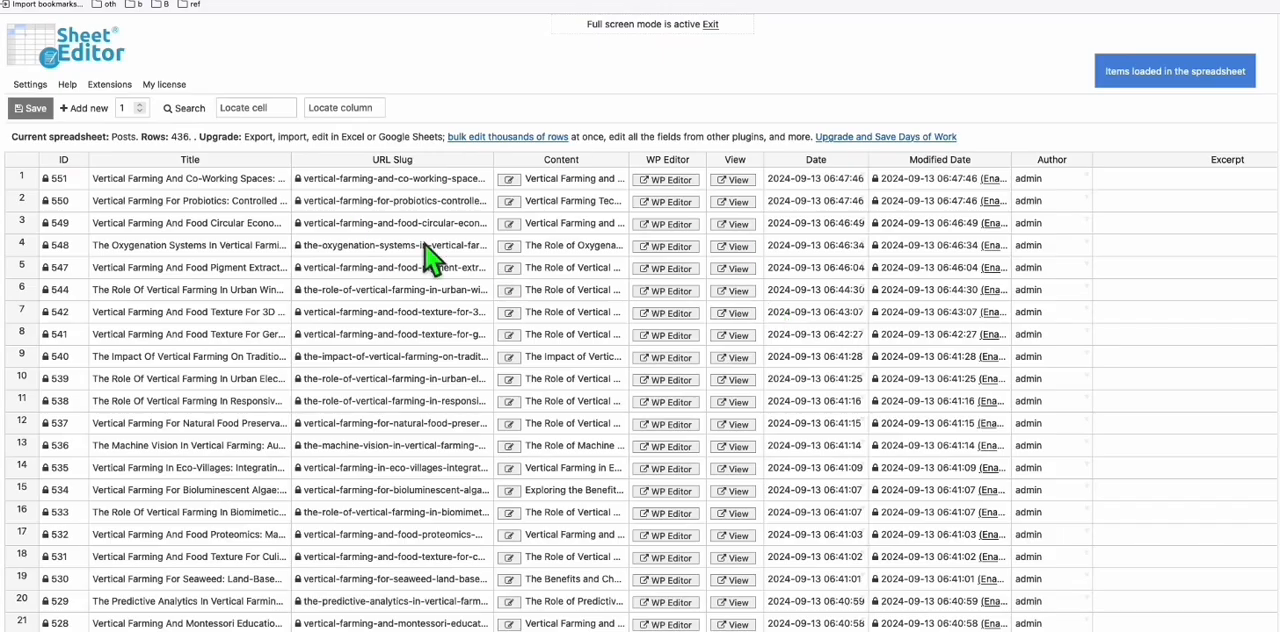
pyautogui.moveTo(360, 236)
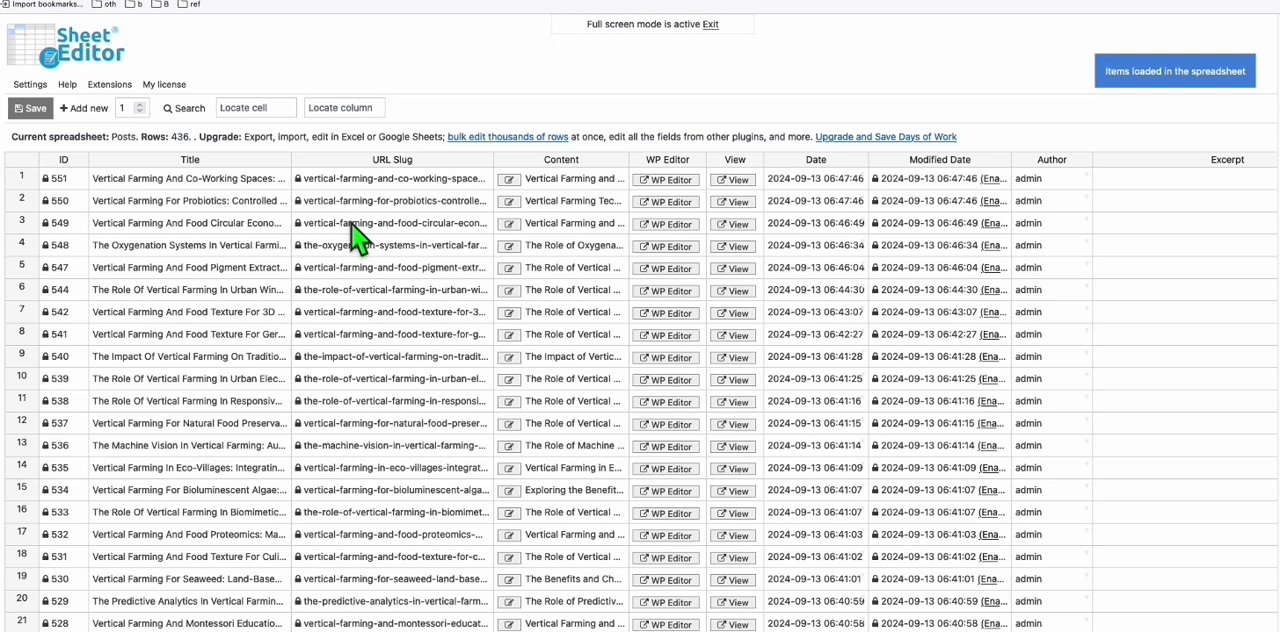
pyautogui.moveTo(108, 198)
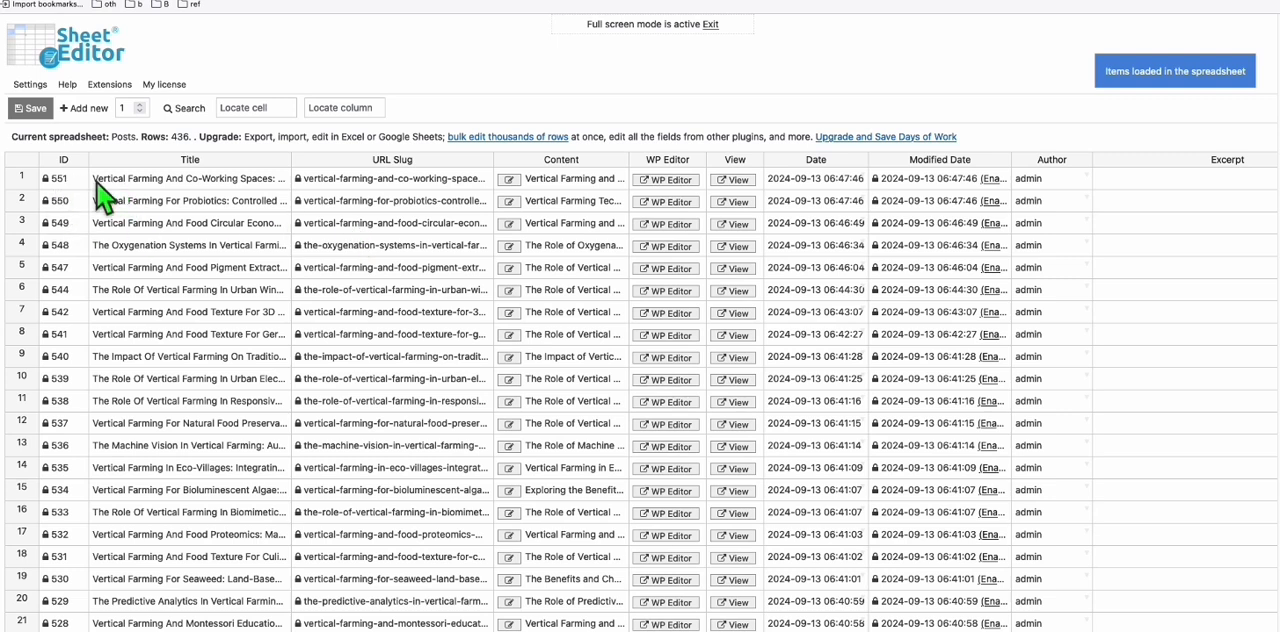
pyautogui.moveTo(140, 194)
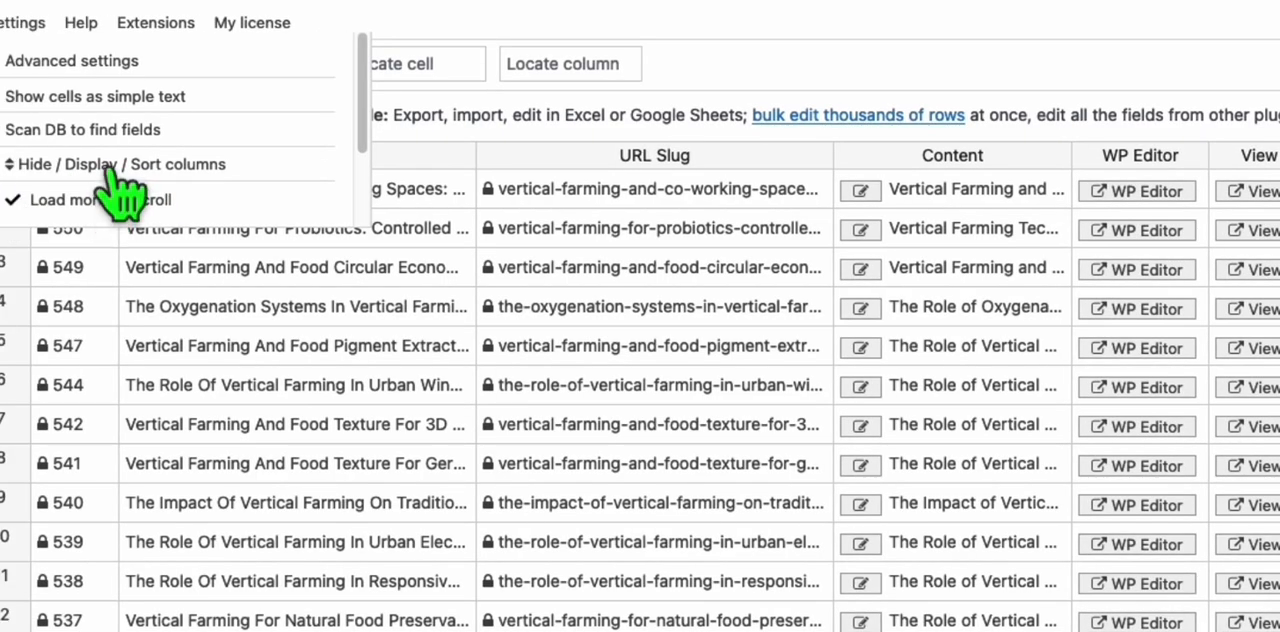
# - Disable all columns except Title, Featured Image and View, and apply the column layout
pyautogui.click(112, 164)
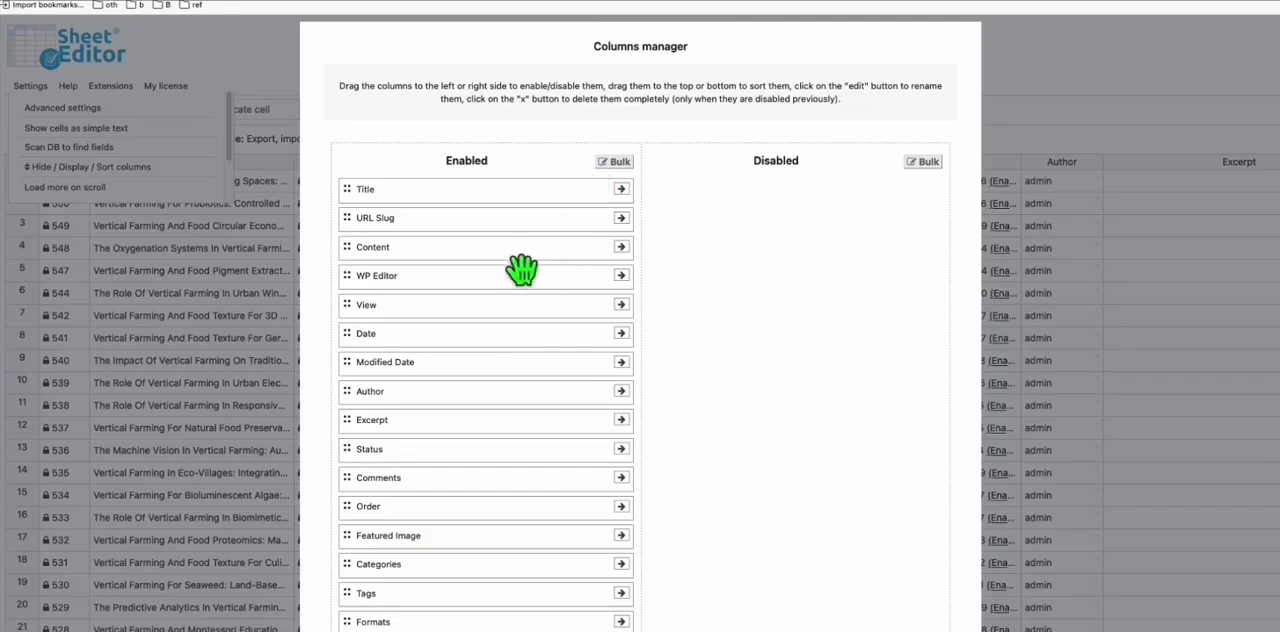
pyautogui.moveTo(372, 332)
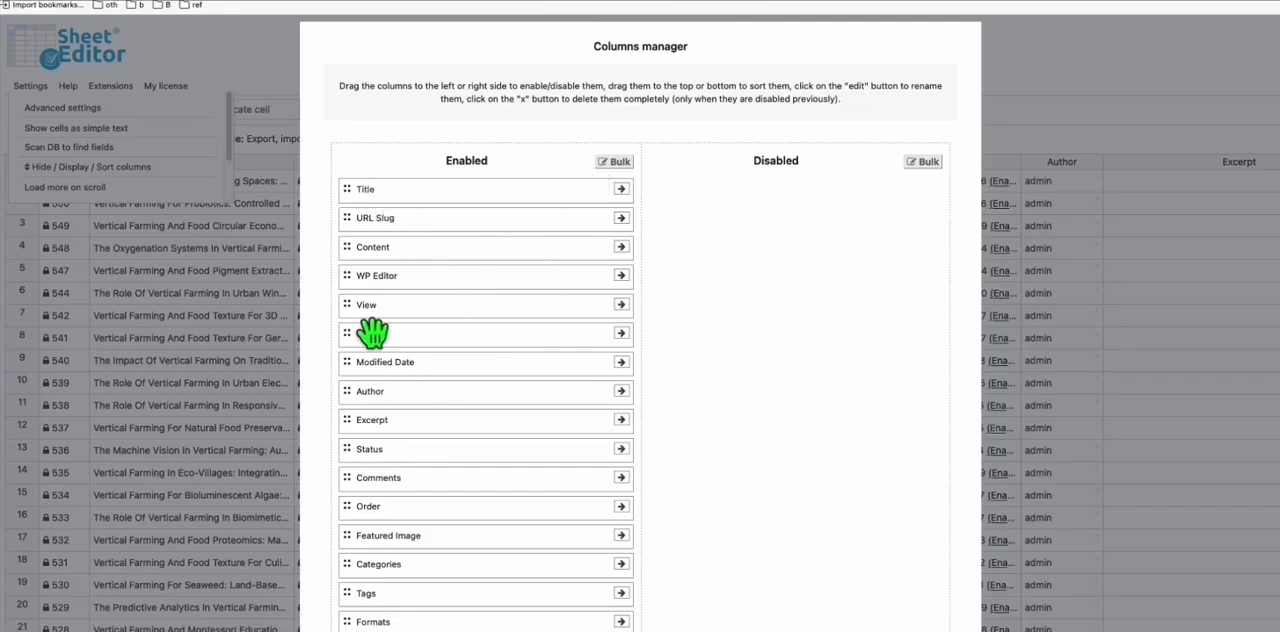
pyautogui.click(622, 218)
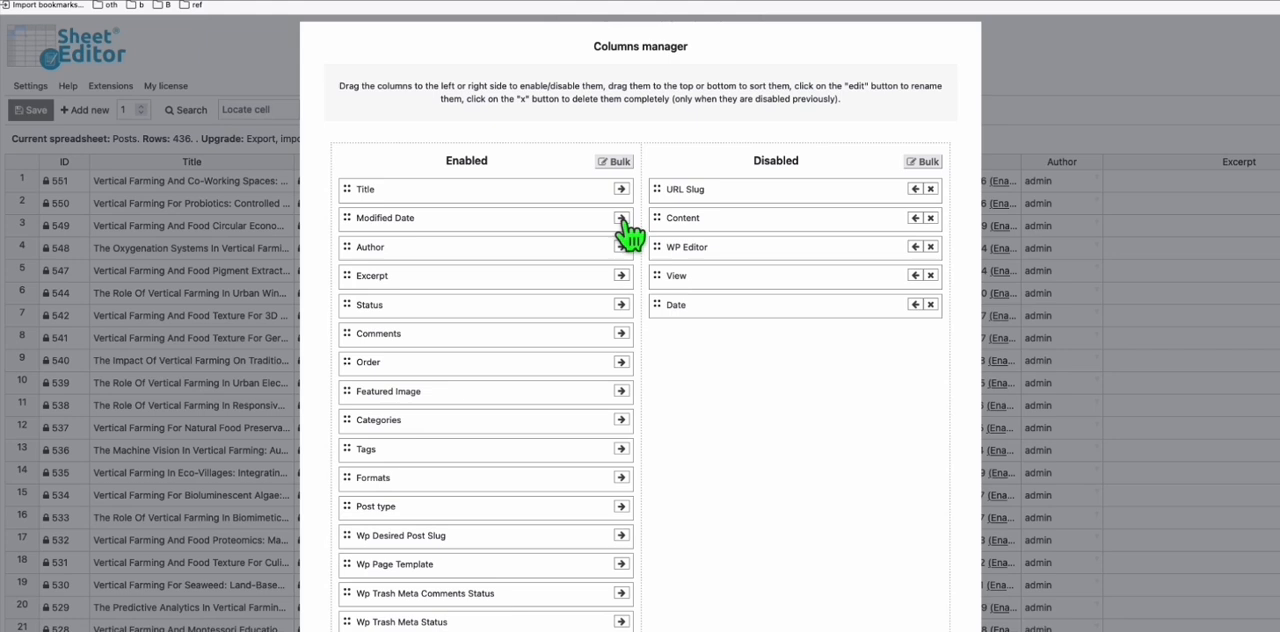
pyautogui.click(620, 216)
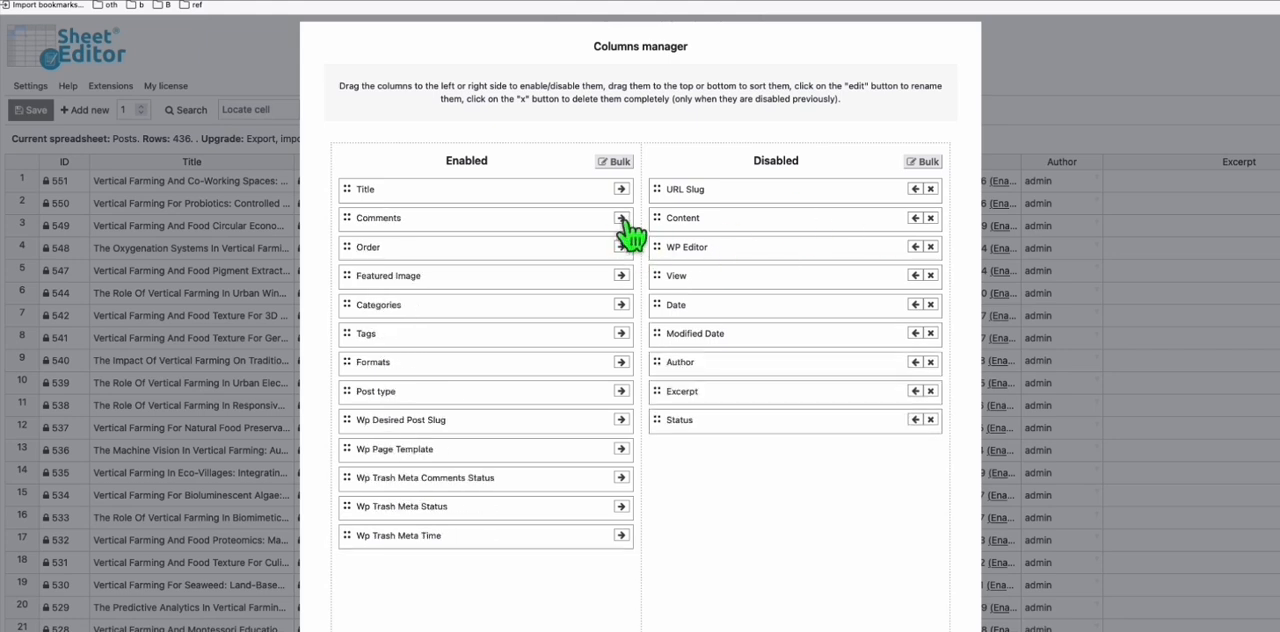
pyautogui.click(620, 216)
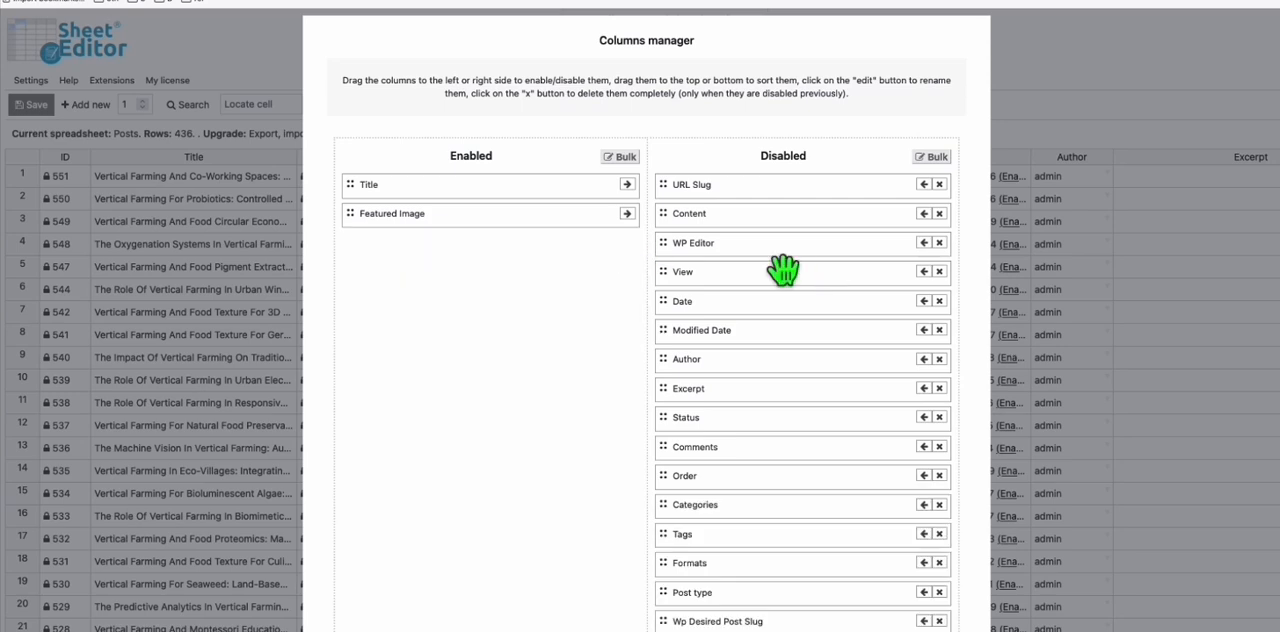
pyautogui.click(922, 272)
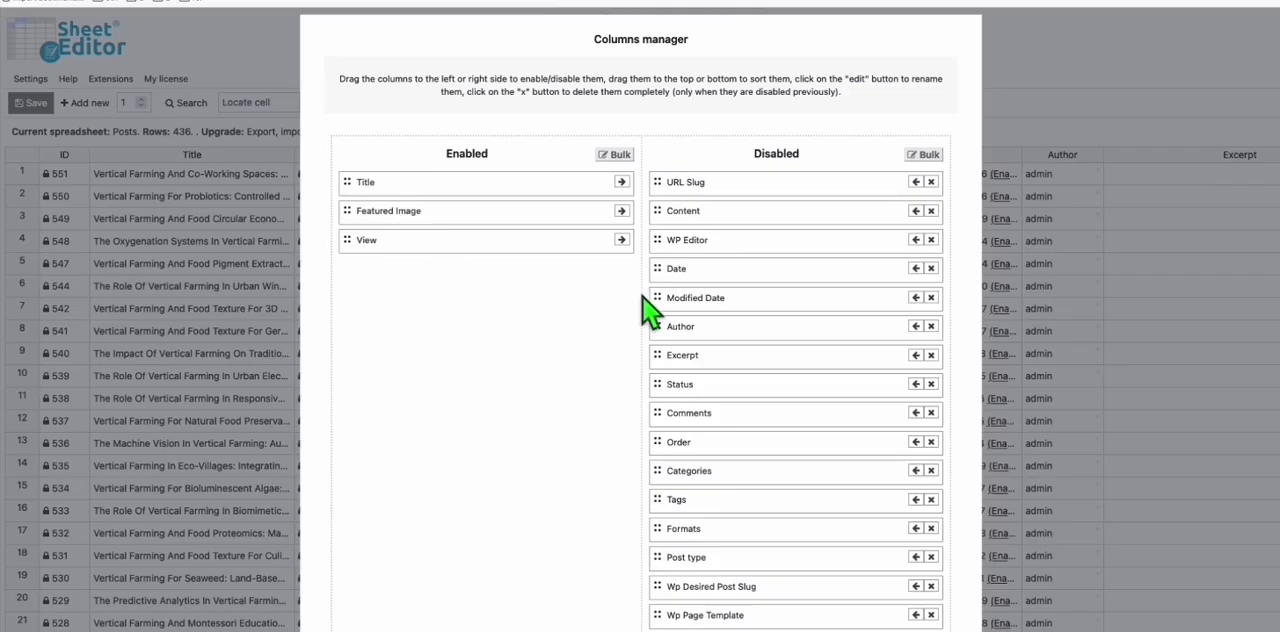
pyautogui.scroll(-3)
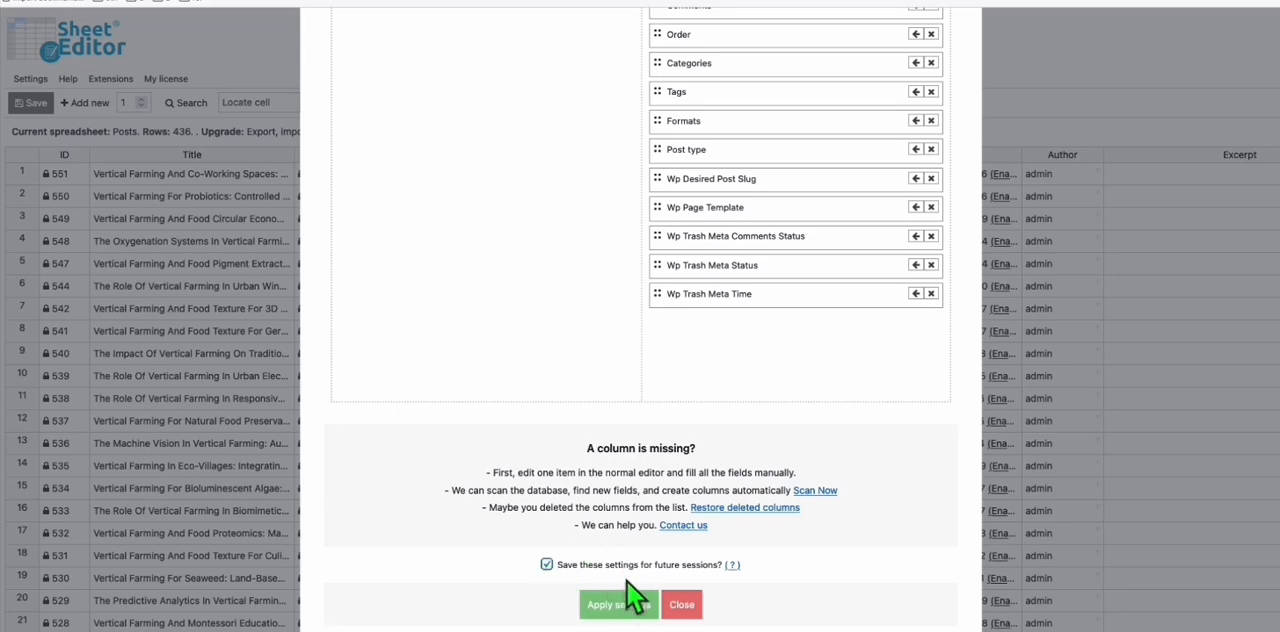
pyautogui.moveTo(624, 610)
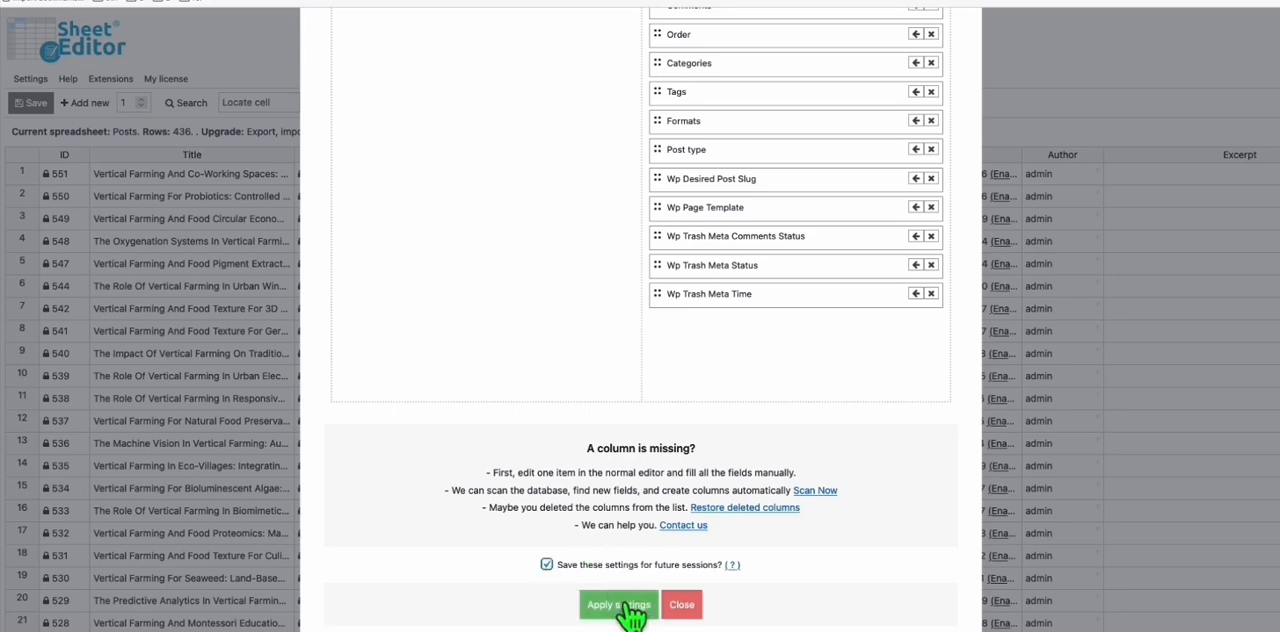
pyautogui.click(618, 604)
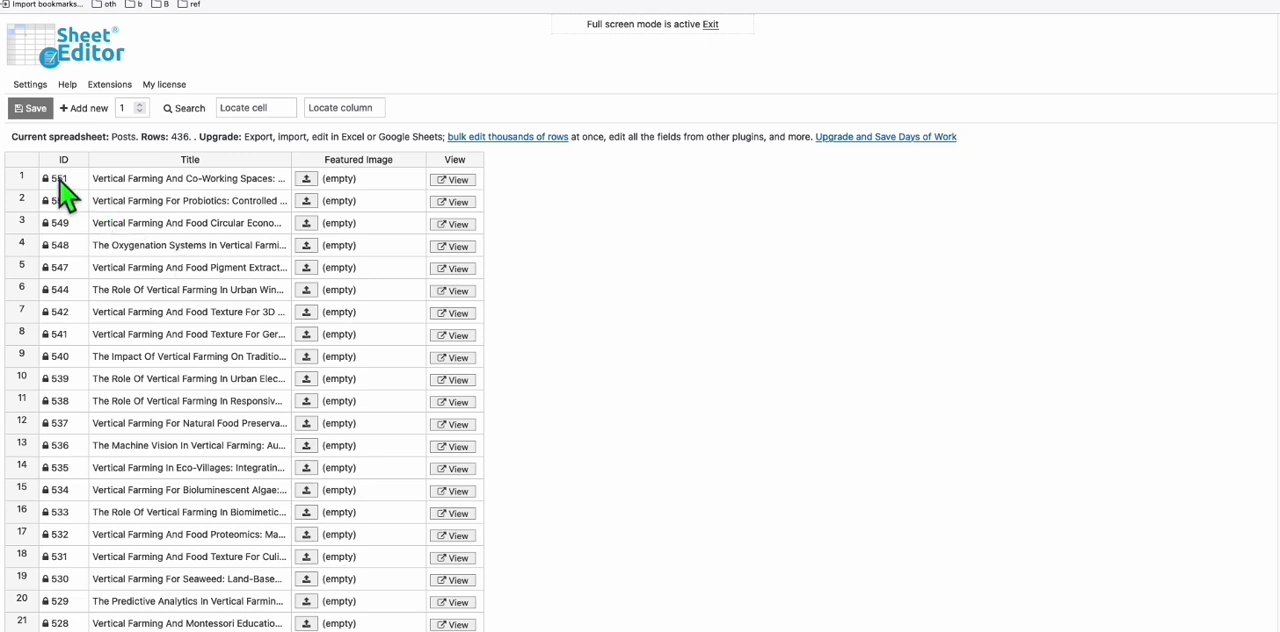
# - Check the empty Featured Image column in the posts grid, then bring up Article AI Generator
pyautogui.scroll(-3)
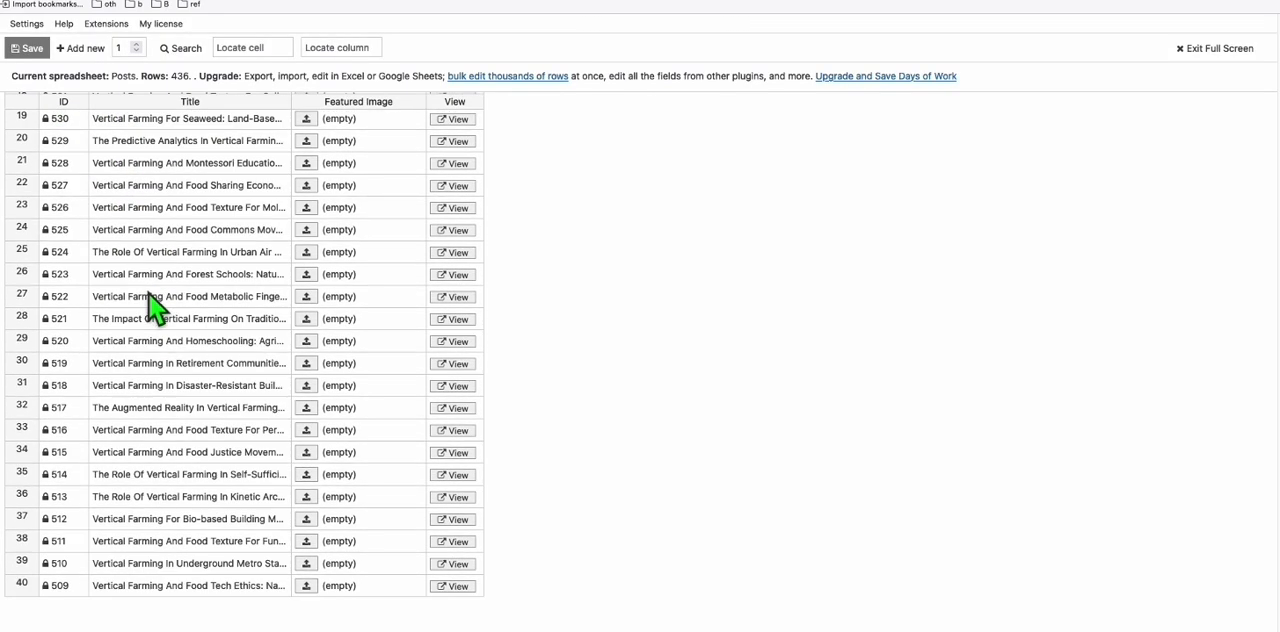
pyautogui.scroll(-3)
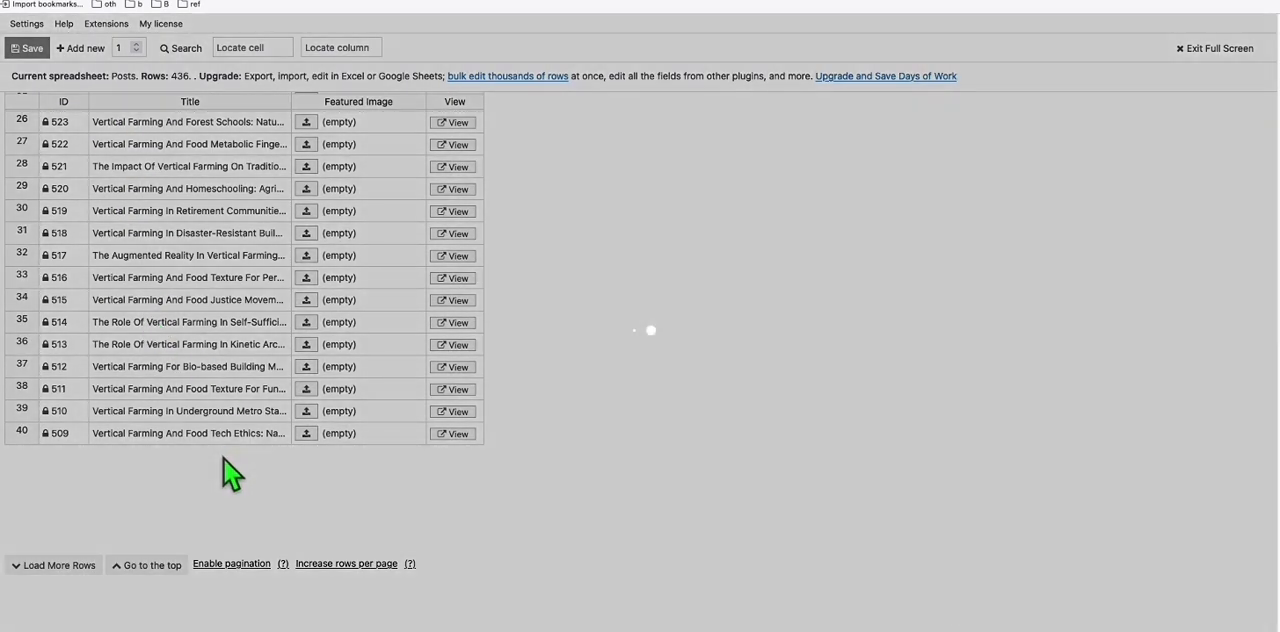
pyautogui.click(58, 564)
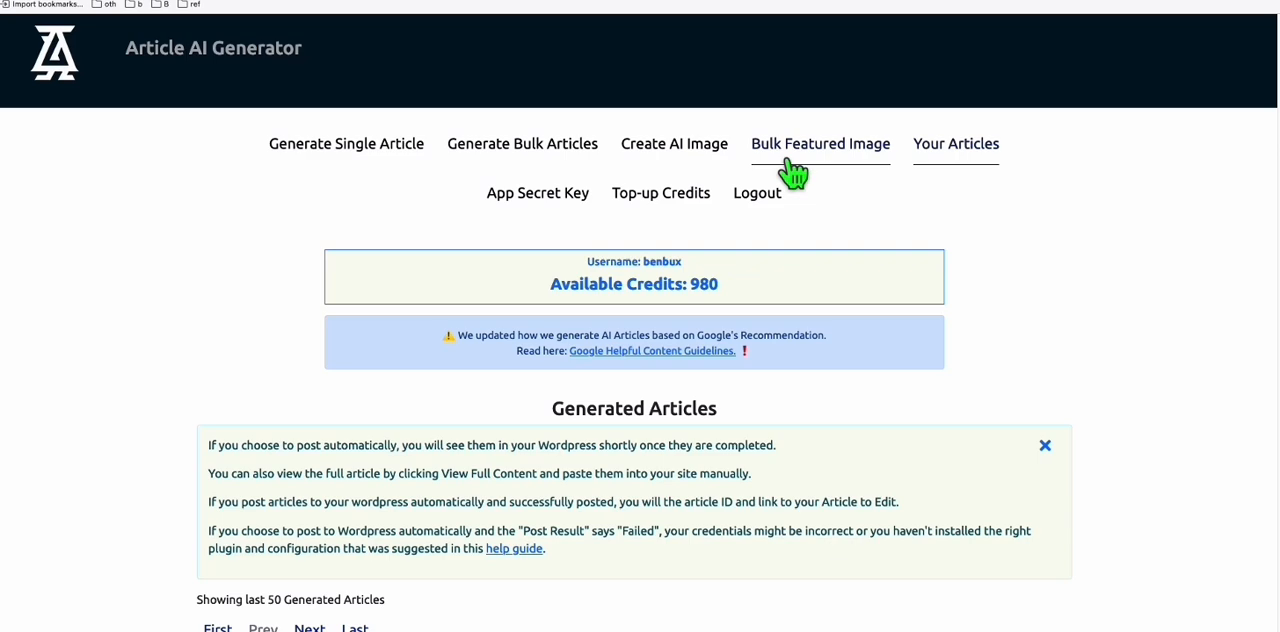
# - In Bulk Featured Image, choose the vfarming.blog site as the WordPress destination
pyautogui.click(820, 144)
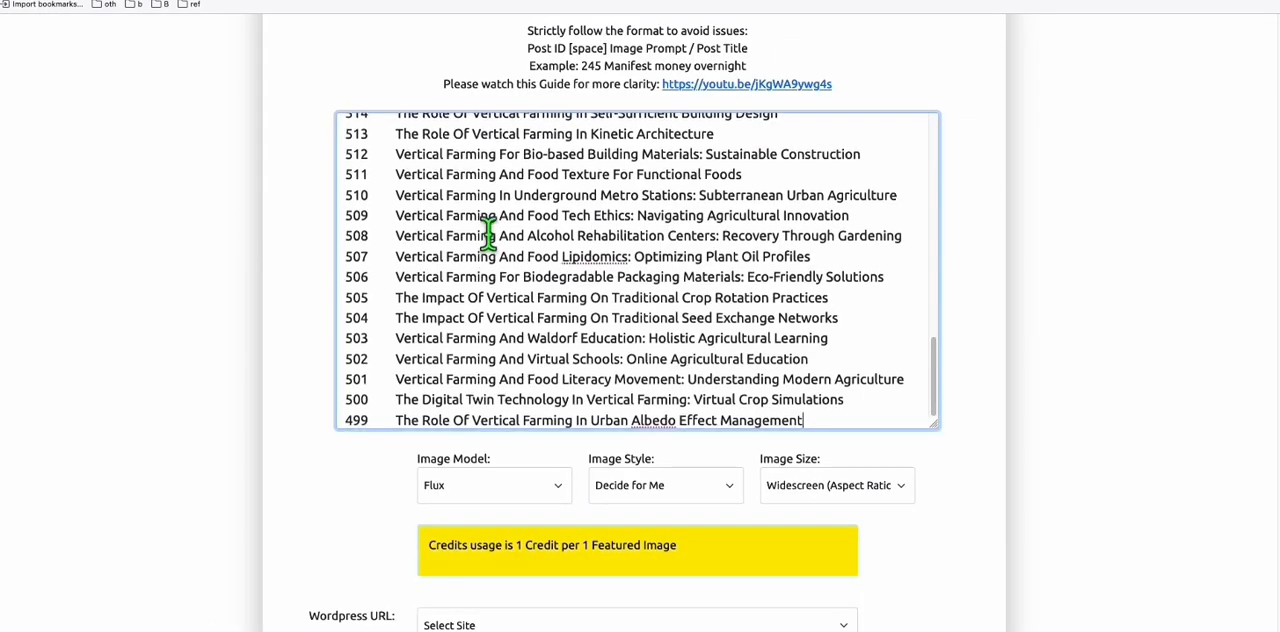
pyautogui.scroll(-3)
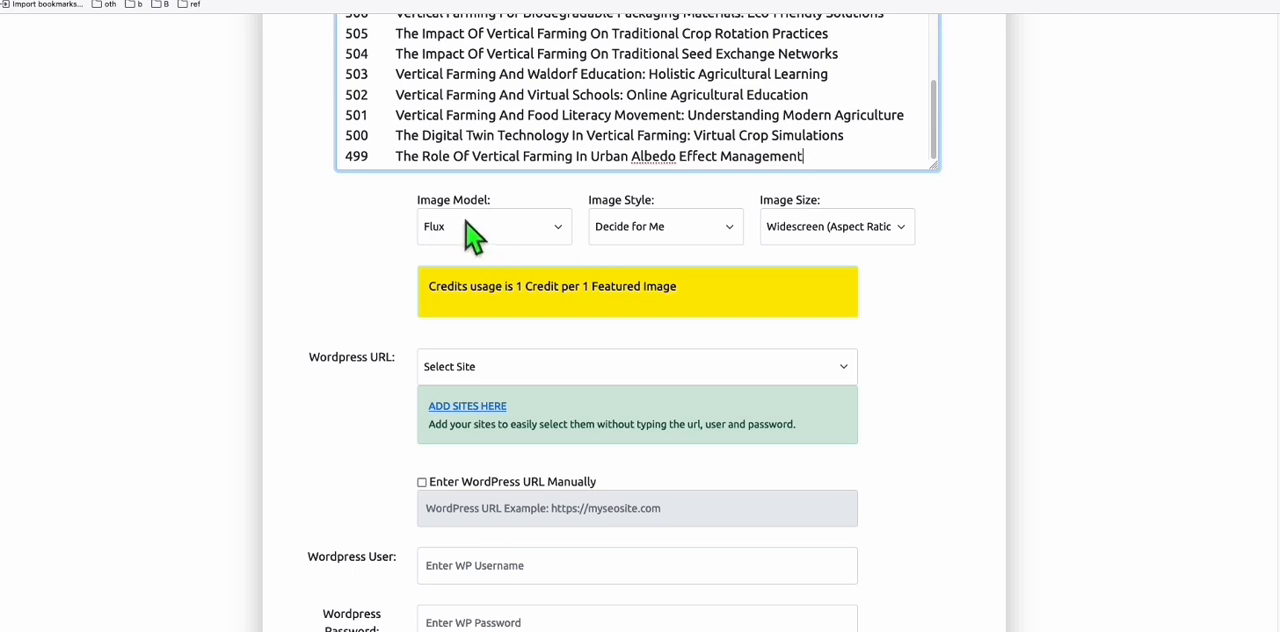
pyautogui.click(636, 366)
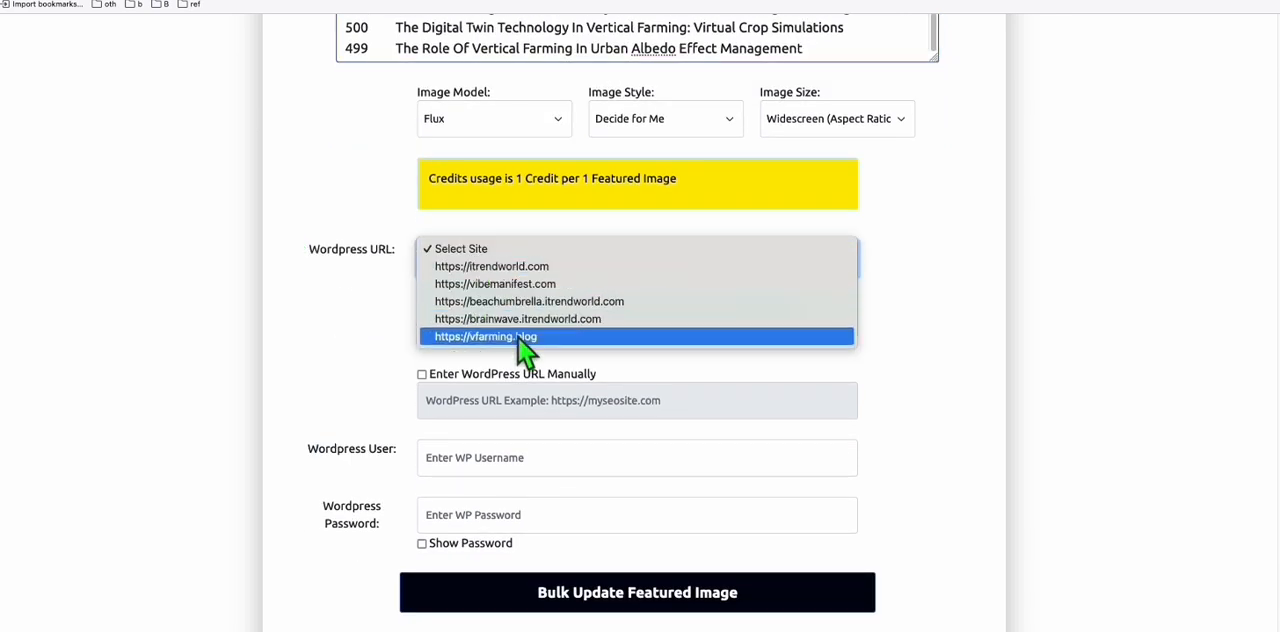
pyautogui.click(486, 336)
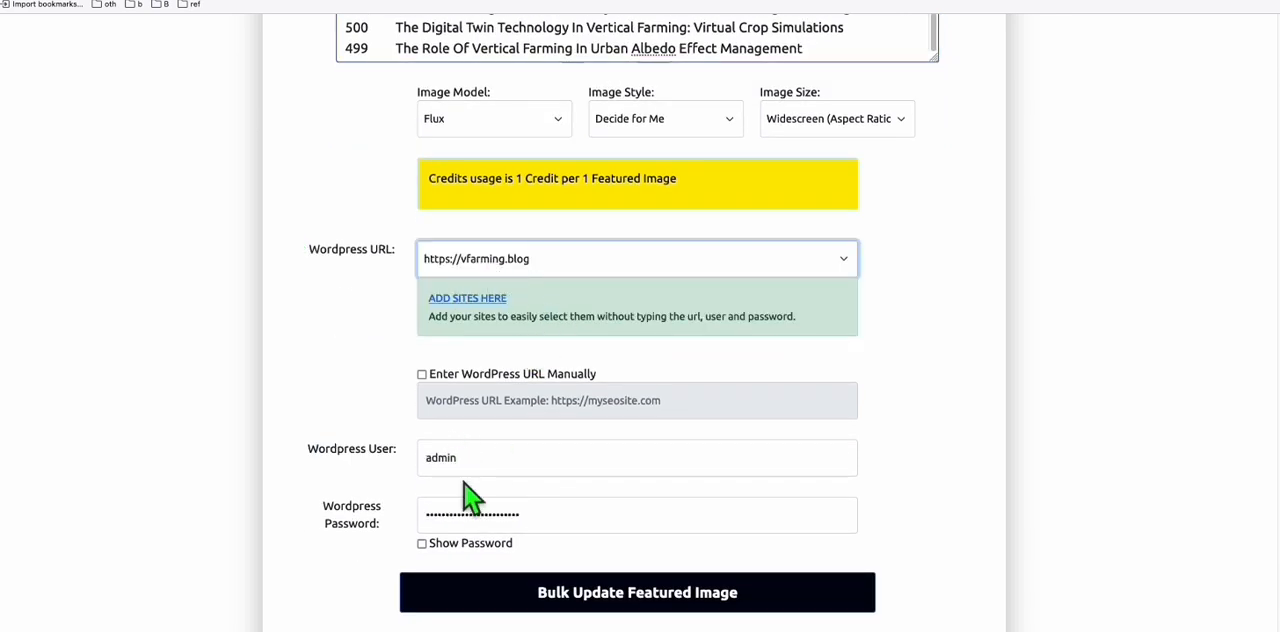
# - Review the post list and submit Bulk Update Featured Image for all listed posts
pyautogui.scroll(3)
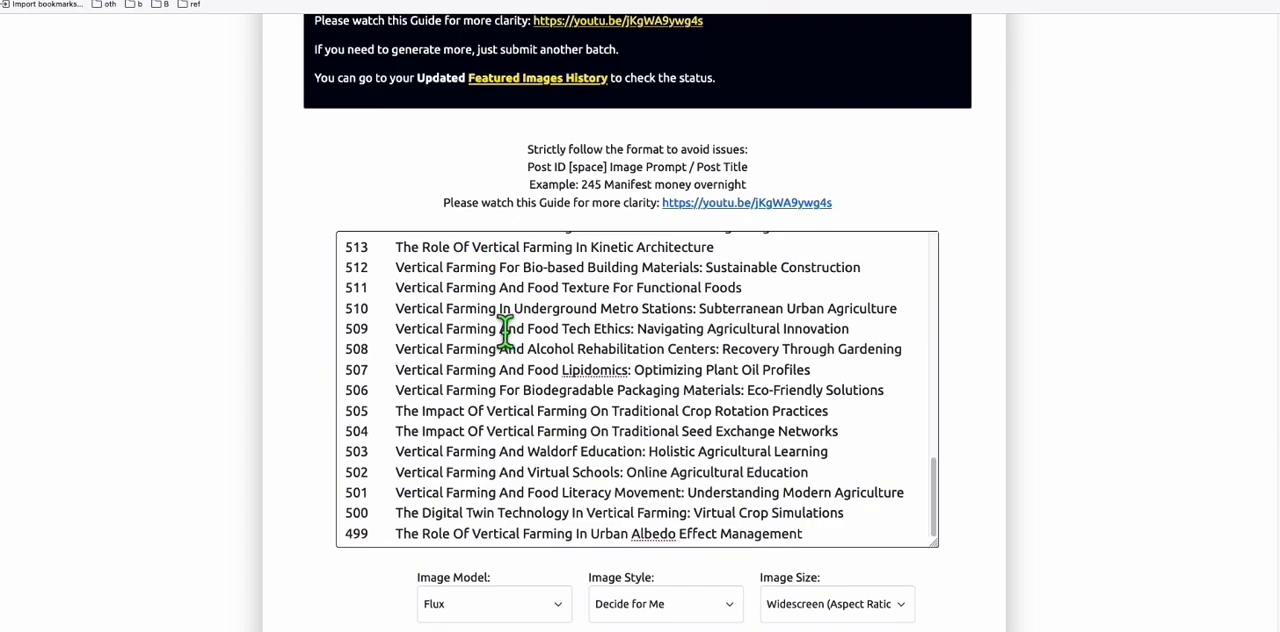
pyautogui.scroll(-3)
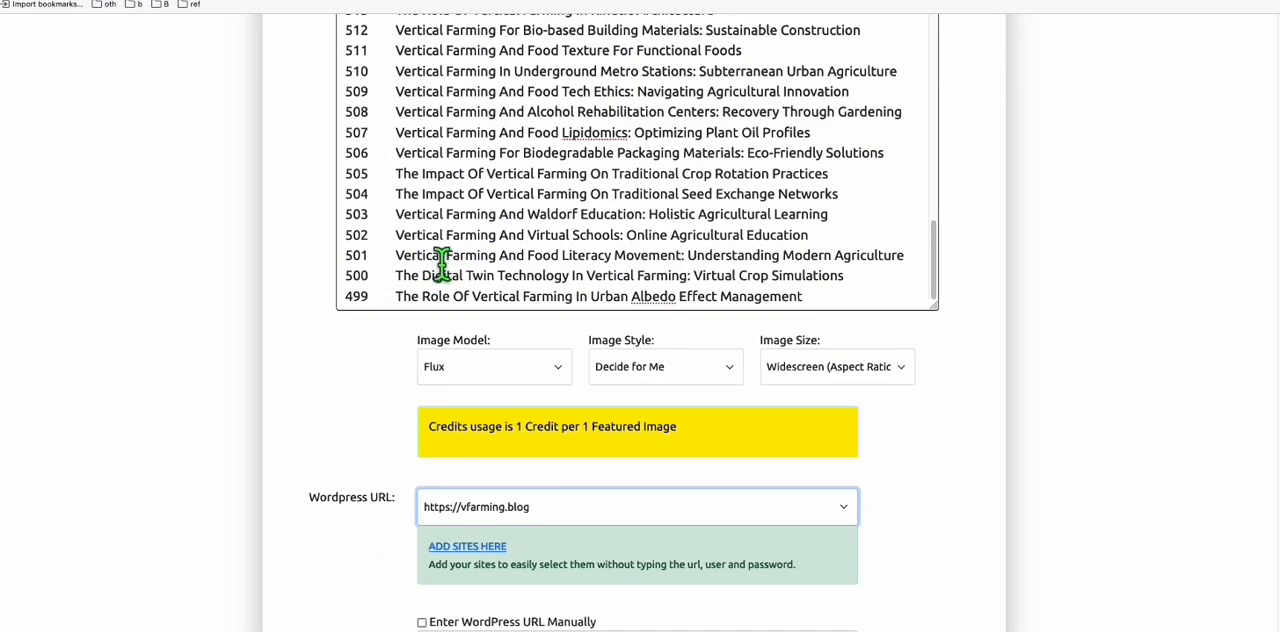
pyautogui.scroll(-3)
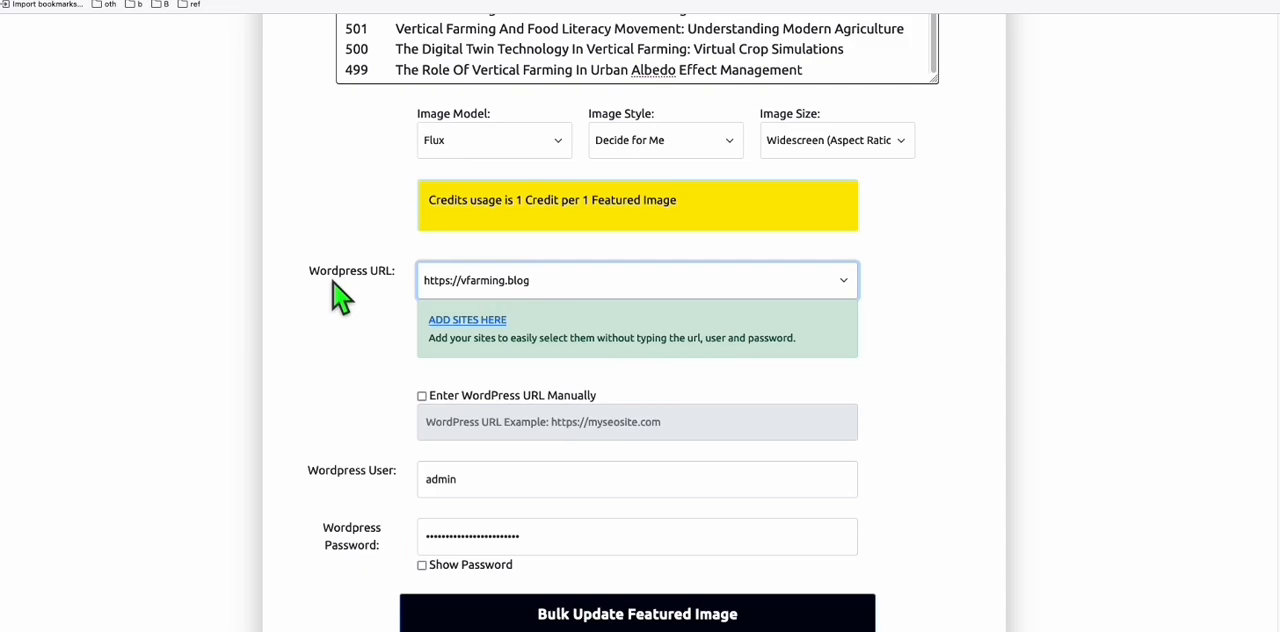
pyautogui.click(636, 612)
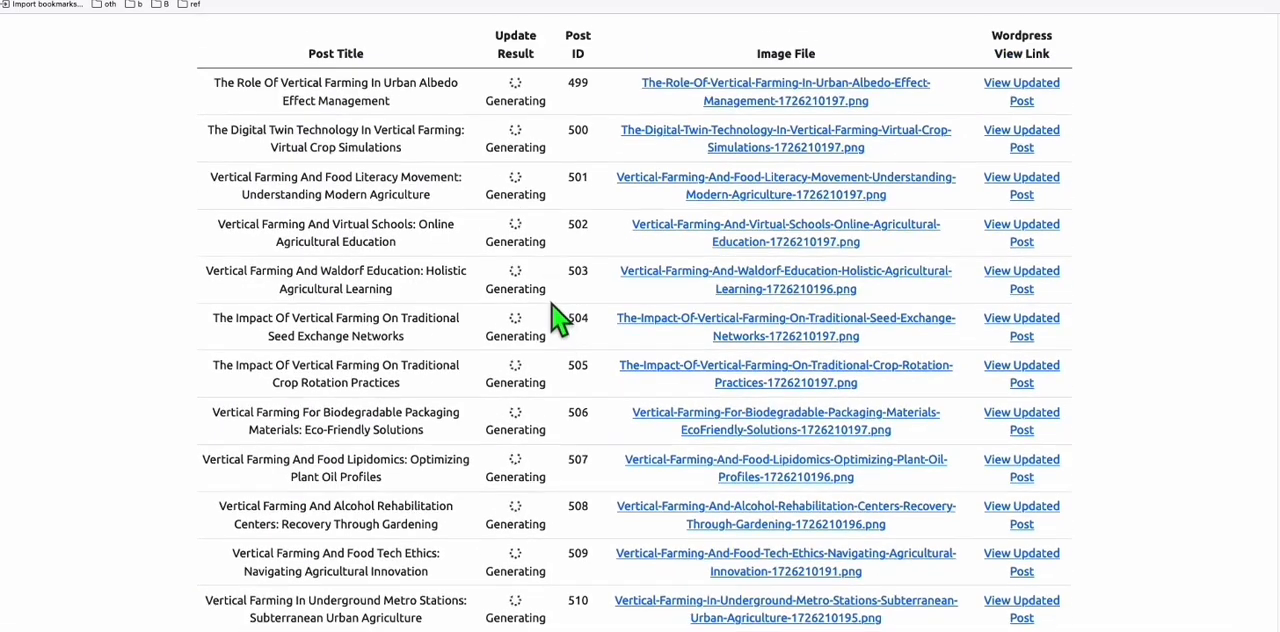
# - Watch the results table until the featured-image updates show Completed
pyautogui.scroll(-3)
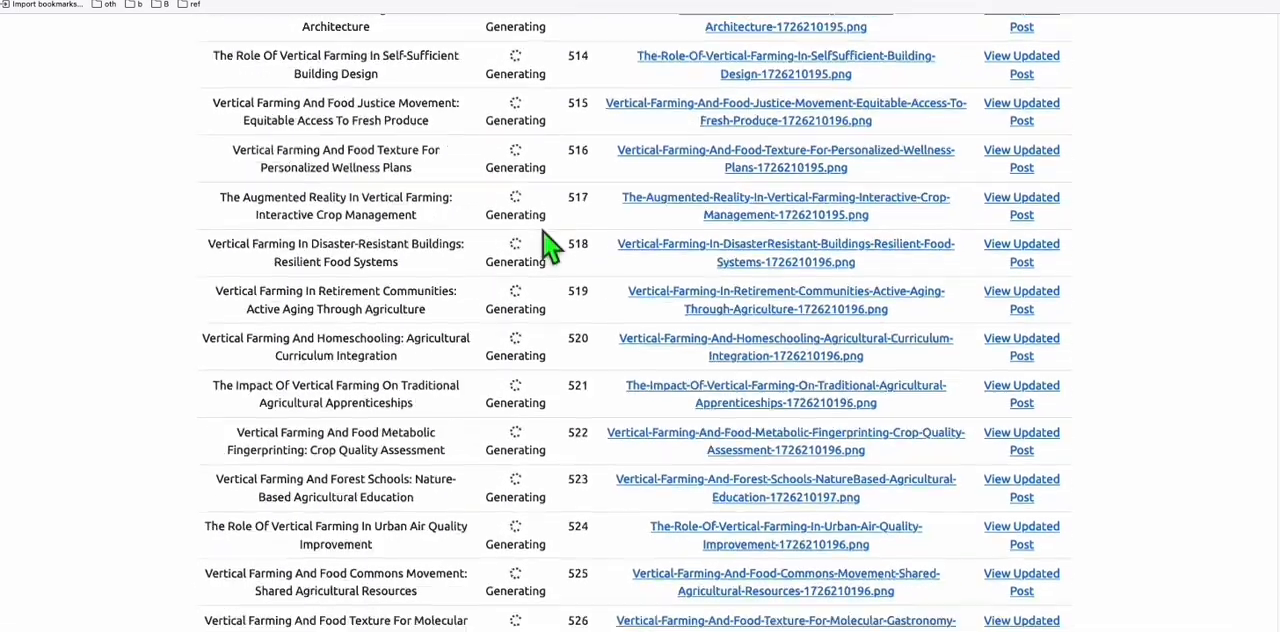
pyautogui.scroll(-3)
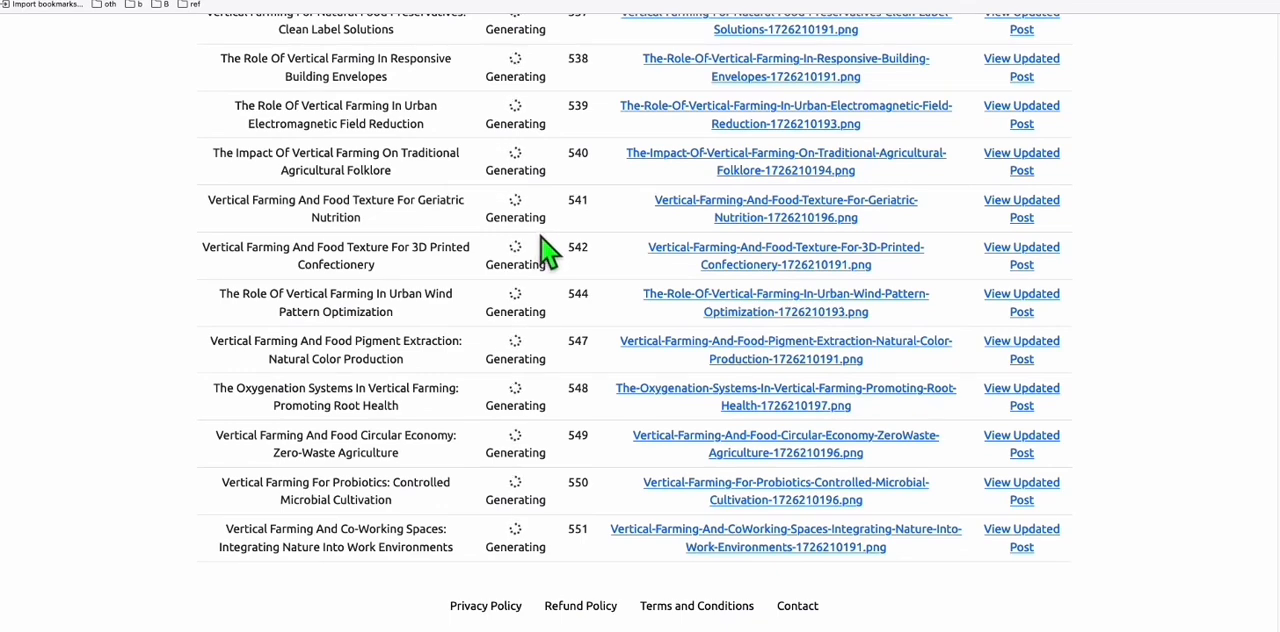
pyautogui.scroll(3)
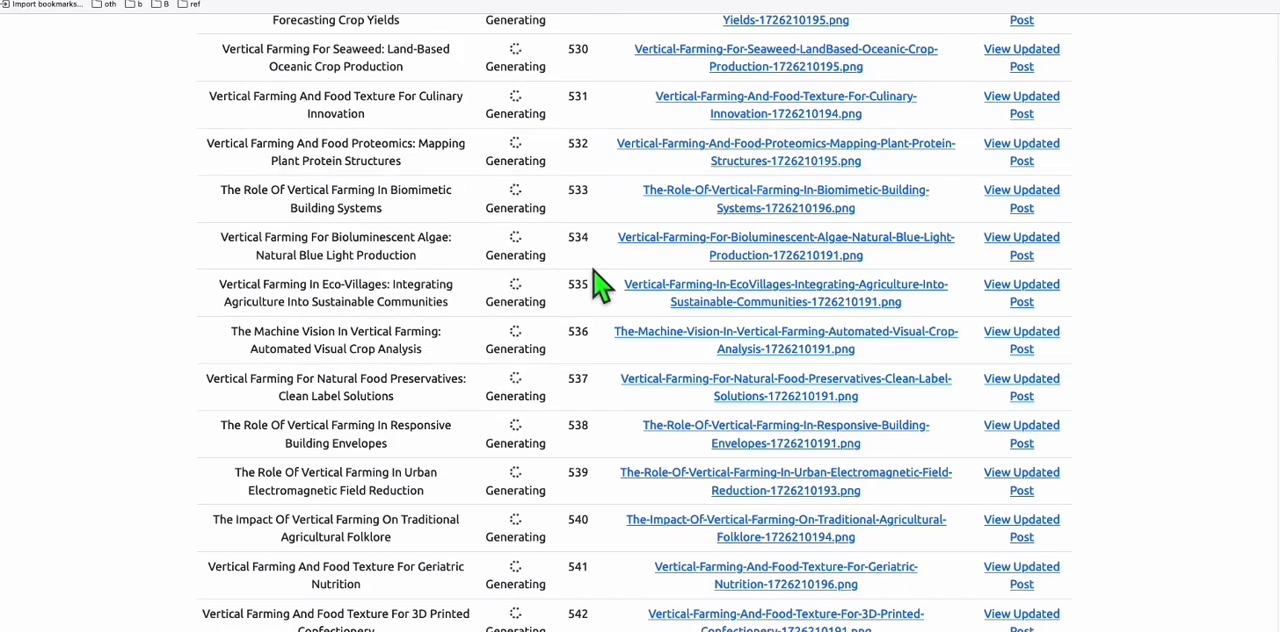
pyautogui.moveTo(116, 128)
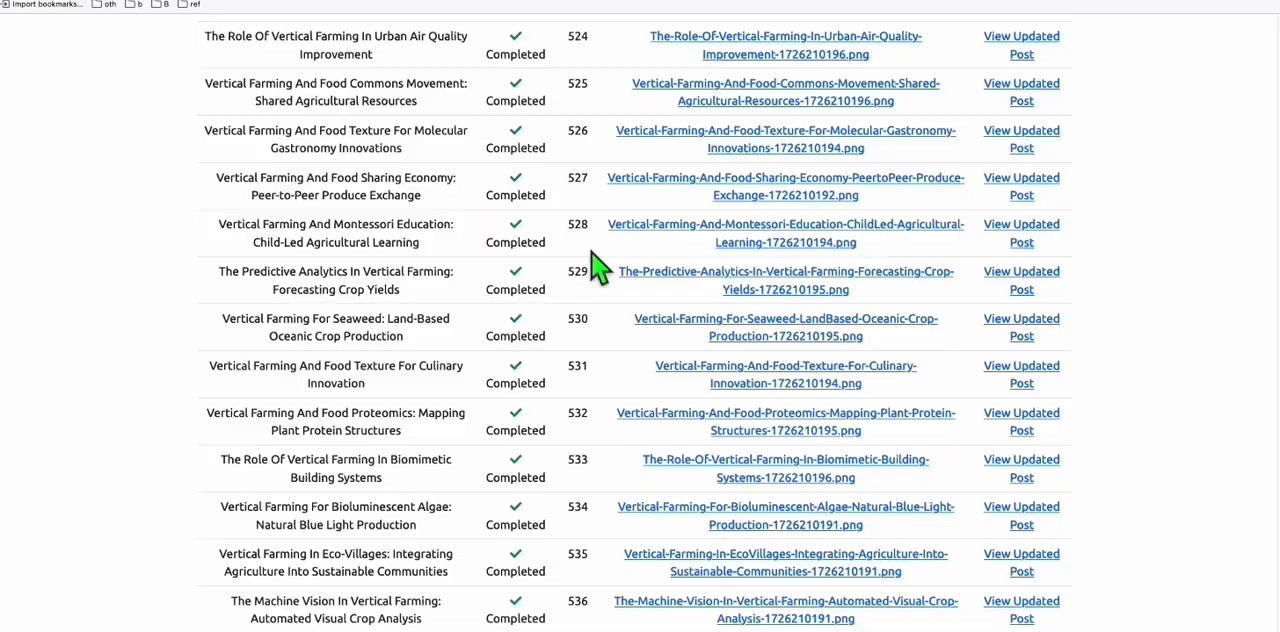
pyautogui.scroll(-3)
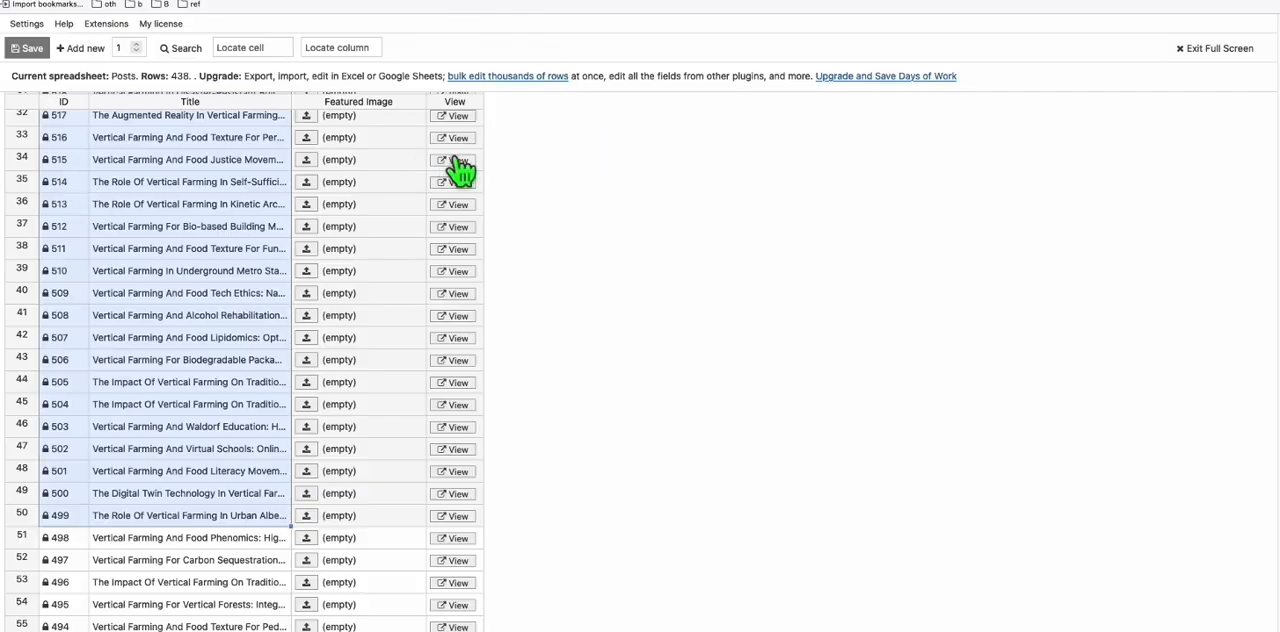
# - View the Food Justice Movement post live to confirm its greenhouse featured image
pyautogui.click(452, 160)
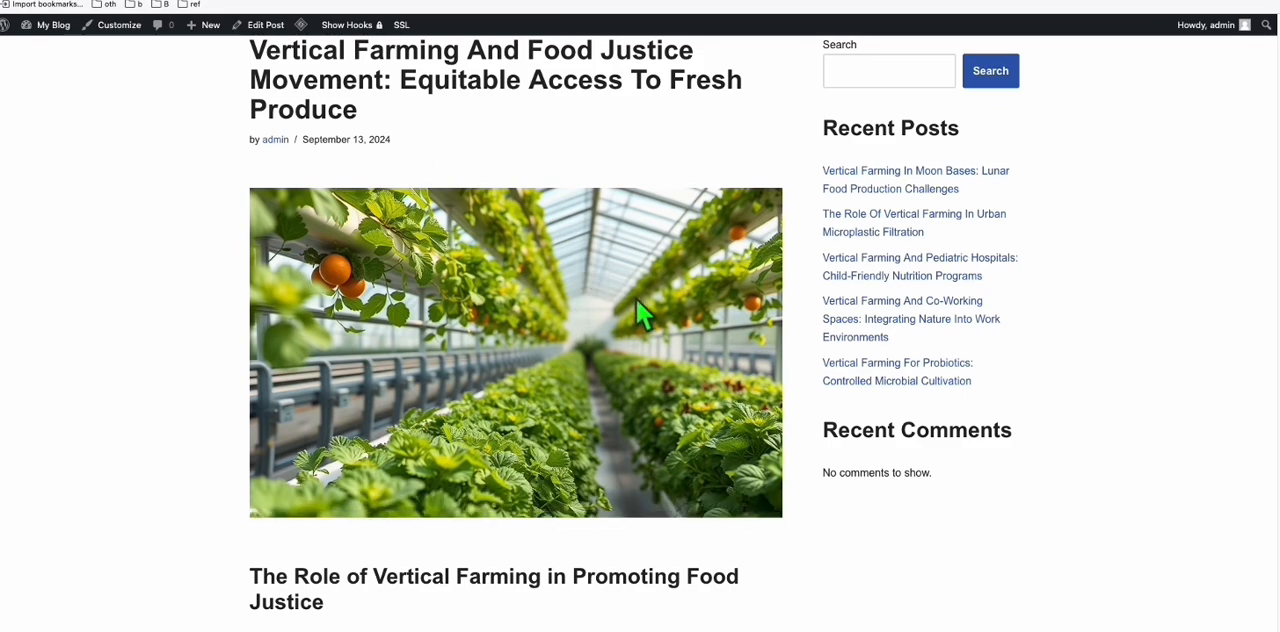
pyautogui.moveTo(572, 322)
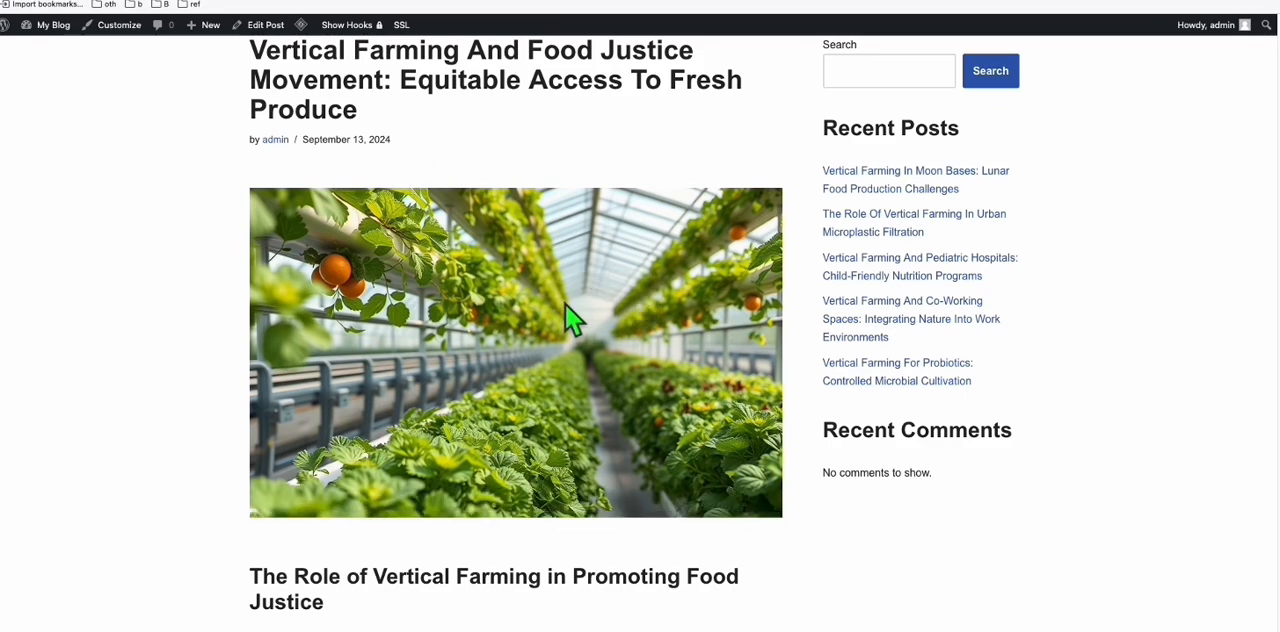
pyautogui.scroll(-3)
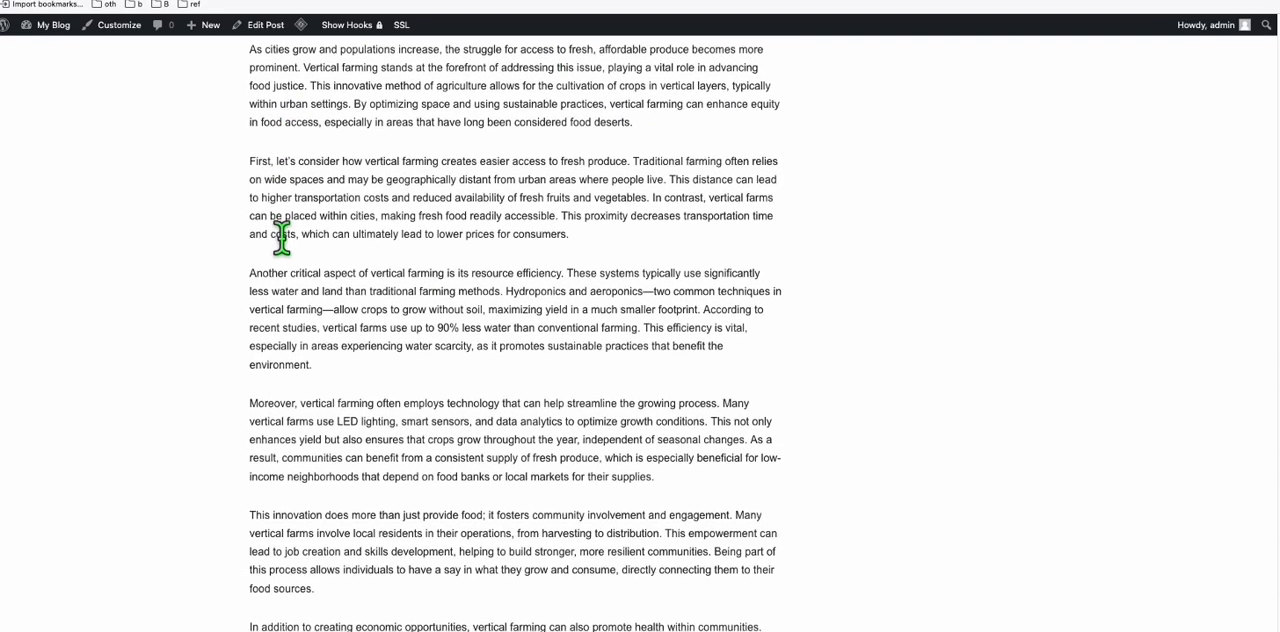
pyautogui.scroll(-3)
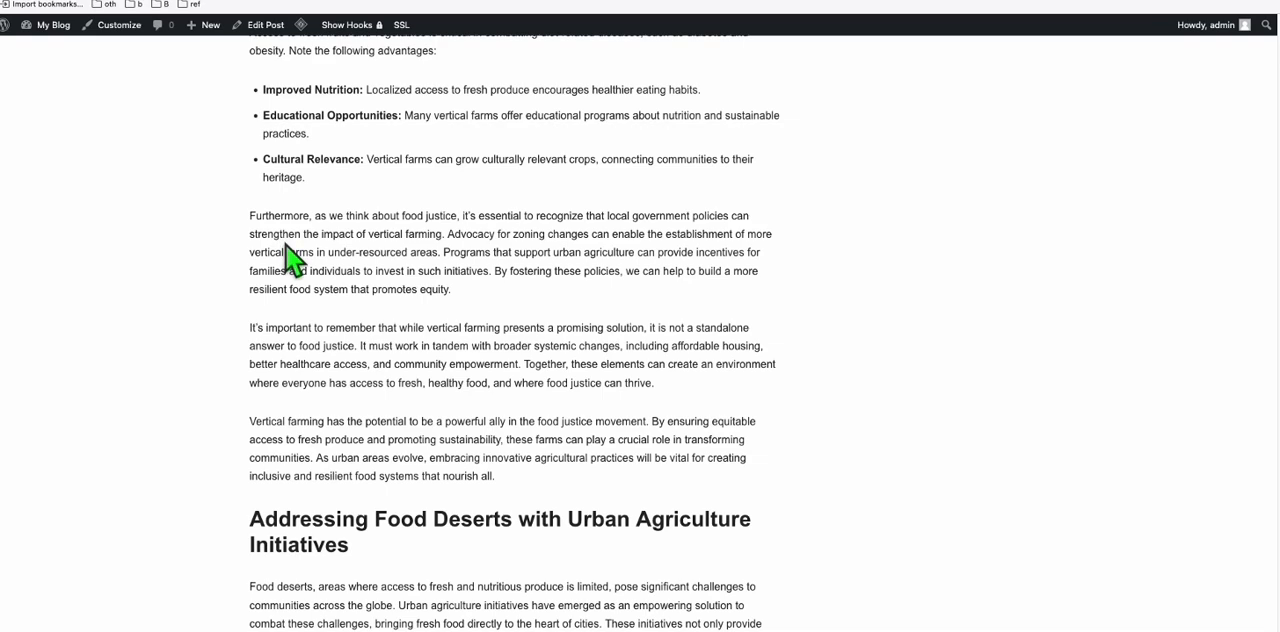
pyautogui.click(52, 24)
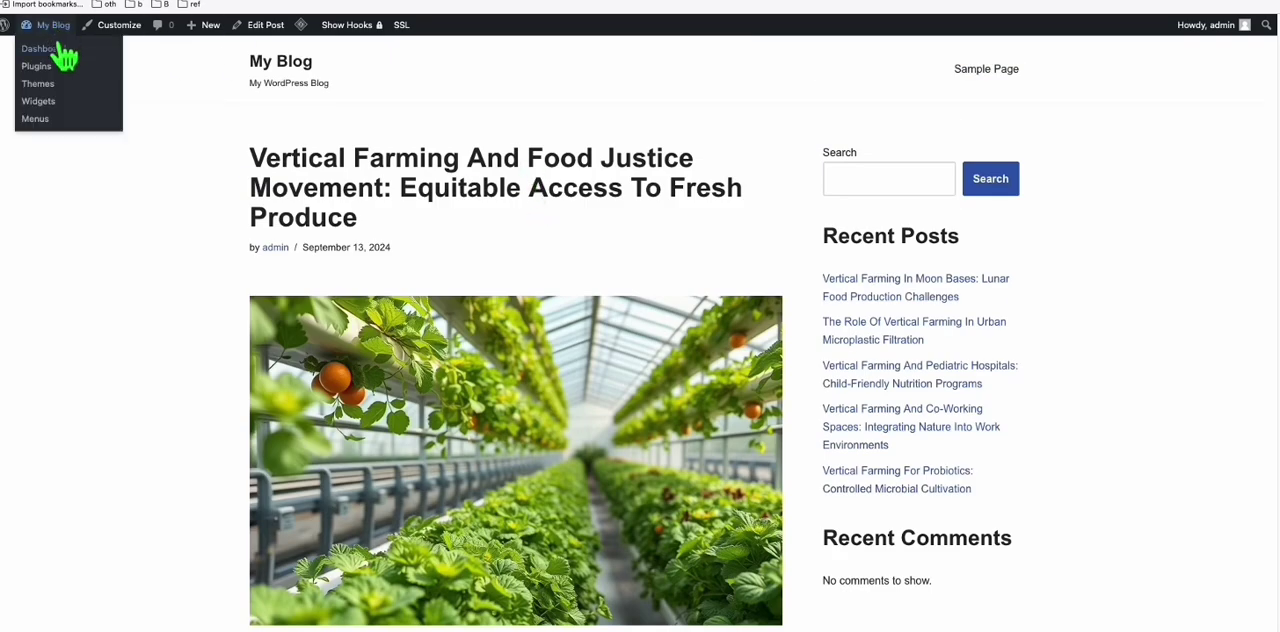
pyautogui.click(40, 48)
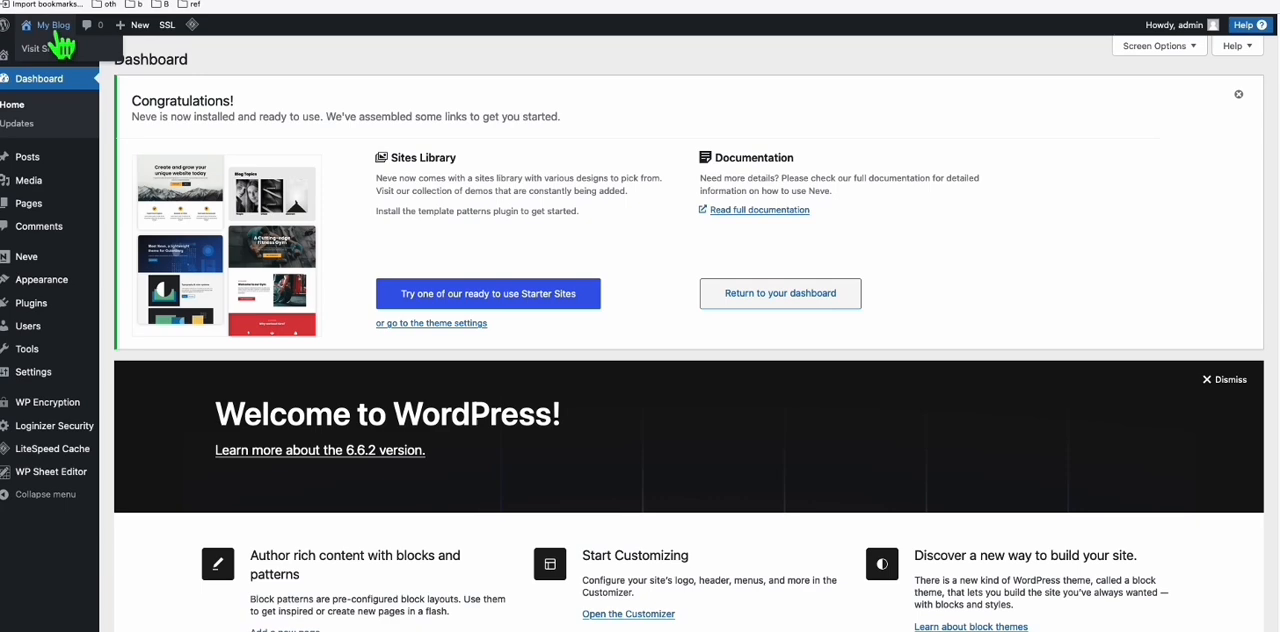
pyautogui.click(54, 24)
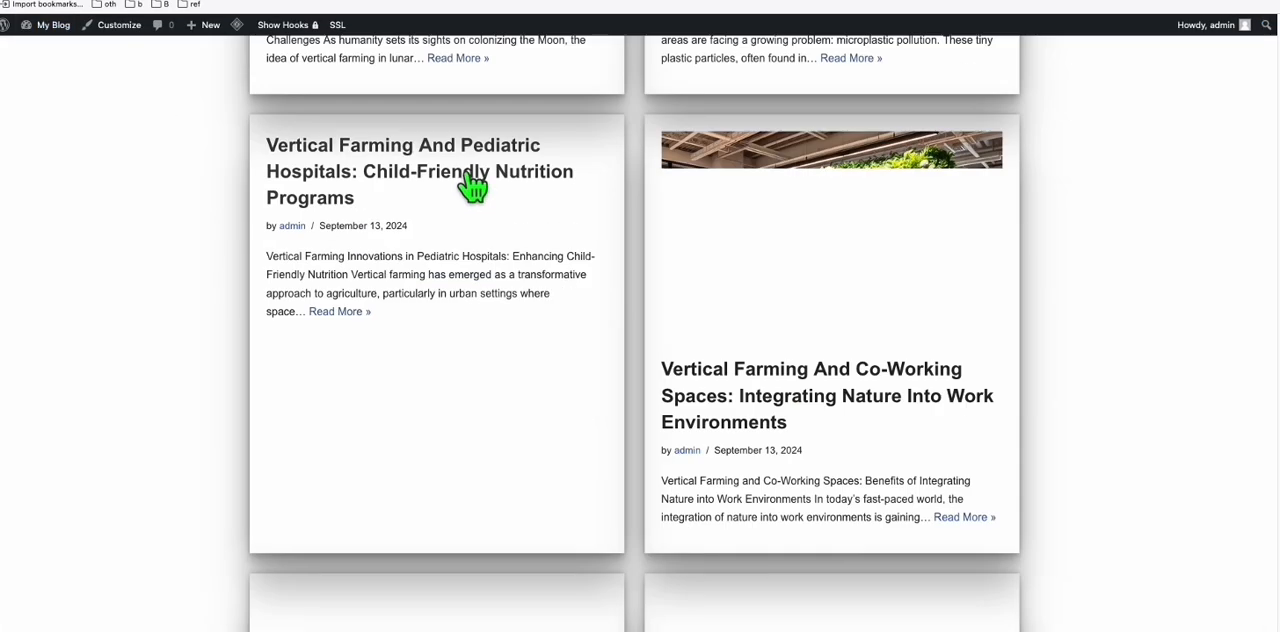
pyautogui.scroll(-3)
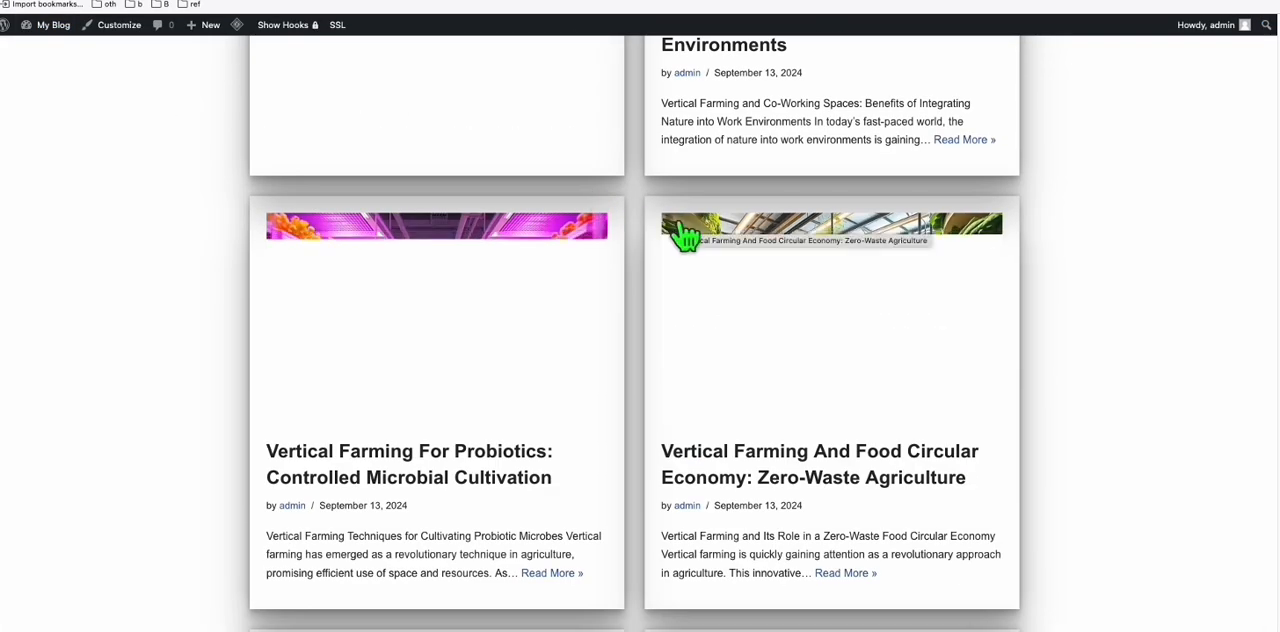
pyautogui.moveTo(638, 330)
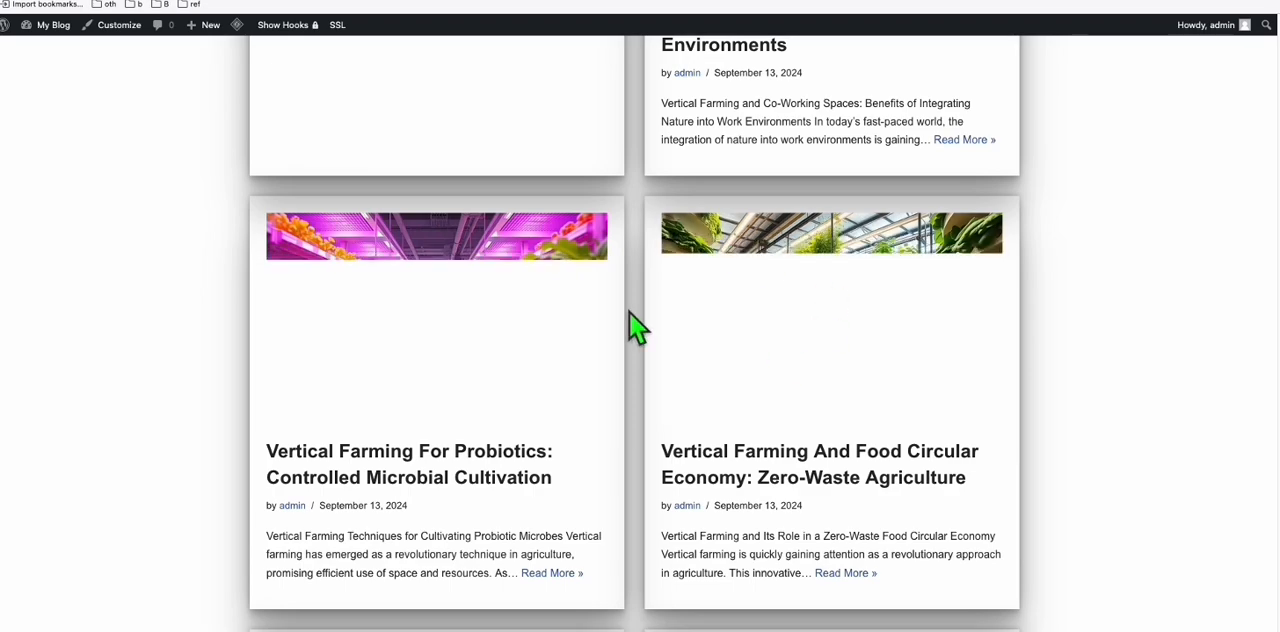
pyautogui.scroll(-3)
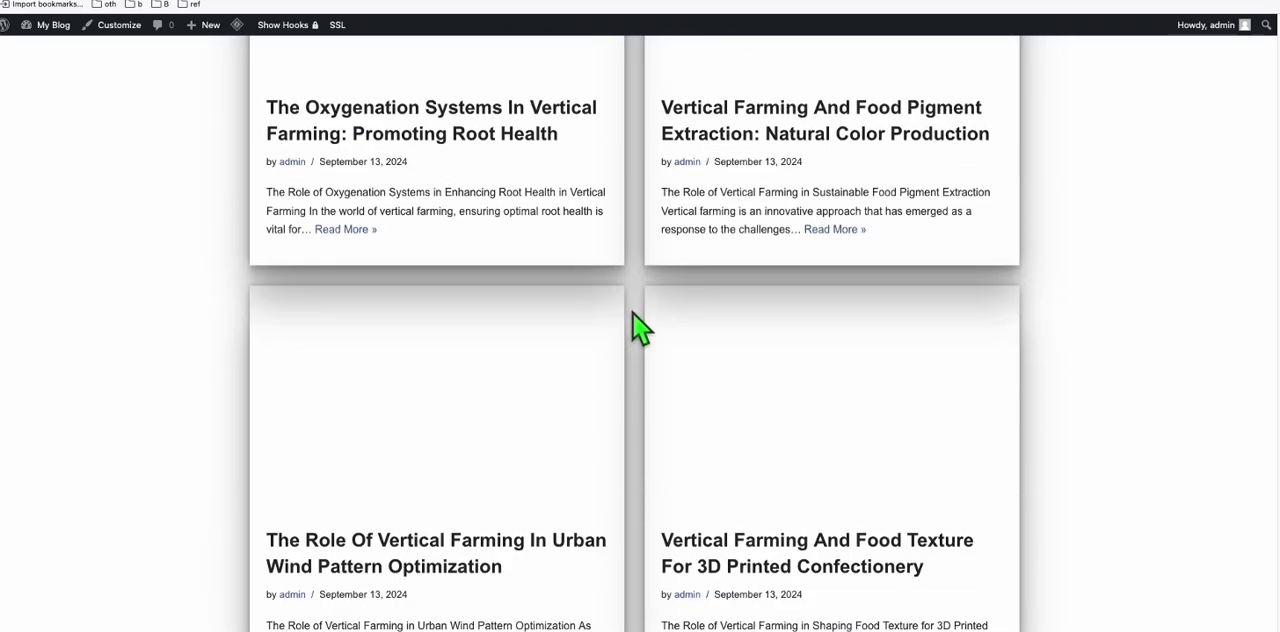
pyautogui.scroll(-3)
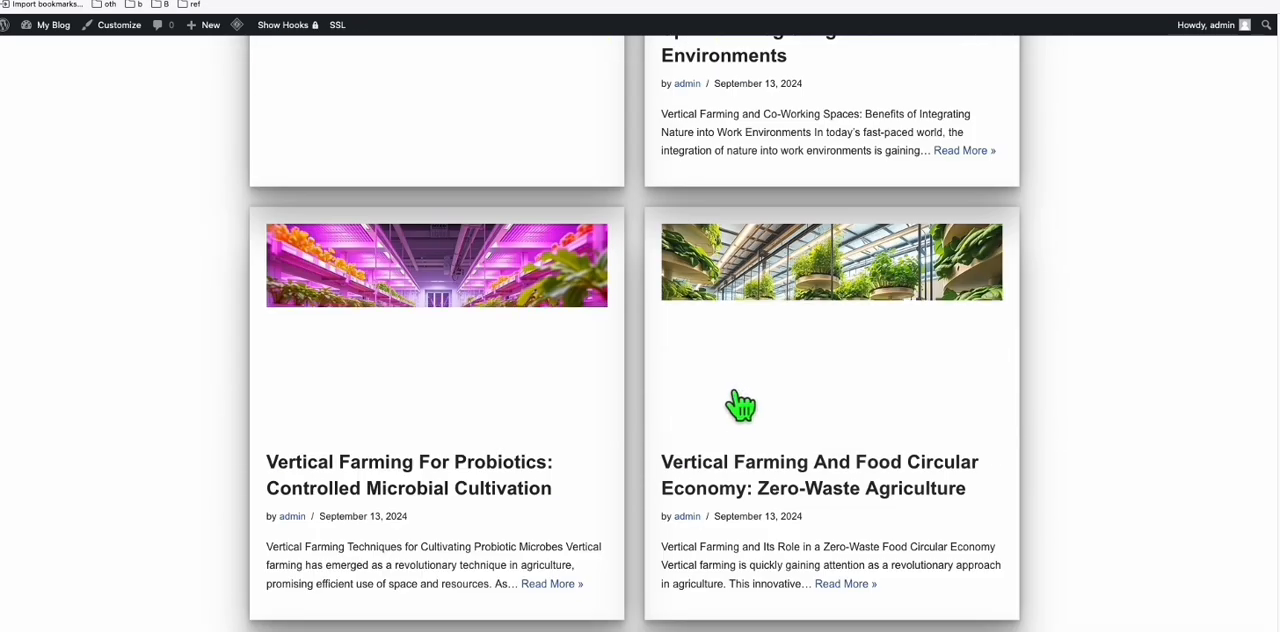
pyautogui.scroll(3)
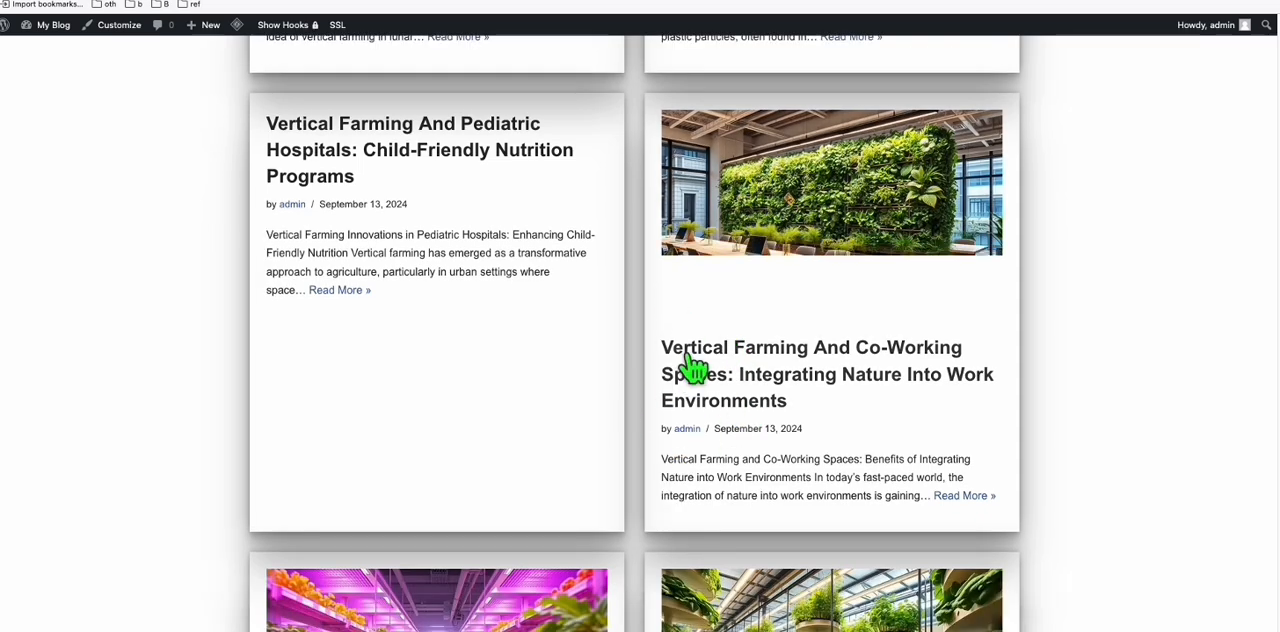
pyautogui.moveTo(720, 396)
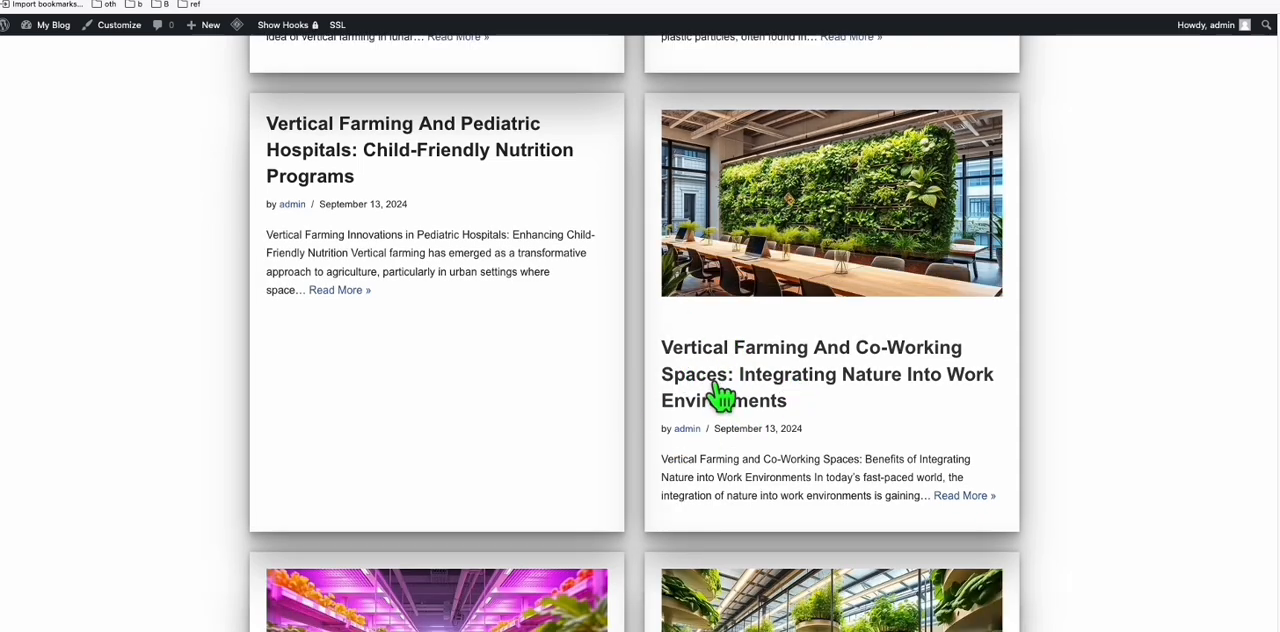
pyautogui.scroll(-3)
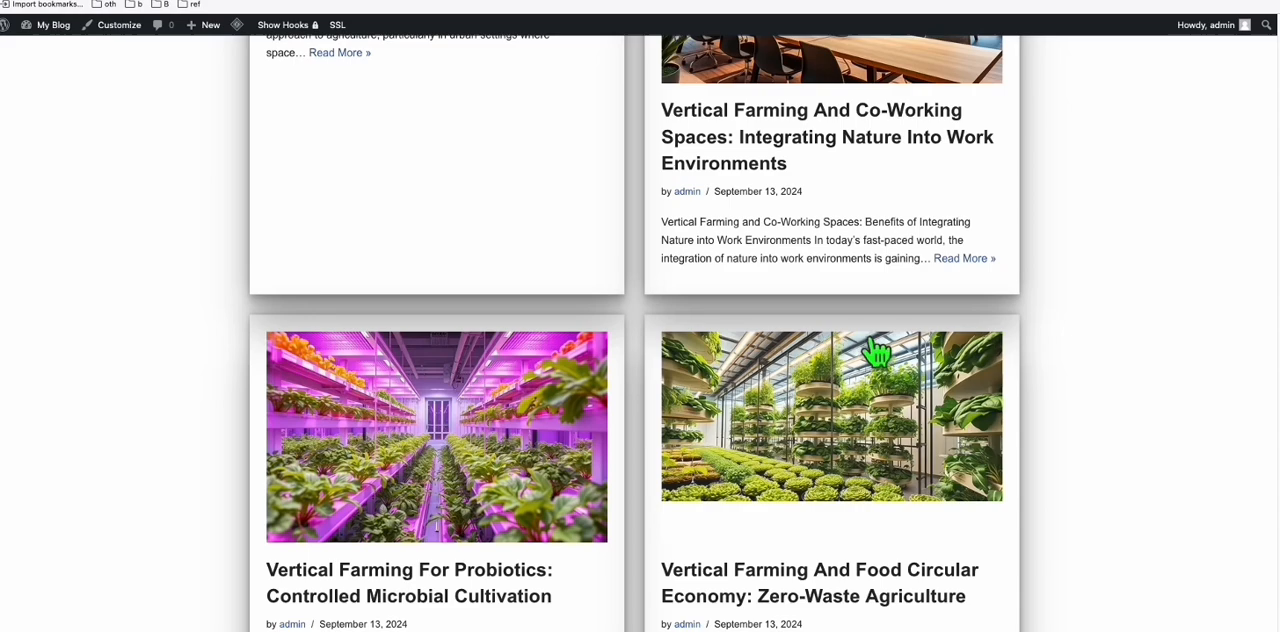
pyautogui.scroll(-3)
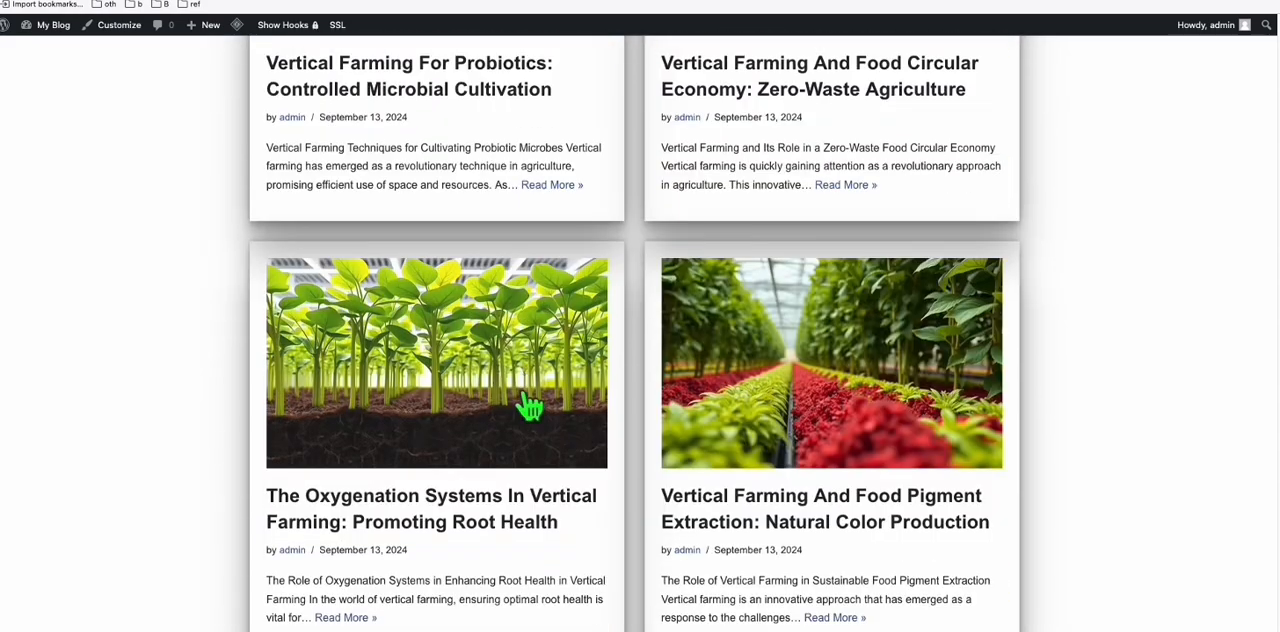
pyautogui.moveTo(710, 540)
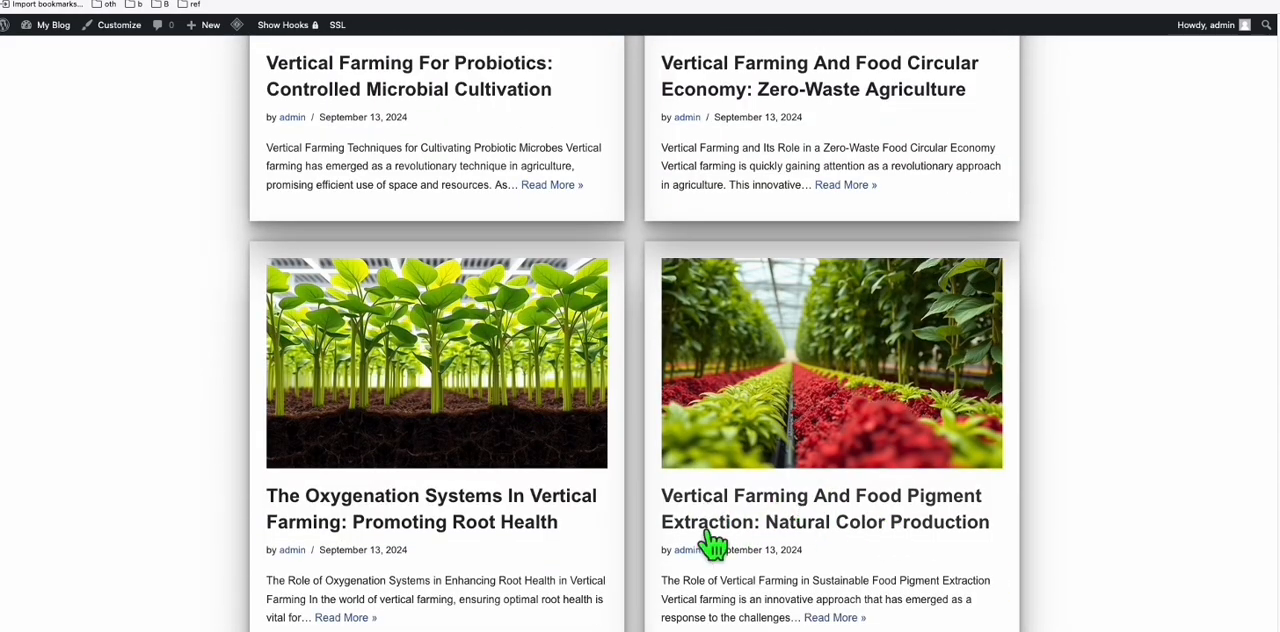
pyautogui.moveTo(784, 360)
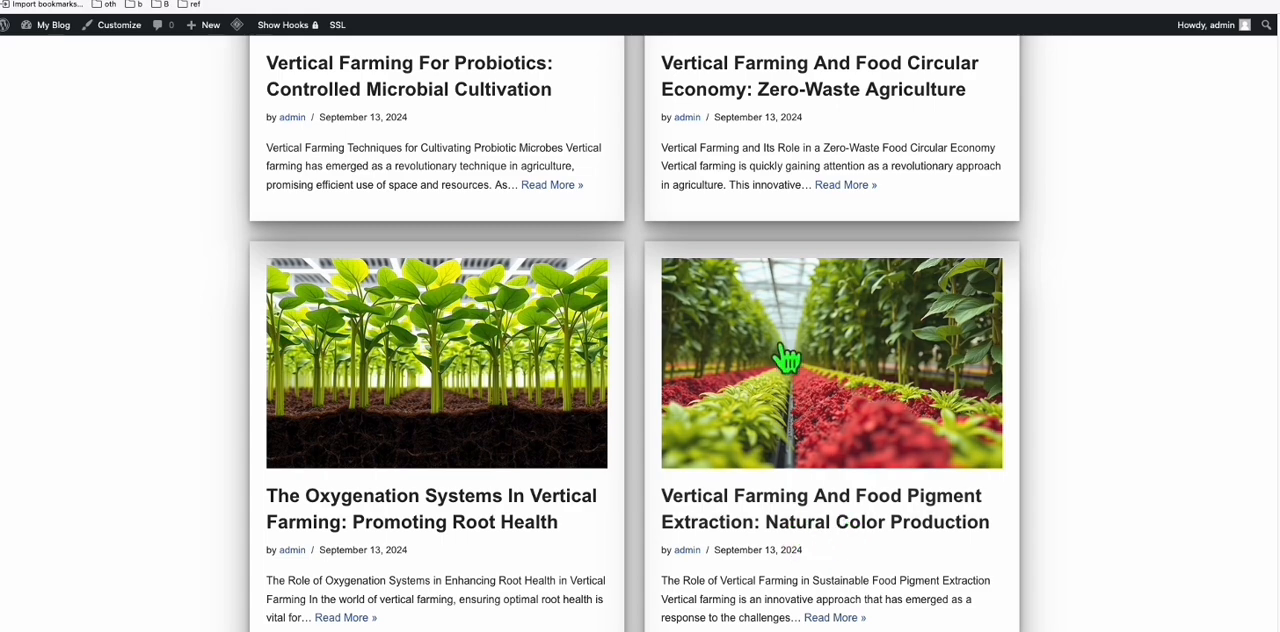
pyautogui.click(832, 362)
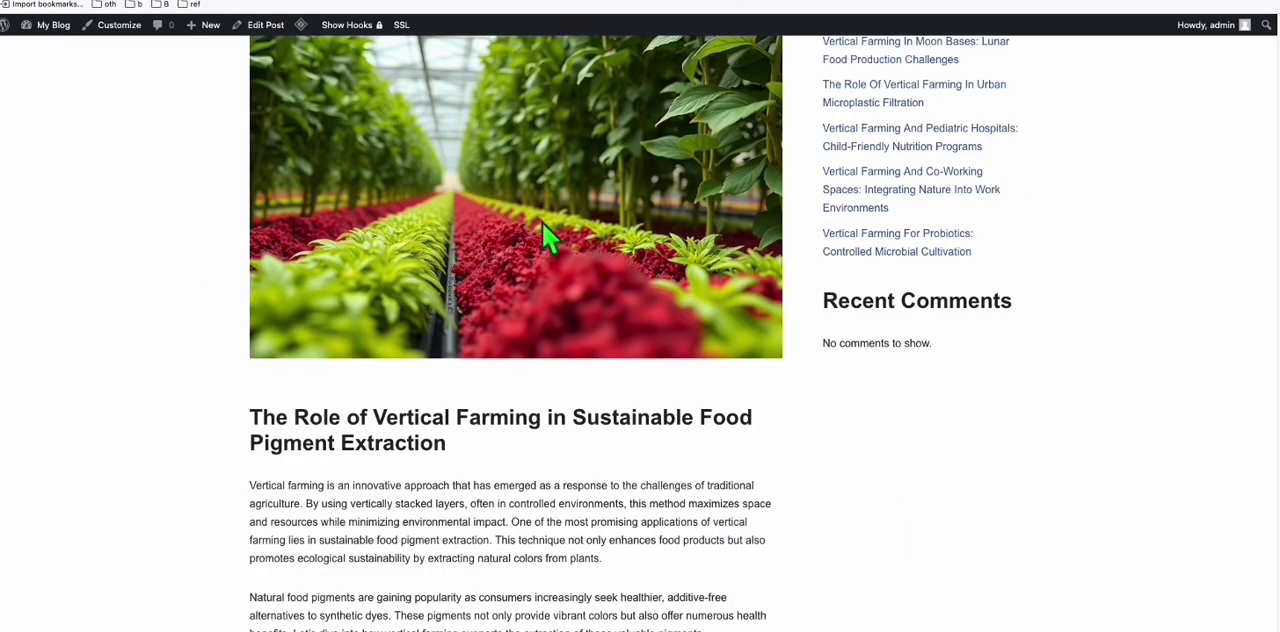
pyautogui.scroll(3)
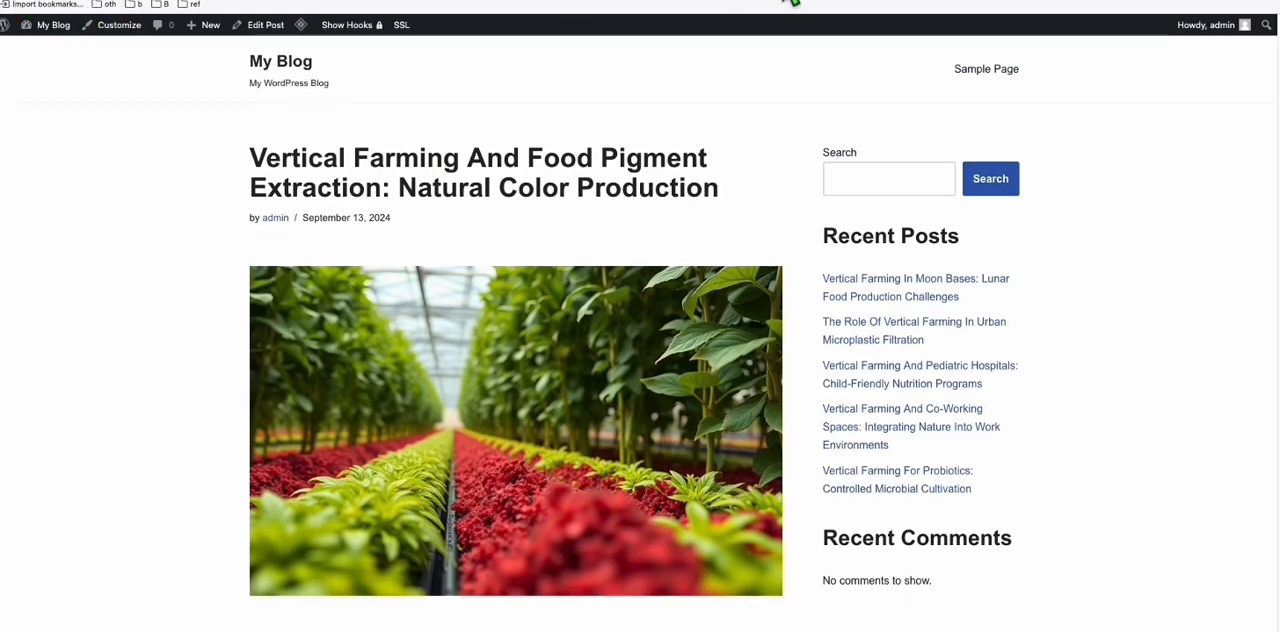
pyautogui.scroll(-3)
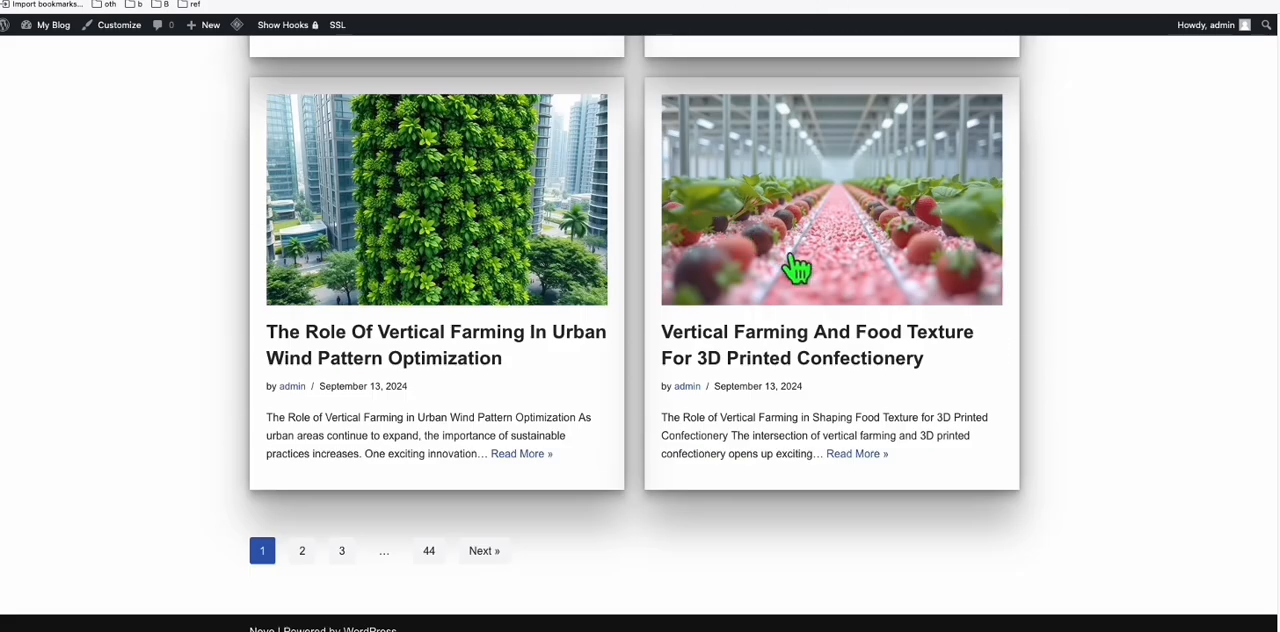
pyautogui.moveTo(352, 370)
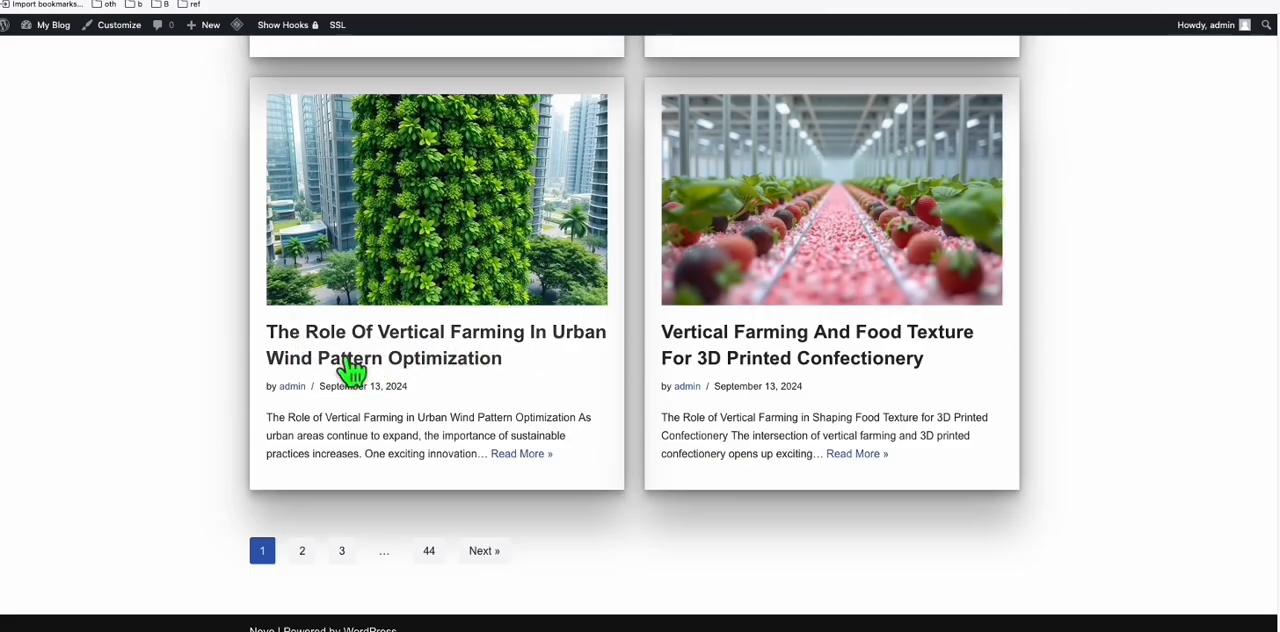
pyautogui.click(436, 344)
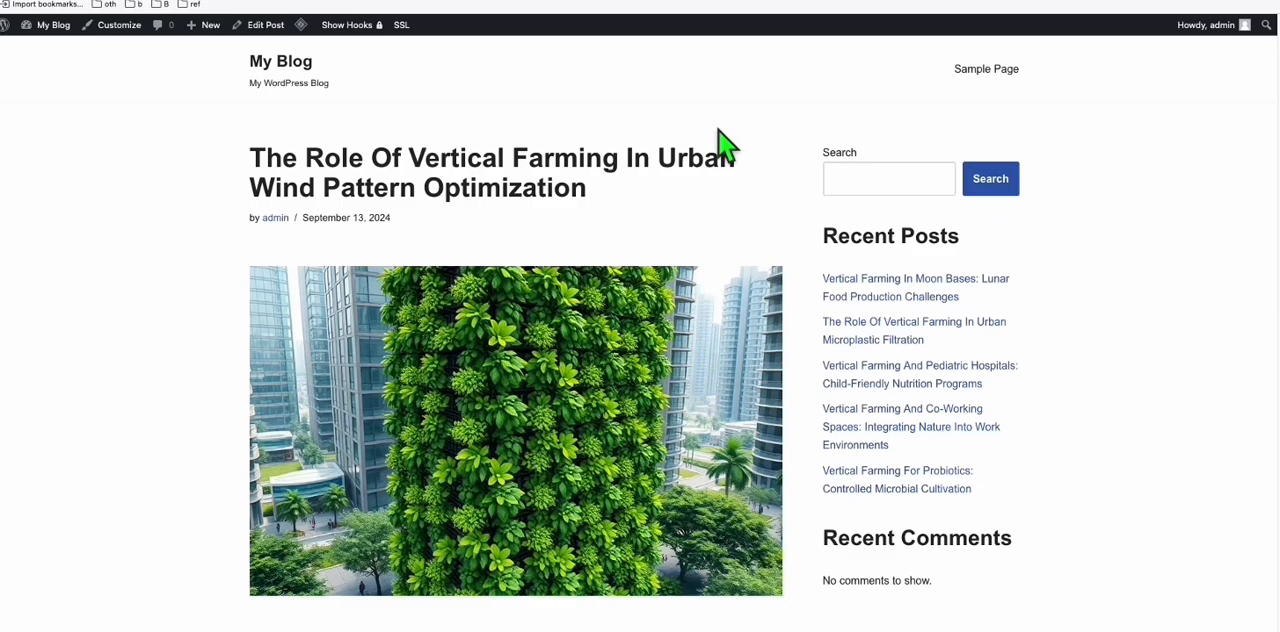
pyautogui.scroll(-3)
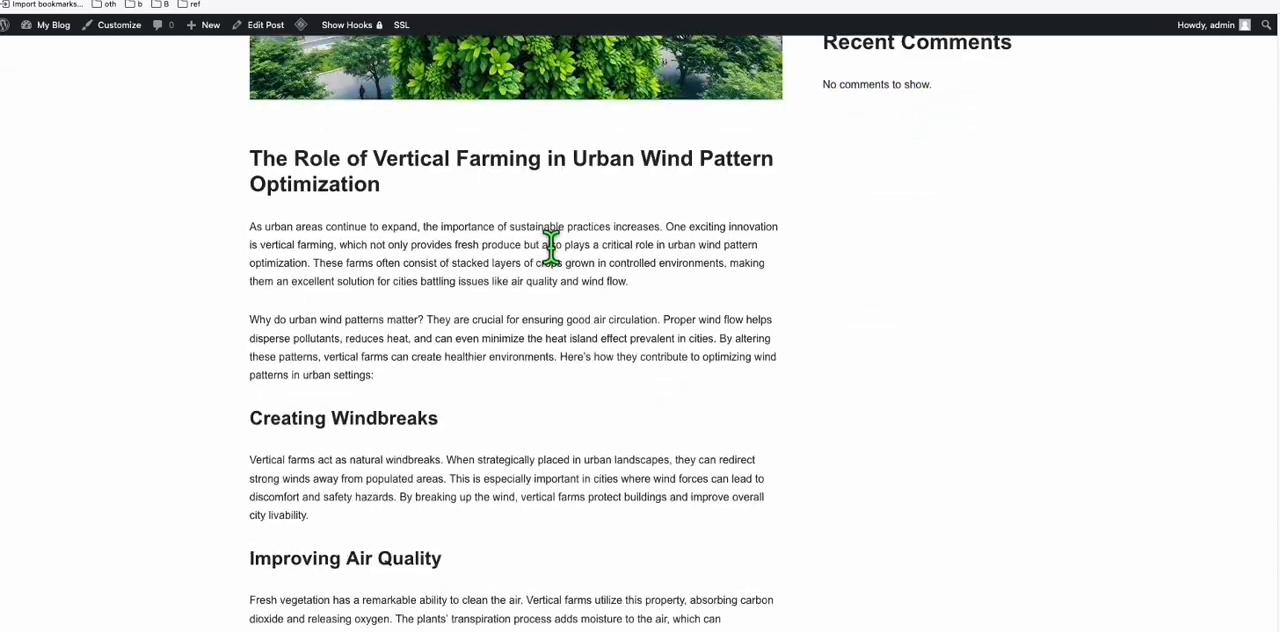
pyautogui.scroll(-3)
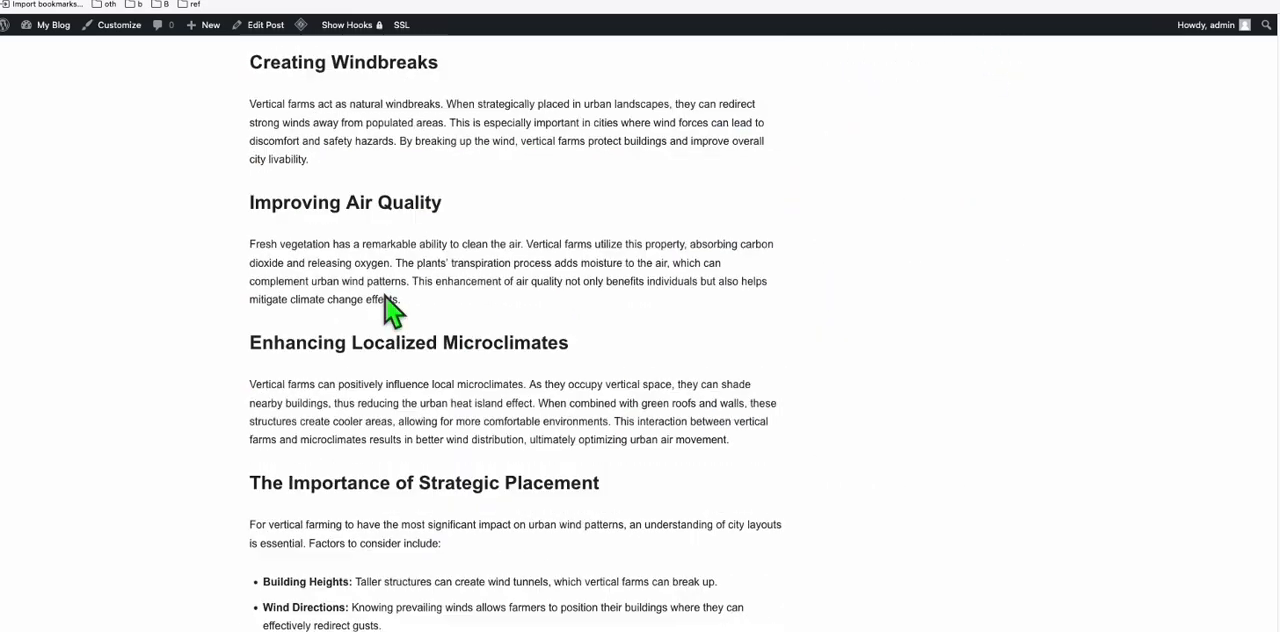
pyautogui.moveTo(430, 304)
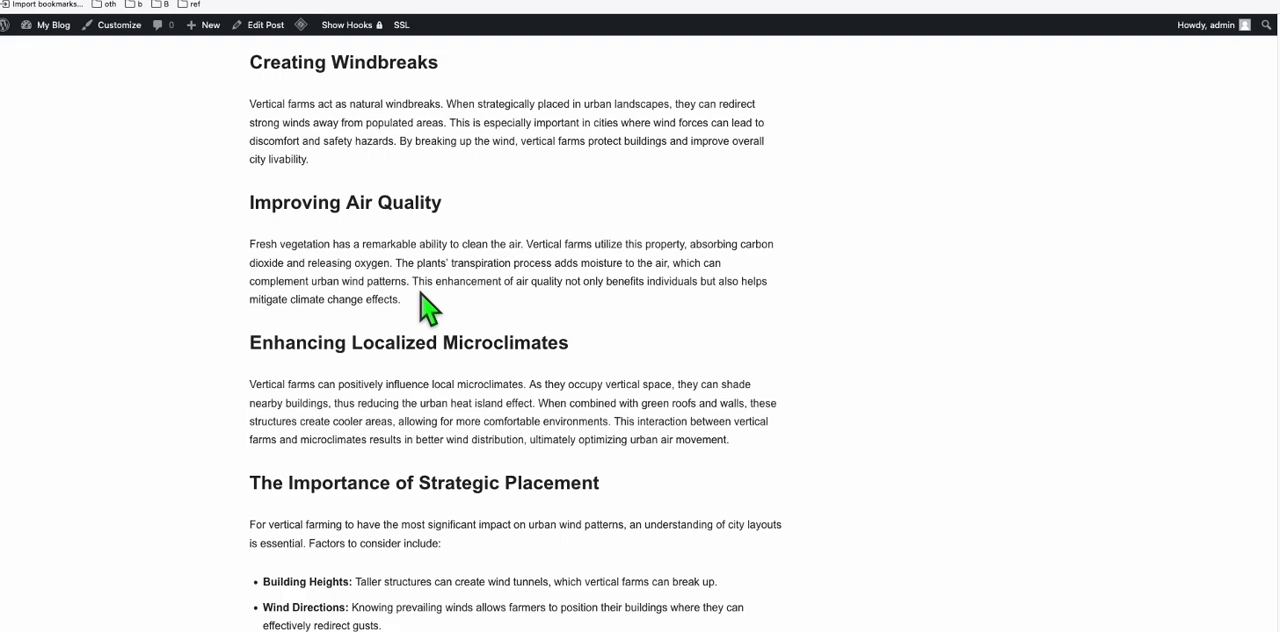
pyautogui.scroll(3)
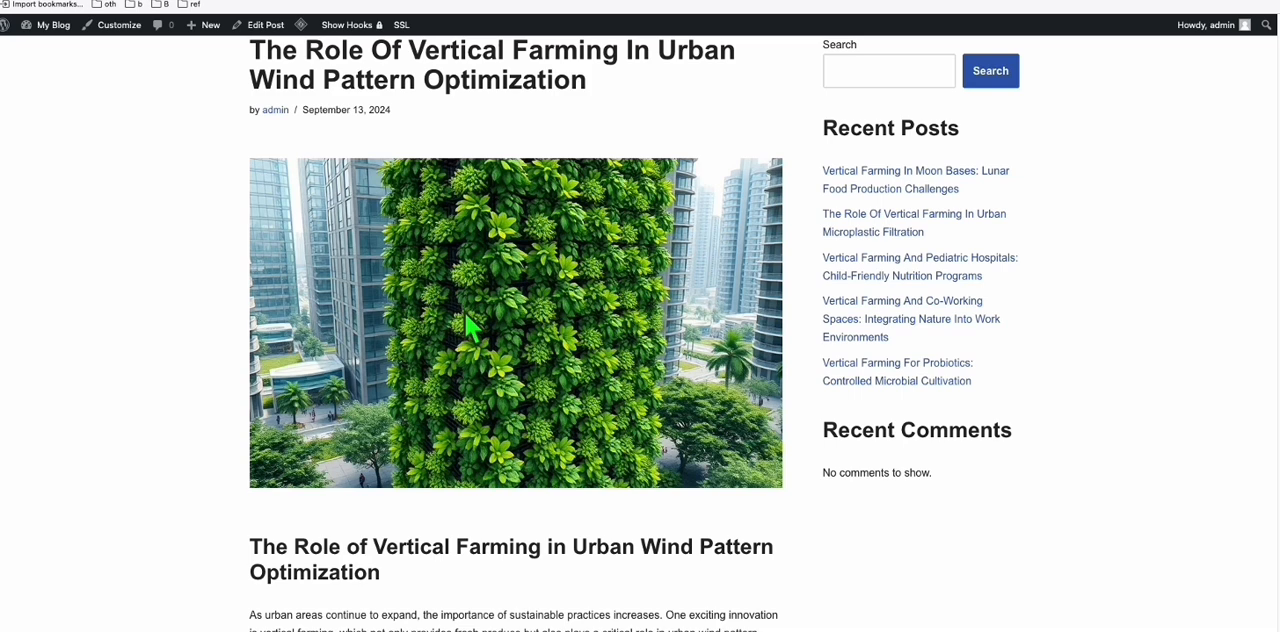
pyautogui.scroll(3)
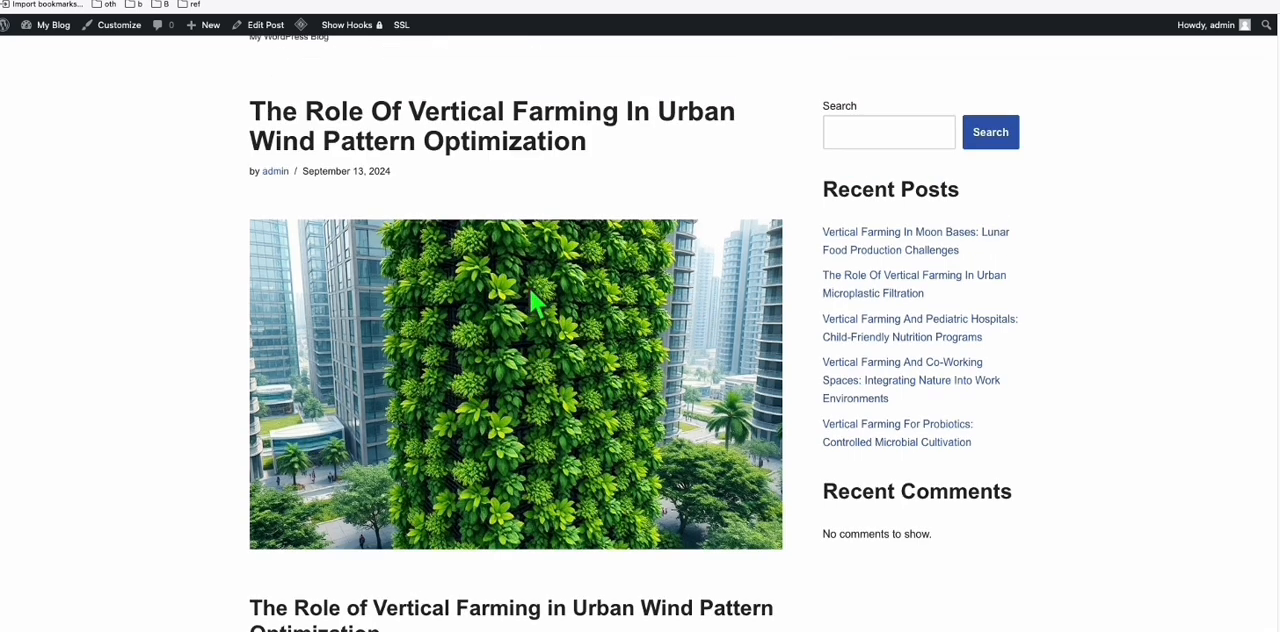
pyautogui.click(52, 24)
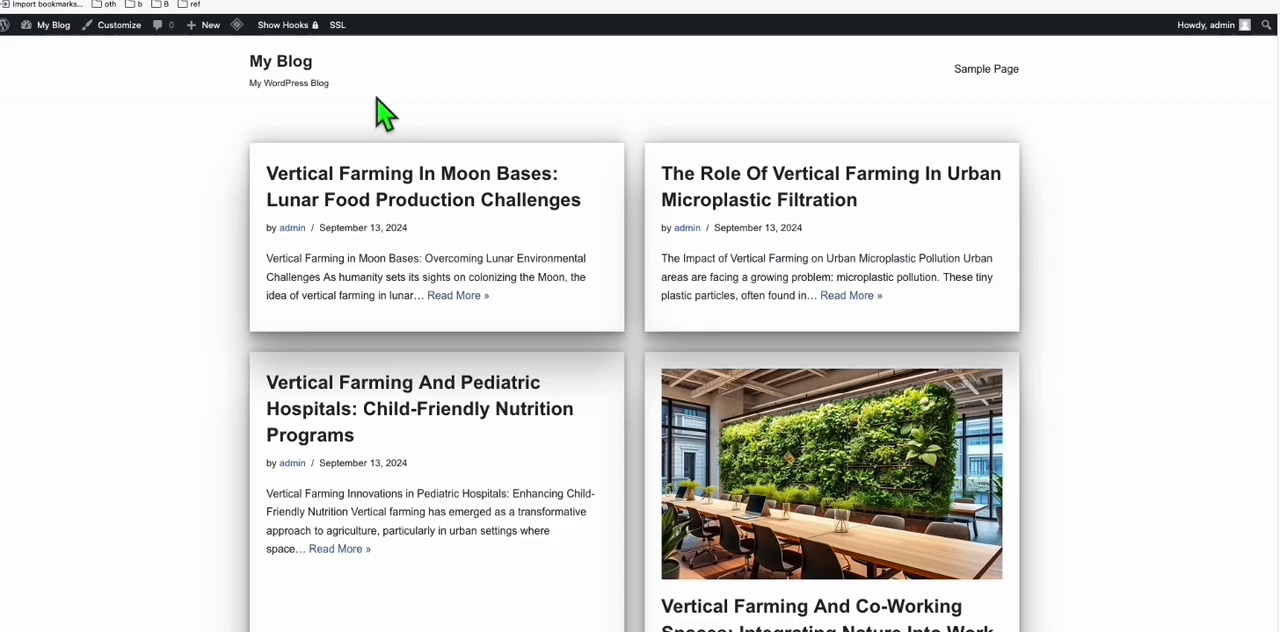
# - View the Vertical Farming For Probiotics post with its grow-room featured image
pyautogui.scroll(-3)
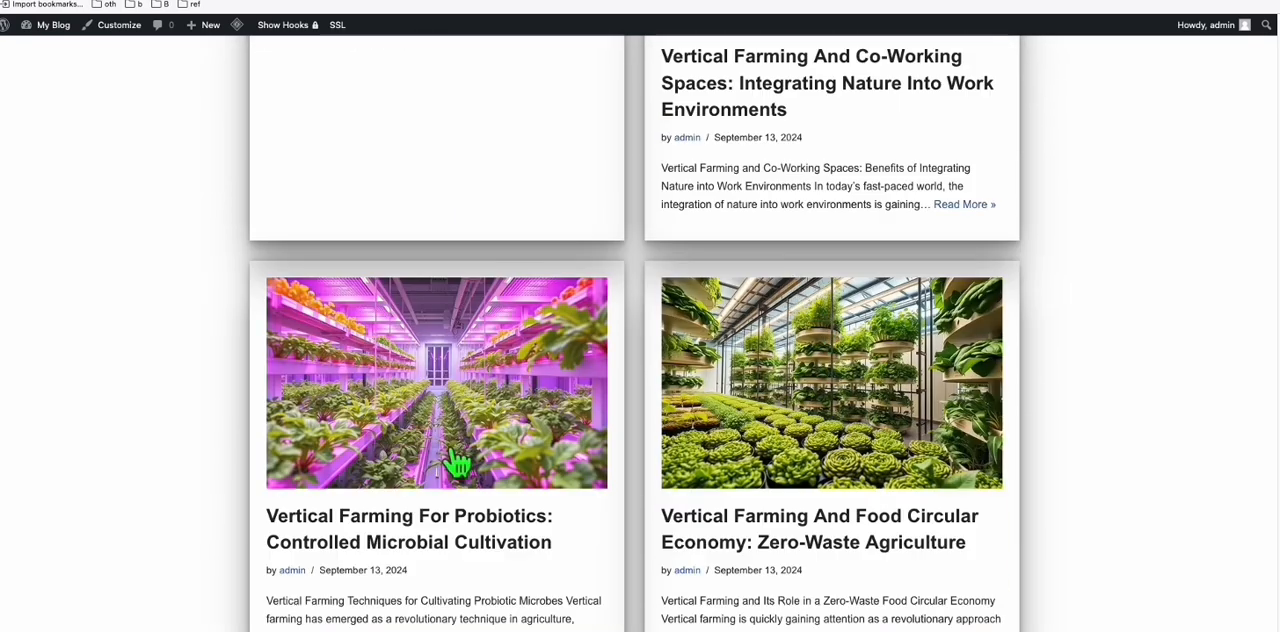
pyautogui.click(436, 384)
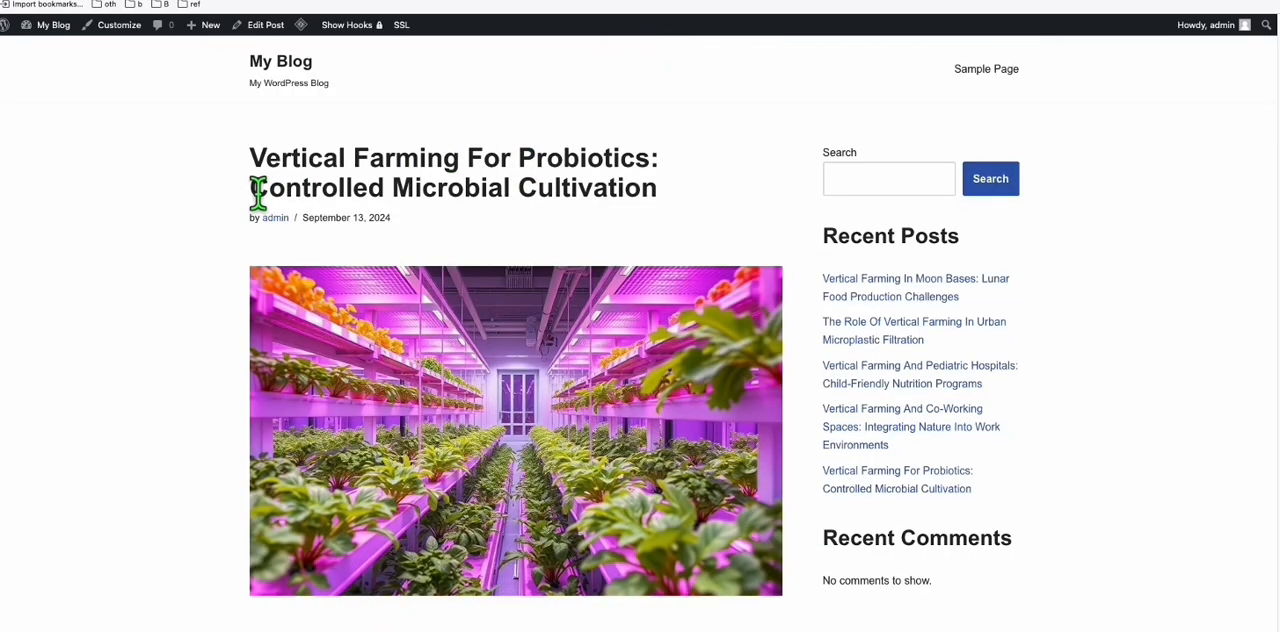
pyautogui.moveTo(552, 196)
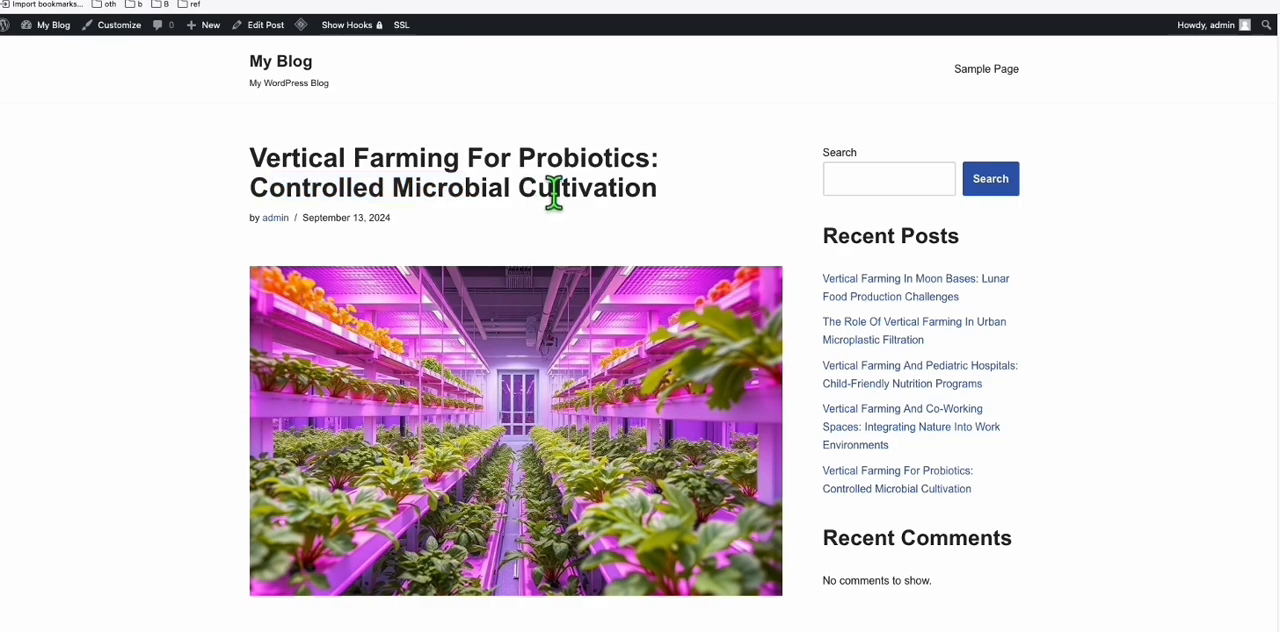
pyautogui.scroll(-3)
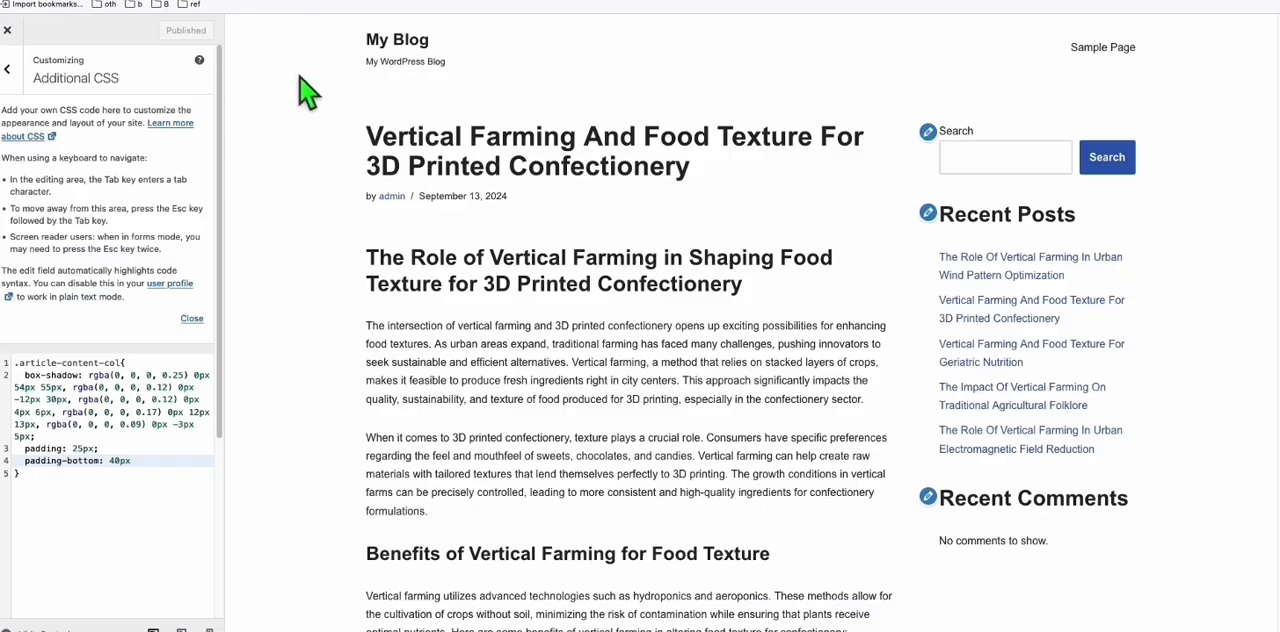
# - Reach the Logo & Site Identity settings under Header in the Customizer
pyautogui.click(8, 68)
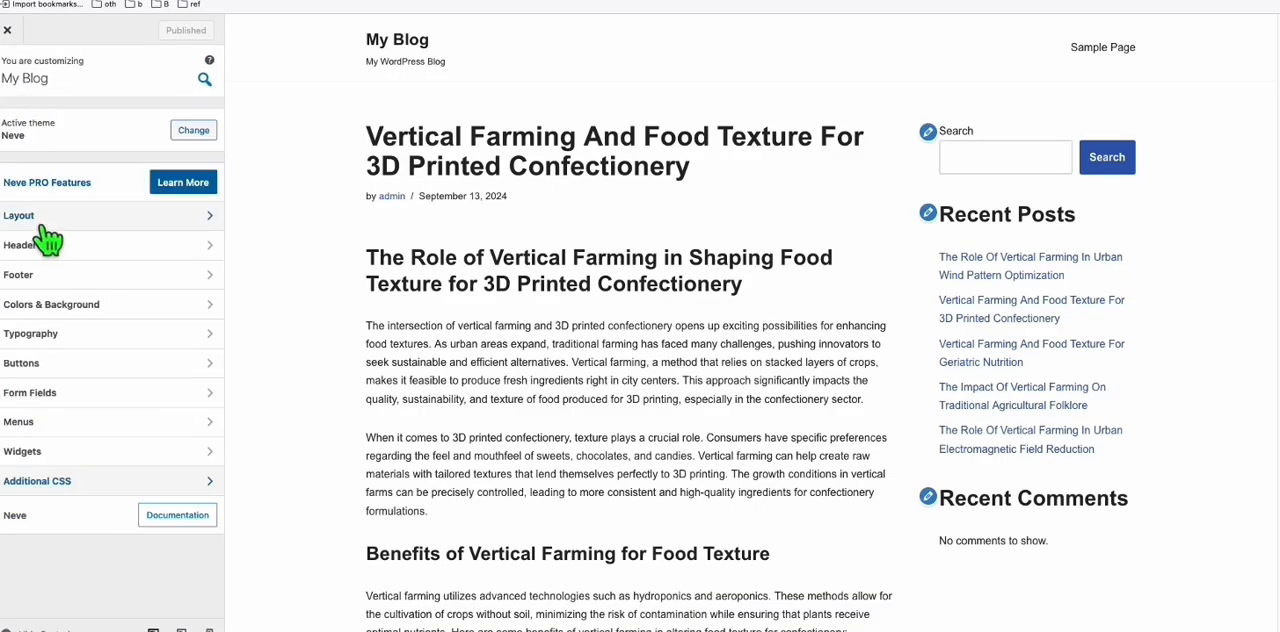
pyautogui.click(20, 244)
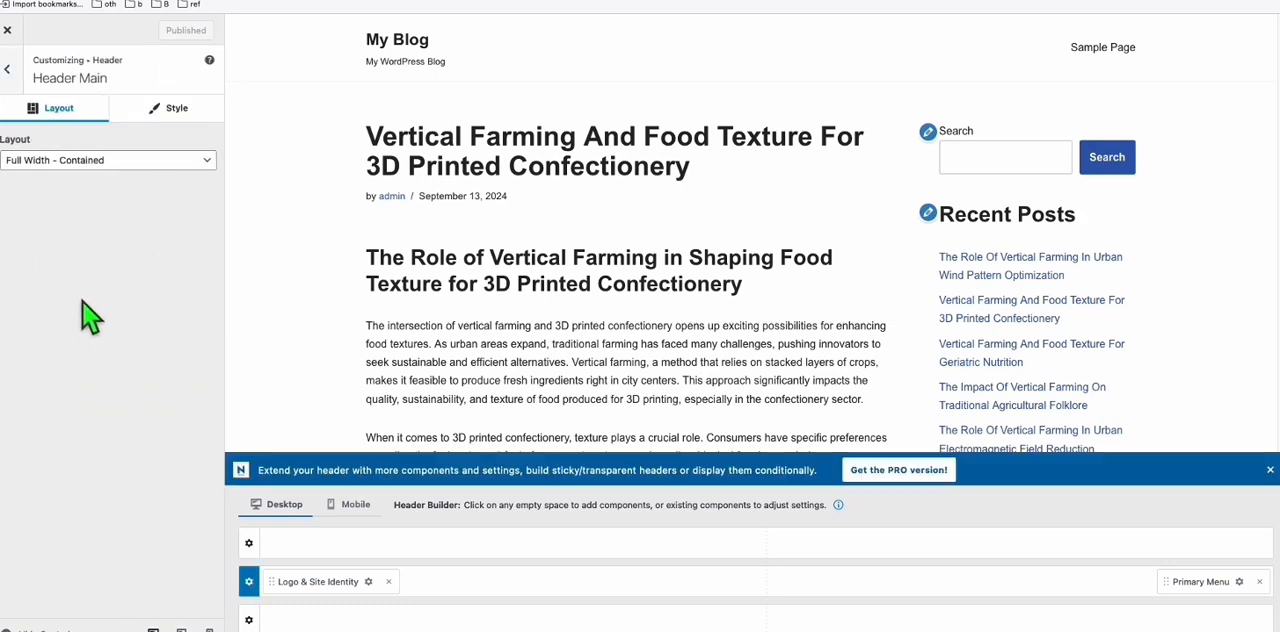
pyautogui.click(318, 580)
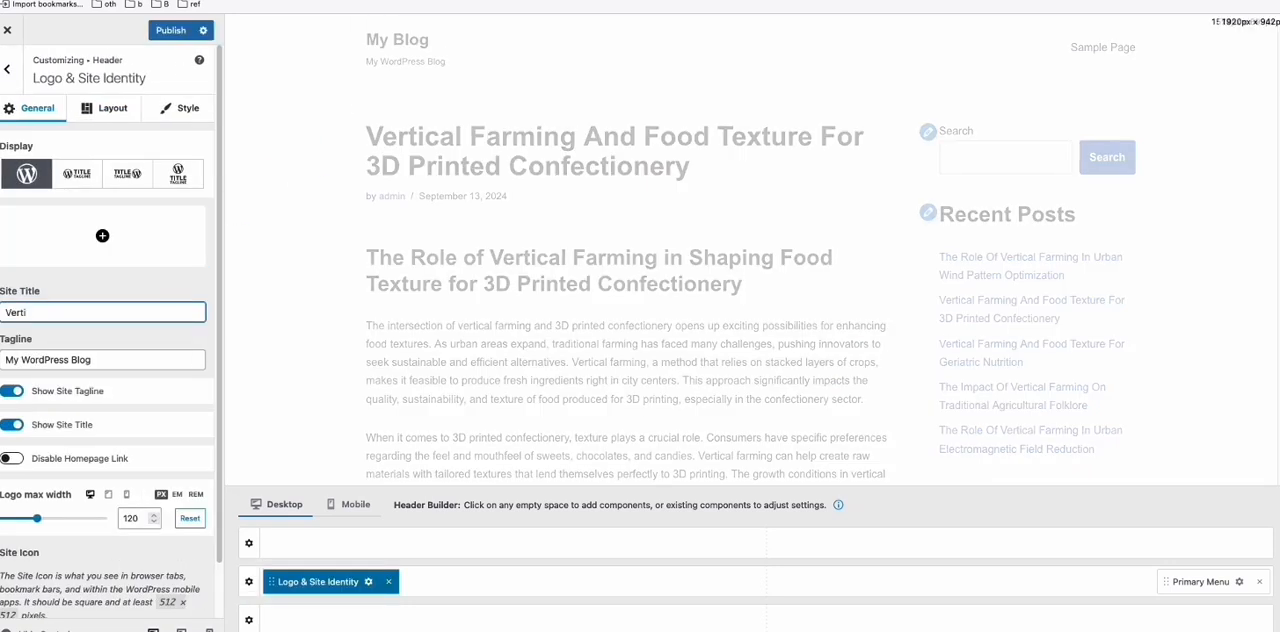
# - Set site title 'Vertical Farming', tagline 'Green Thumb within the Vertical', and publish
pyautogui.write('Vertical Farming')
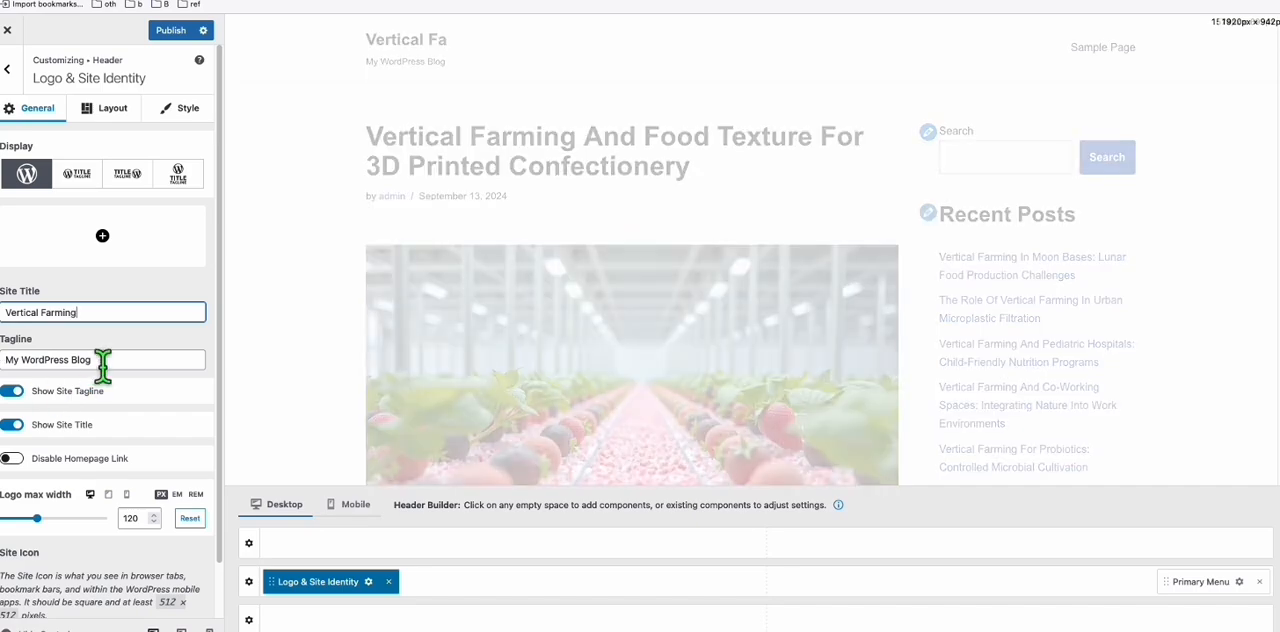
pyautogui.write('Green Thumbn')
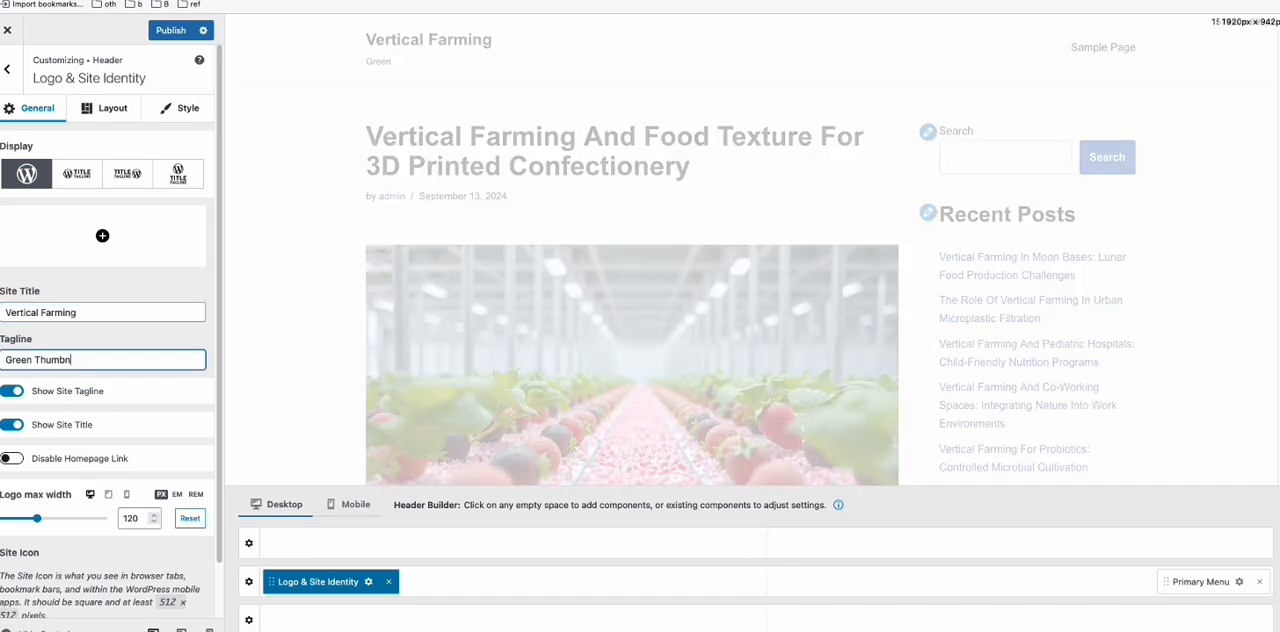
pyautogui.write('within t')
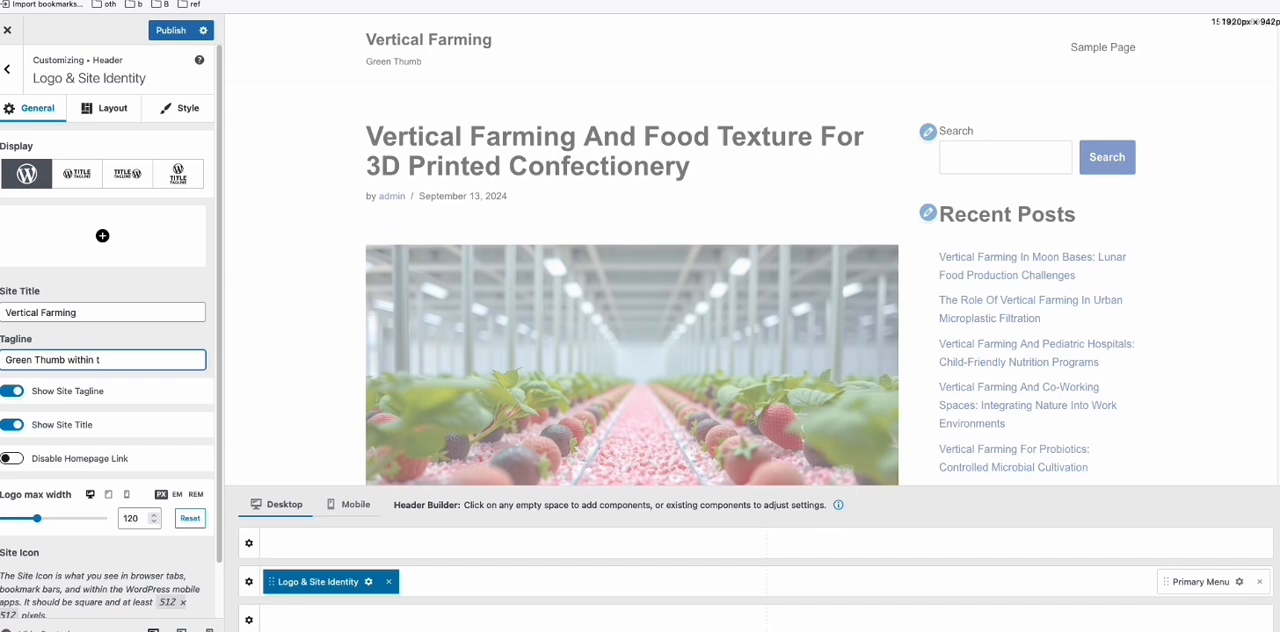
pyautogui.write('he Vertical')
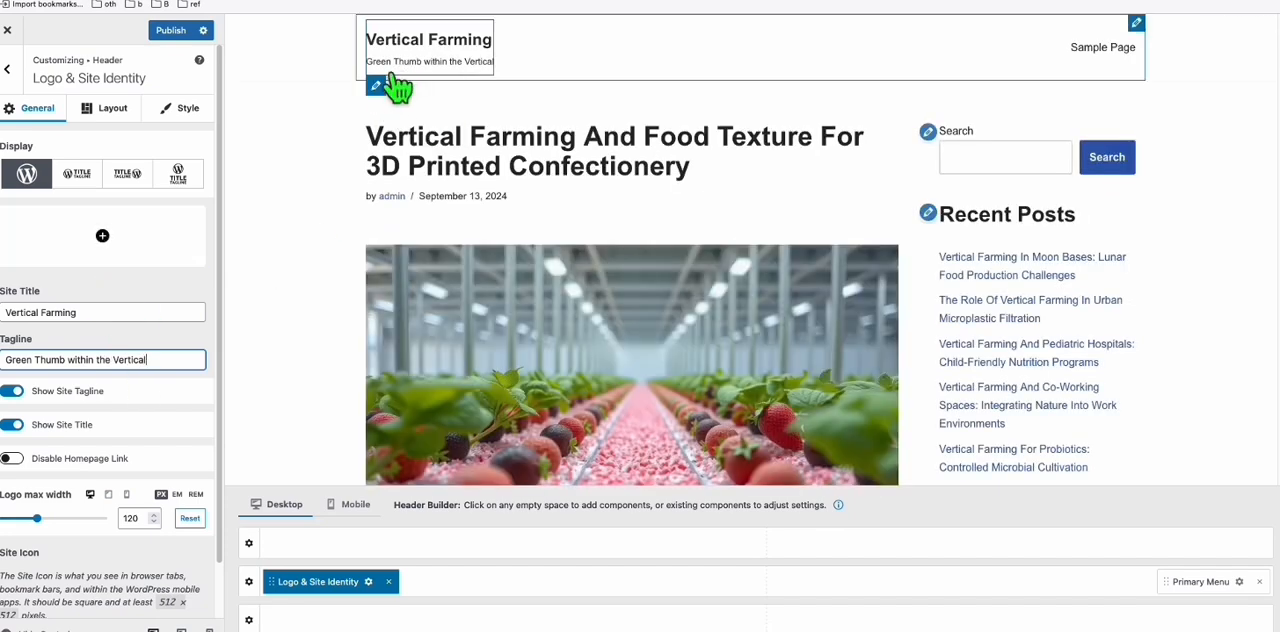
pyautogui.click(180, 28)
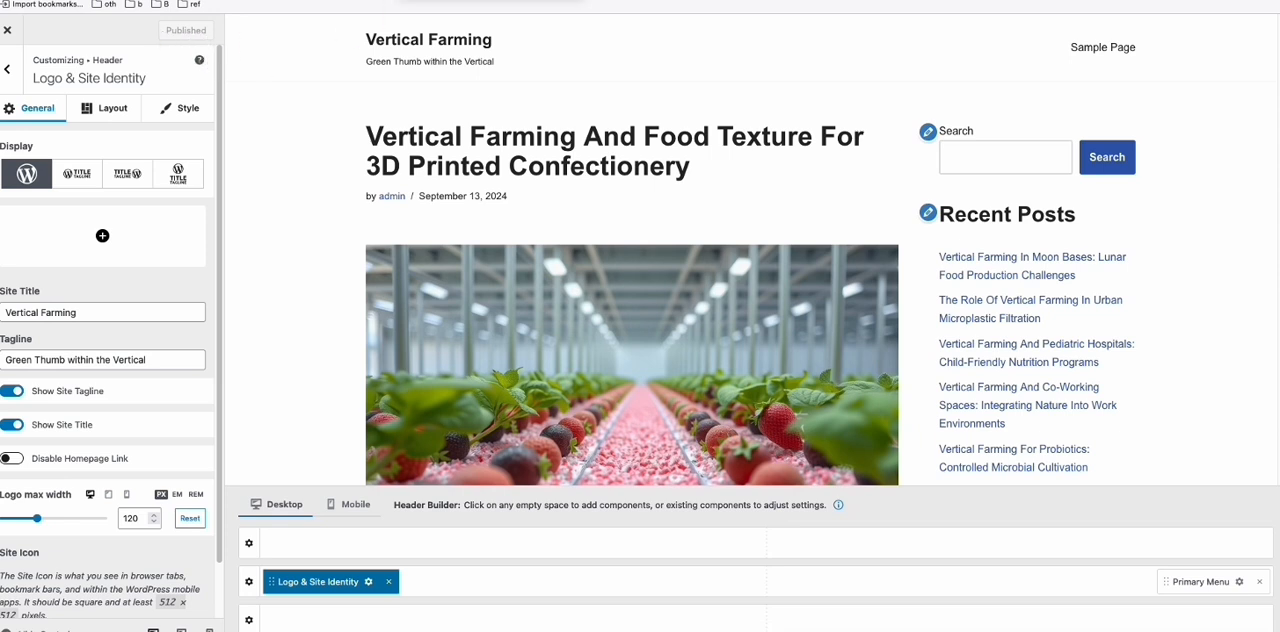
pyautogui.scroll(-3)
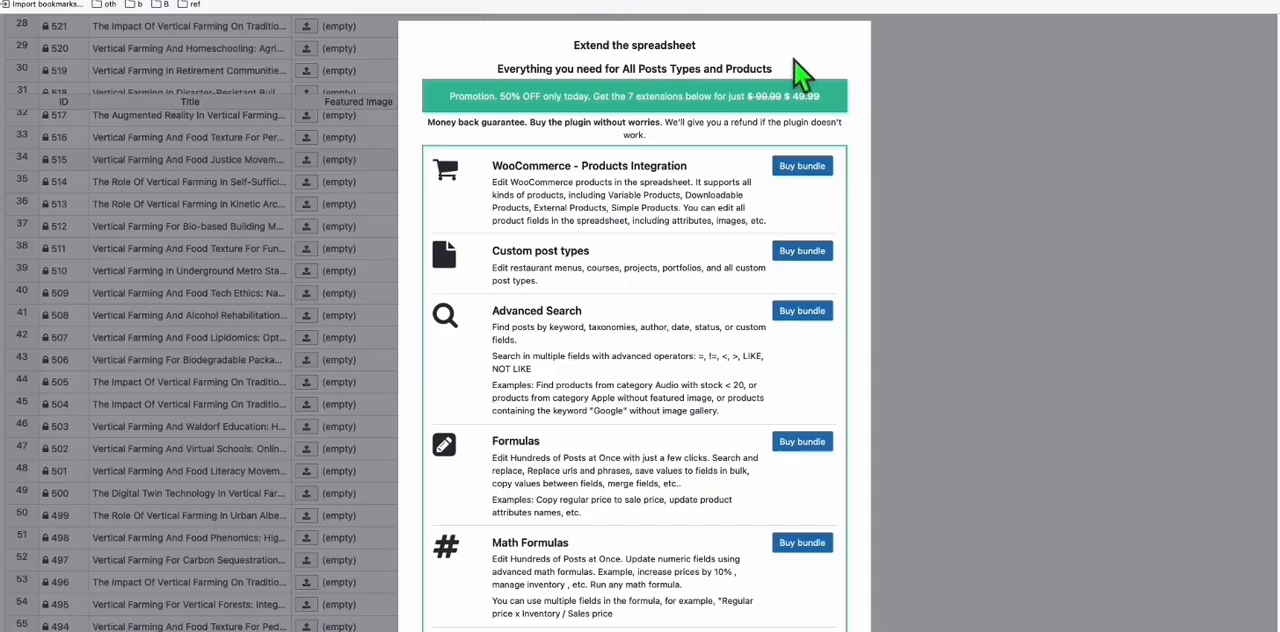
# - Close the 'Extend the spreadsheet' offer and review posts 509–551 with empty featured images
pyautogui.scroll(-3)
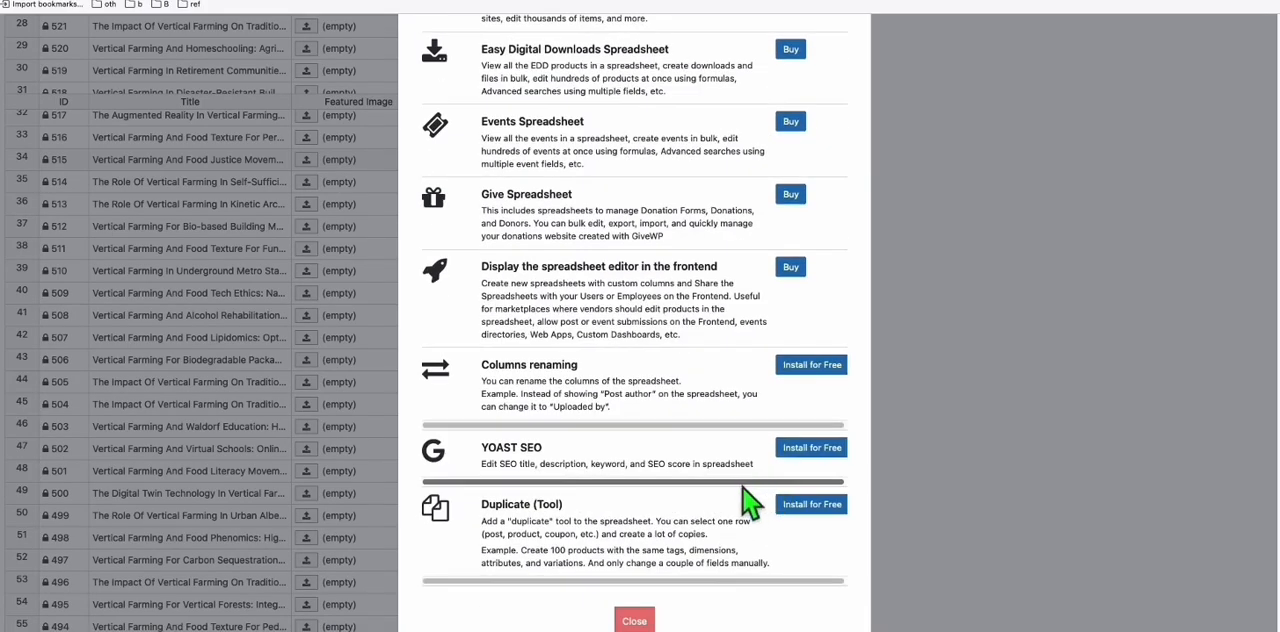
pyautogui.click(634, 620)
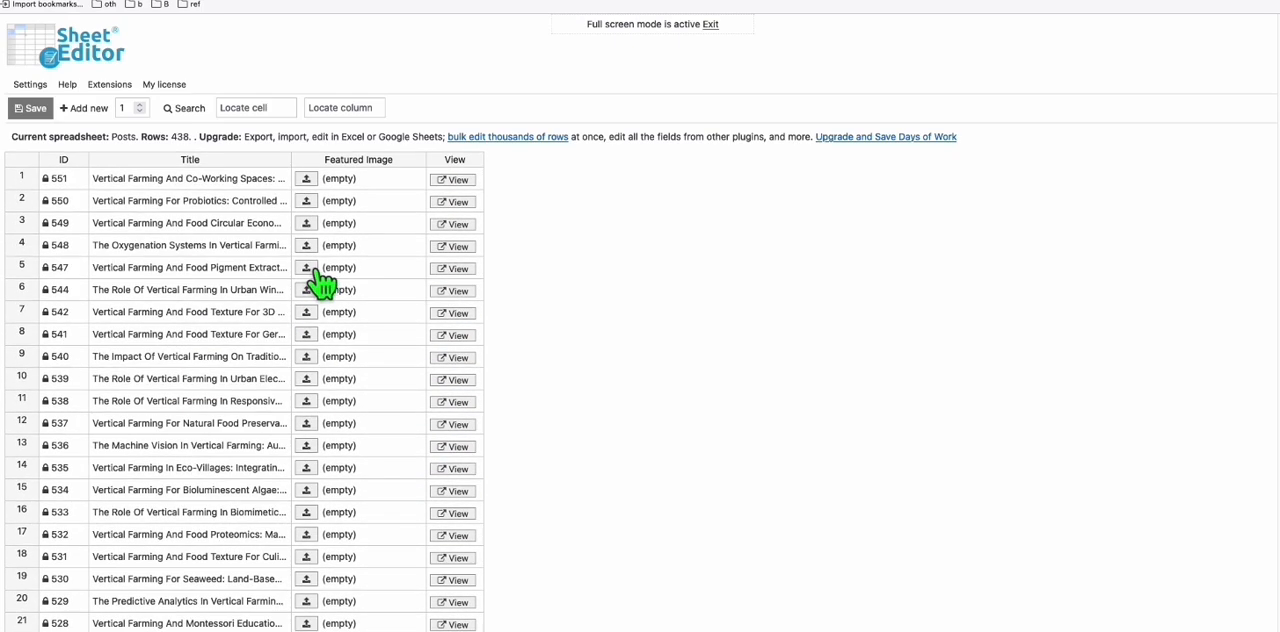
pyautogui.scroll(-3)
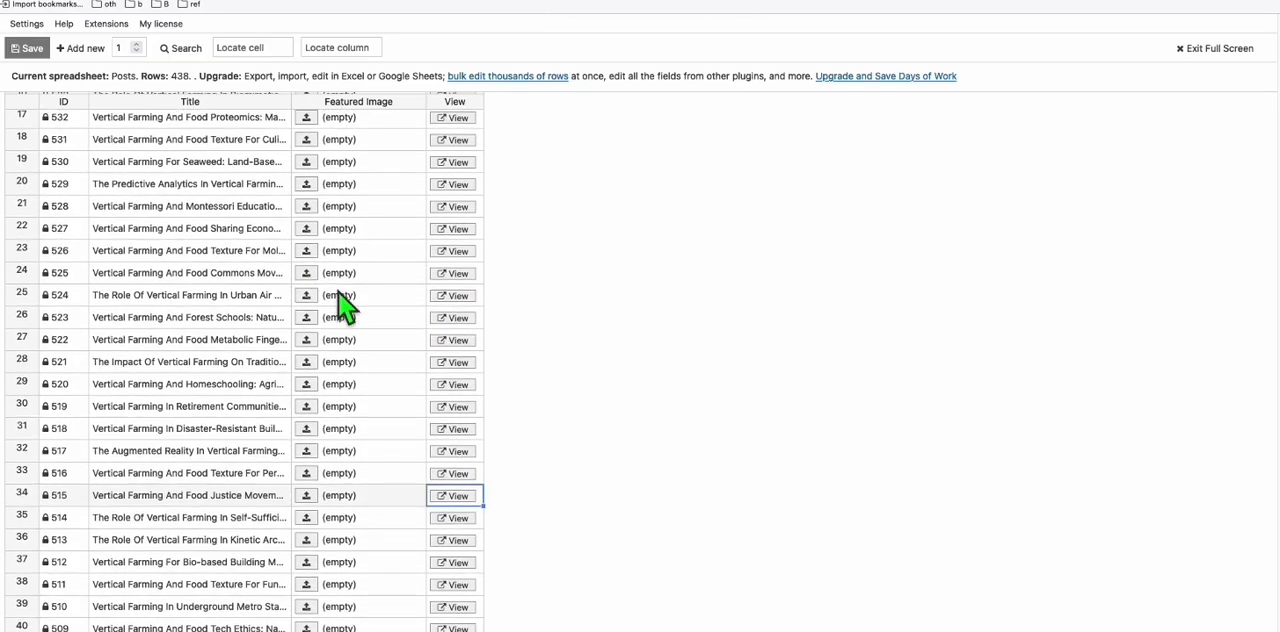